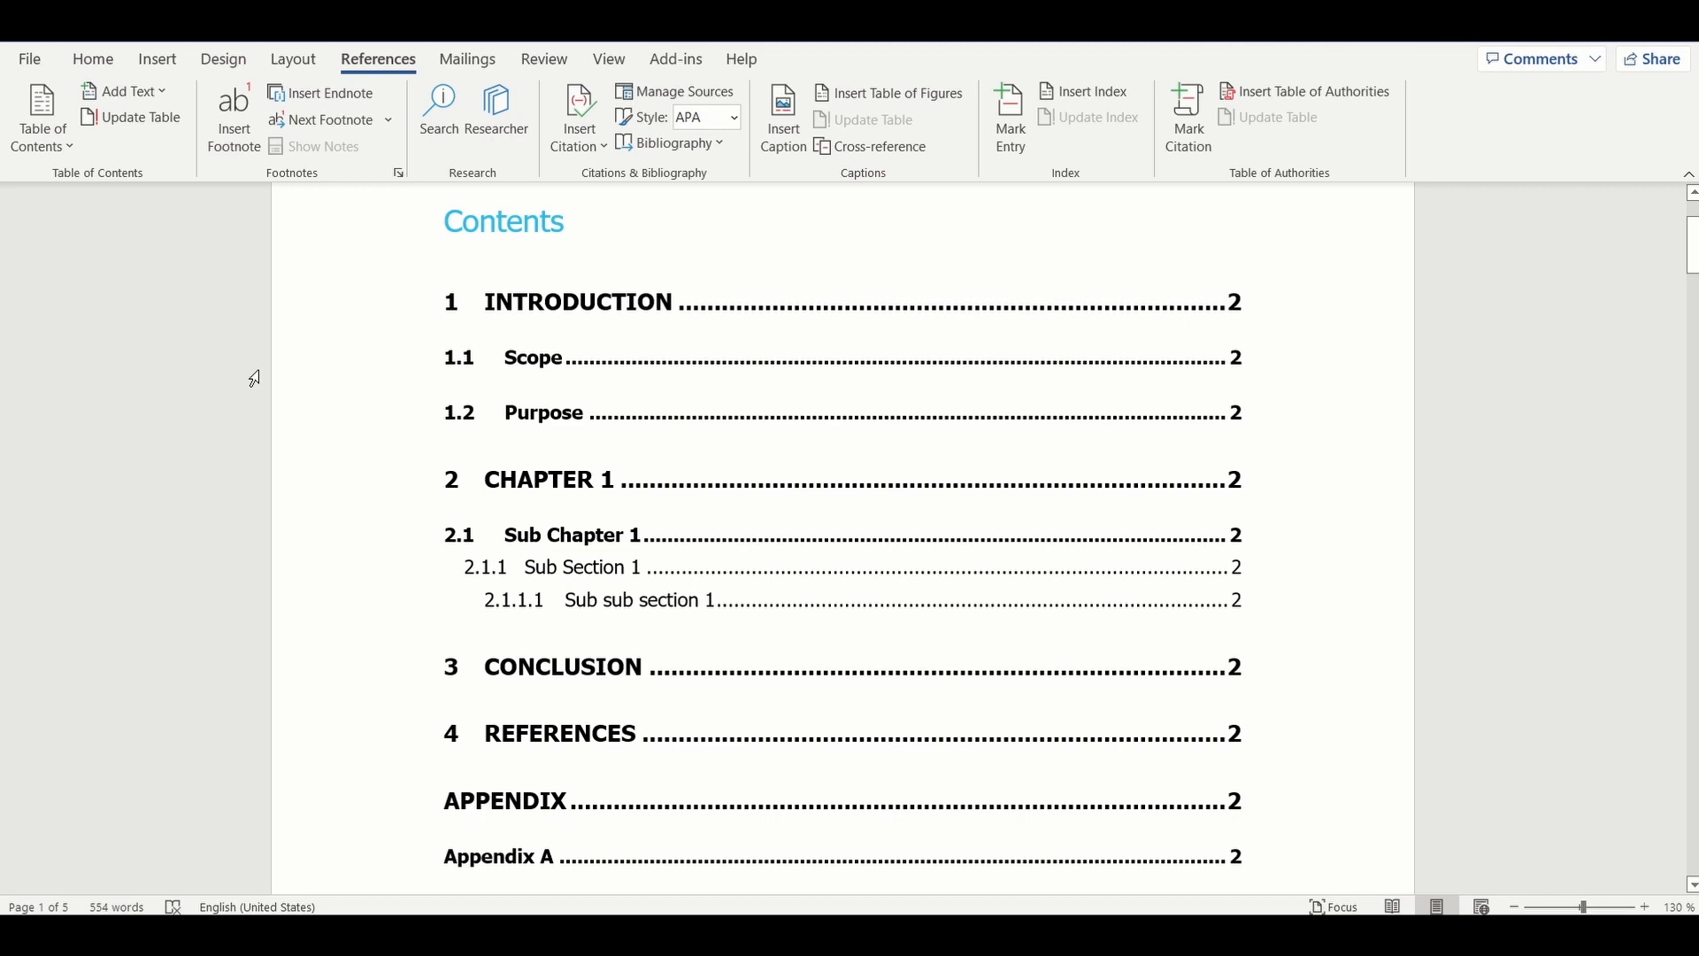
# - Scroll from the table of contents down to the laptop-and-reindeer picture on page 3
pyautogui.scroll(-3)
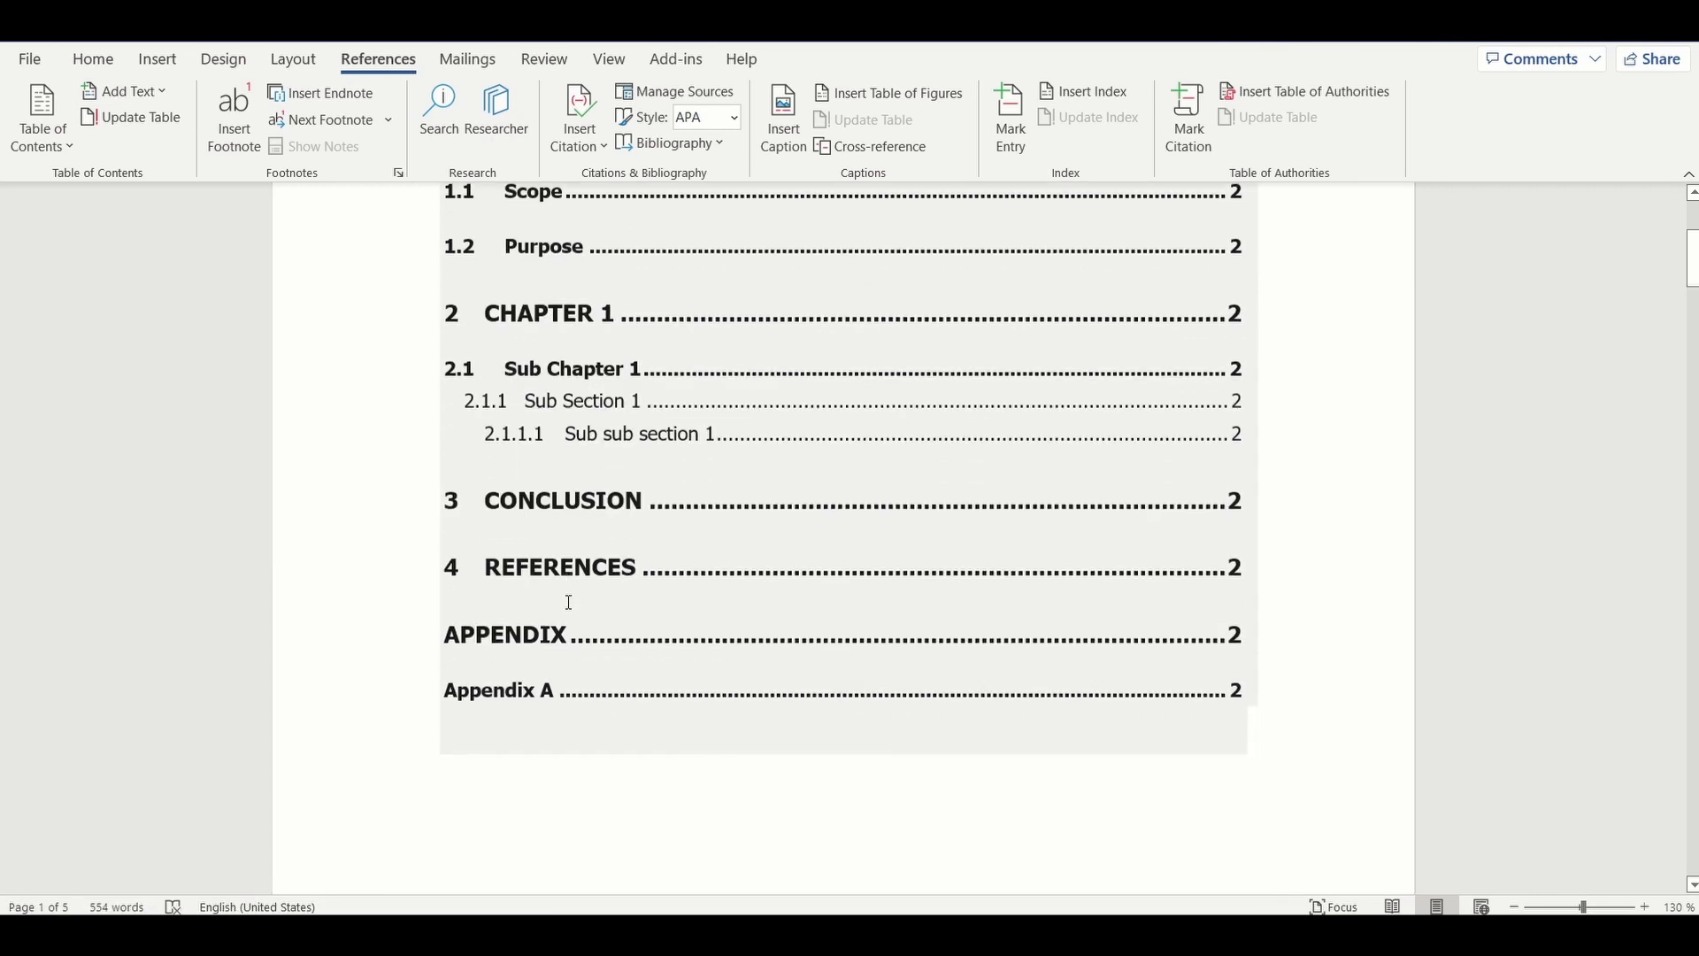
pyautogui.scroll(-3)
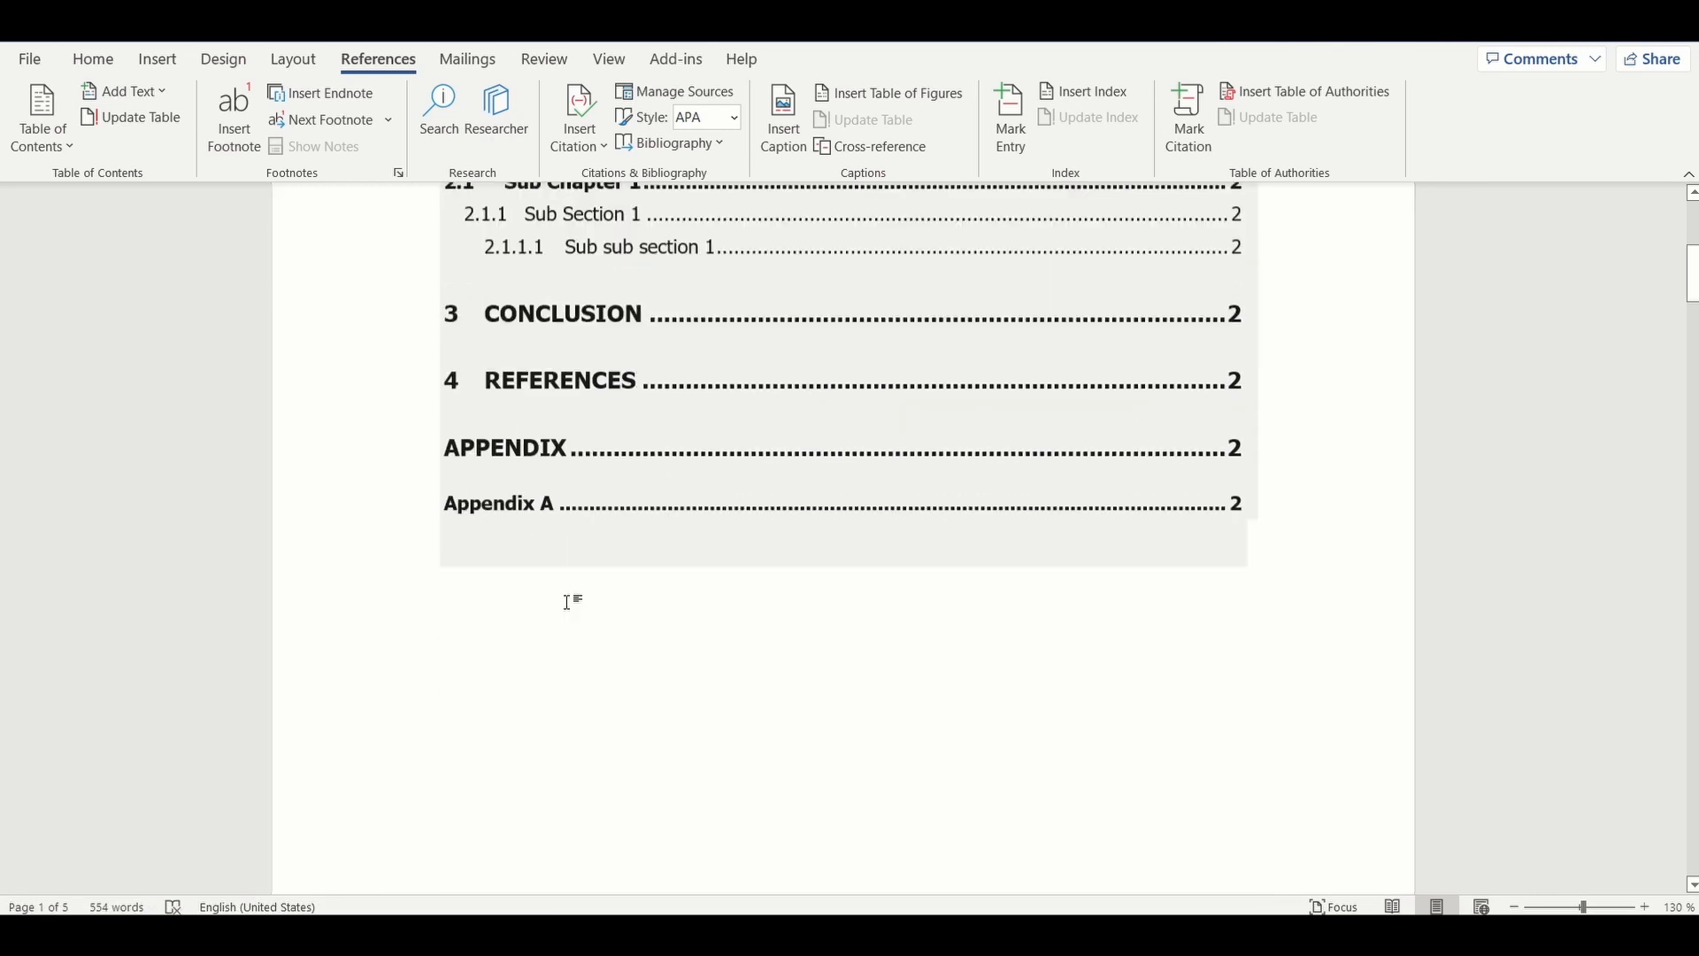
pyautogui.scroll(-3)
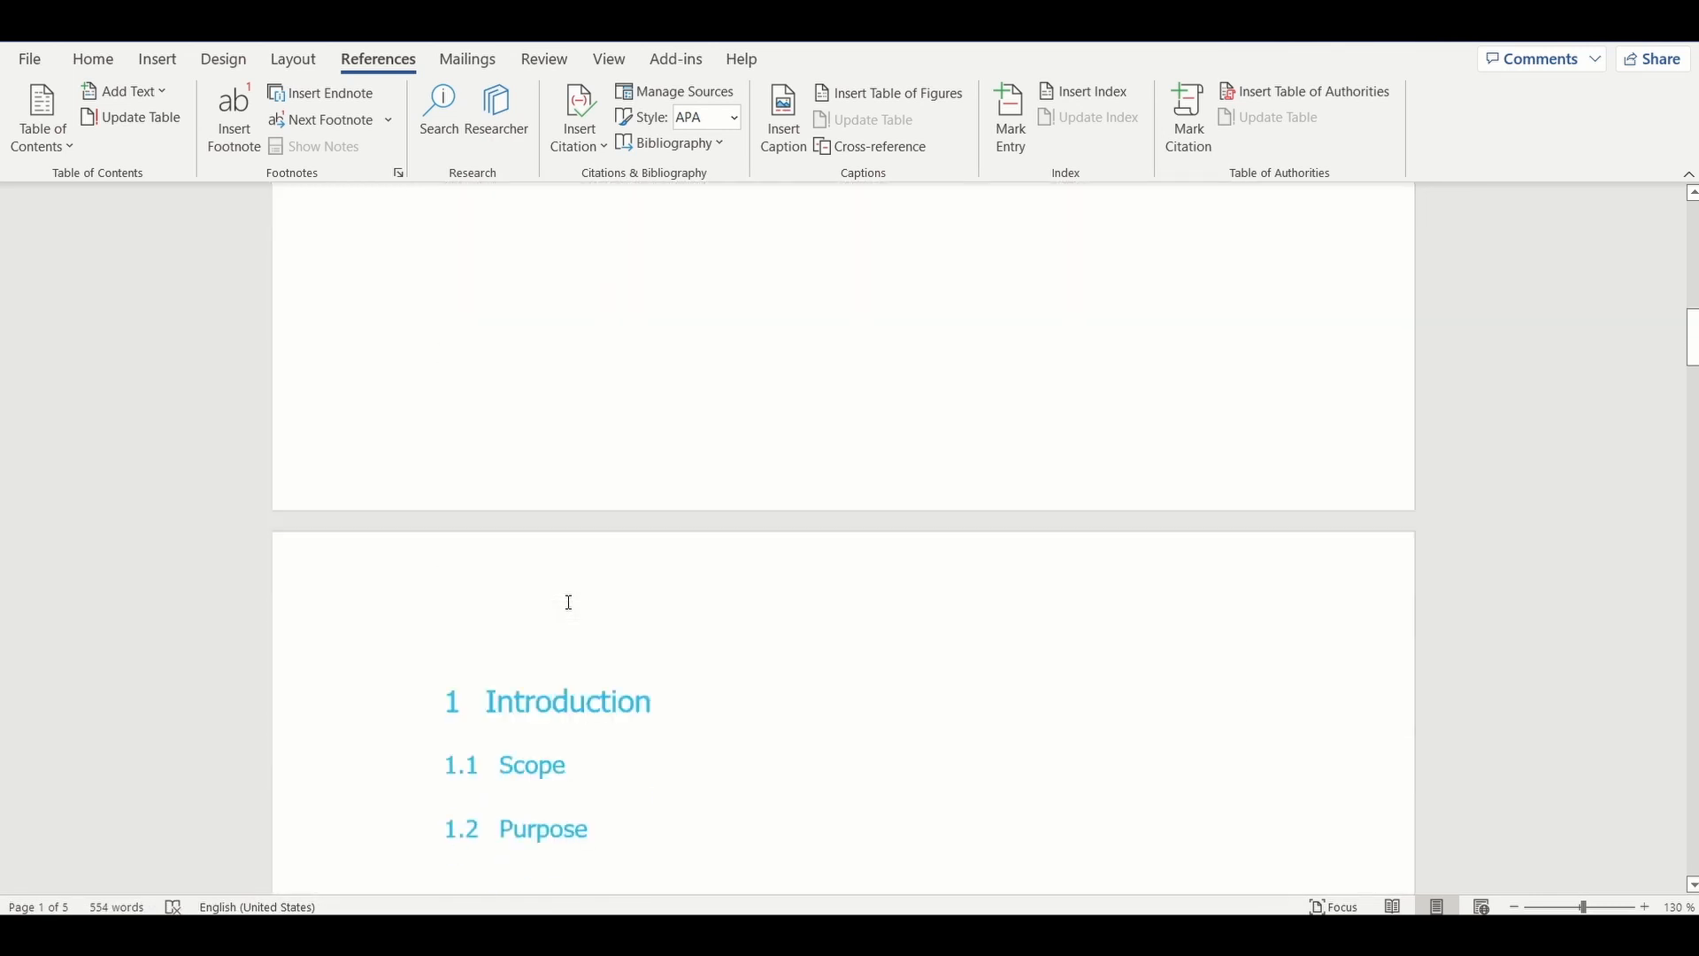
pyautogui.scroll(-3)
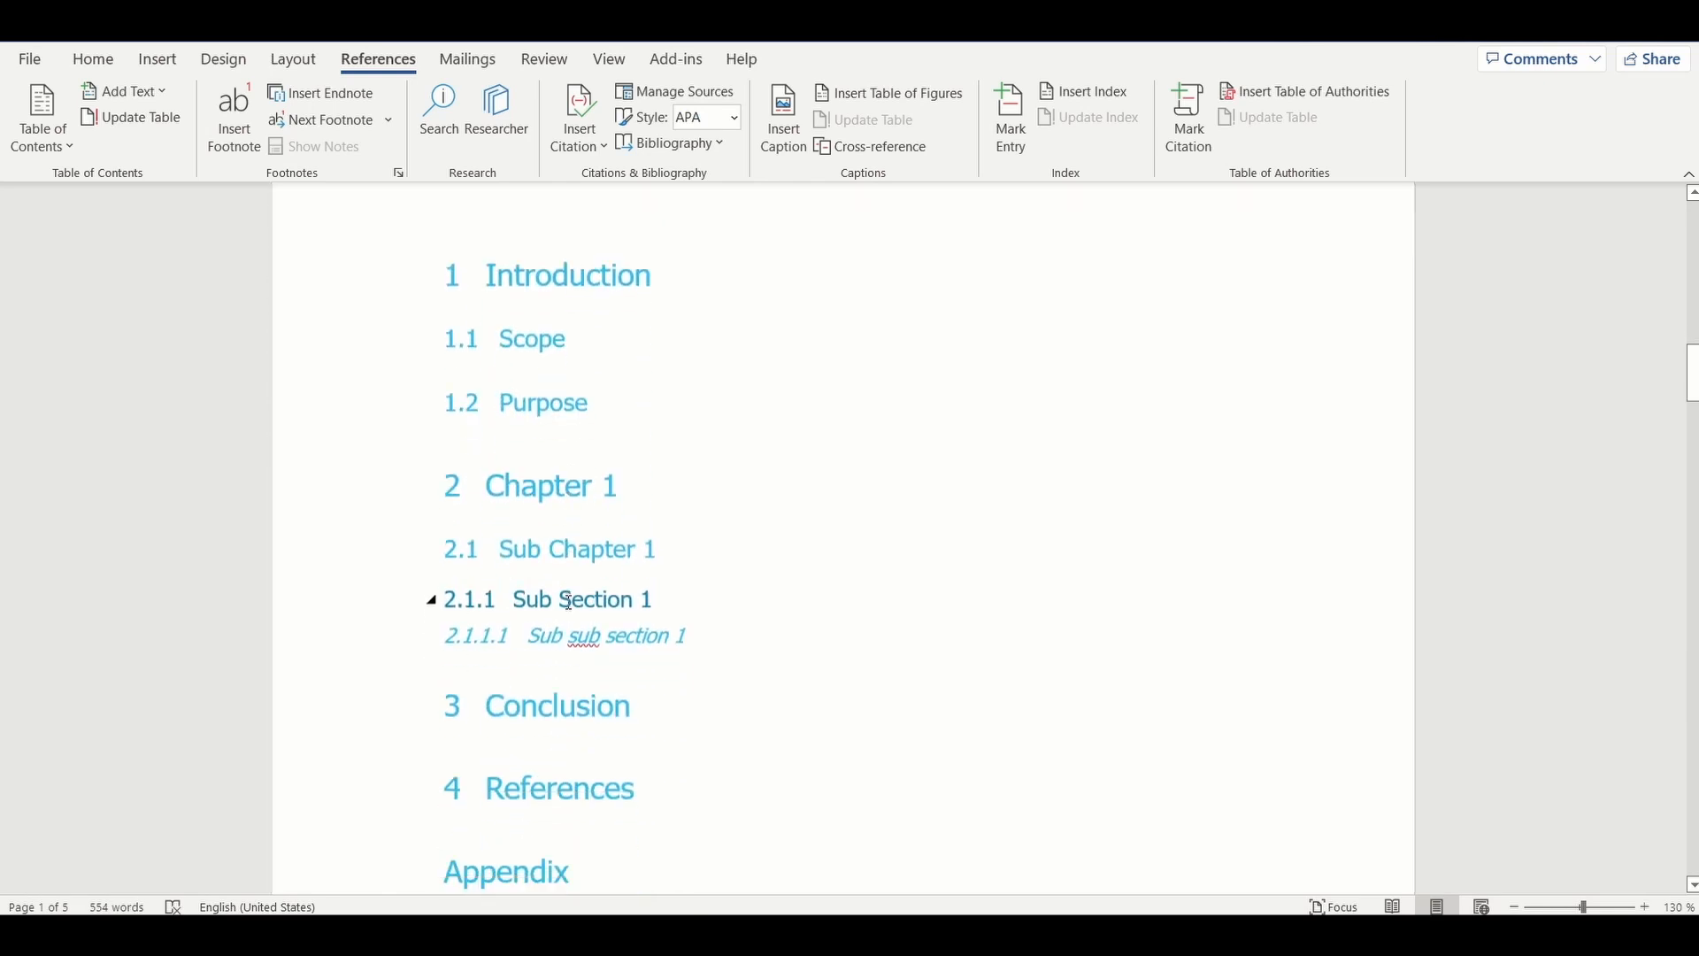
pyautogui.scroll(-3)
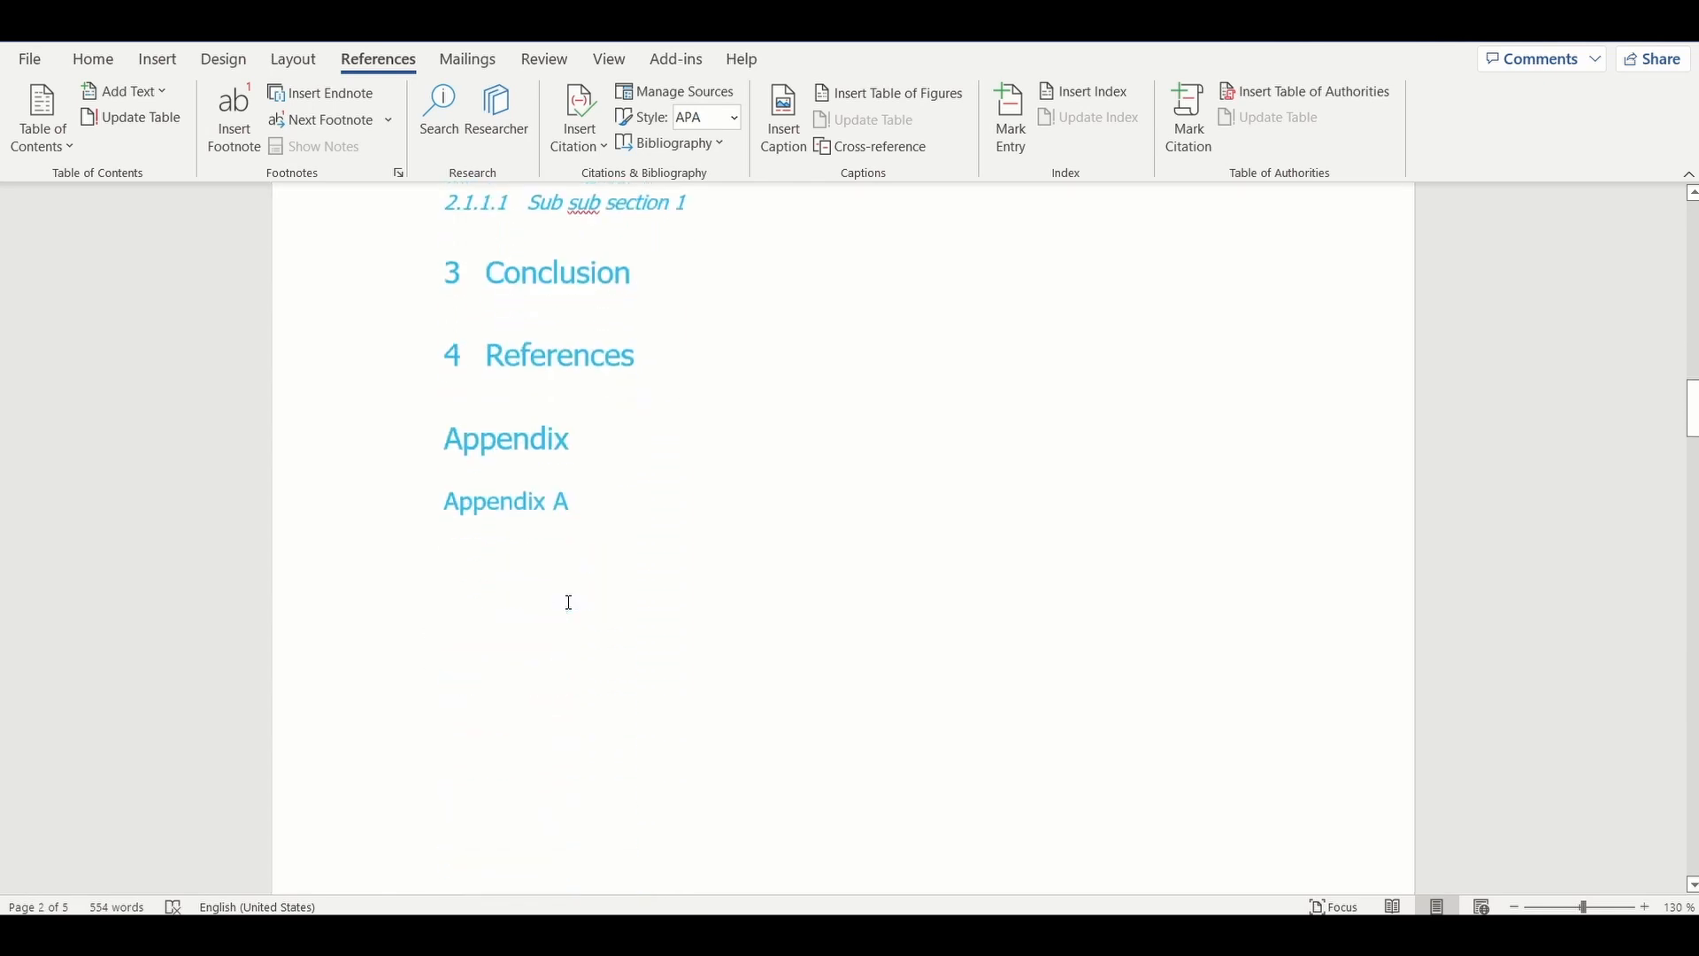
pyautogui.scroll(-3)
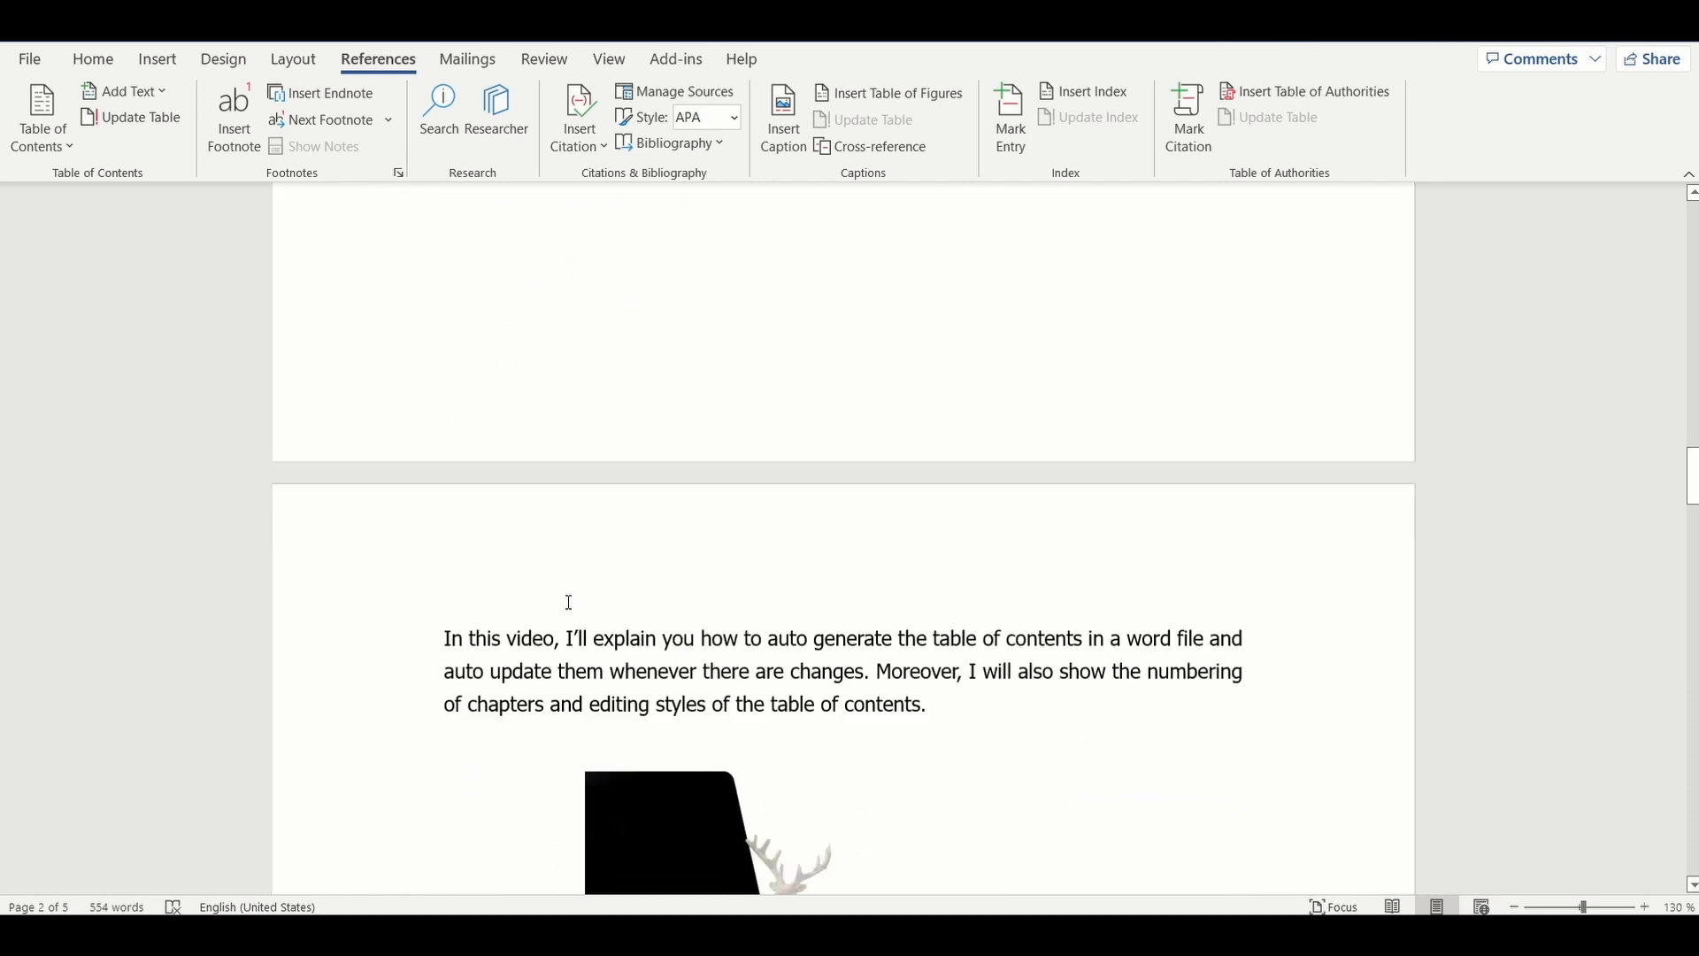
pyautogui.scroll(-3)
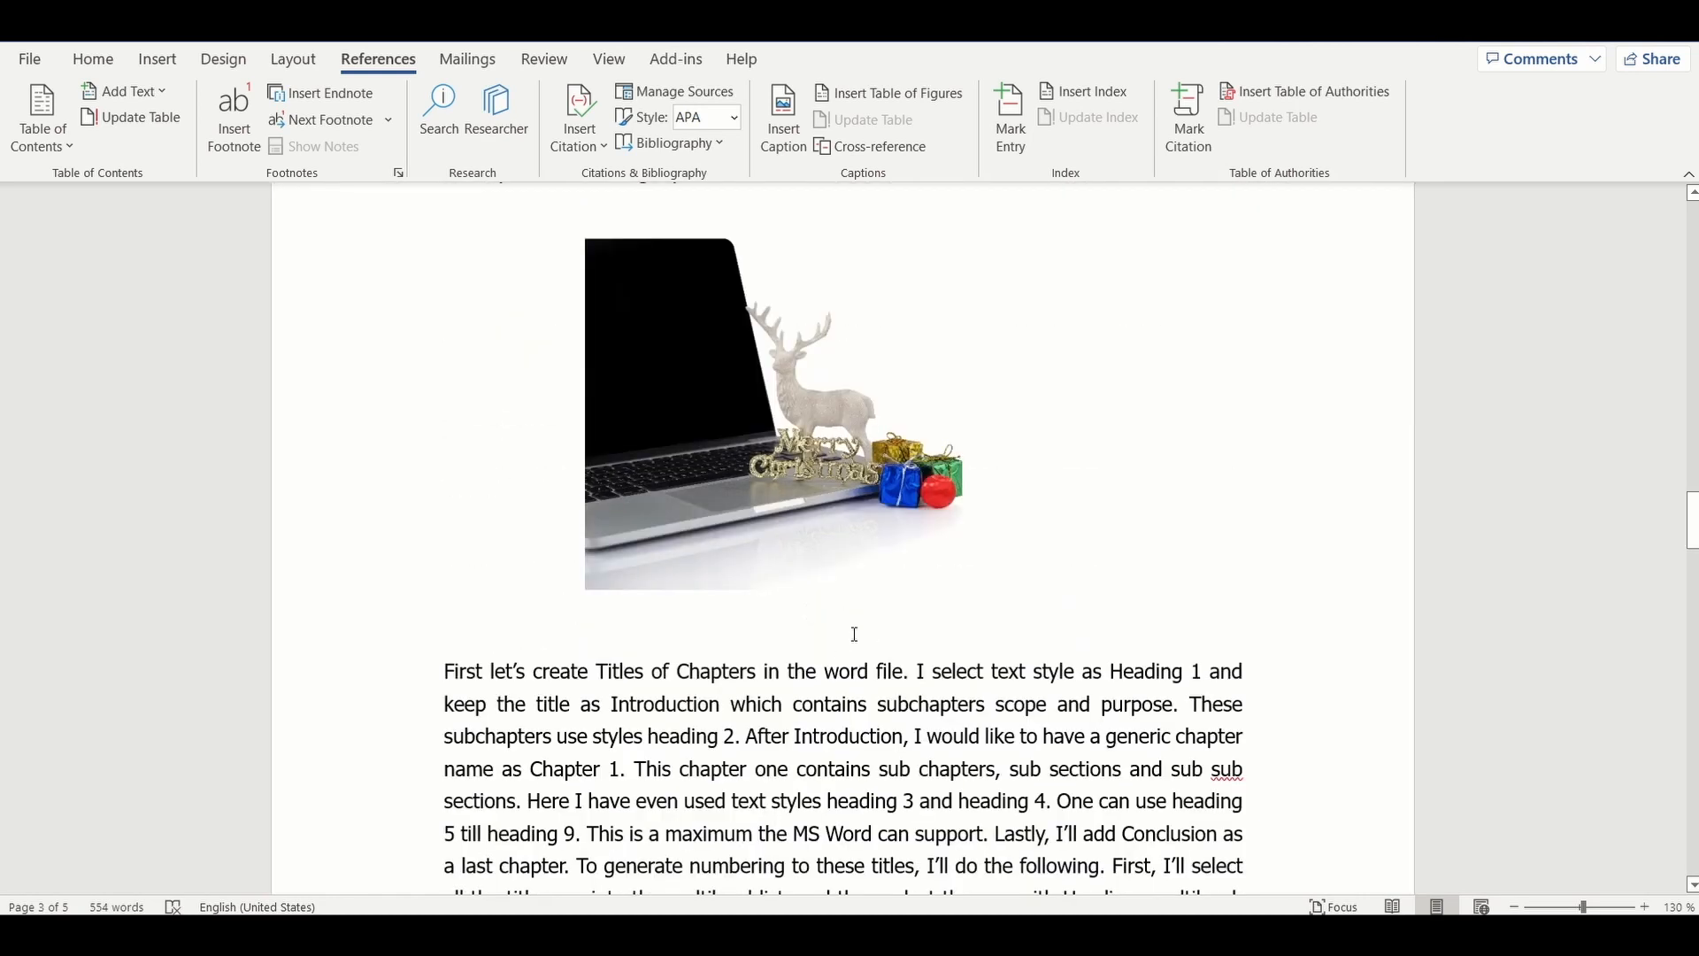
pyautogui.write('Fi')
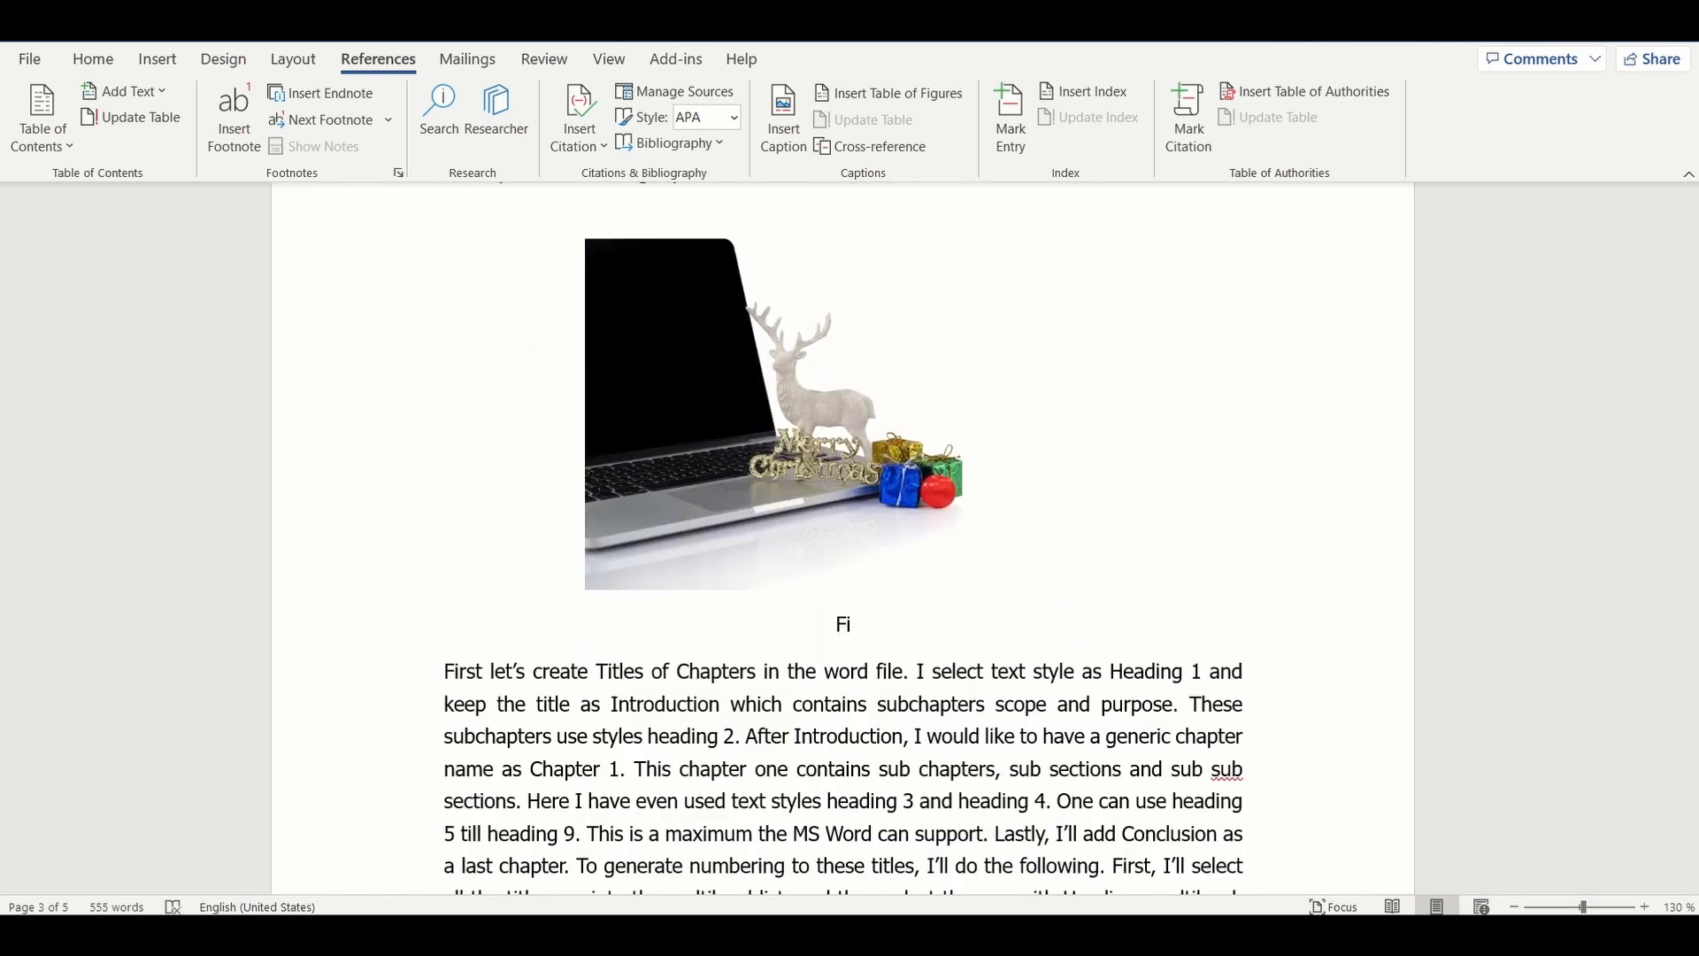
pyautogui.write('Mer')
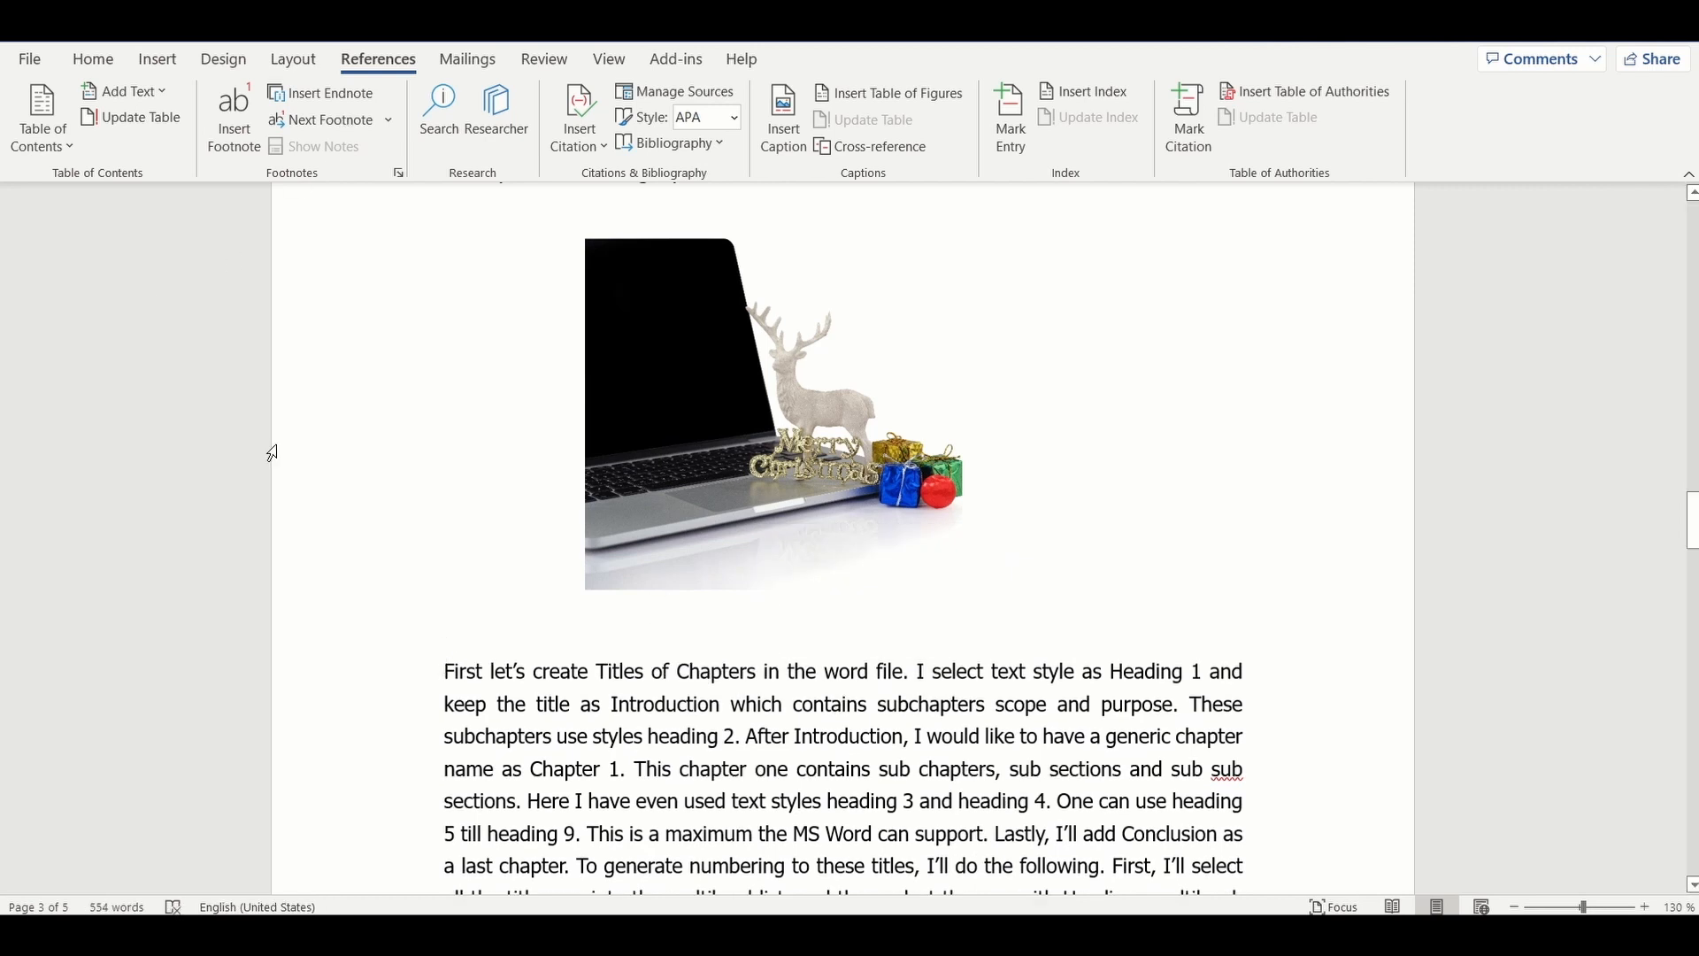
pyautogui.moveTo(333, 85)
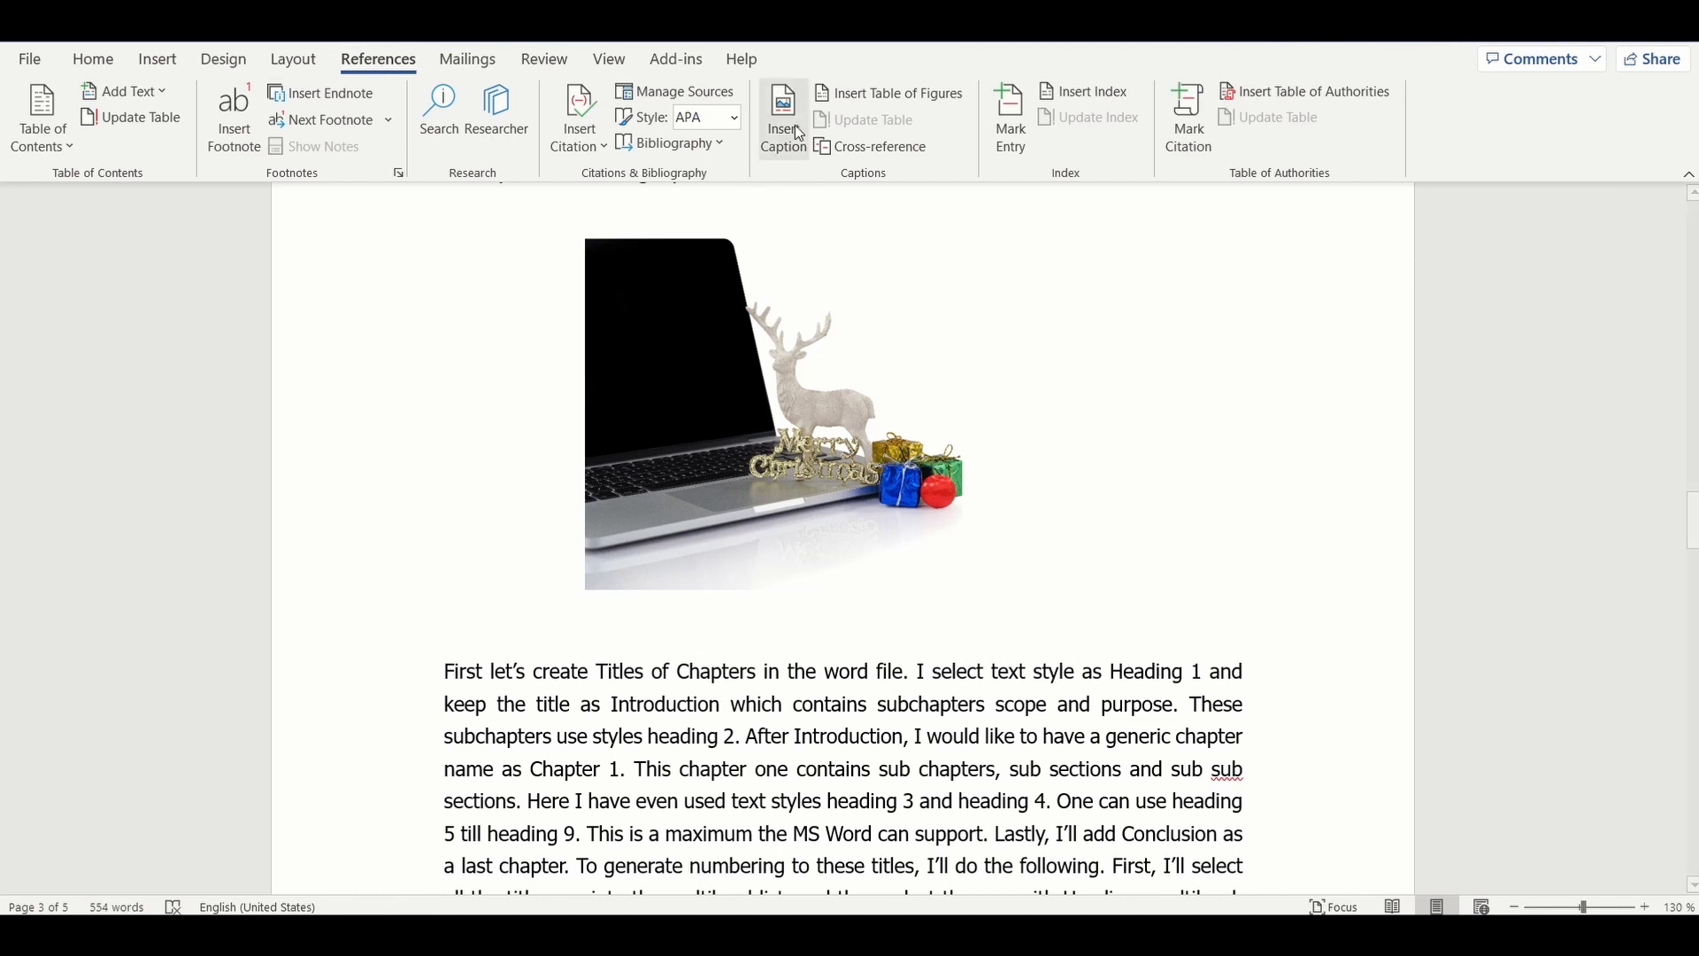
# - Caption the laptop picture as 'Figure 1: Merry Chritmas' via Insert Caption
pyautogui.click(782, 106)
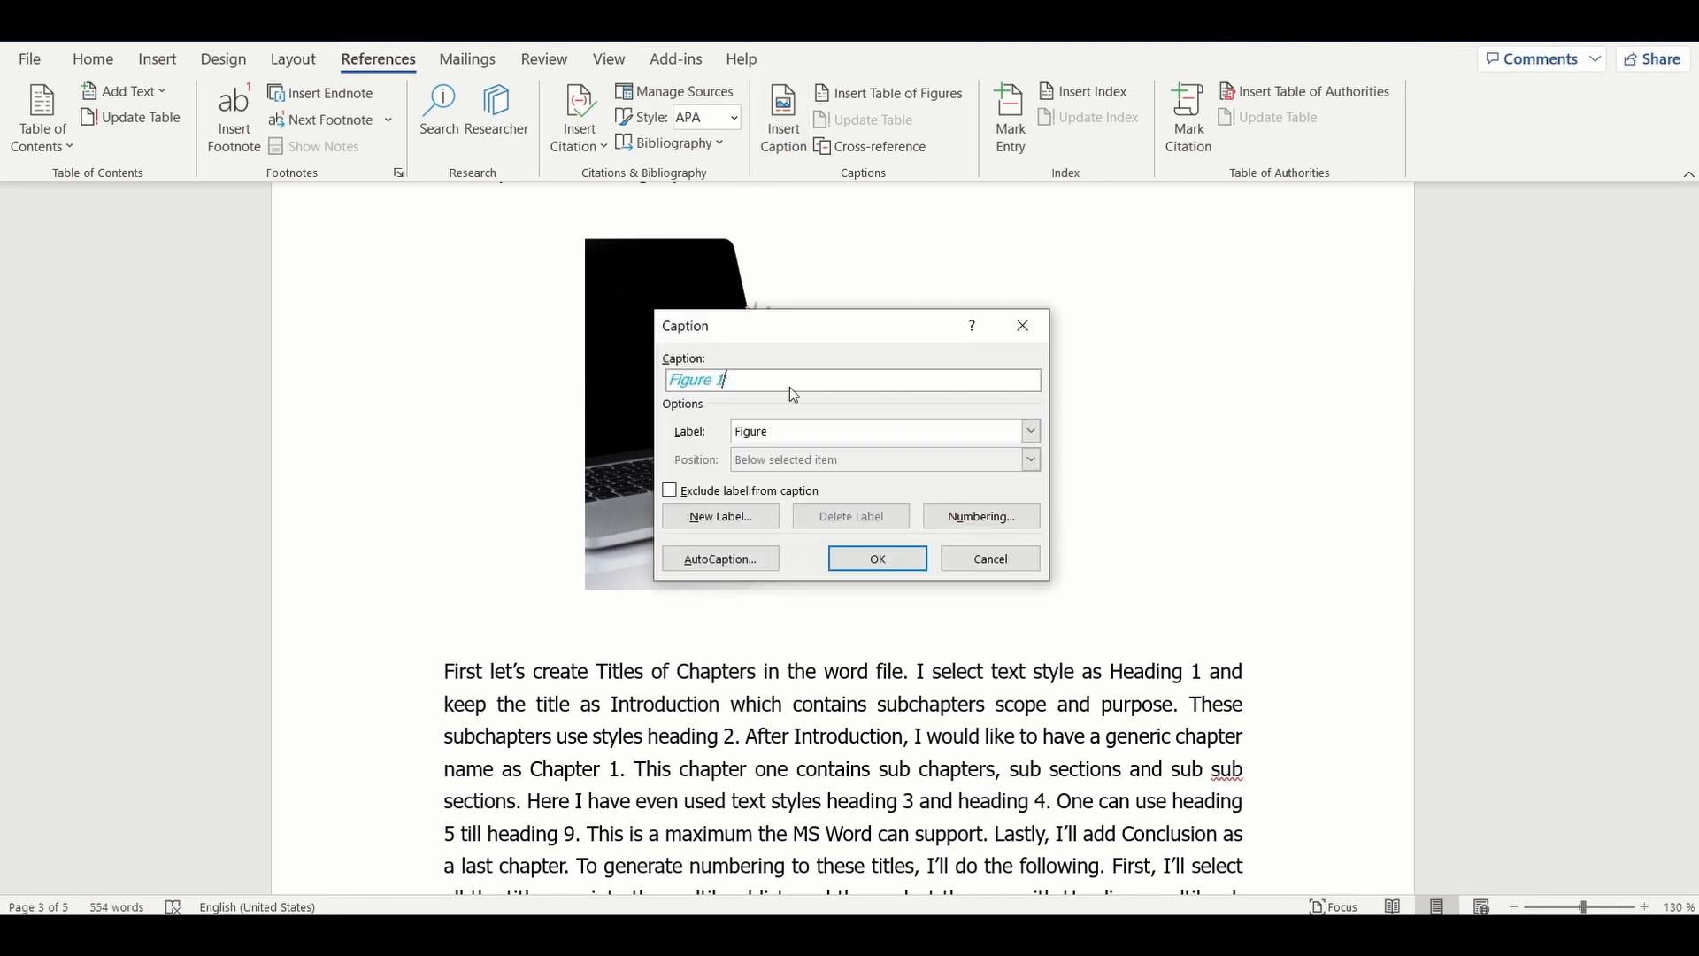
pyautogui.write(':')
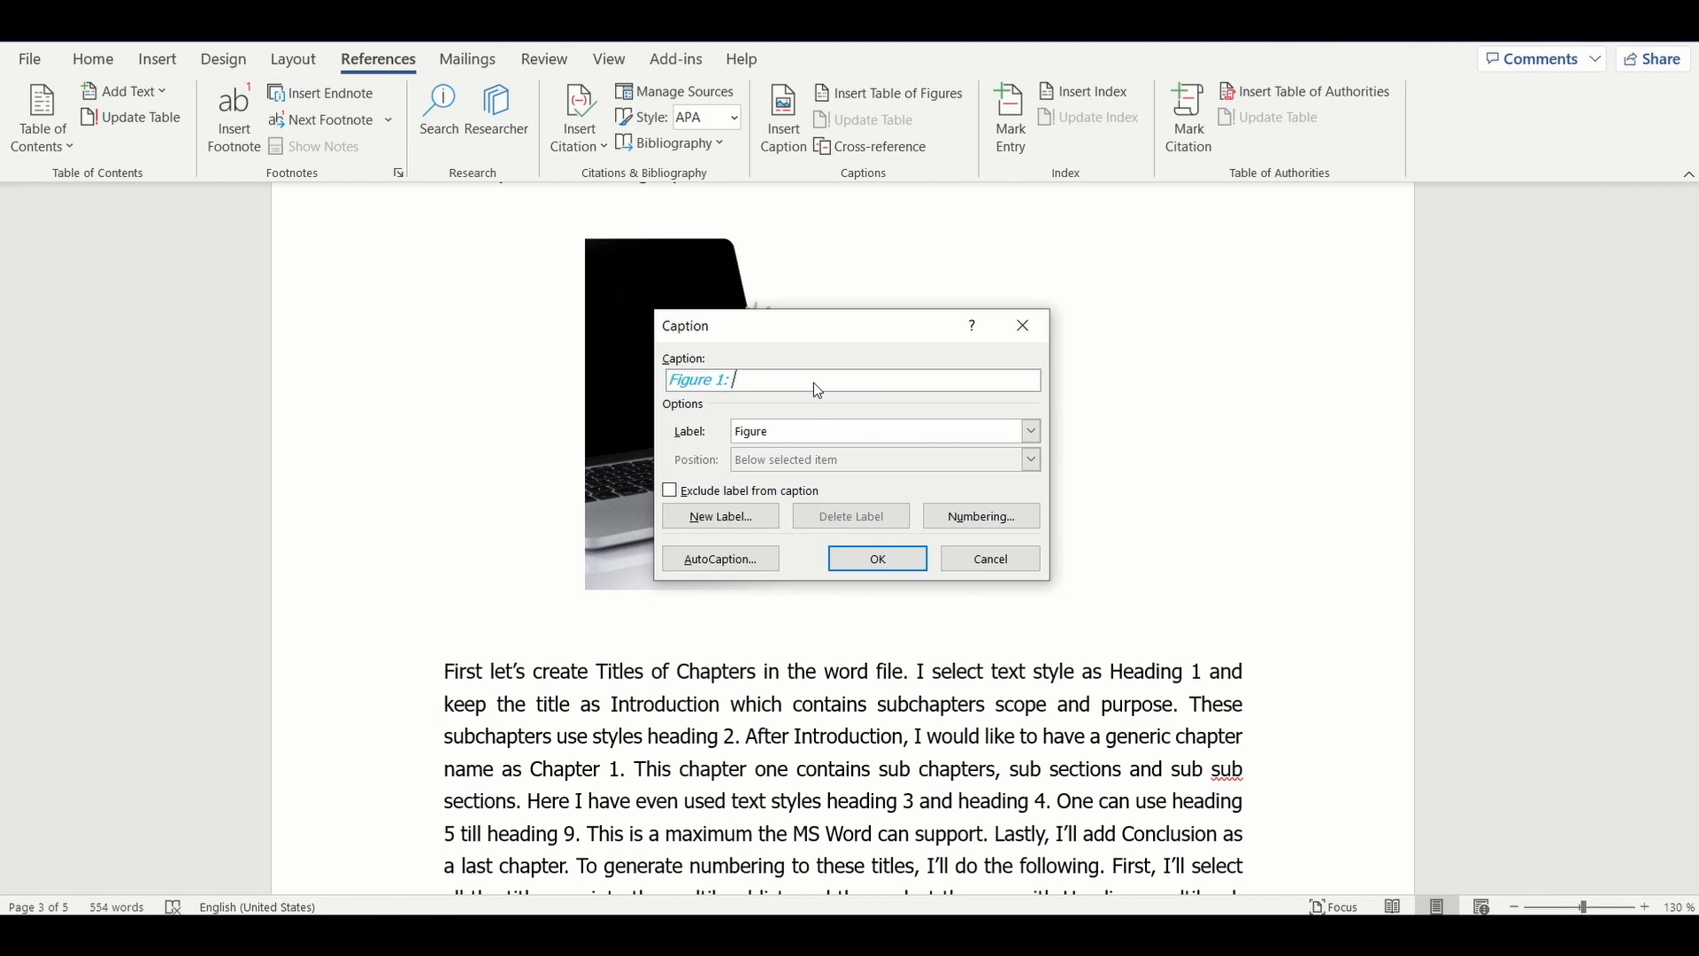
pyautogui.write('Merry')
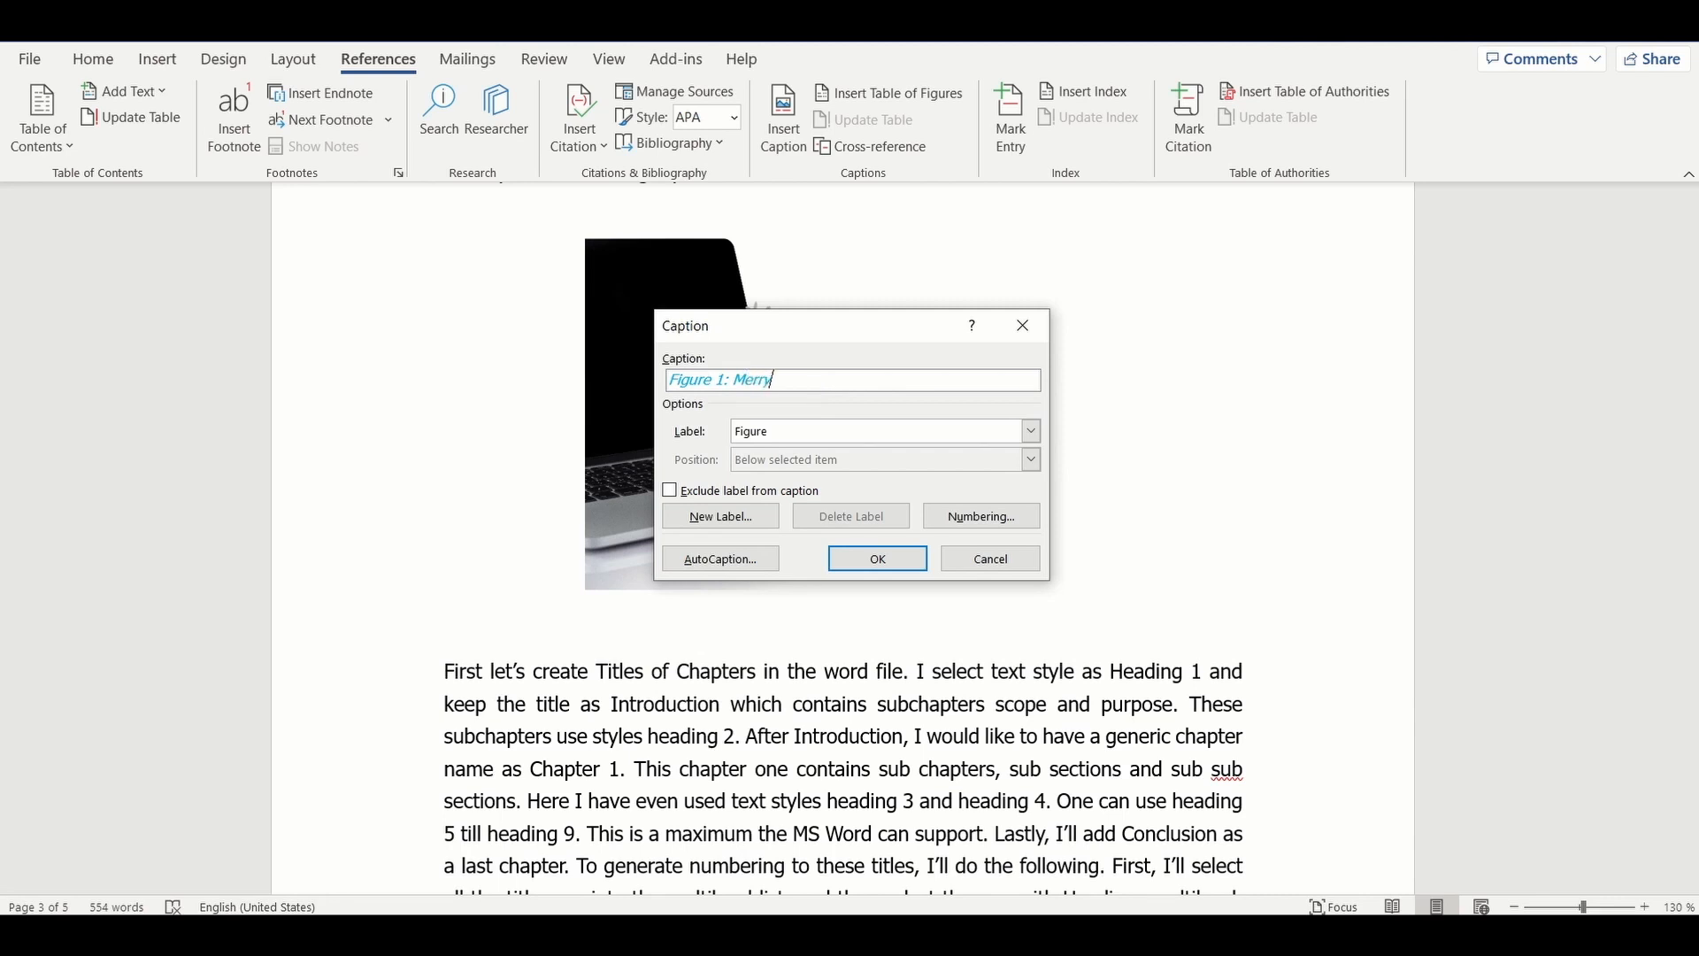
pyautogui.write('Chrs')
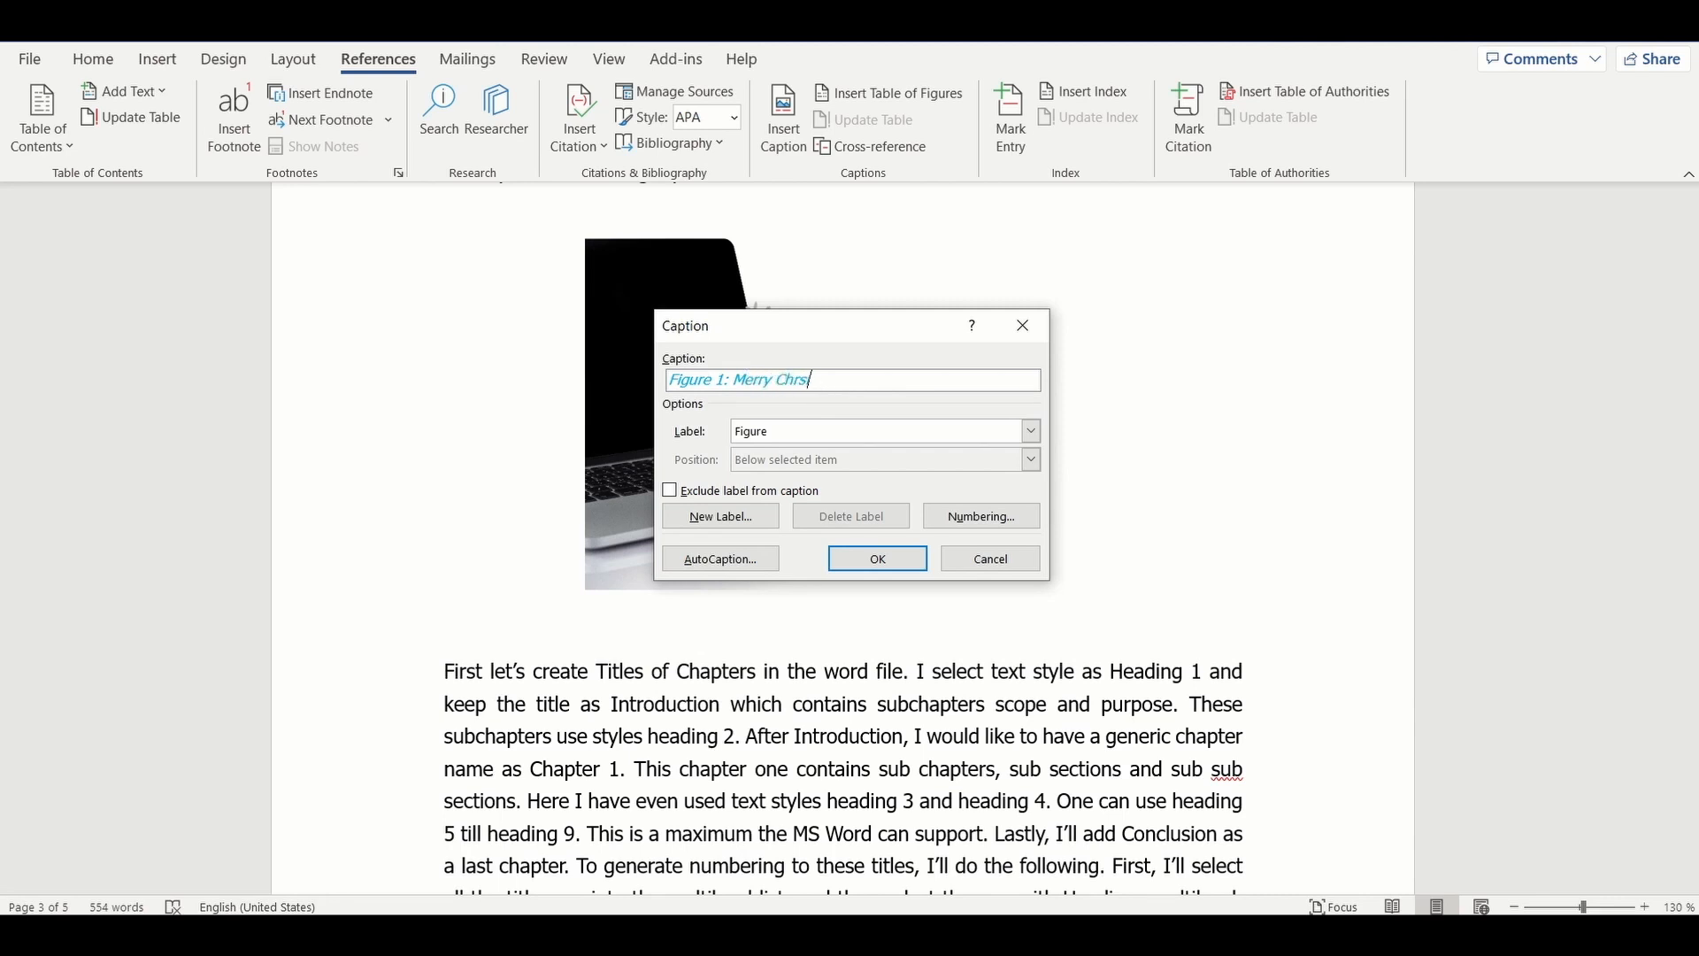
pyautogui.write('it')
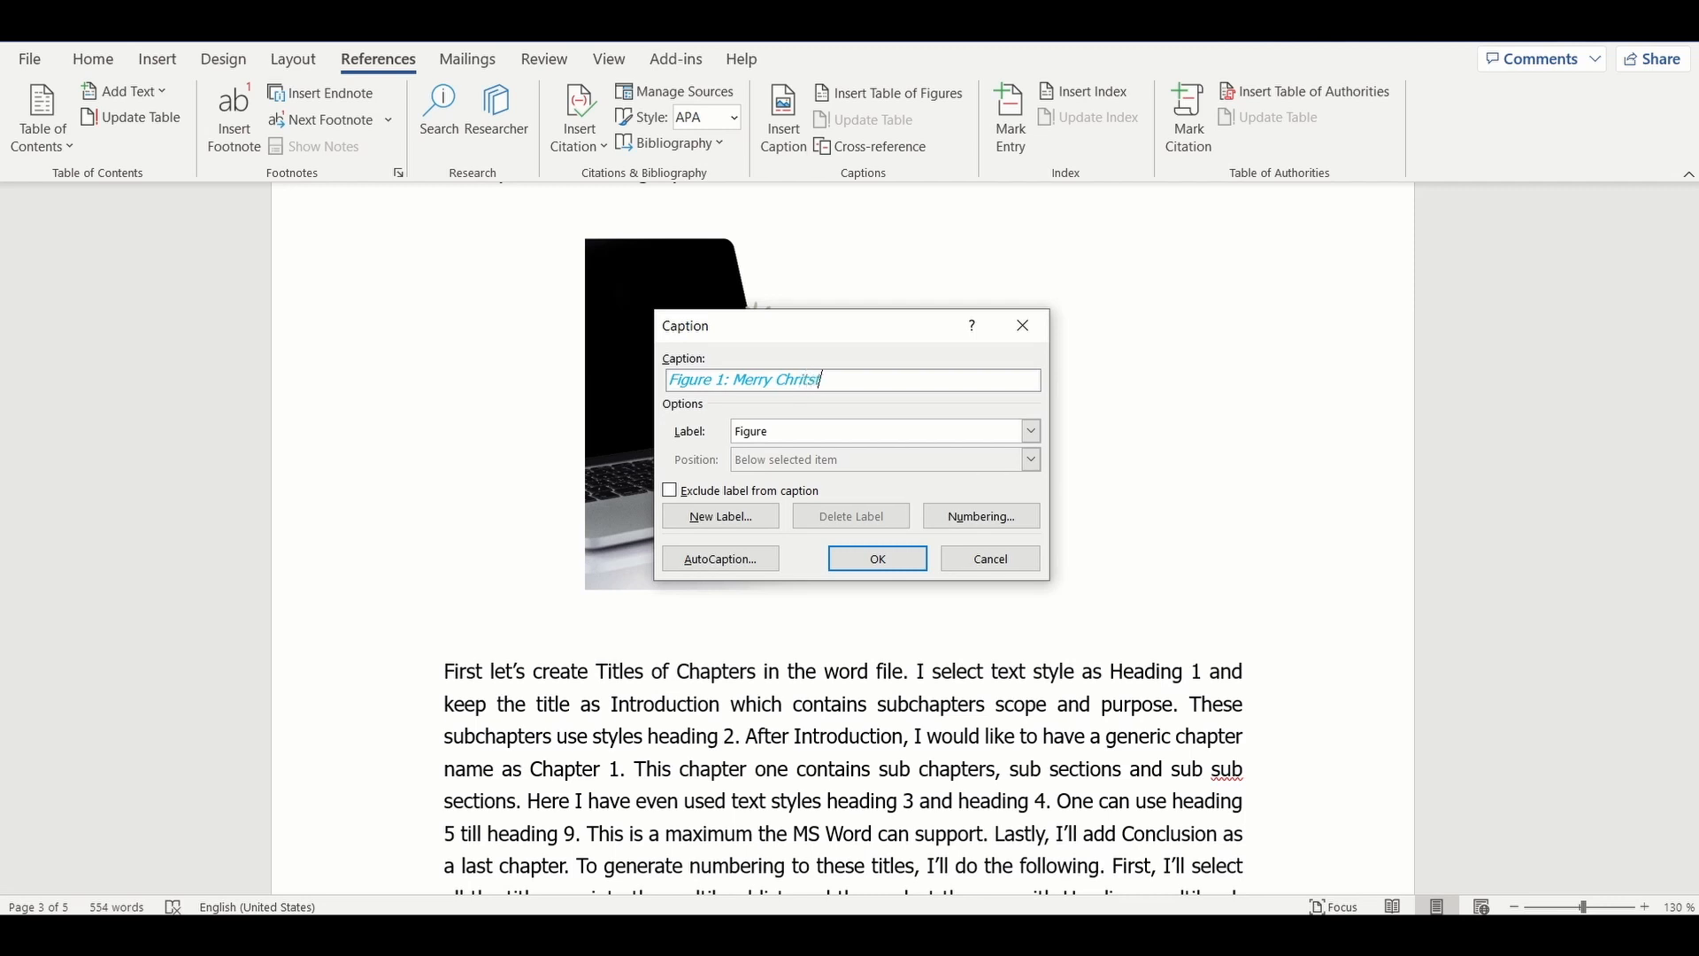
pyautogui.write('mas')
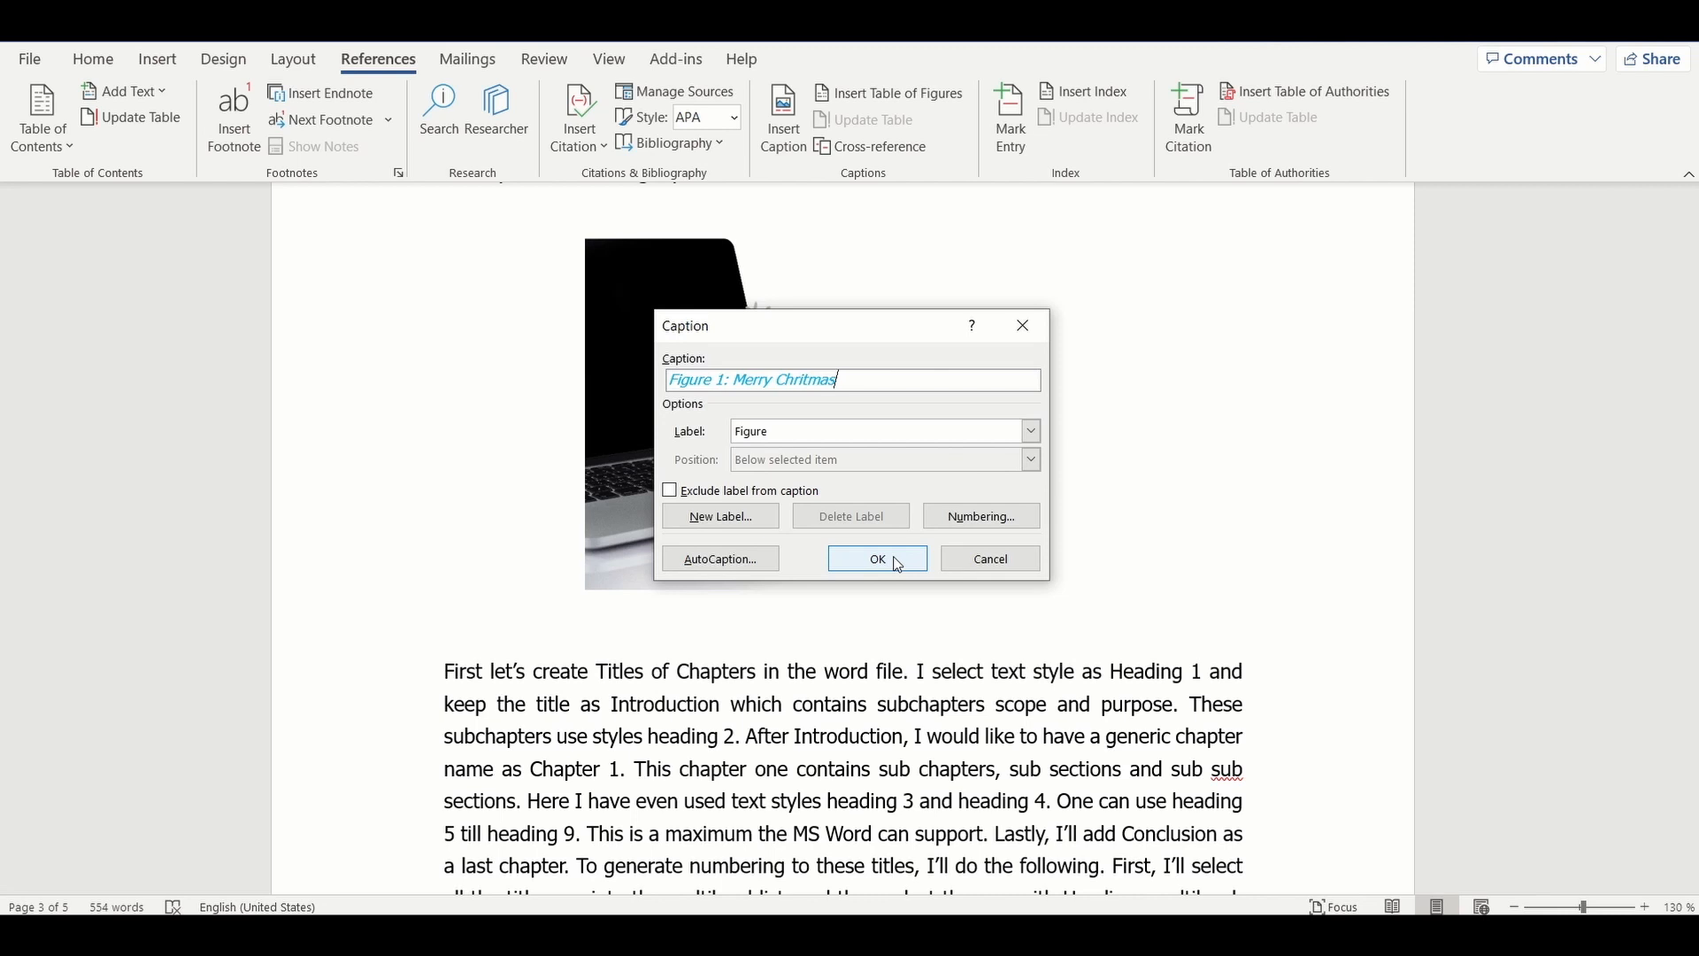
pyautogui.click(878, 558)
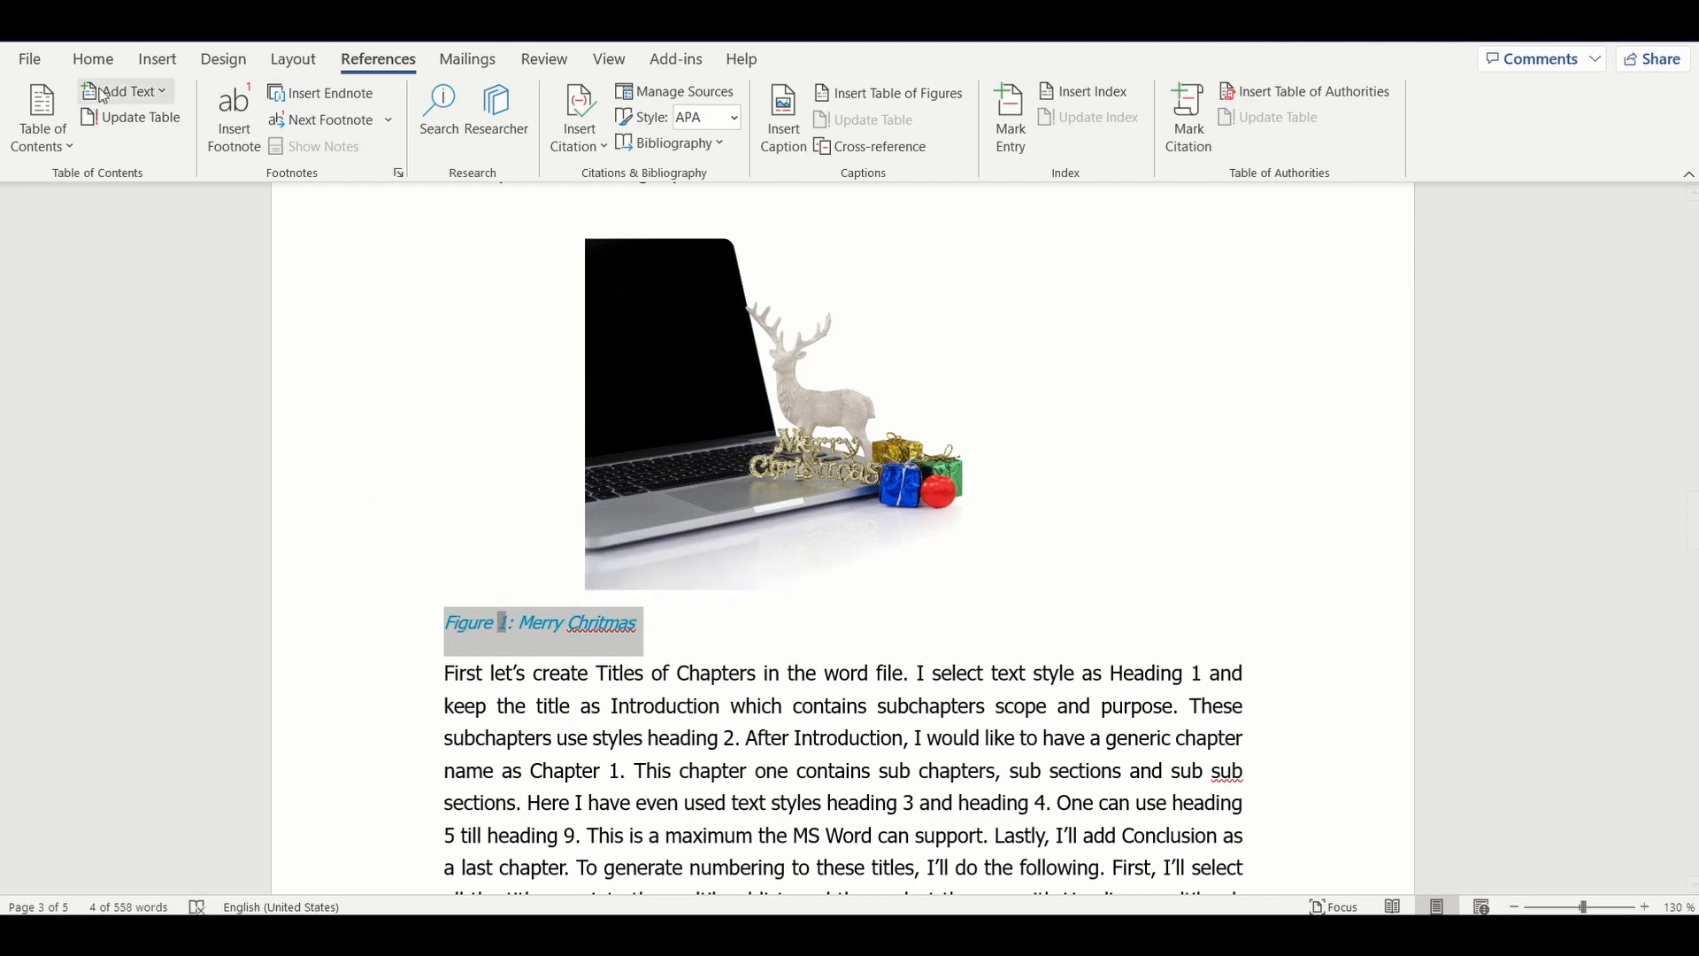
# - Set the Figure 1 caption to 11-point text and move down to the 2023 cake picture
pyautogui.click(92, 59)
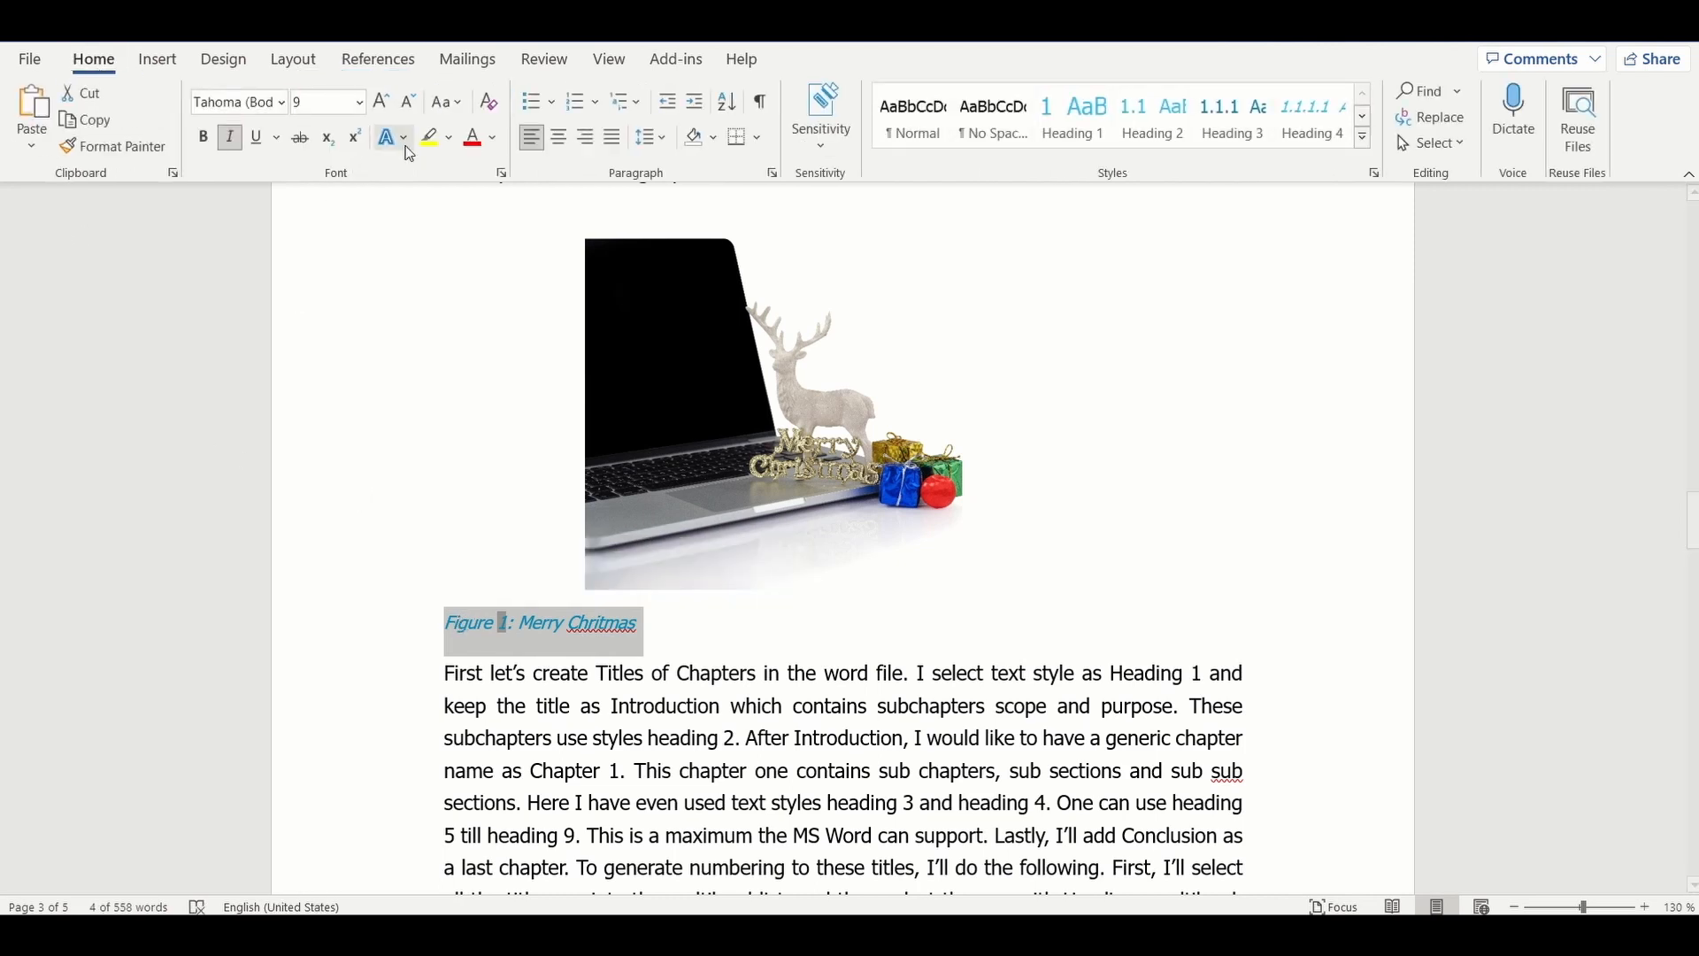
pyautogui.click(355, 101)
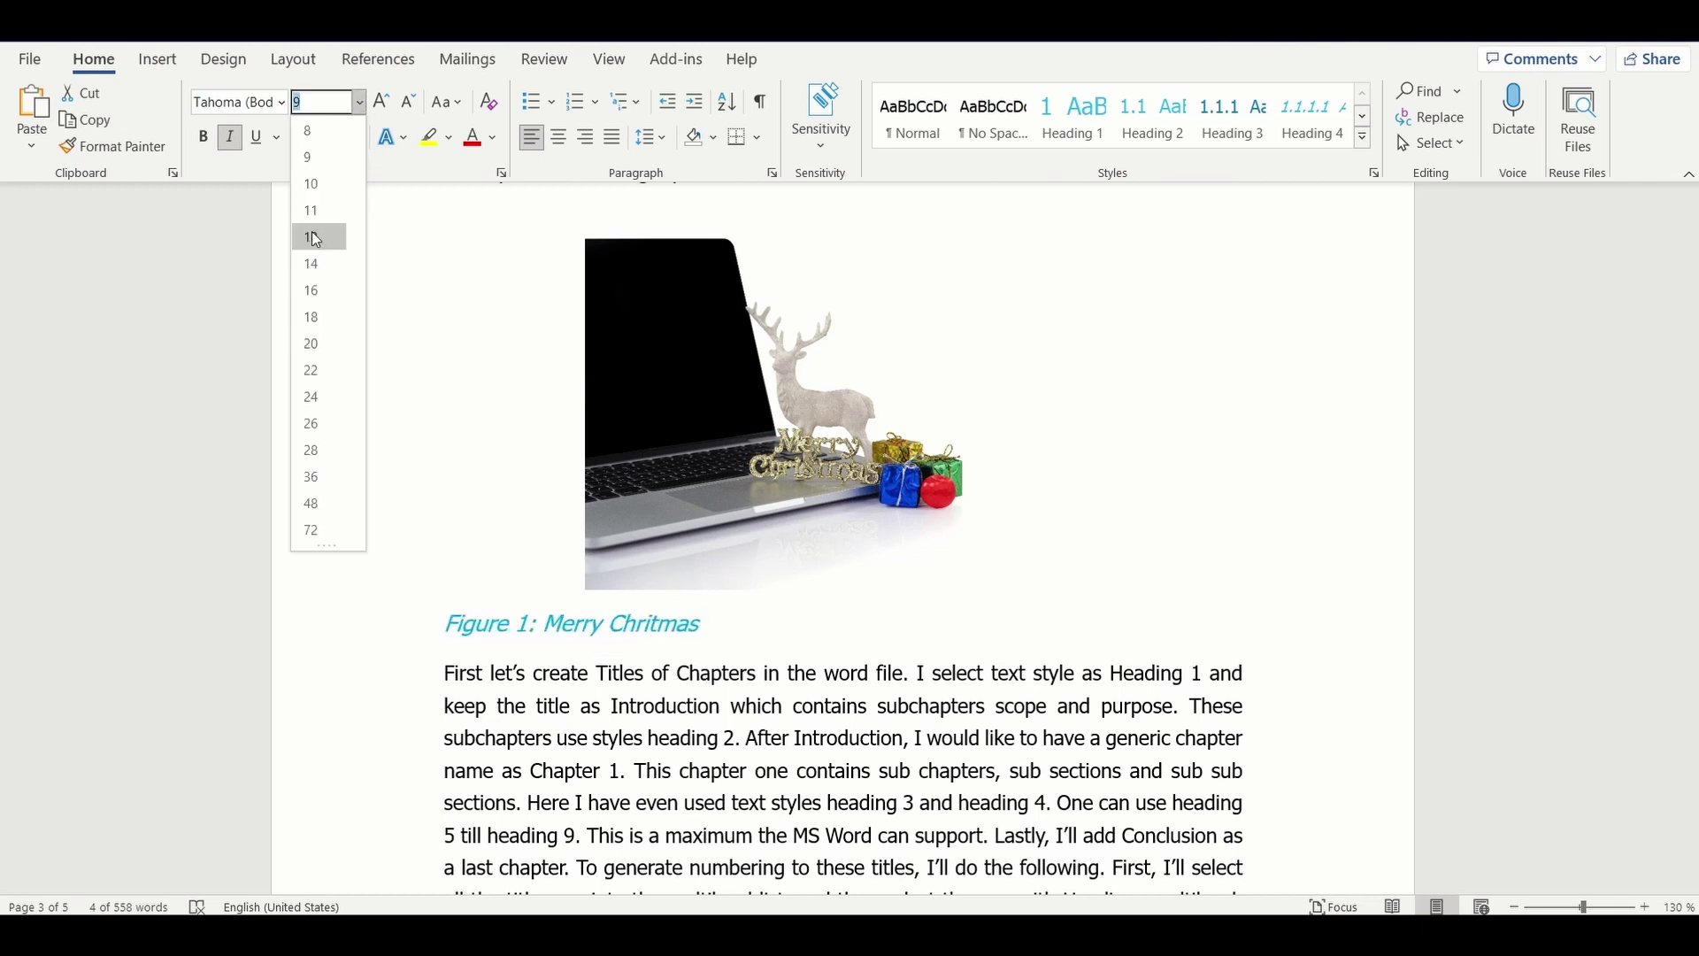
pyautogui.click(308, 237)
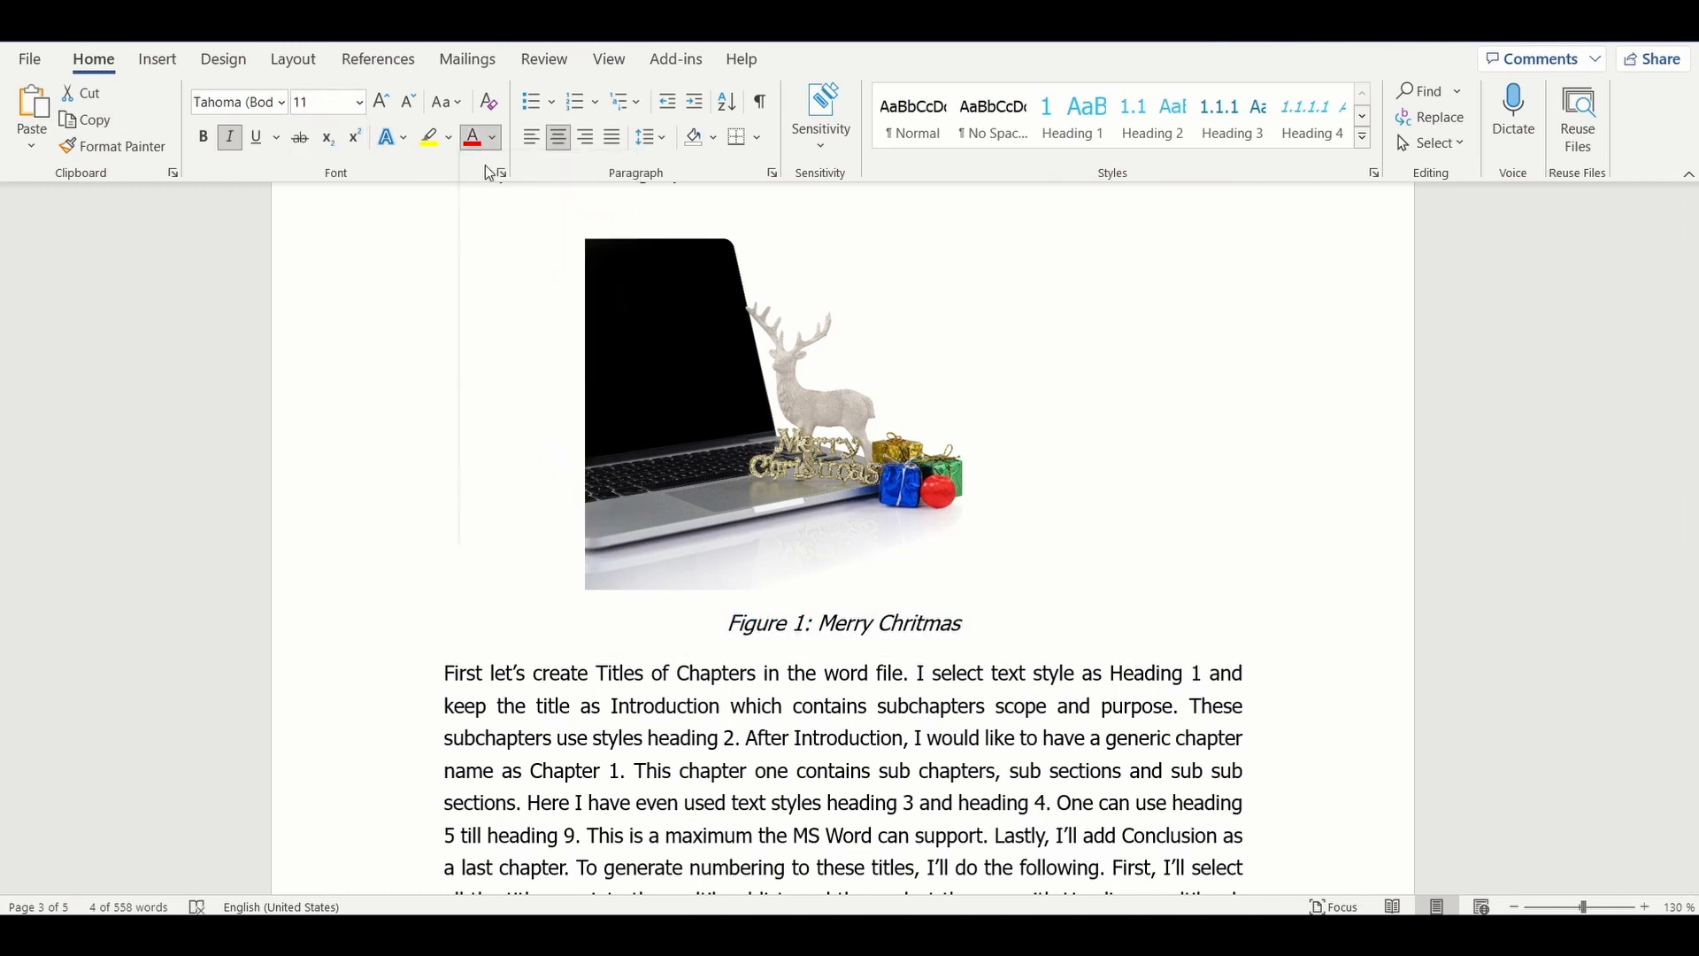
pyautogui.scroll(-3)
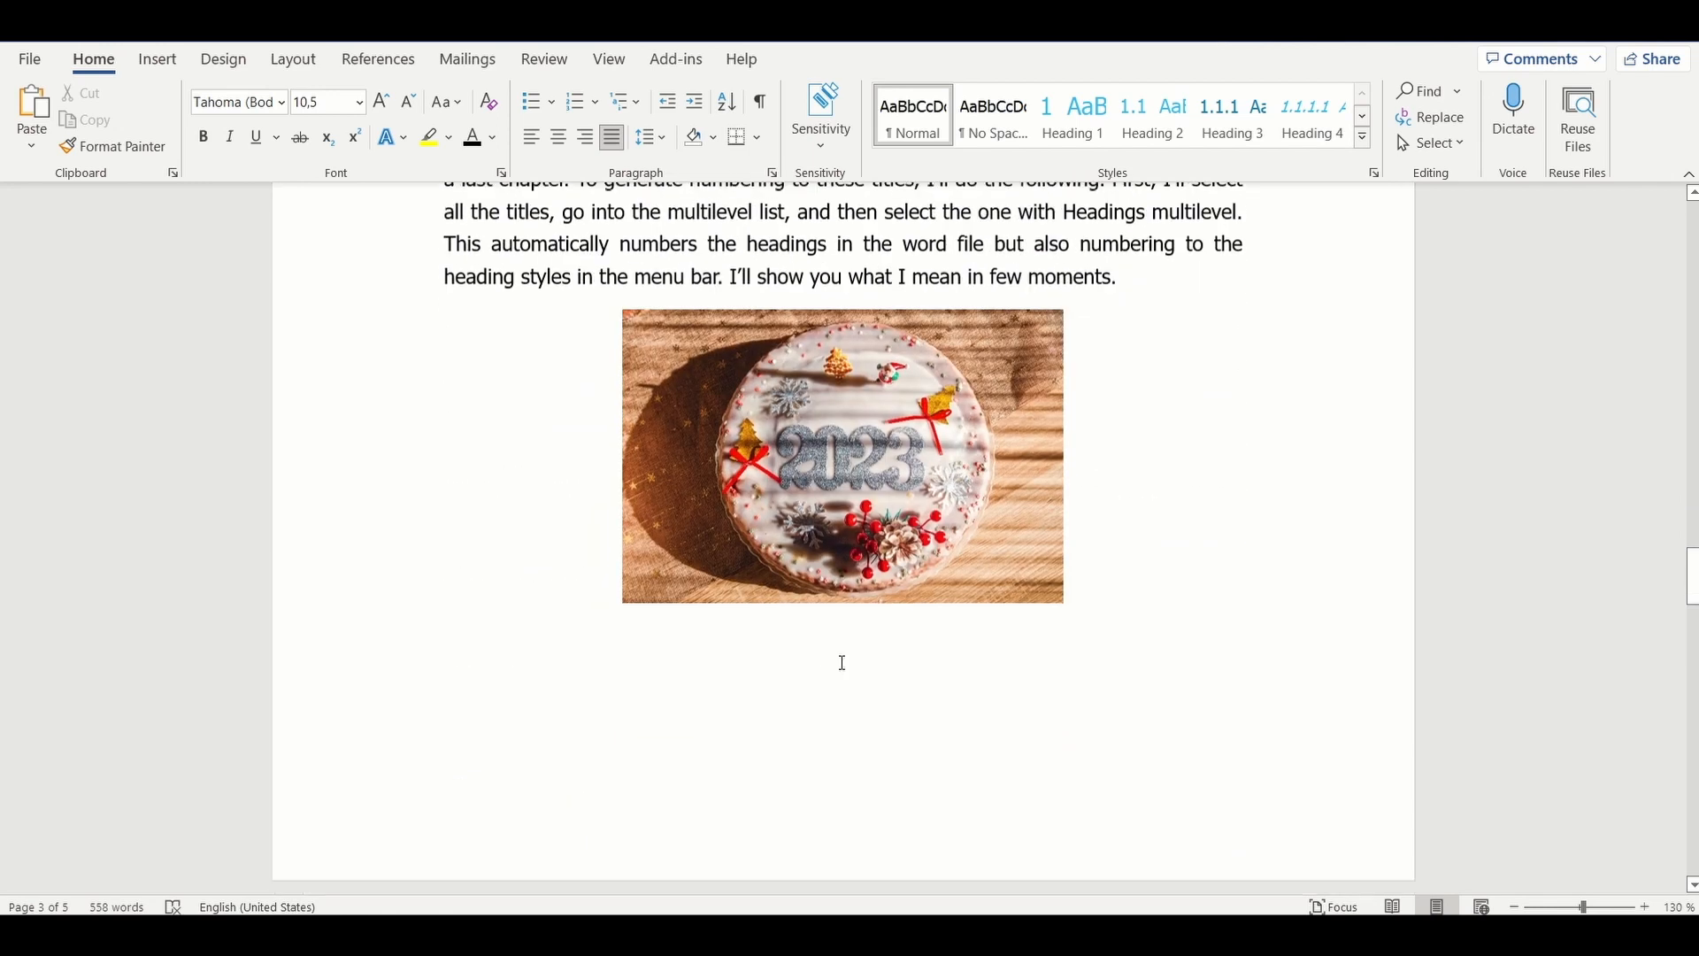
# - Caption the 2023 cake picture as 'Figure 2: Happy new year 2022'
pyautogui.click(156, 58)
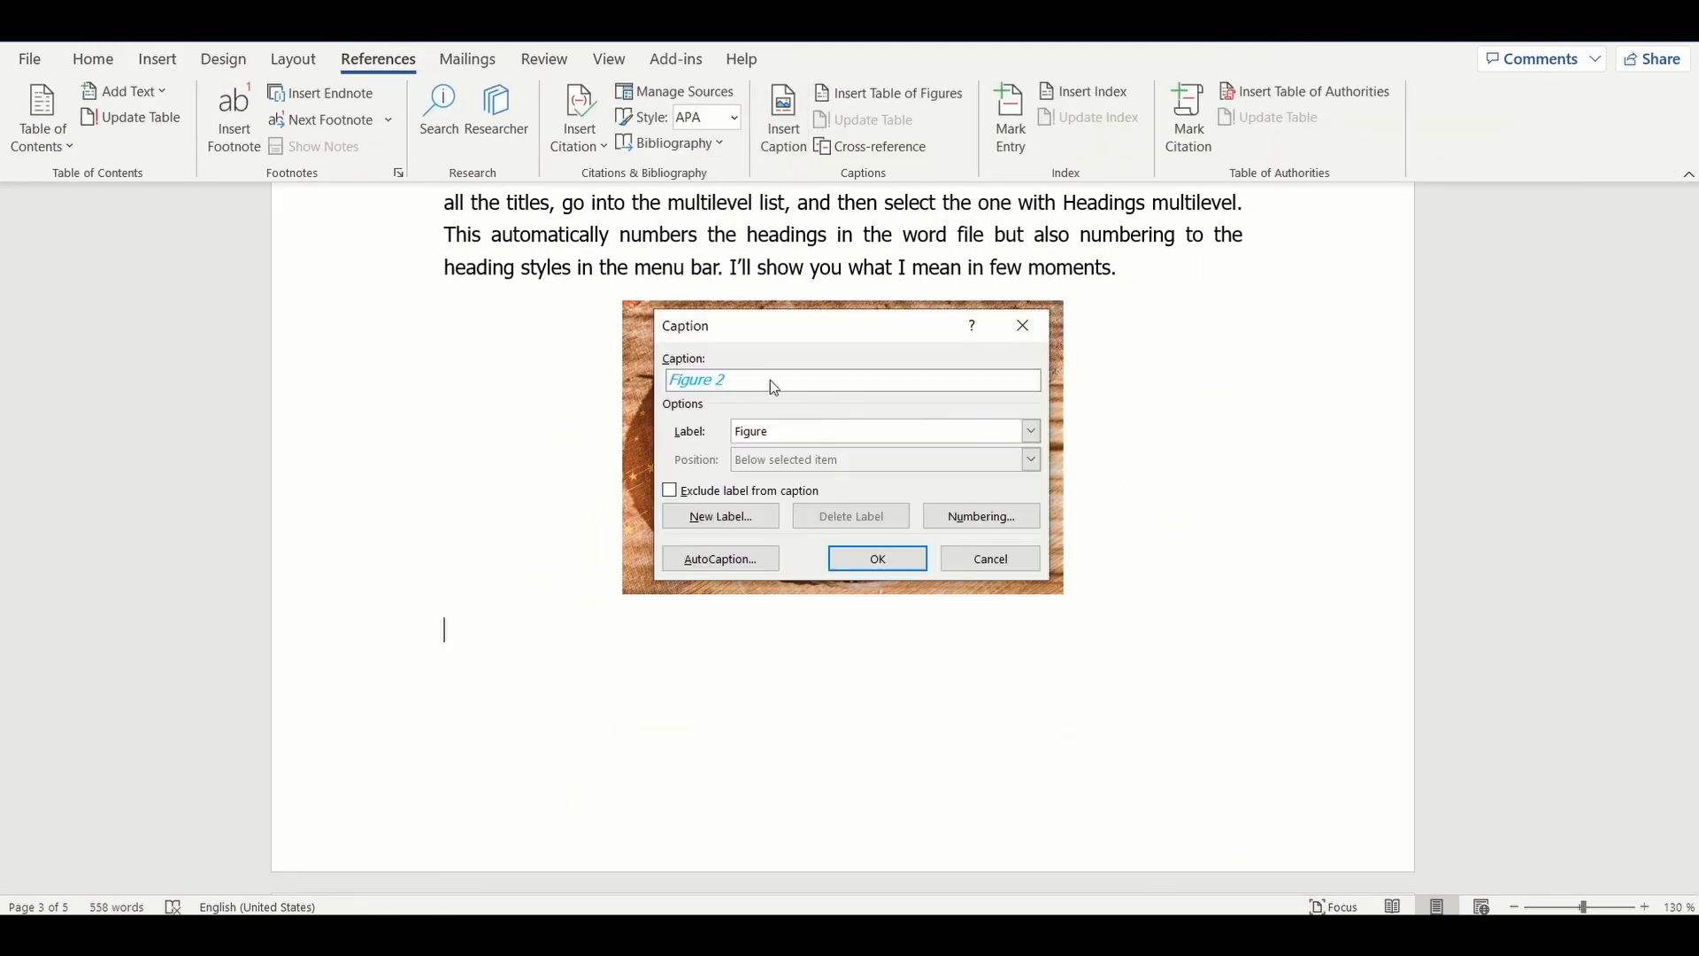
pyautogui.write(': Happy nrew ye')
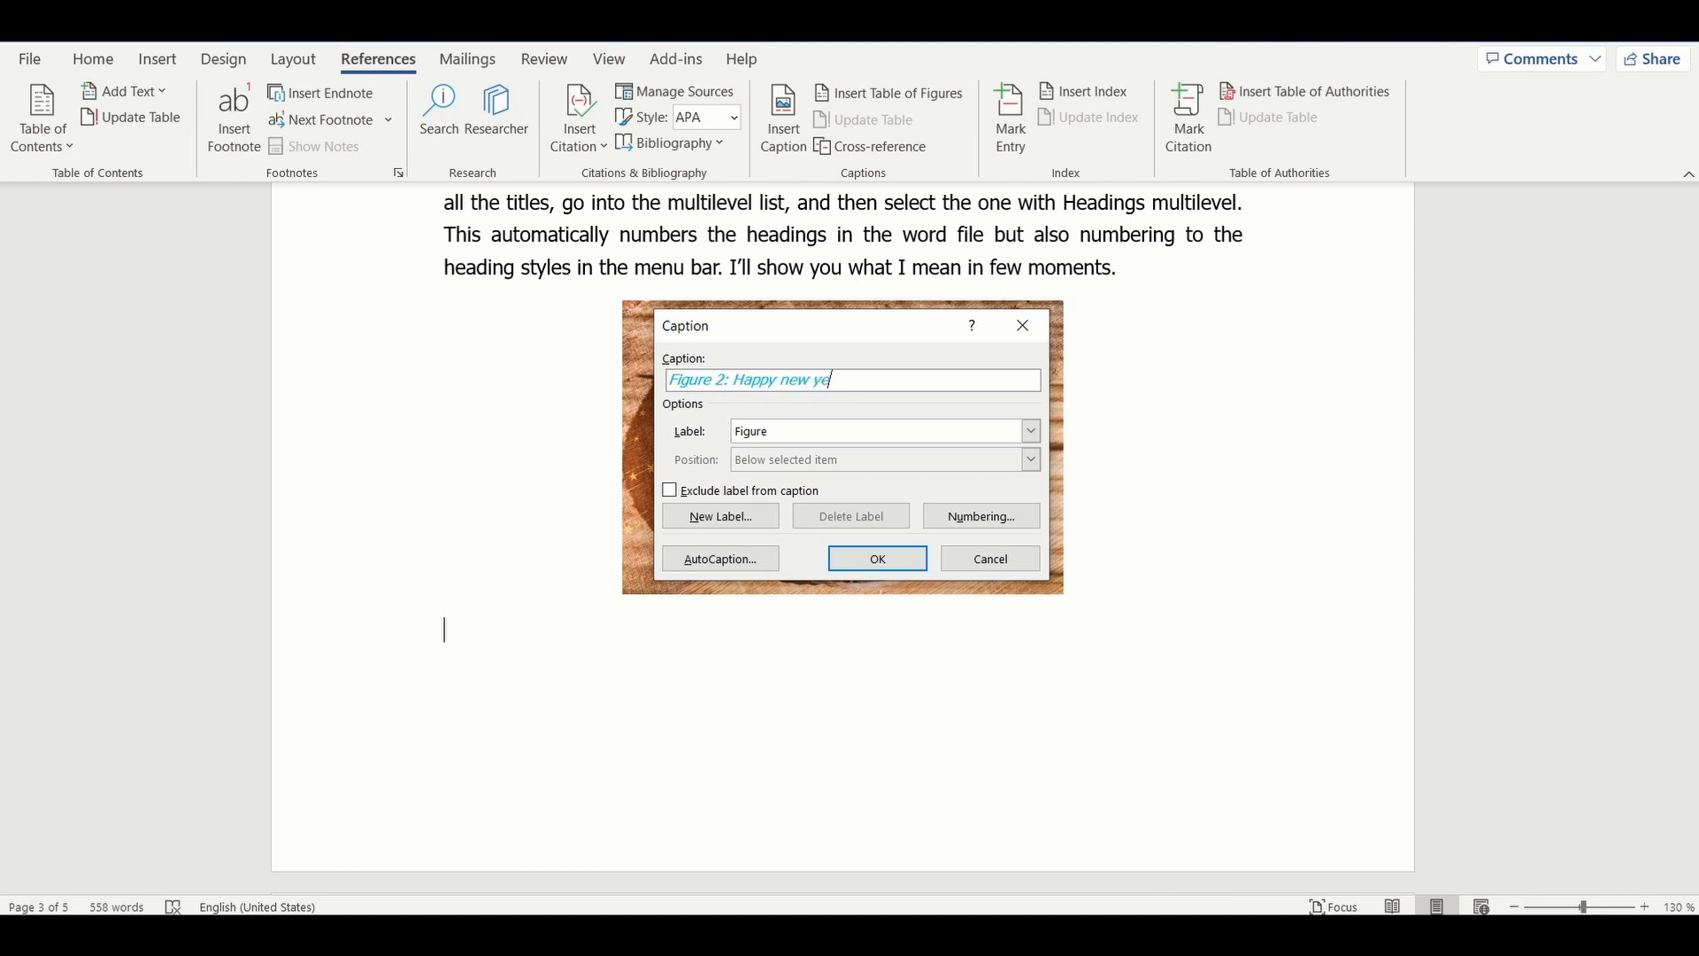
pyautogui.write('ar 2022')
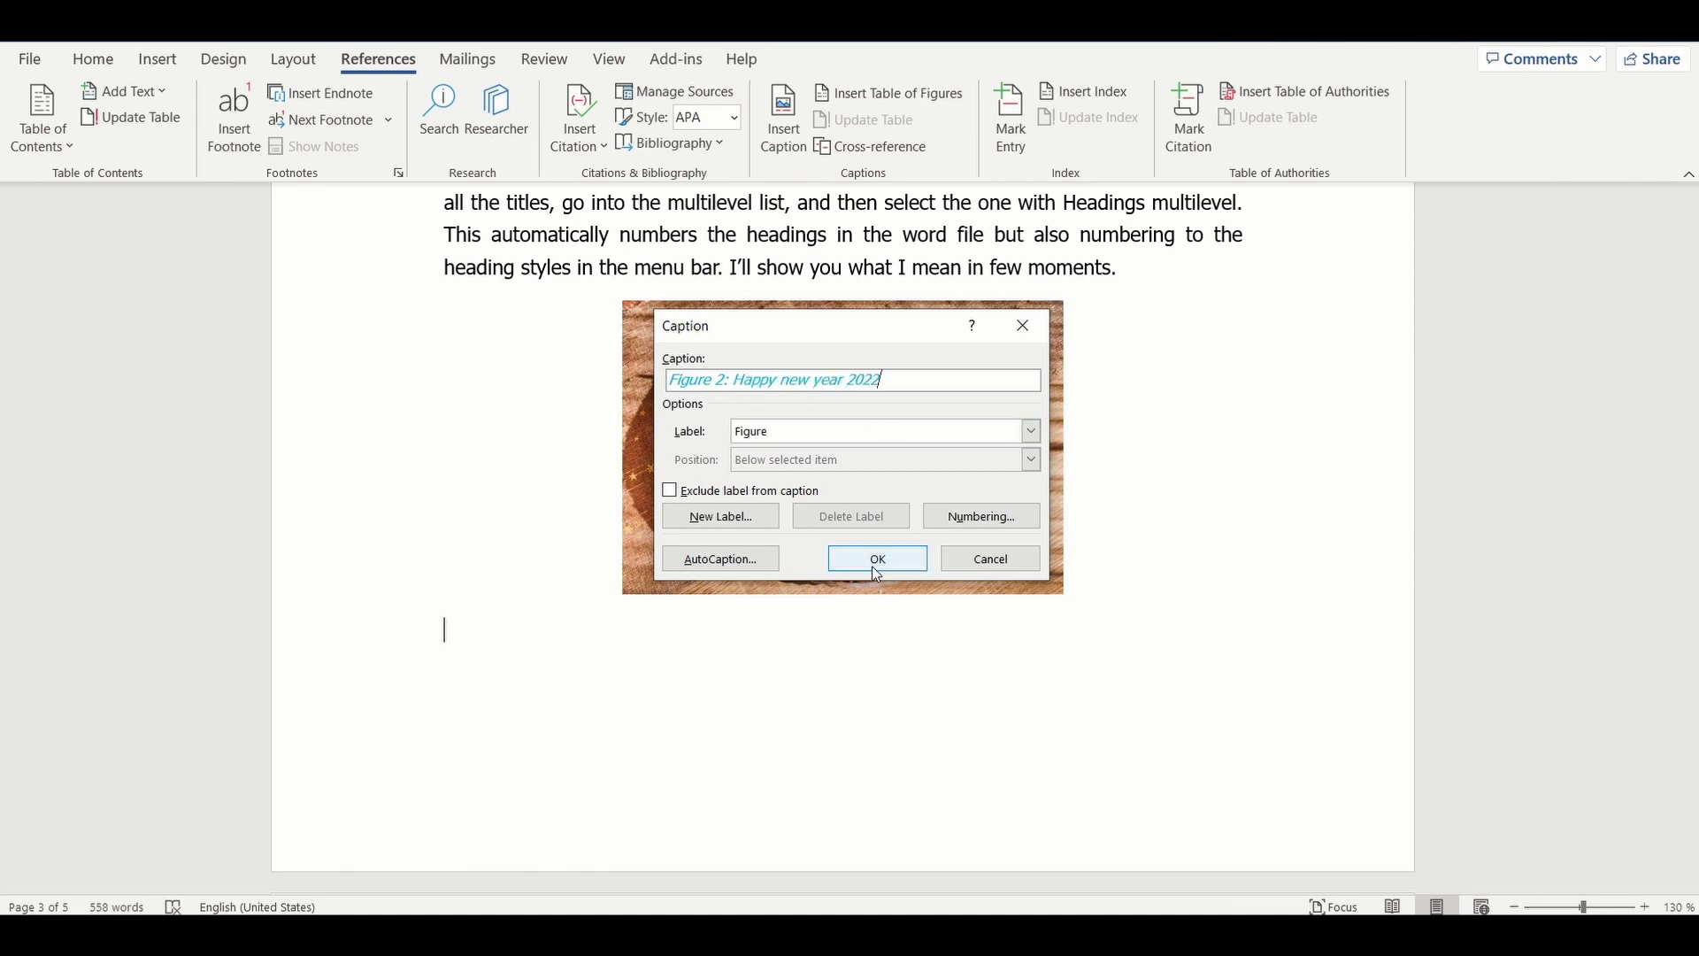
pyautogui.click(878, 558)
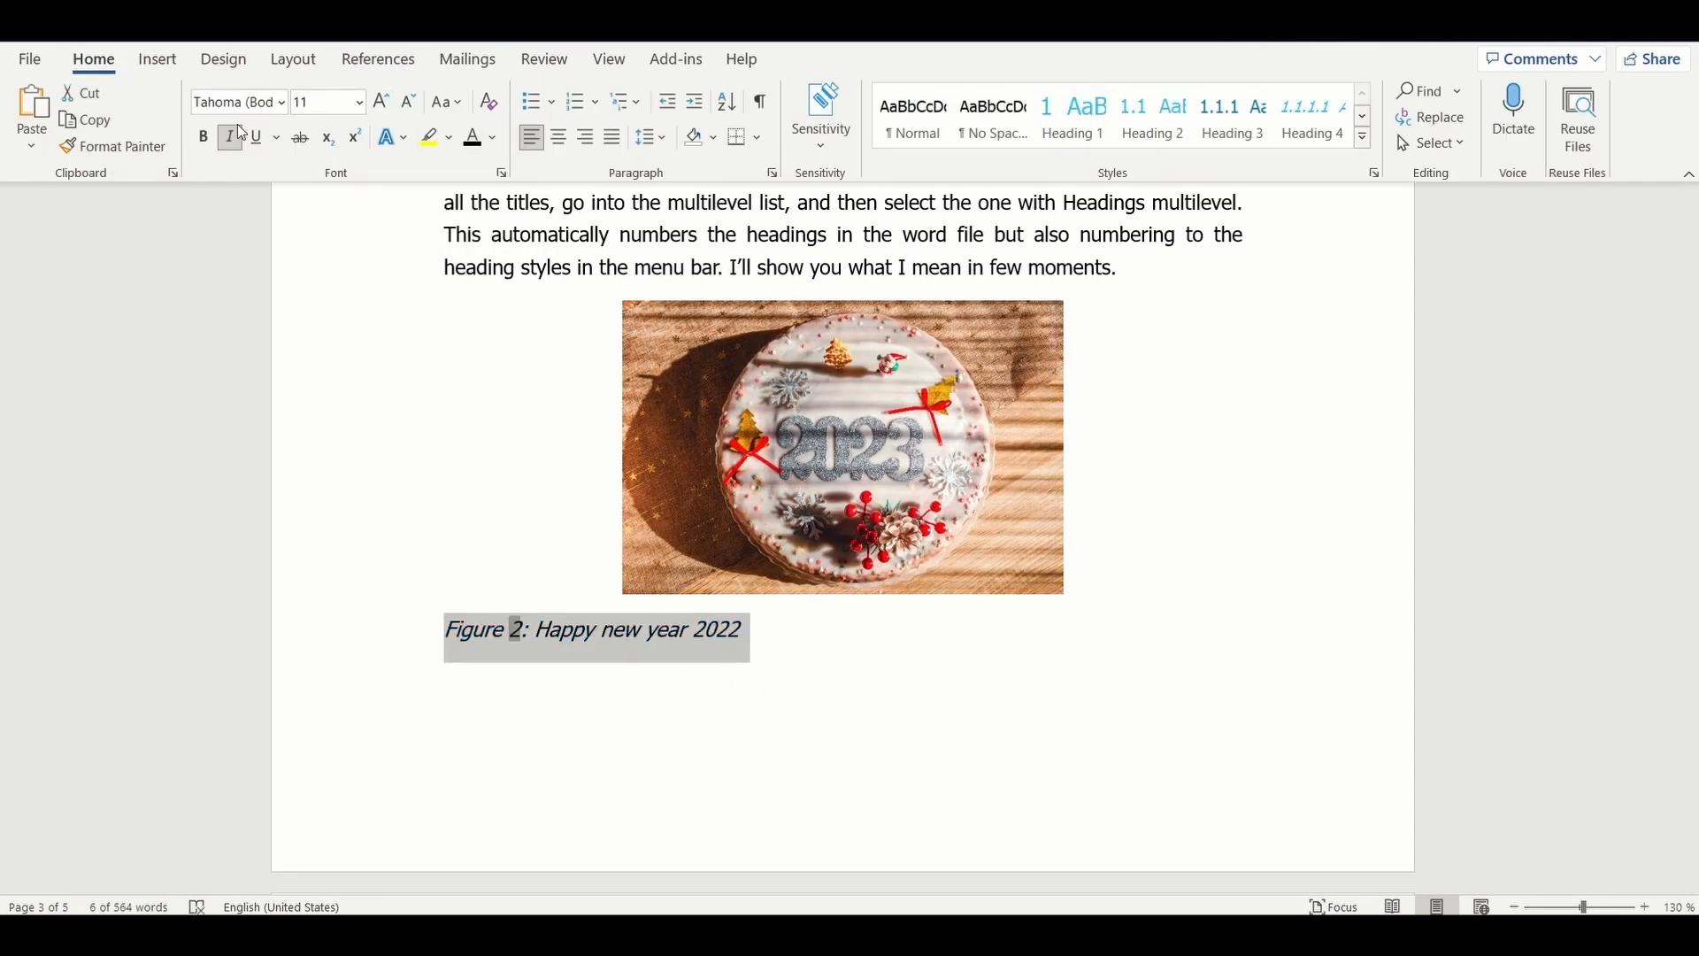
# - Caption the fireworks picture as 'Figure 3: Fire Works' and reset it to plain black text
pyautogui.scroll(-3)
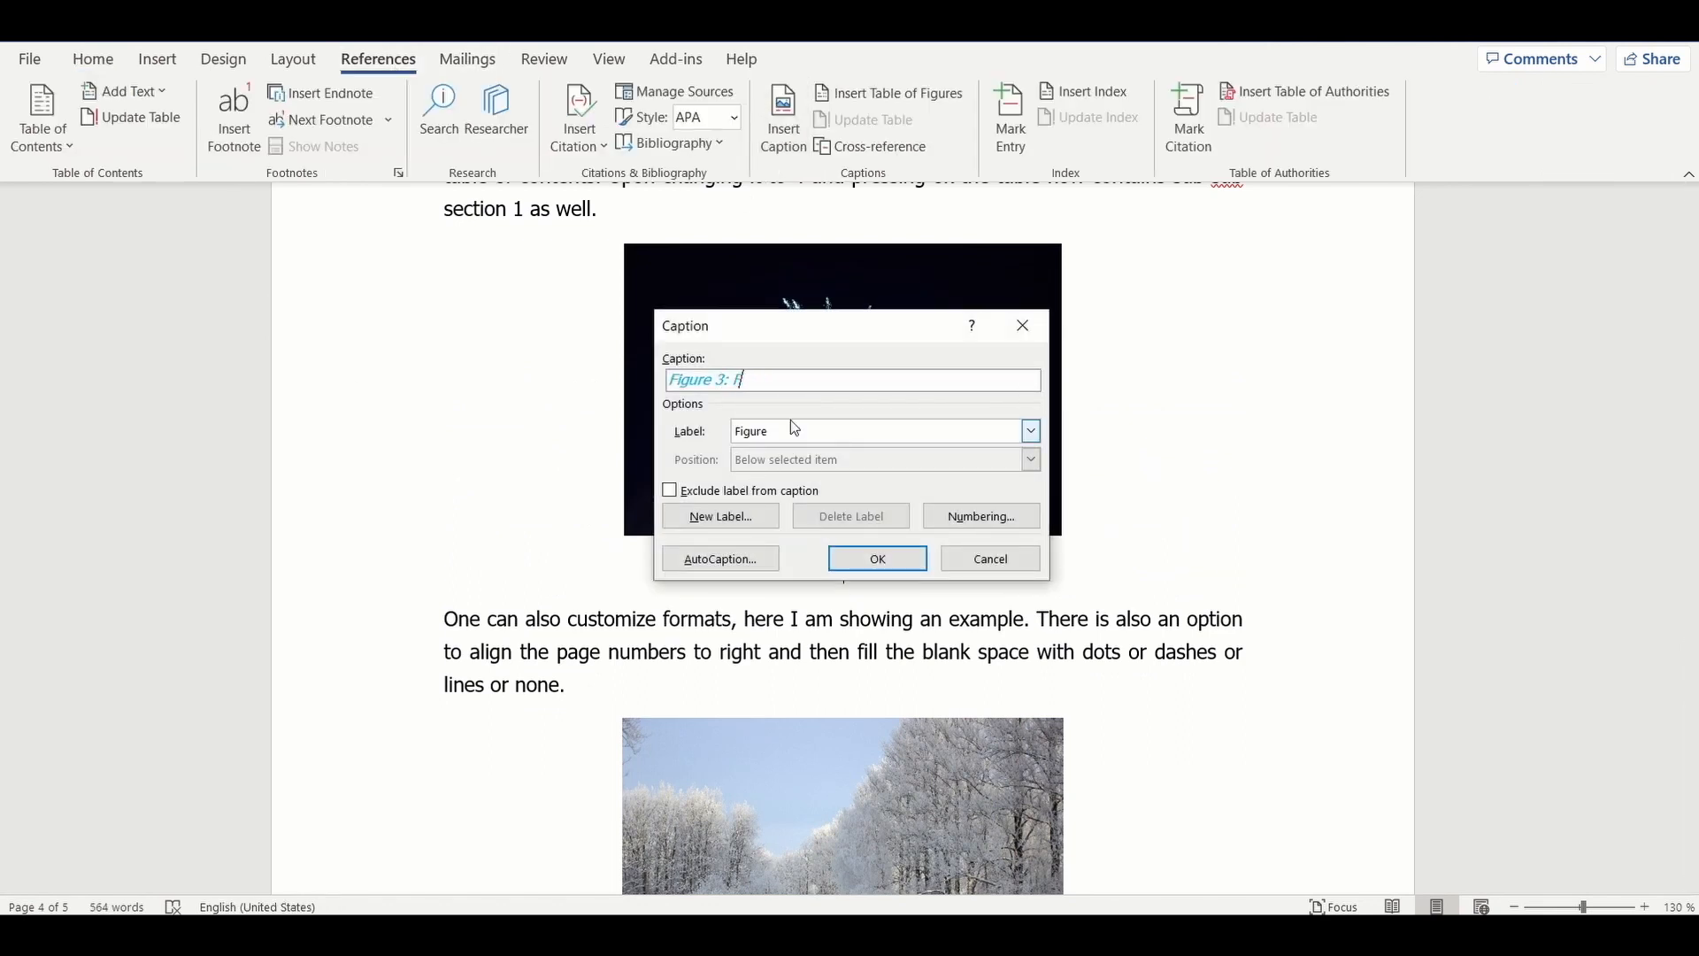
pyautogui.write('ire Works')
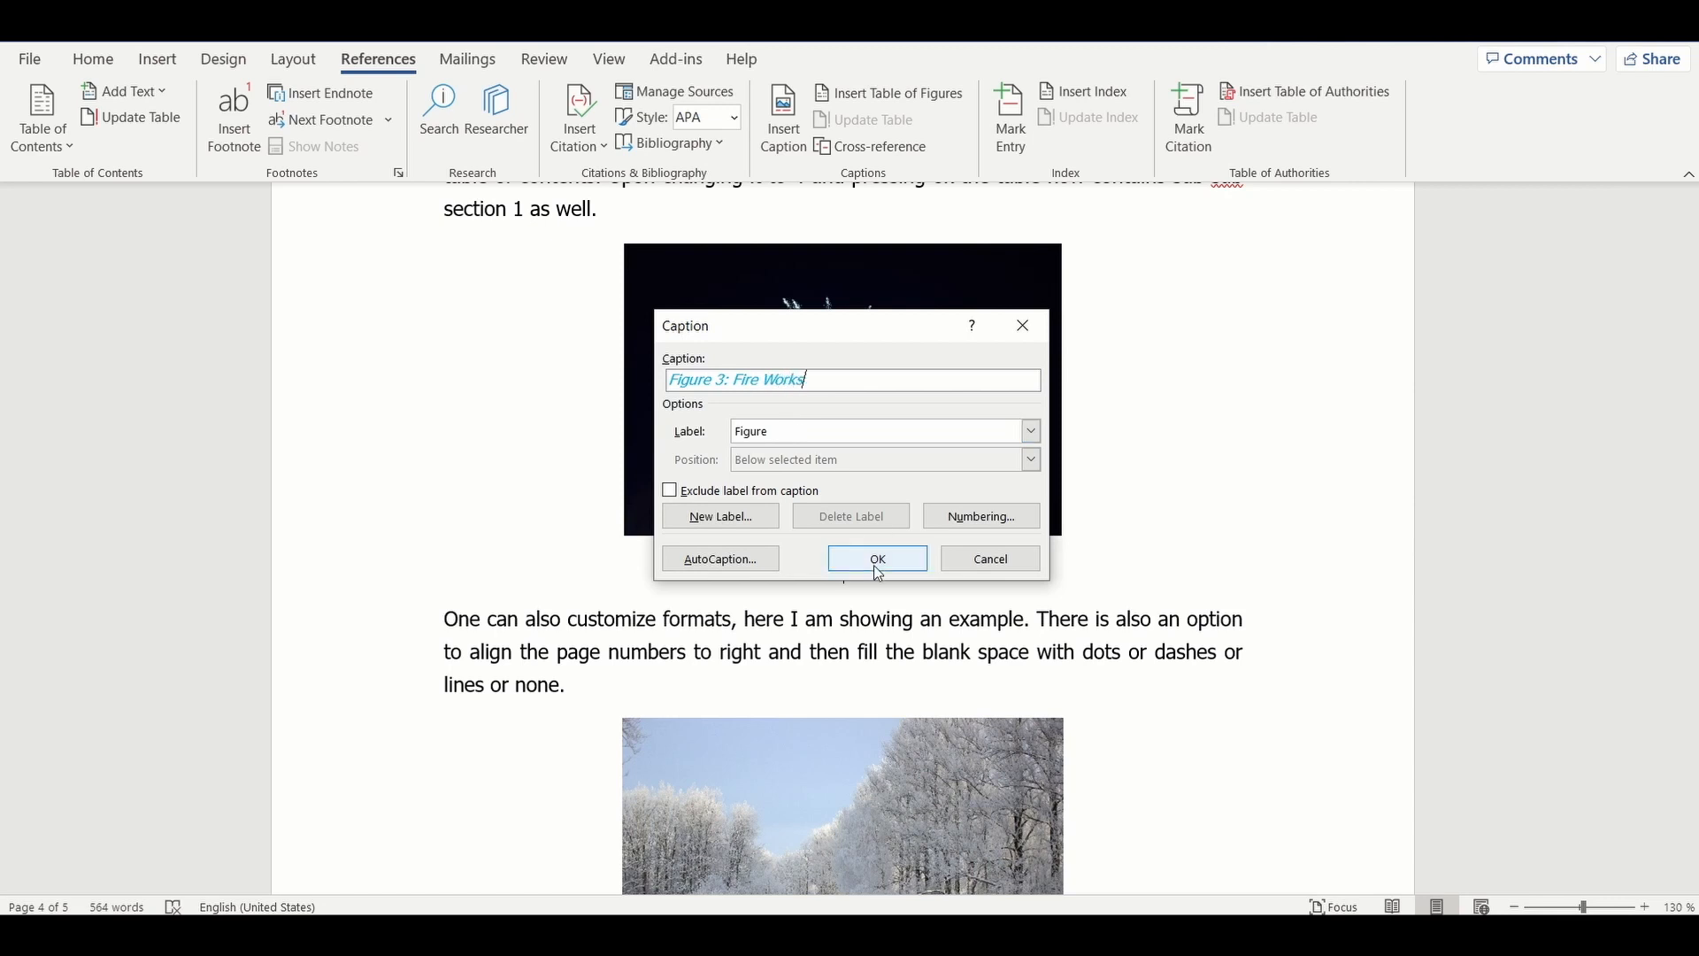
pyautogui.click(878, 557)
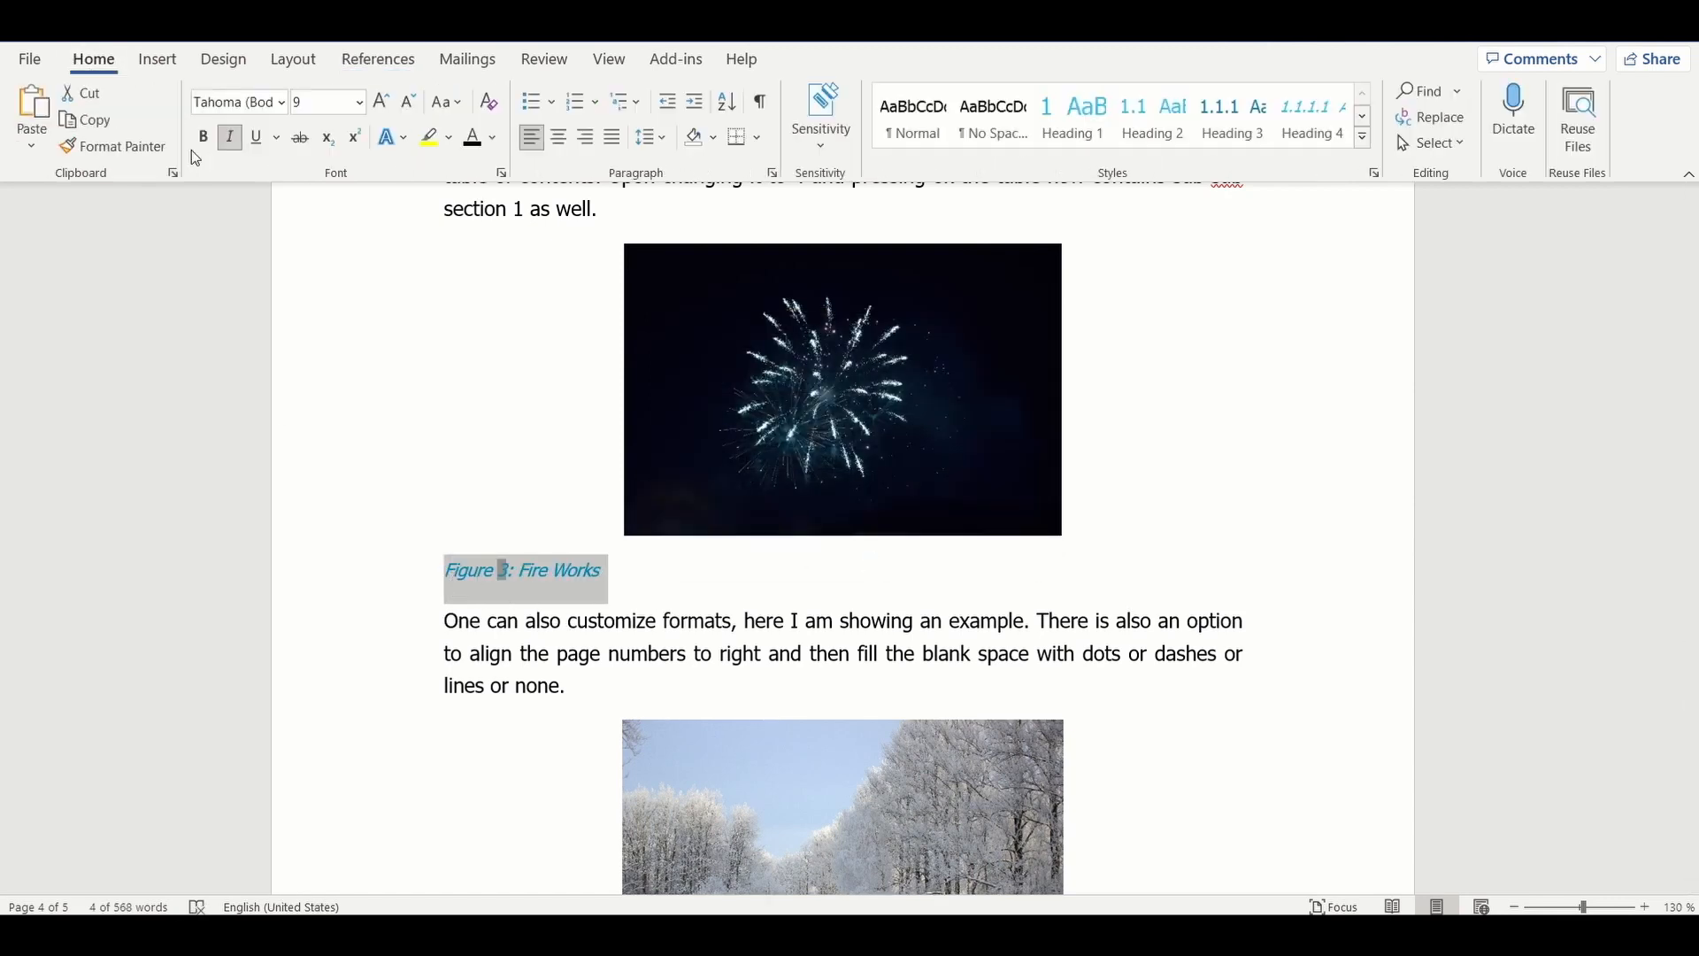
pyautogui.click(381, 101)
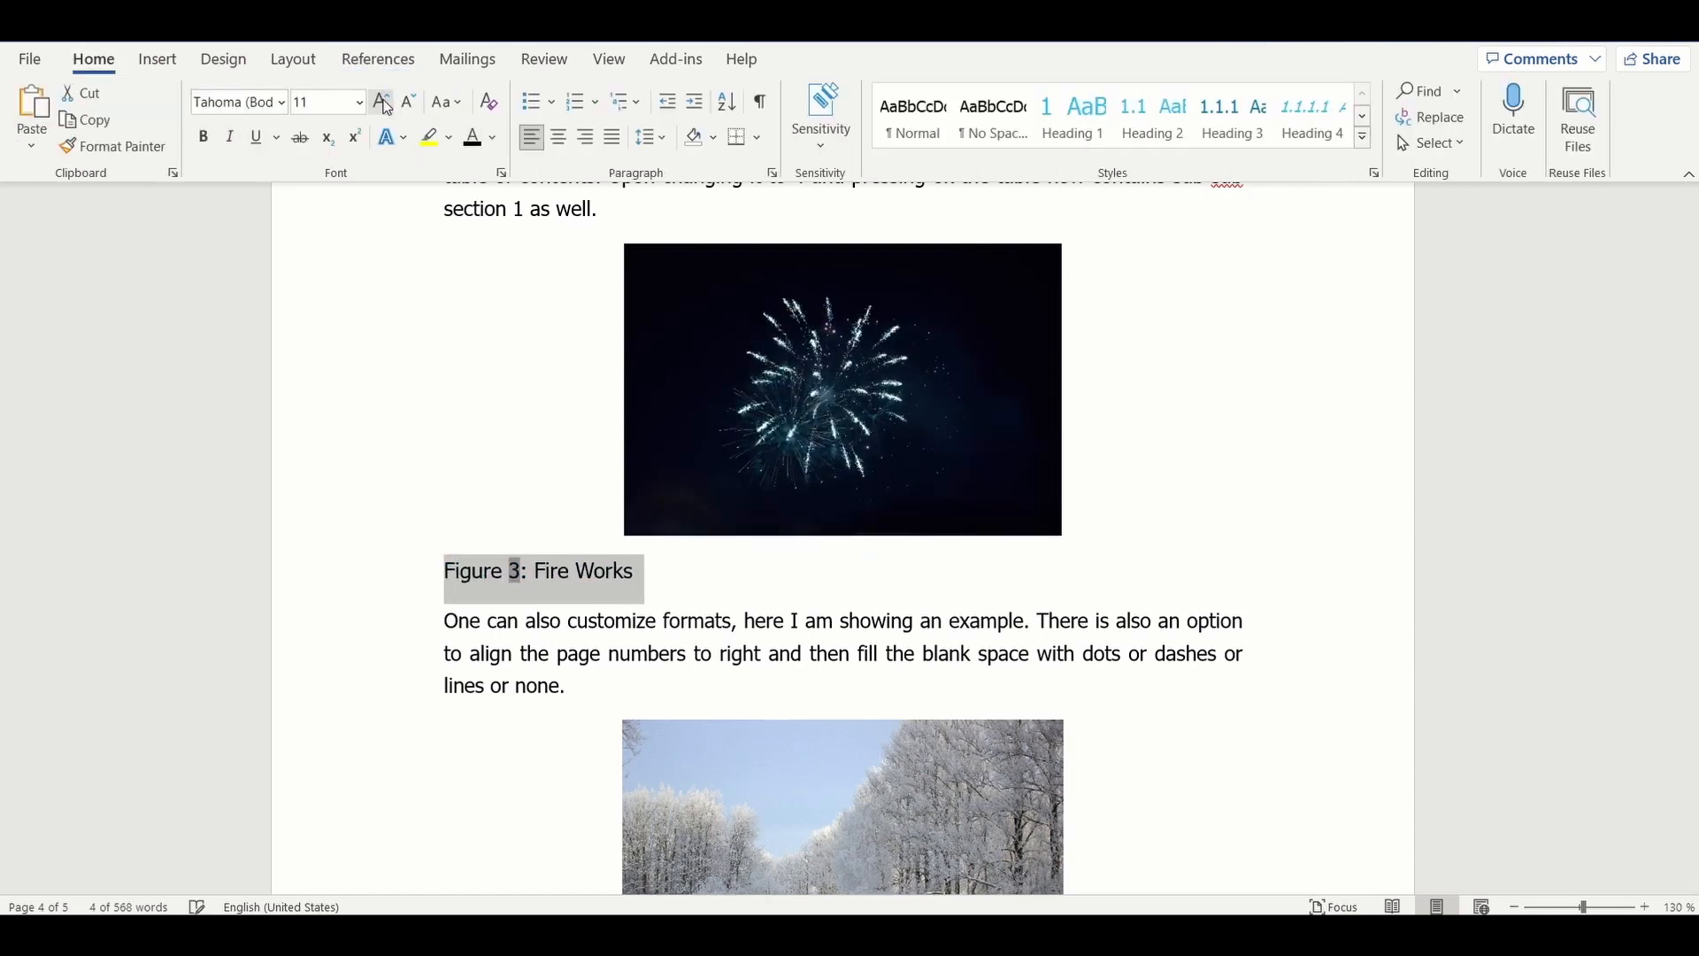
# - Caption the snowy landscape picture as 'Figure 4: Snow Land'
pyautogui.scroll(-3)
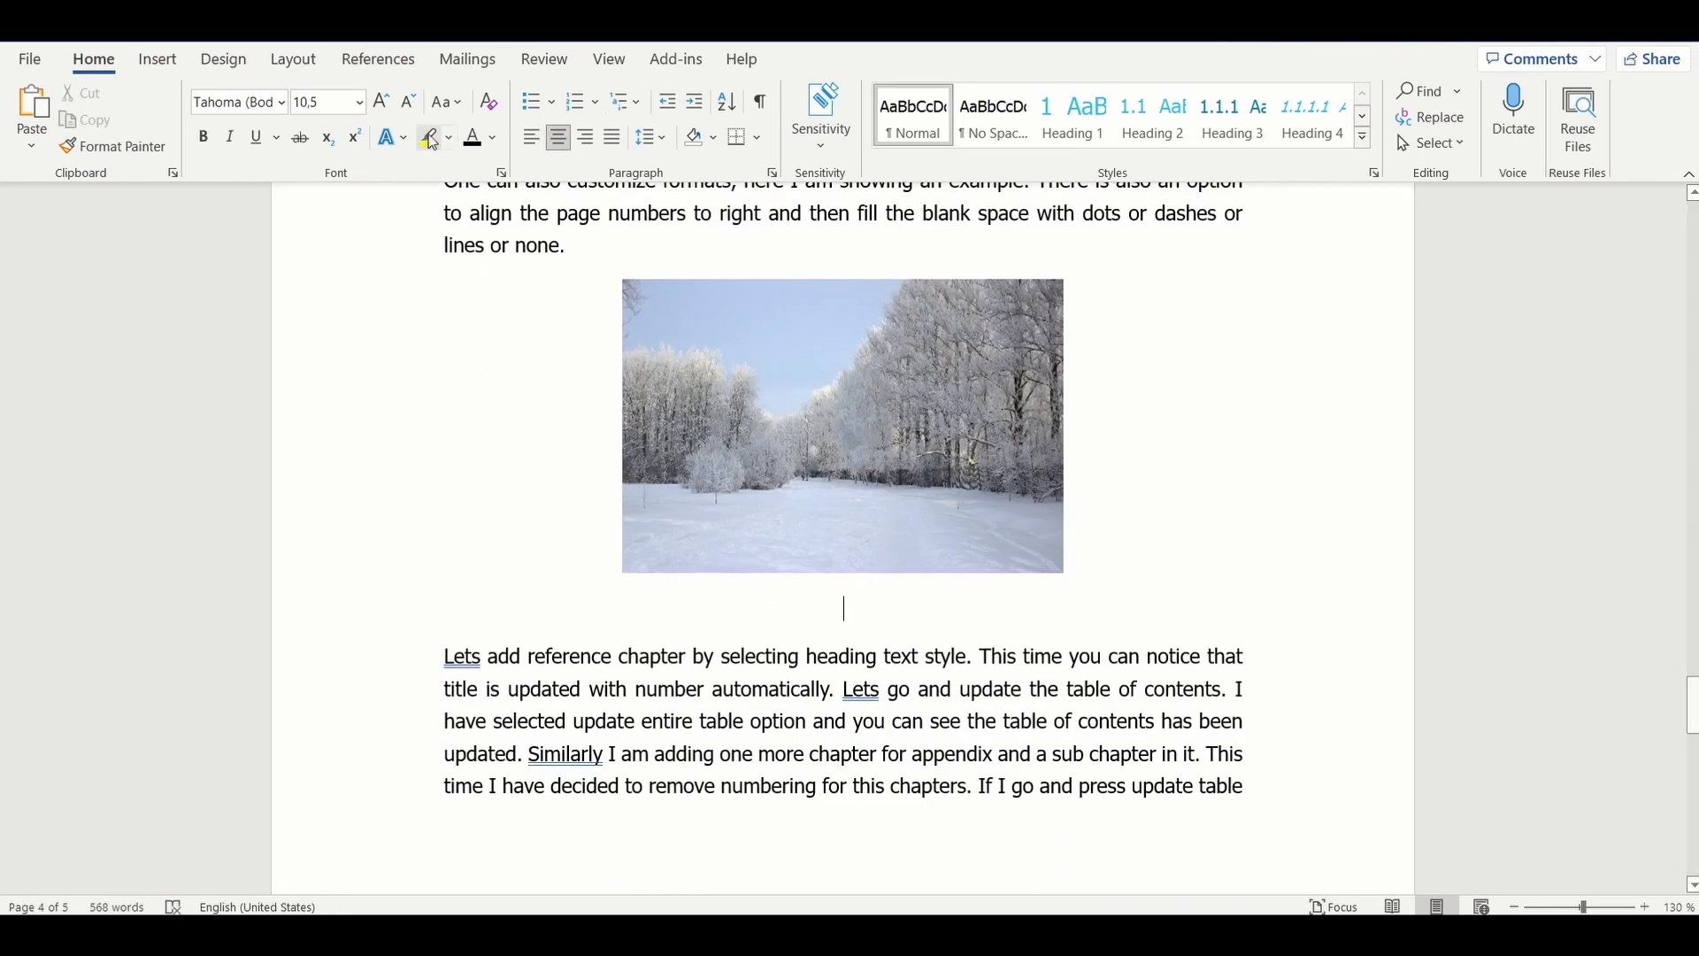
pyautogui.click(782, 115)
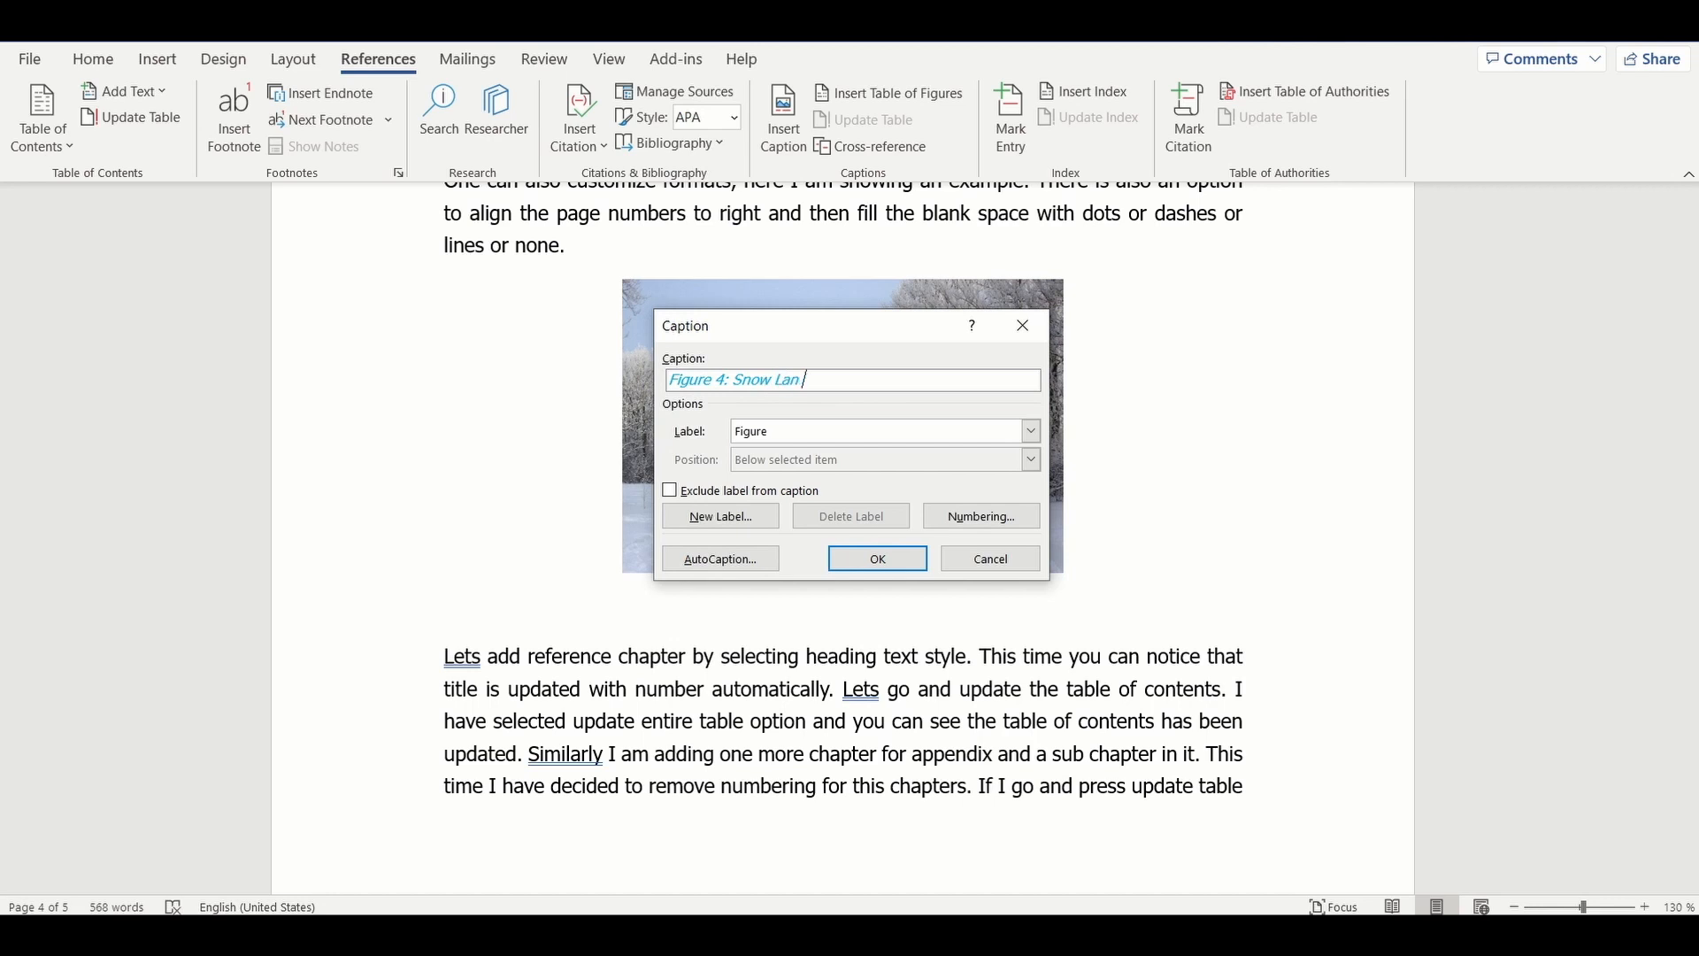
pyautogui.click(878, 558)
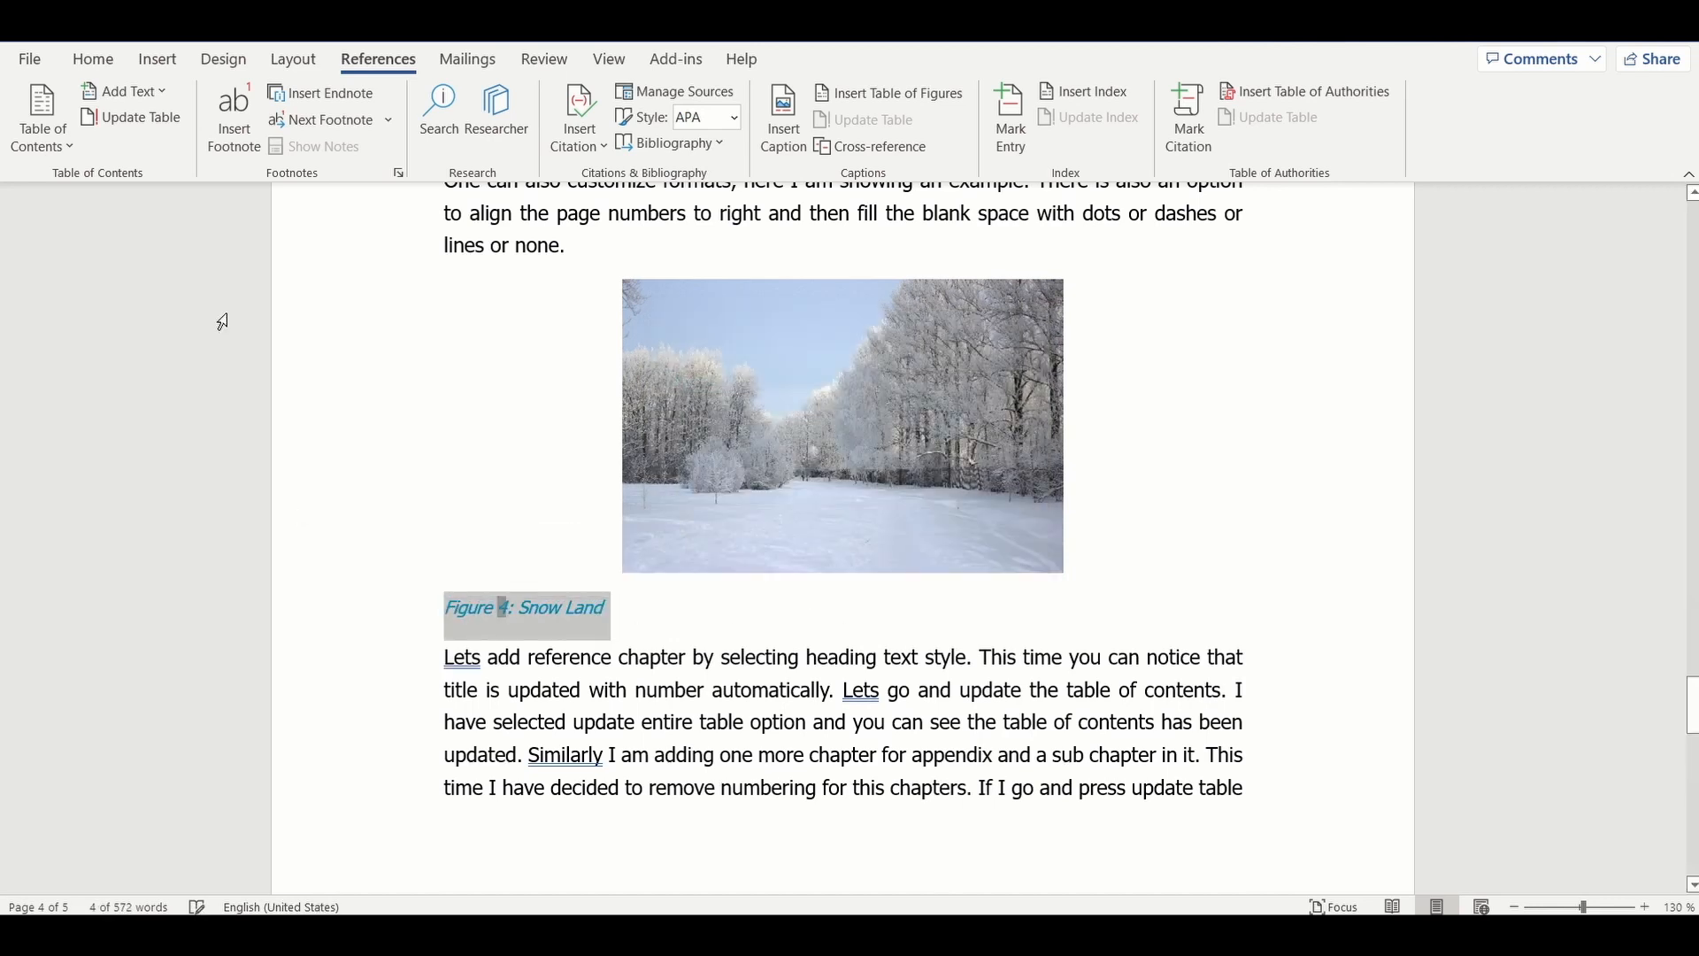
pyautogui.click(92, 58)
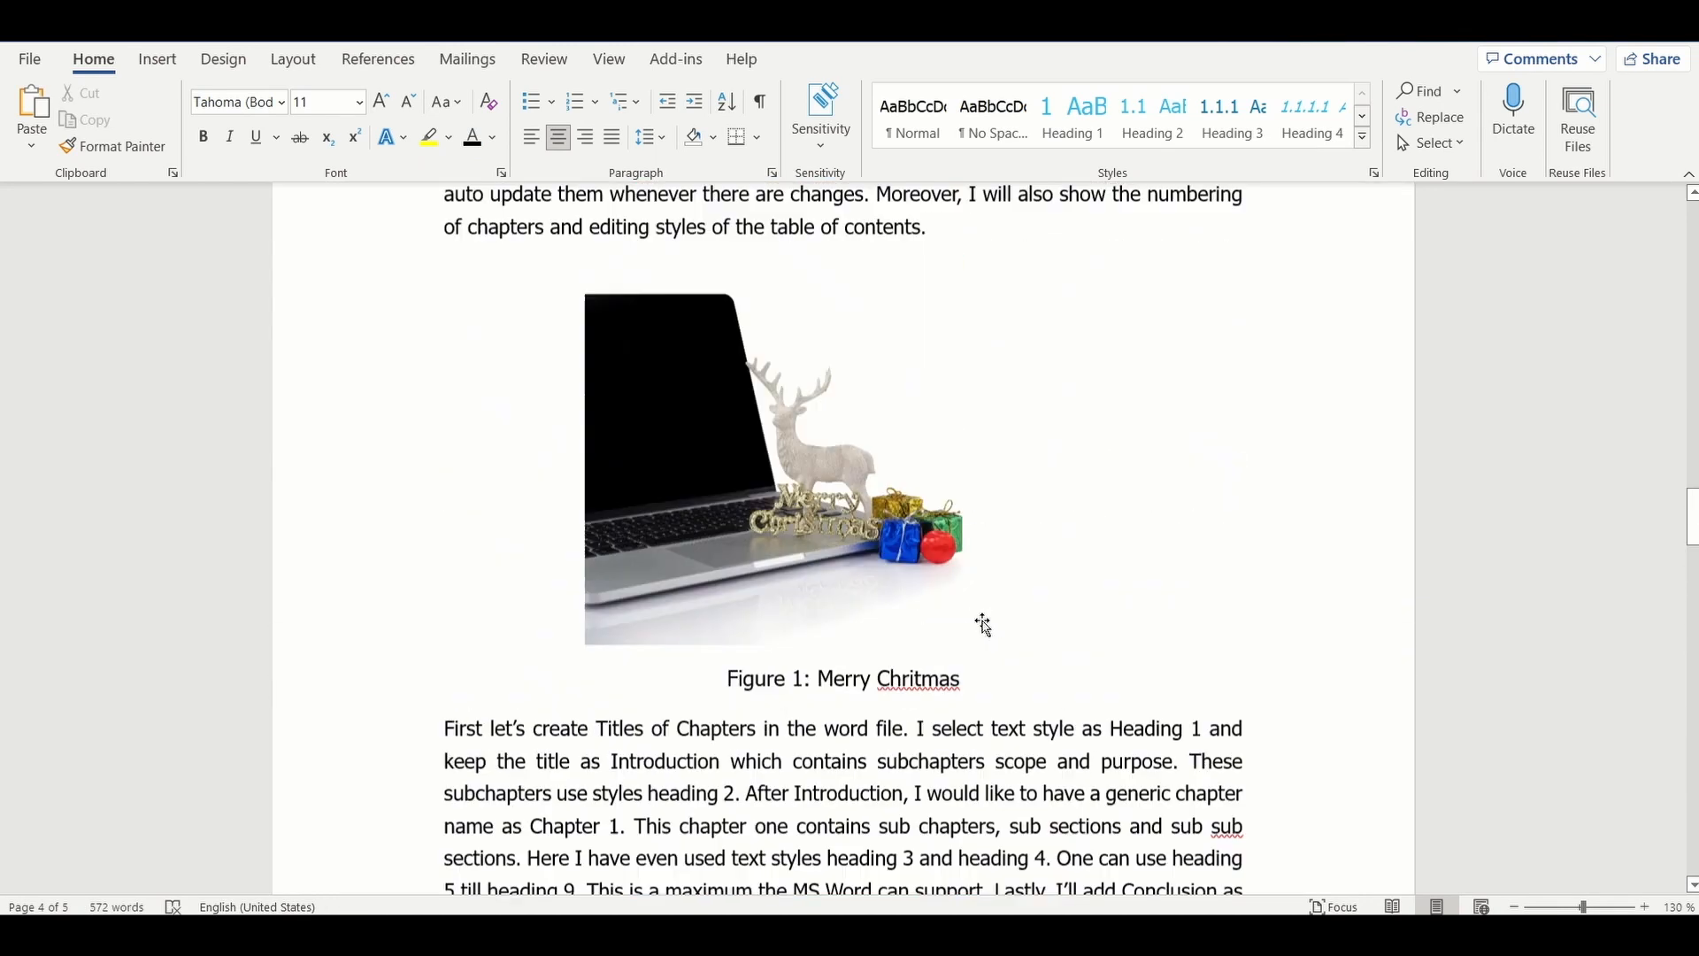
# - Return to page 1 and set the insertion point below the Appendix A entry
pyautogui.scroll(-3)
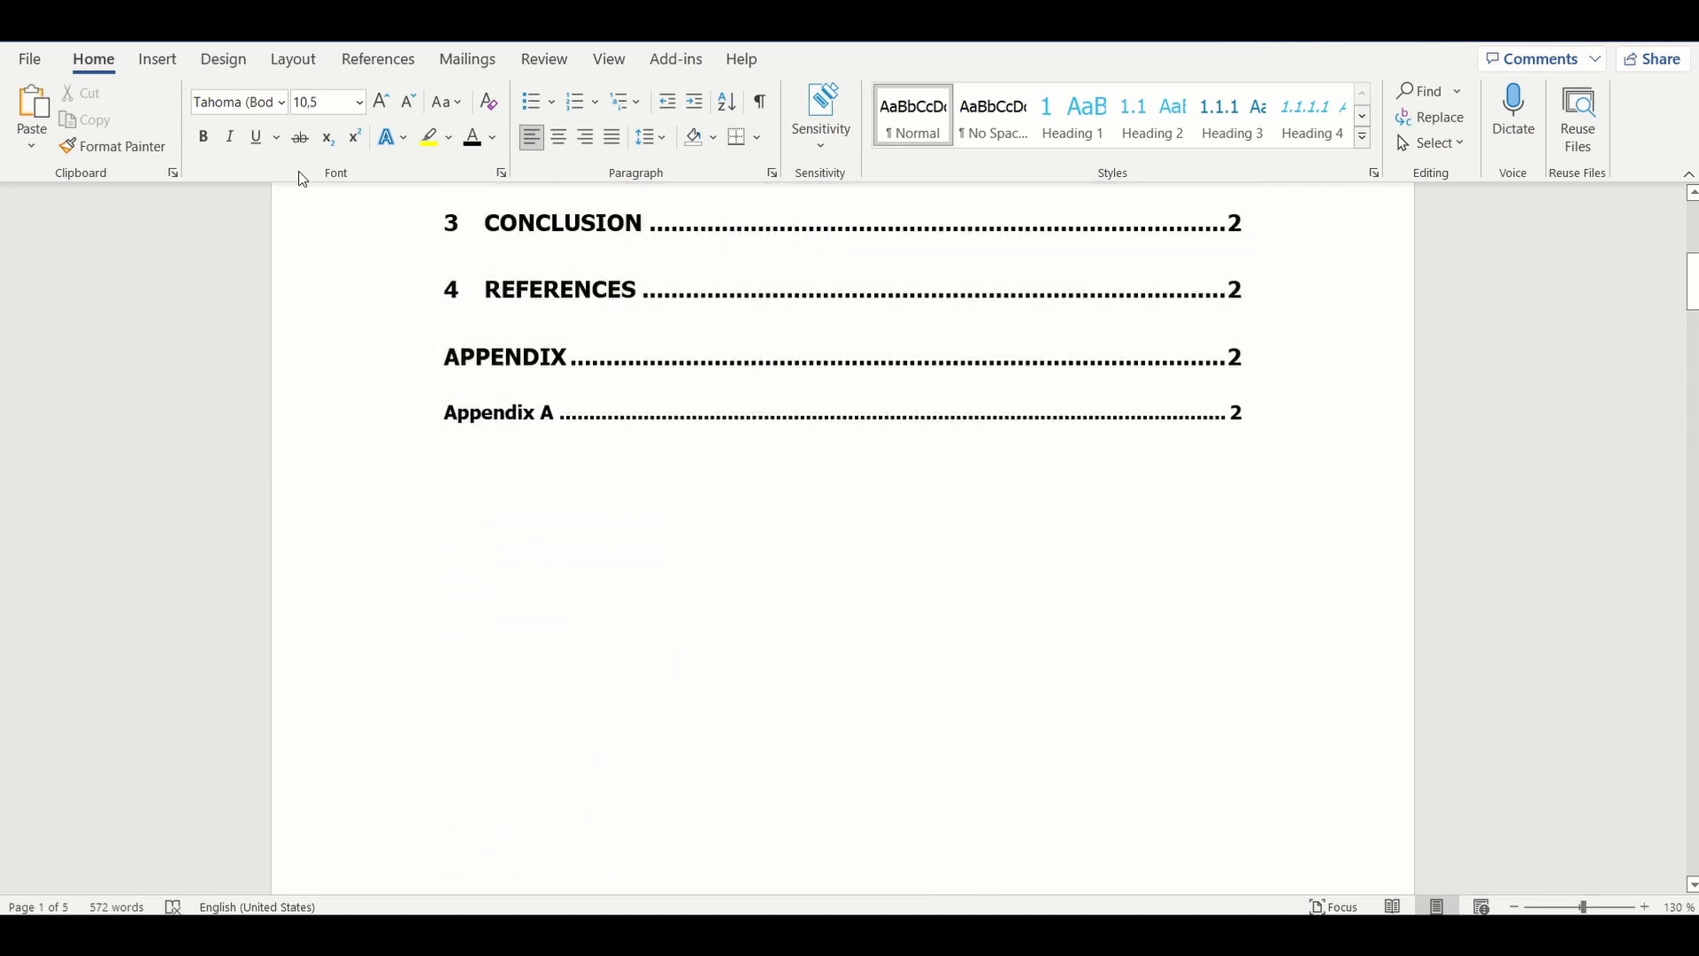
pyautogui.click(377, 58)
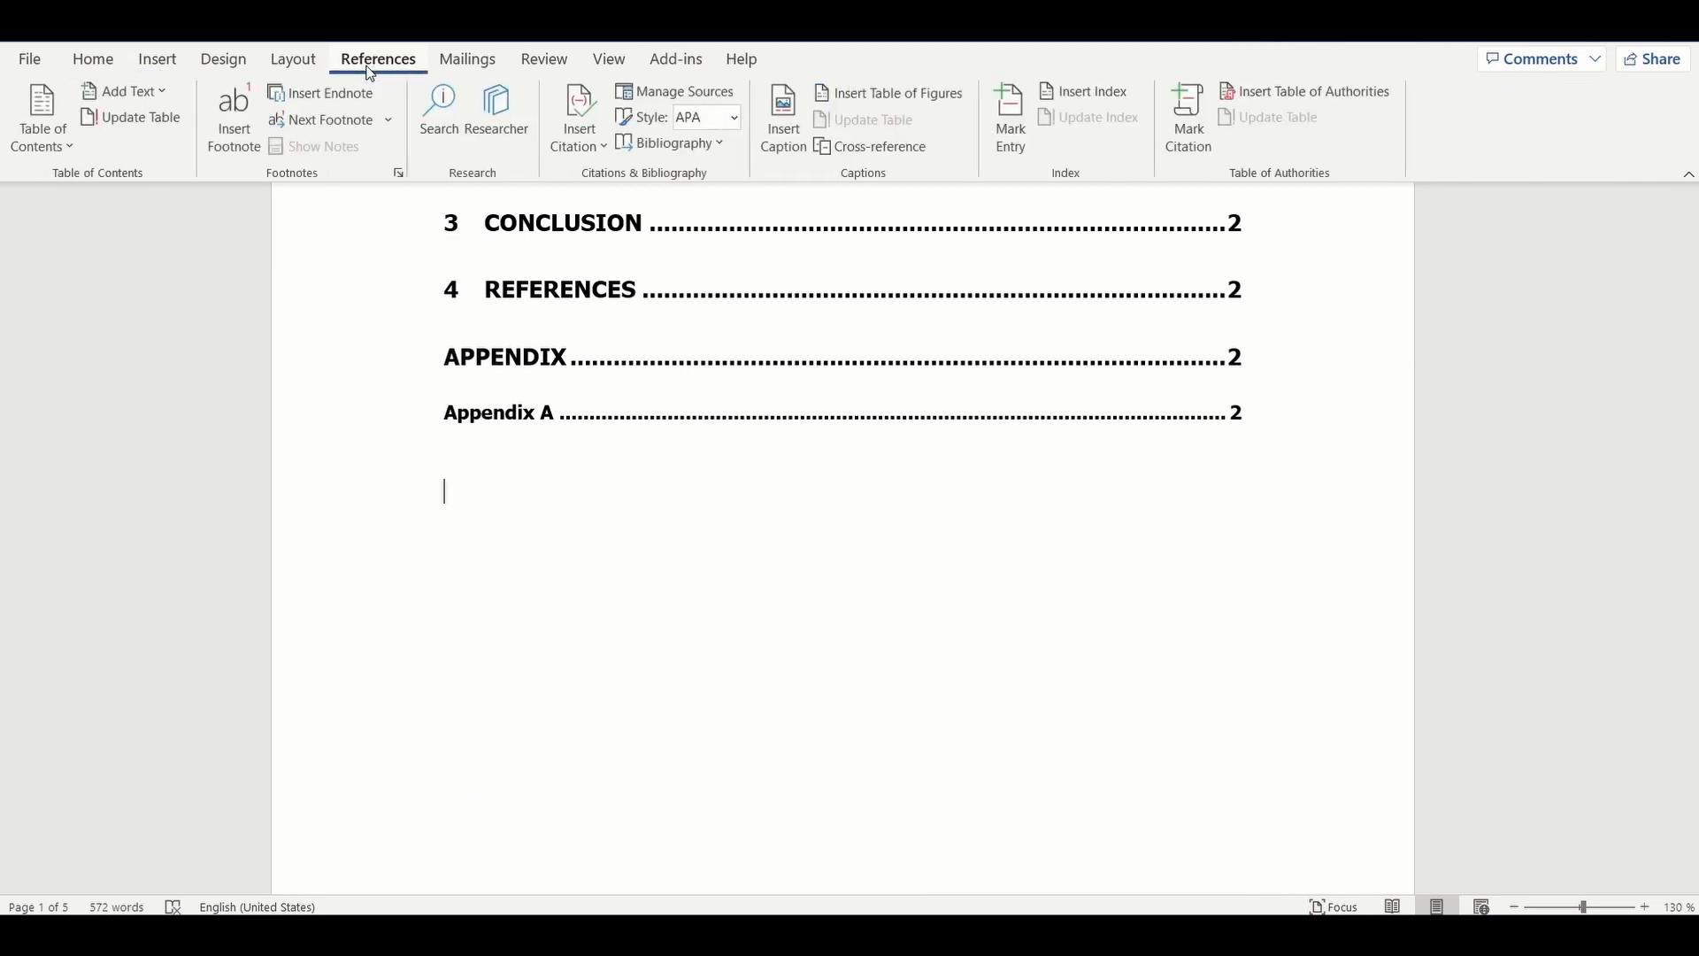
pyautogui.moveTo(796, 167)
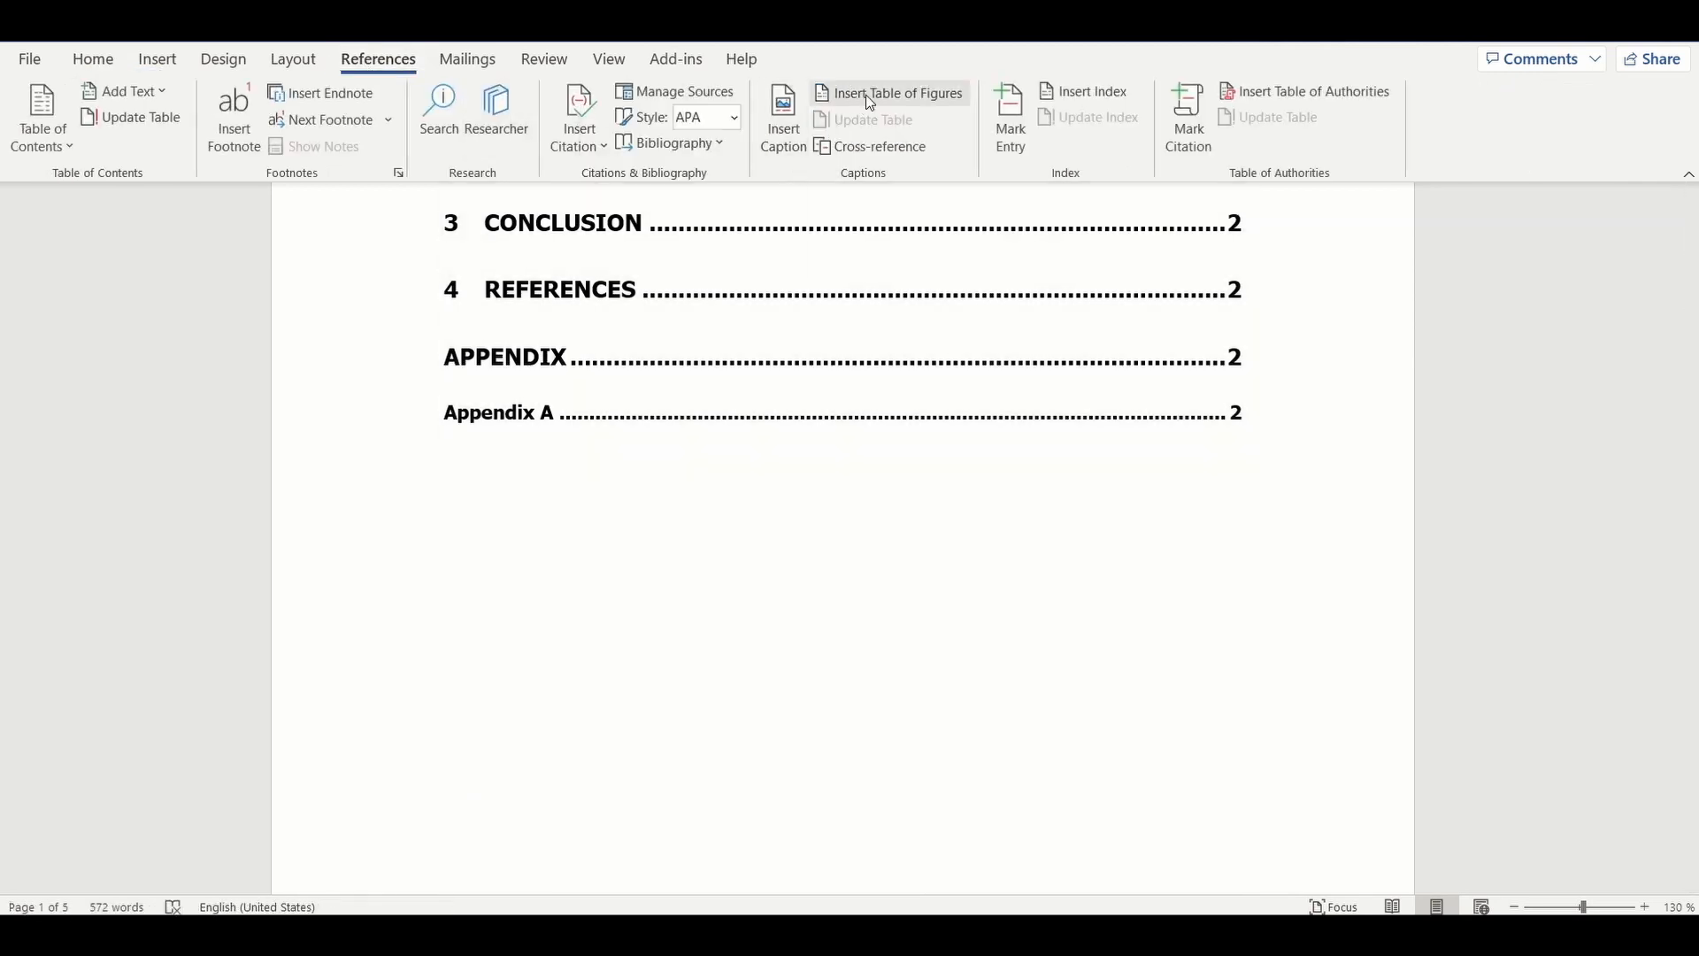
# - In the Table of Figures dialog keep dotted leaders and the From template format after previewing Classic, Distinctive and Formal
pyautogui.click(889, 92)
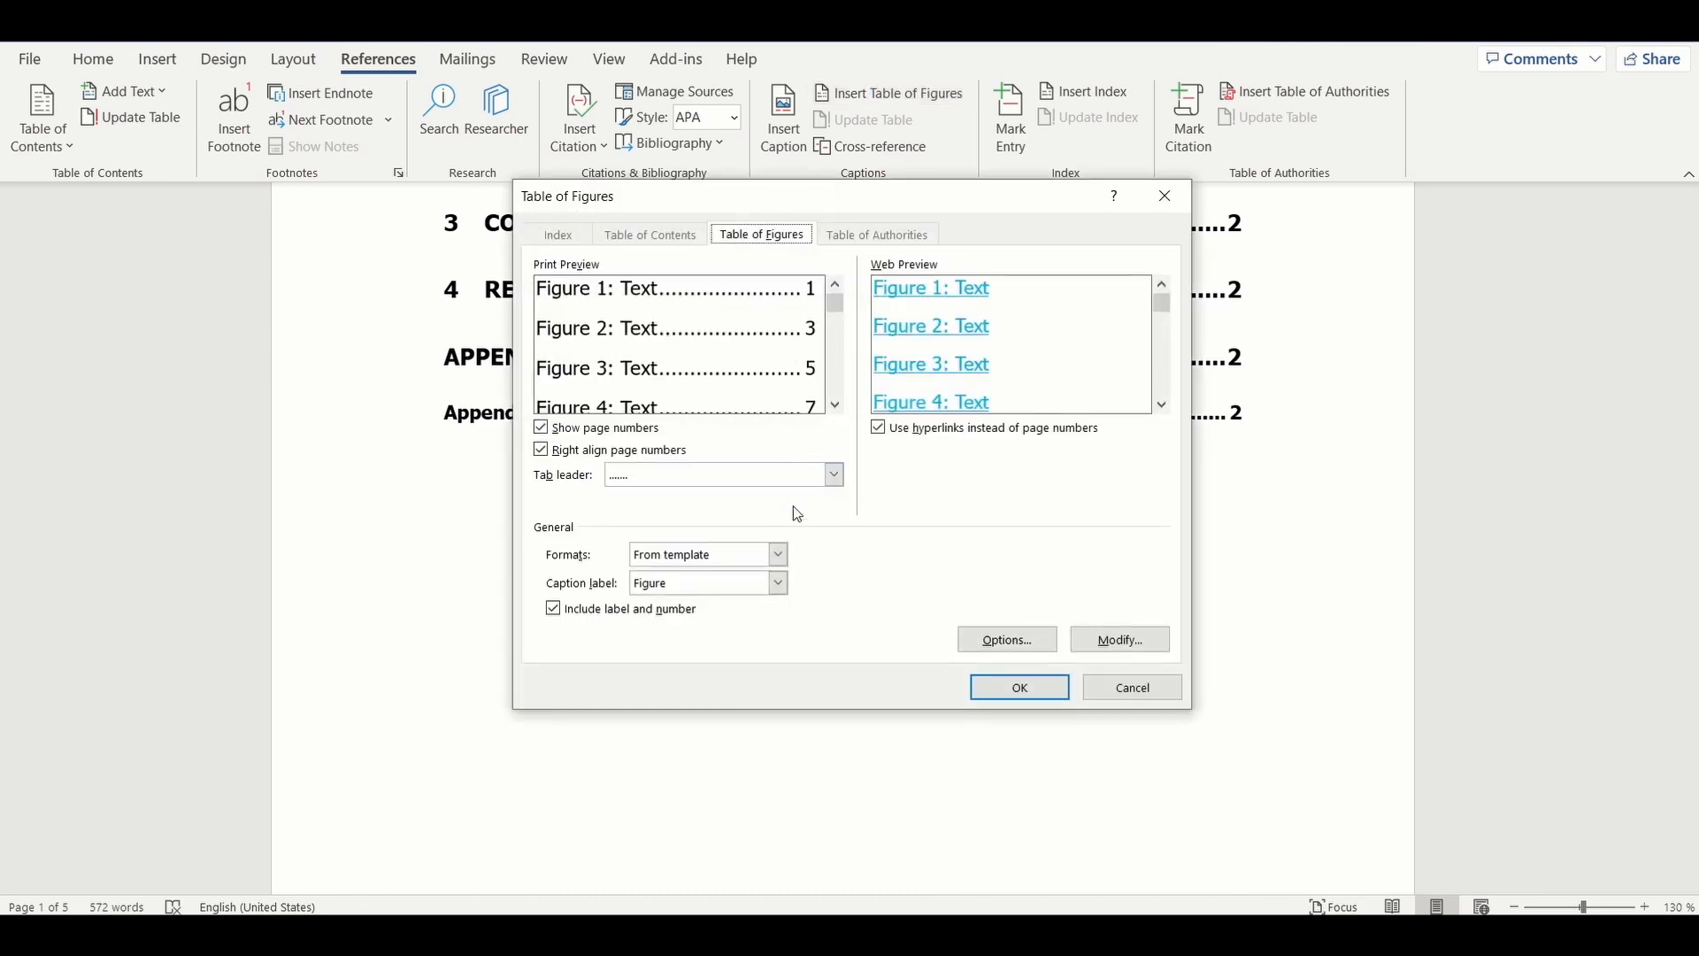
pyautogui.click(832, 475)
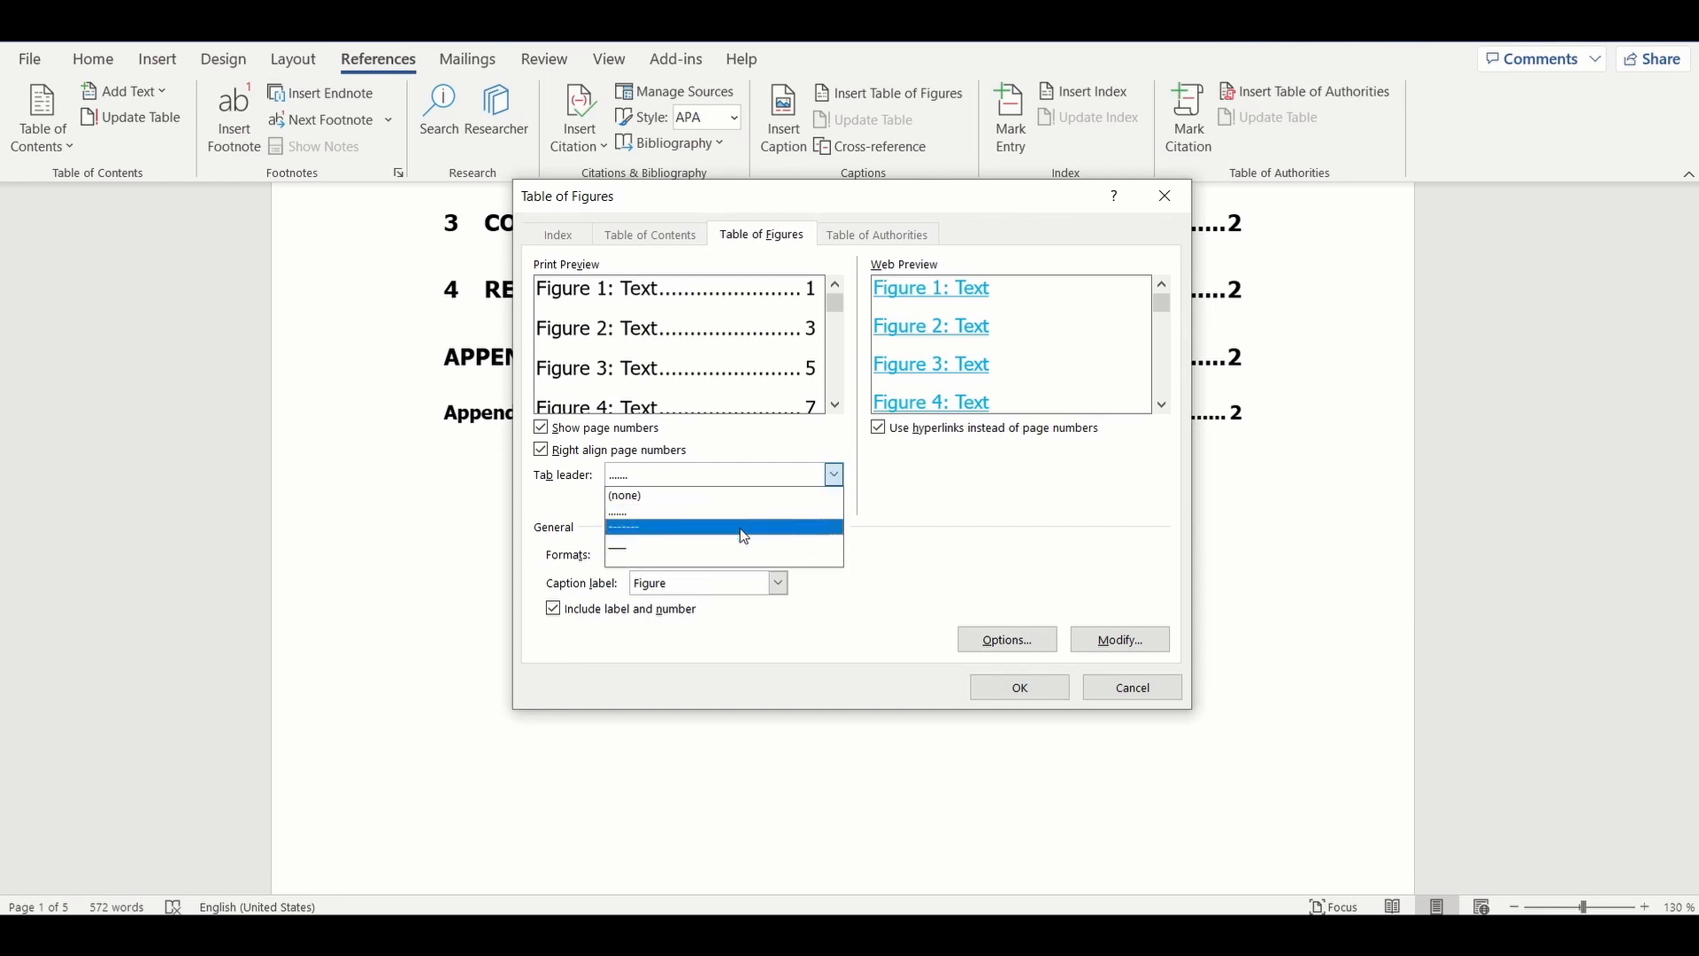
pyautogui.click(722, 527)
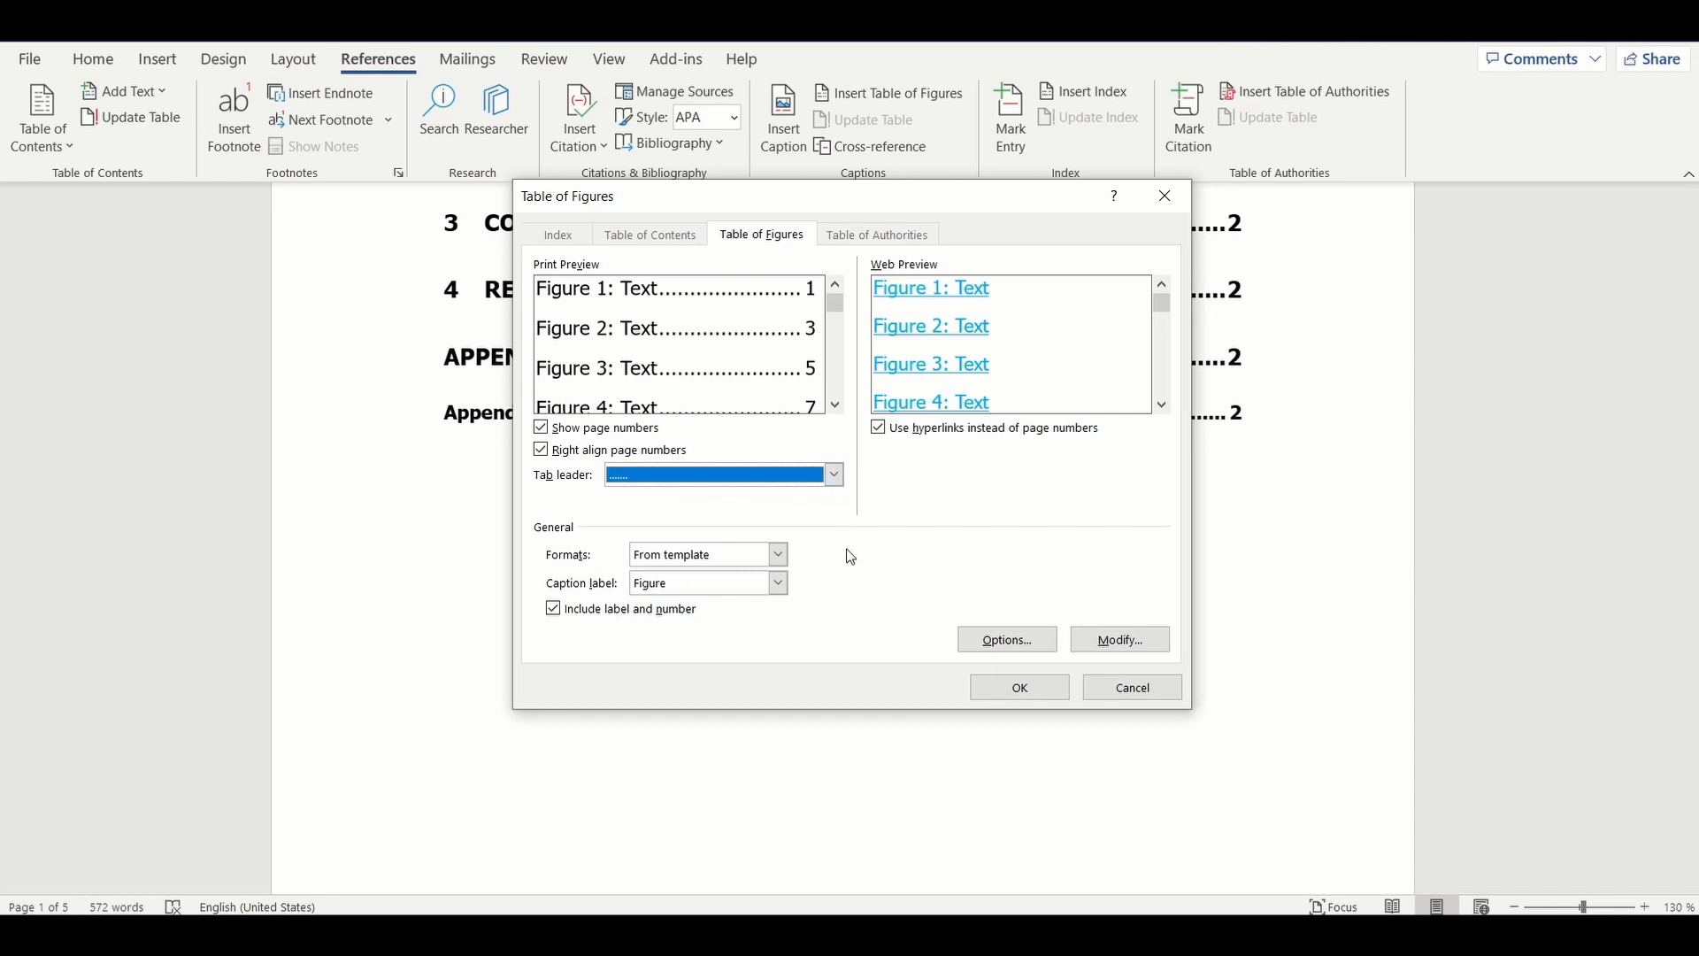
pyautogui.moveTo(861, 601)
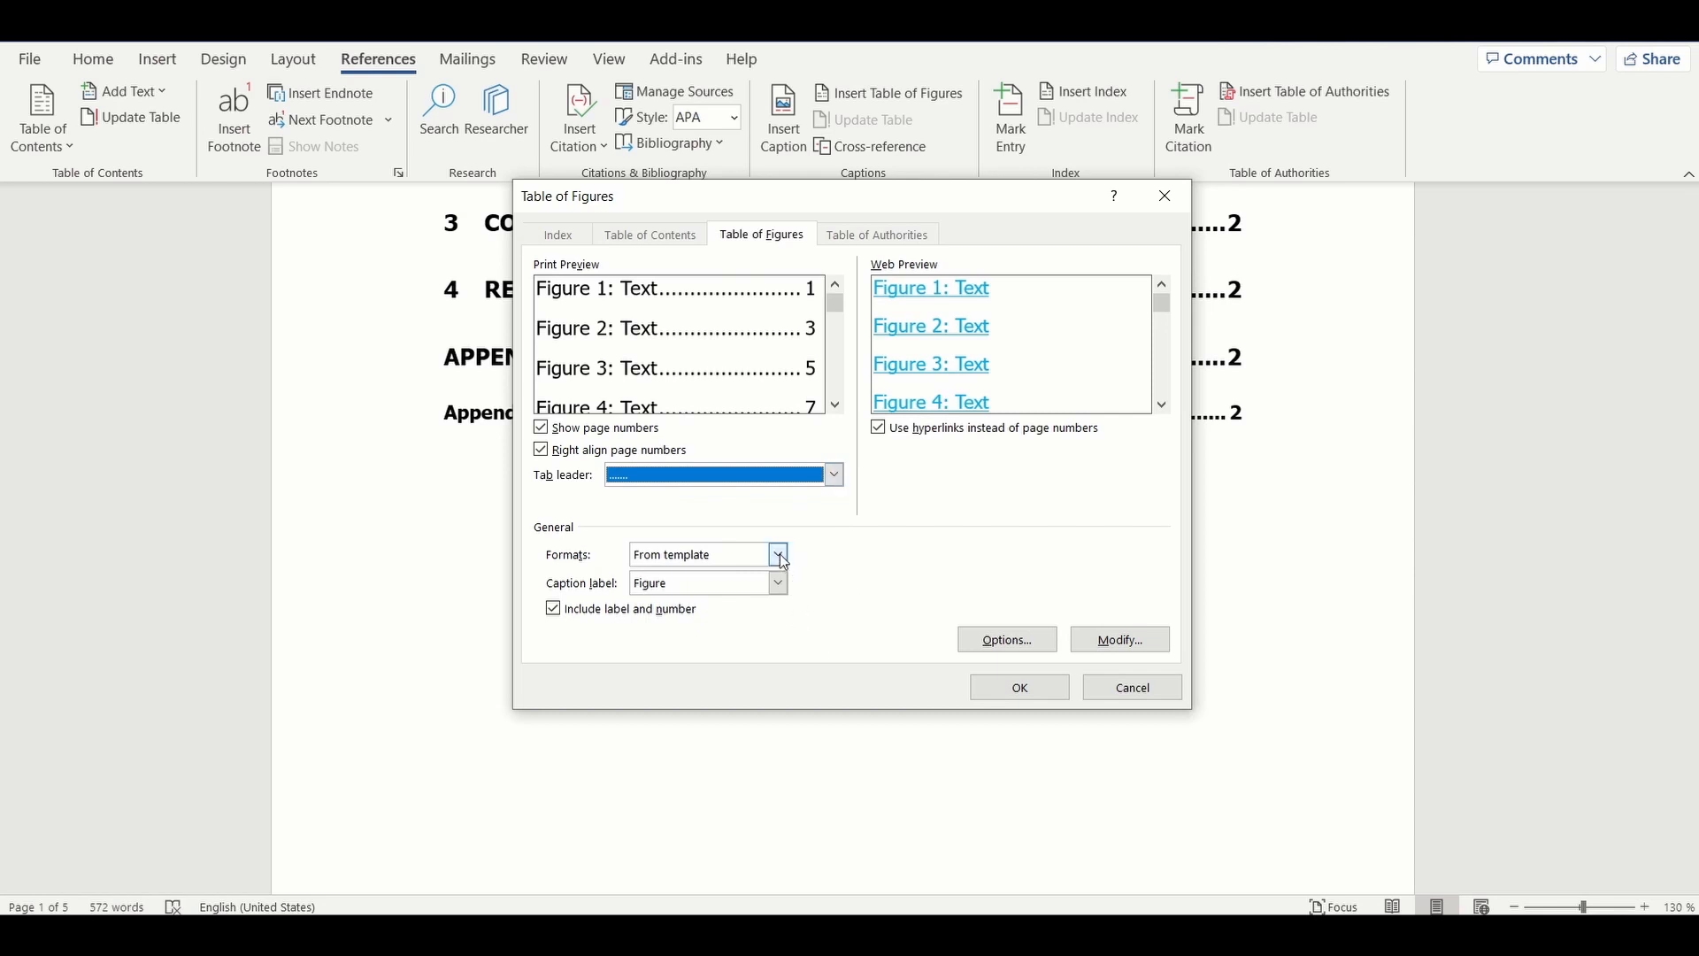
pyautogui.click(779, 554)
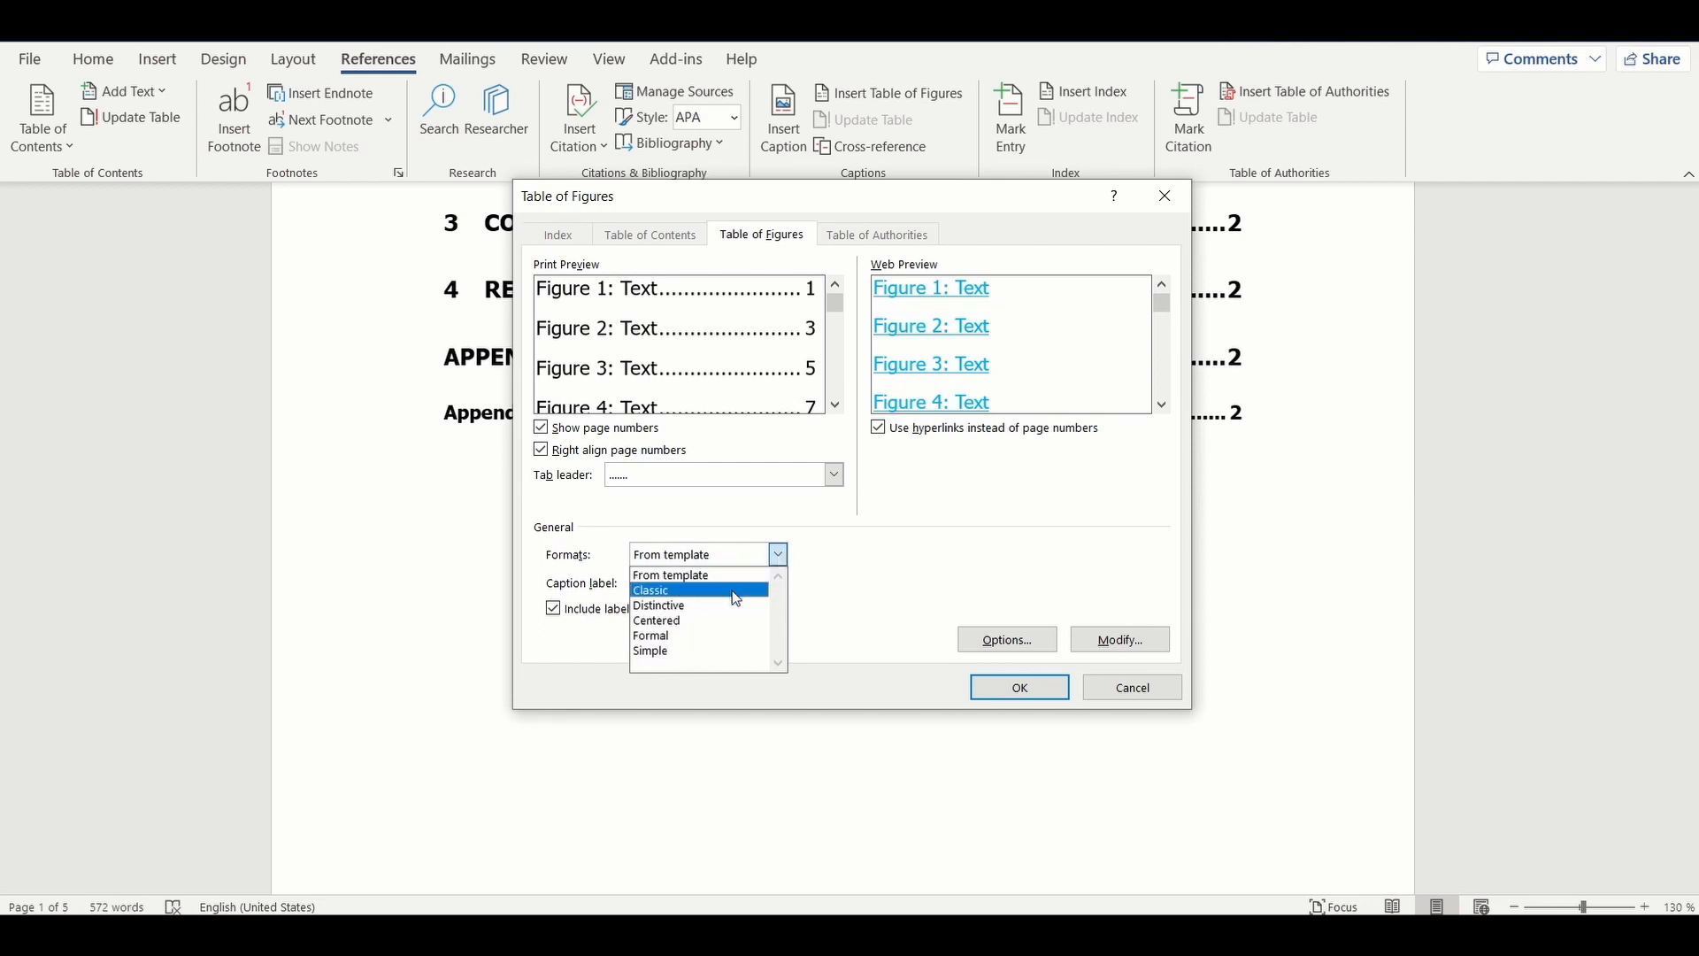
pyautogui.click(651, 589)
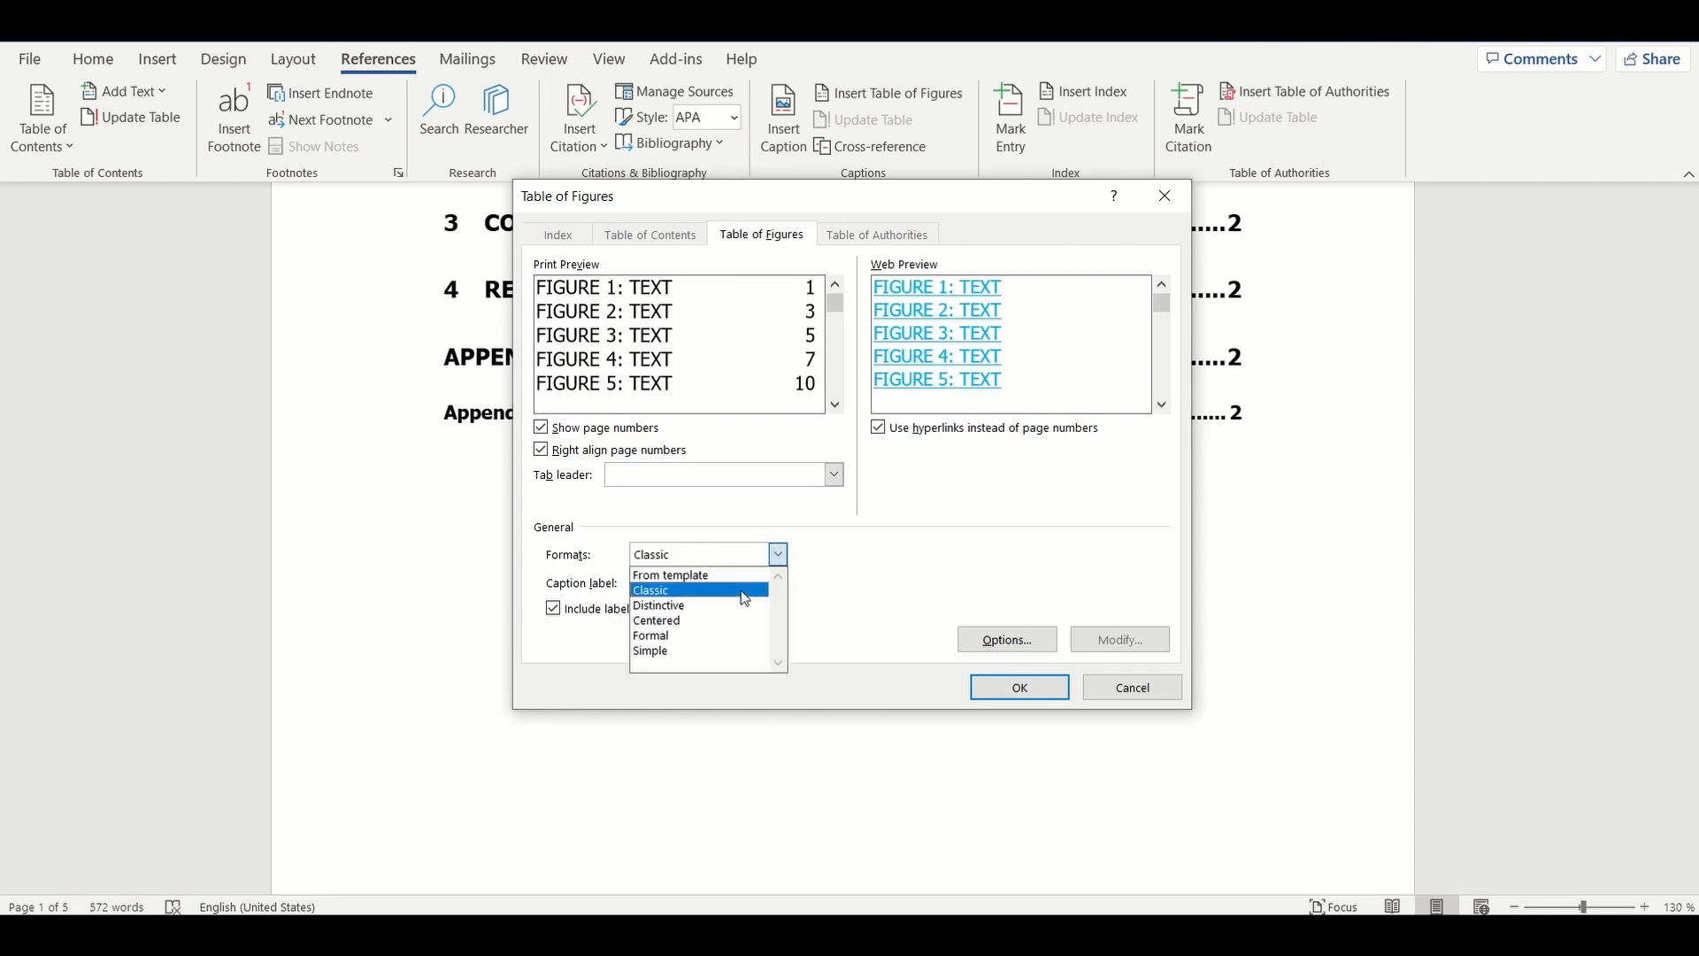
pyautogui.click(658, 605)
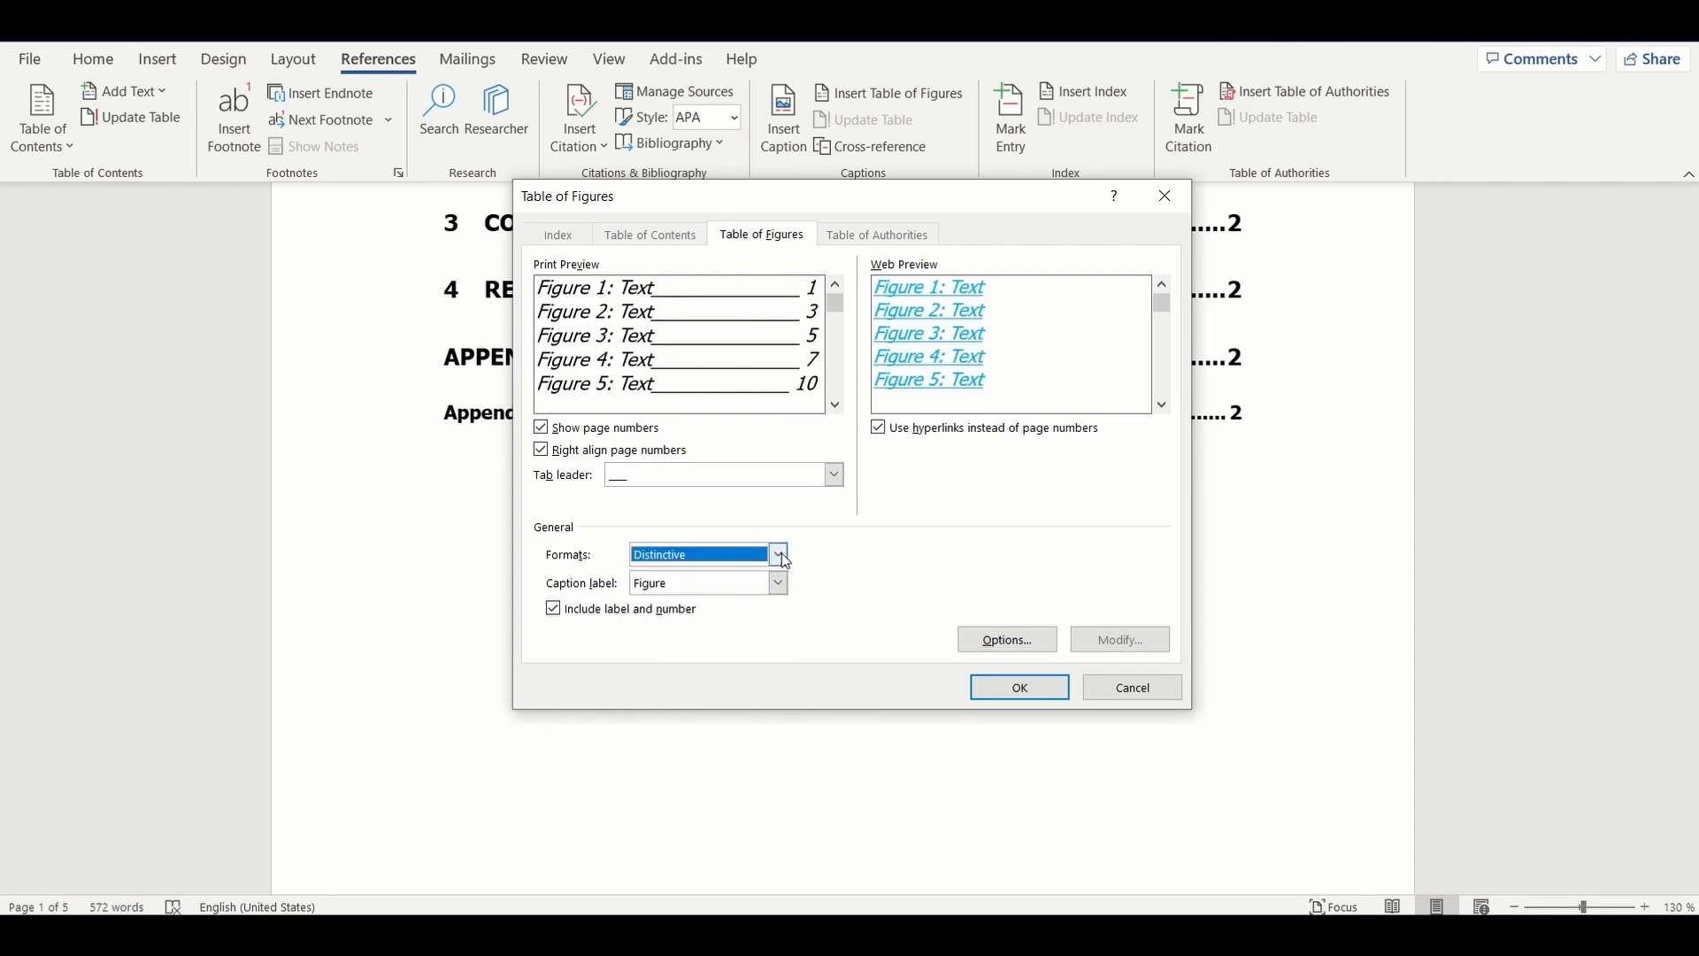
pyautogui.click(779, 554)
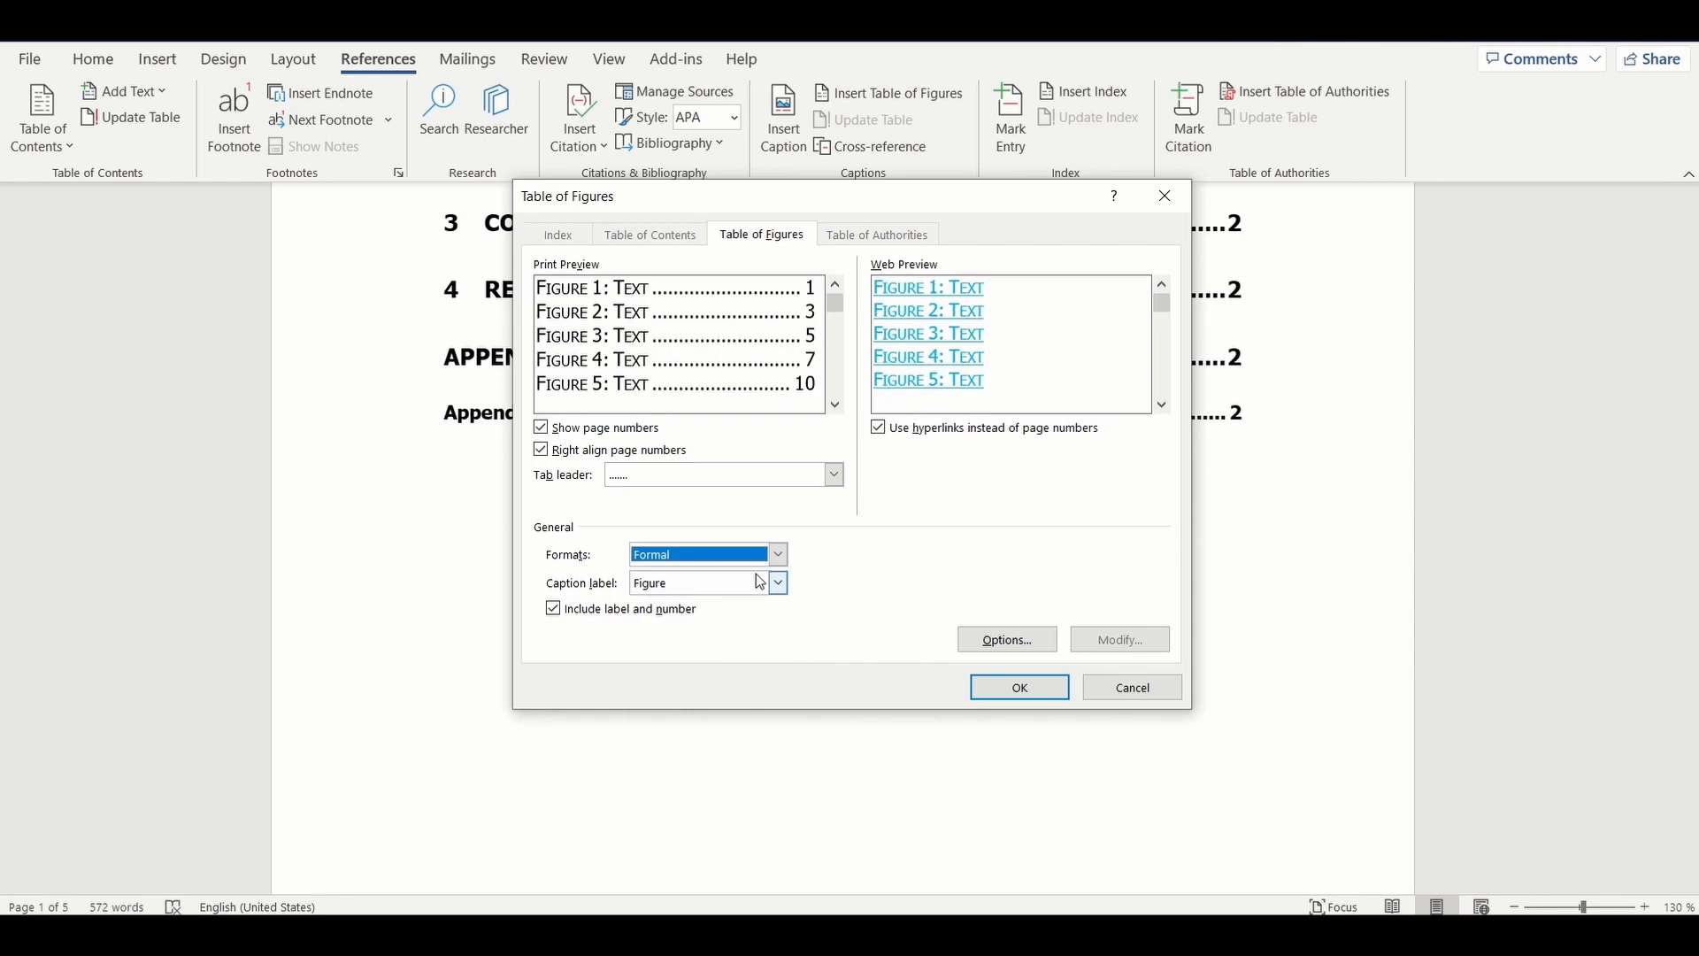
pyautogui.click(777, 554)
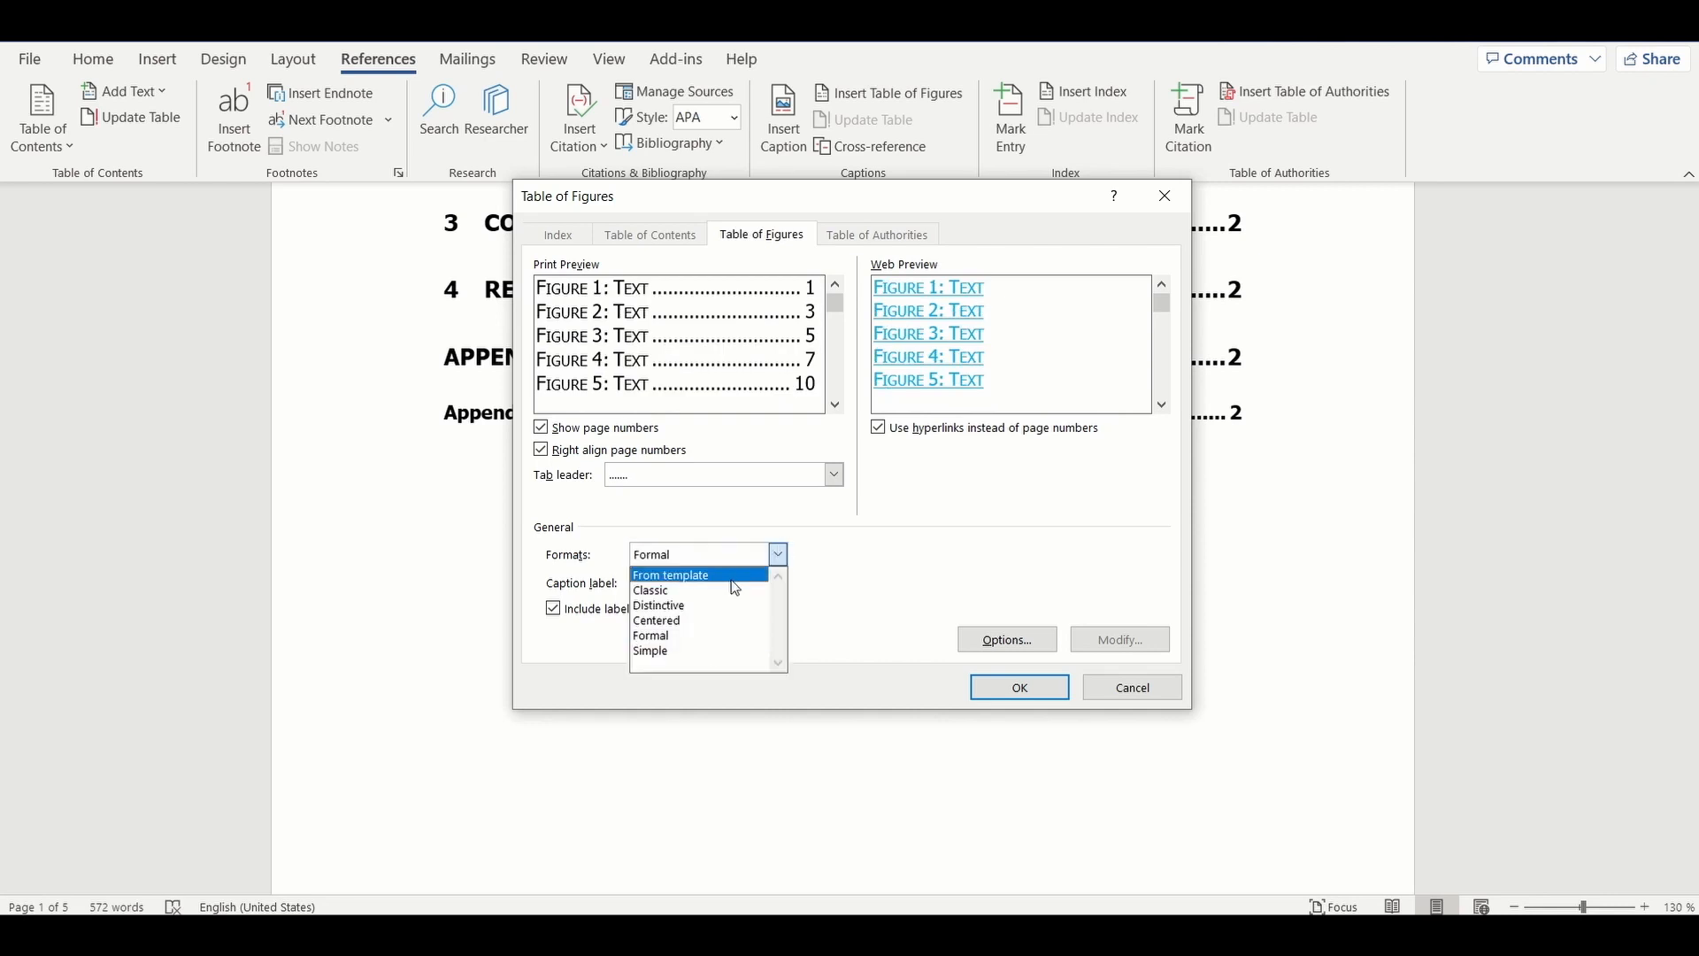
pyautogui.click(671, 573)
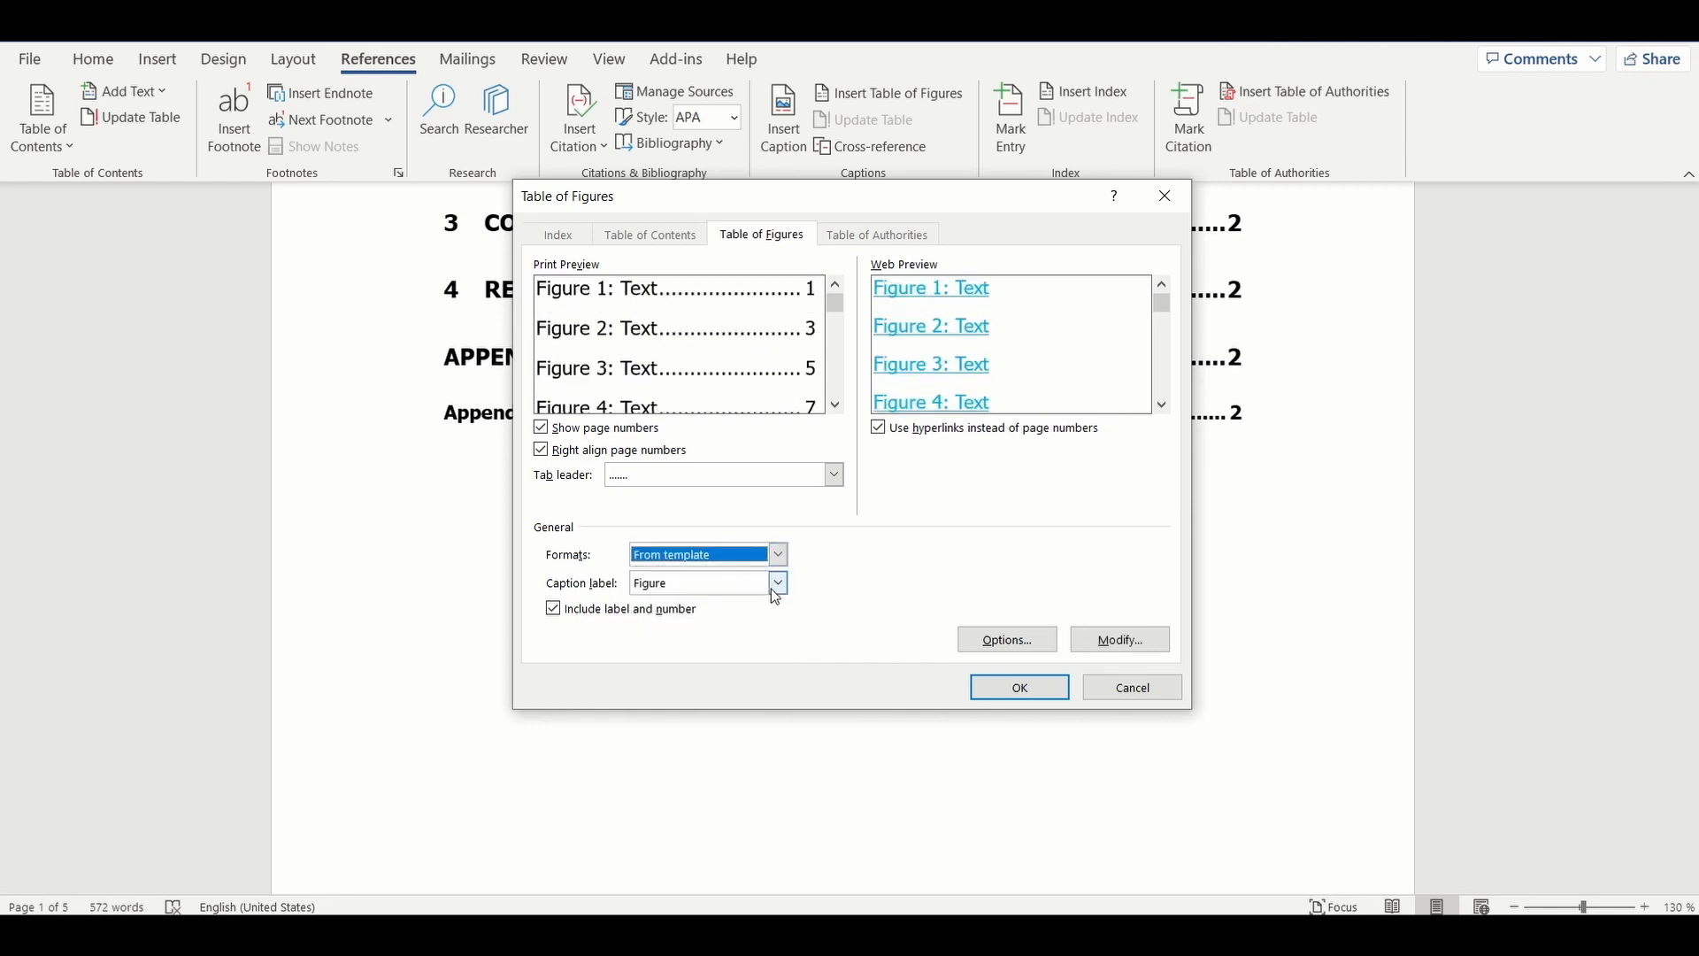
# - Keep the Figure label with label and number included and insert the list of figures
pyautogui.click(778, 583)
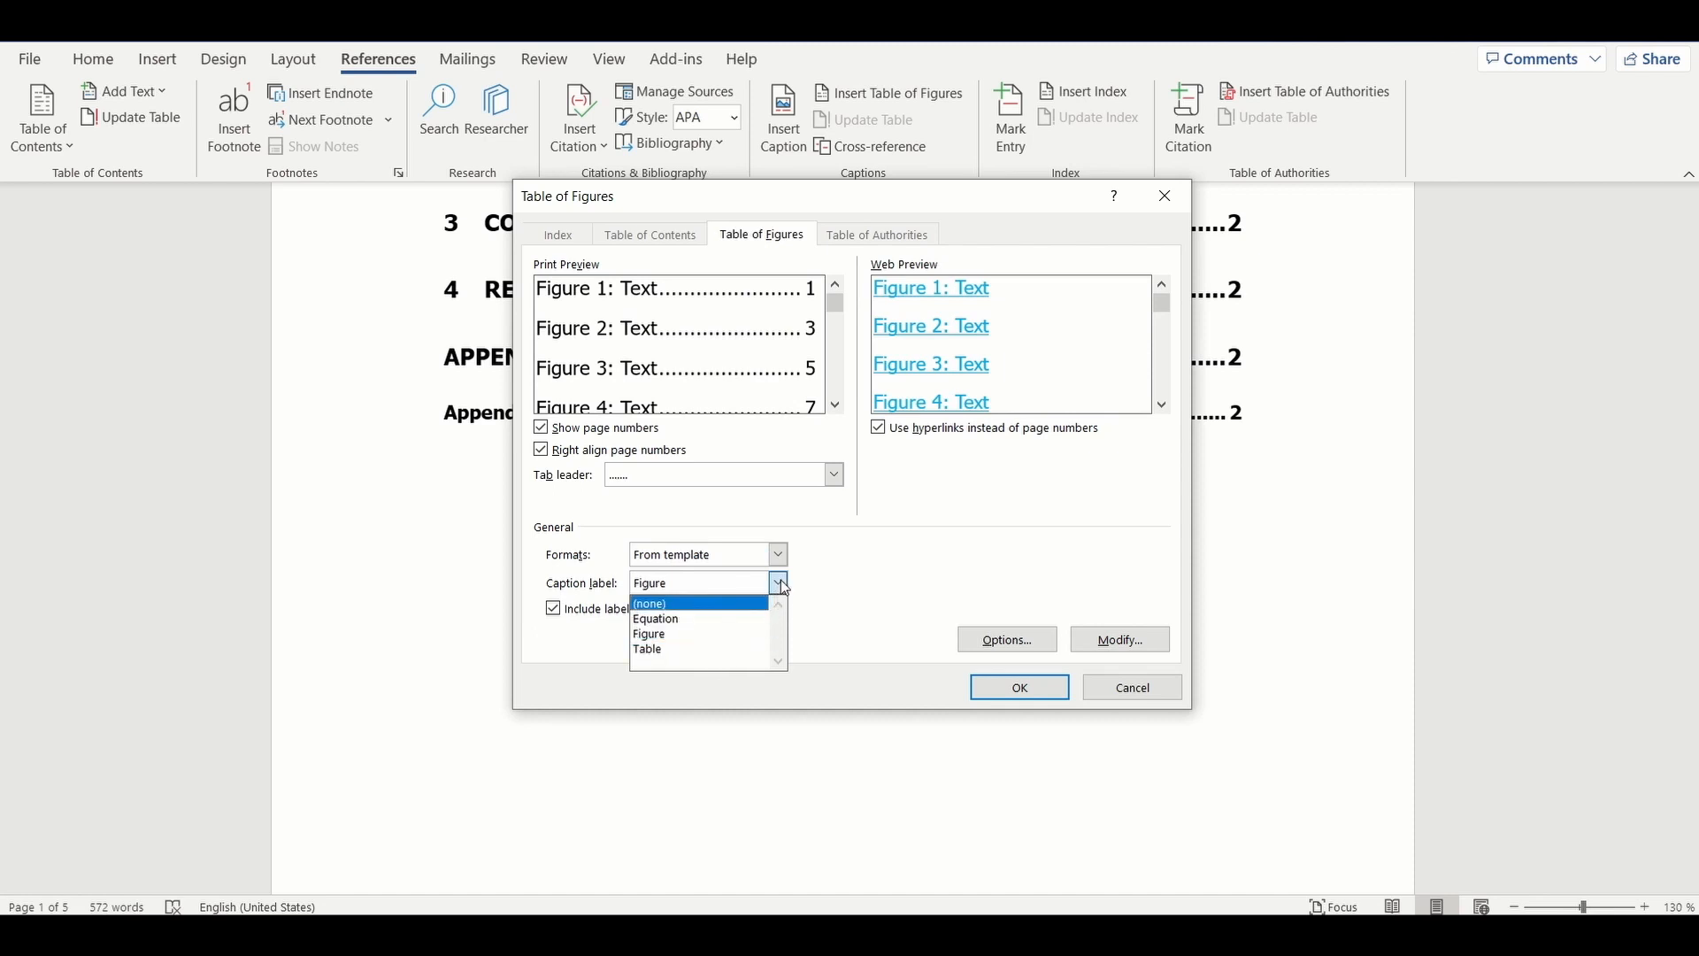
pyautogui.click(648, 634)
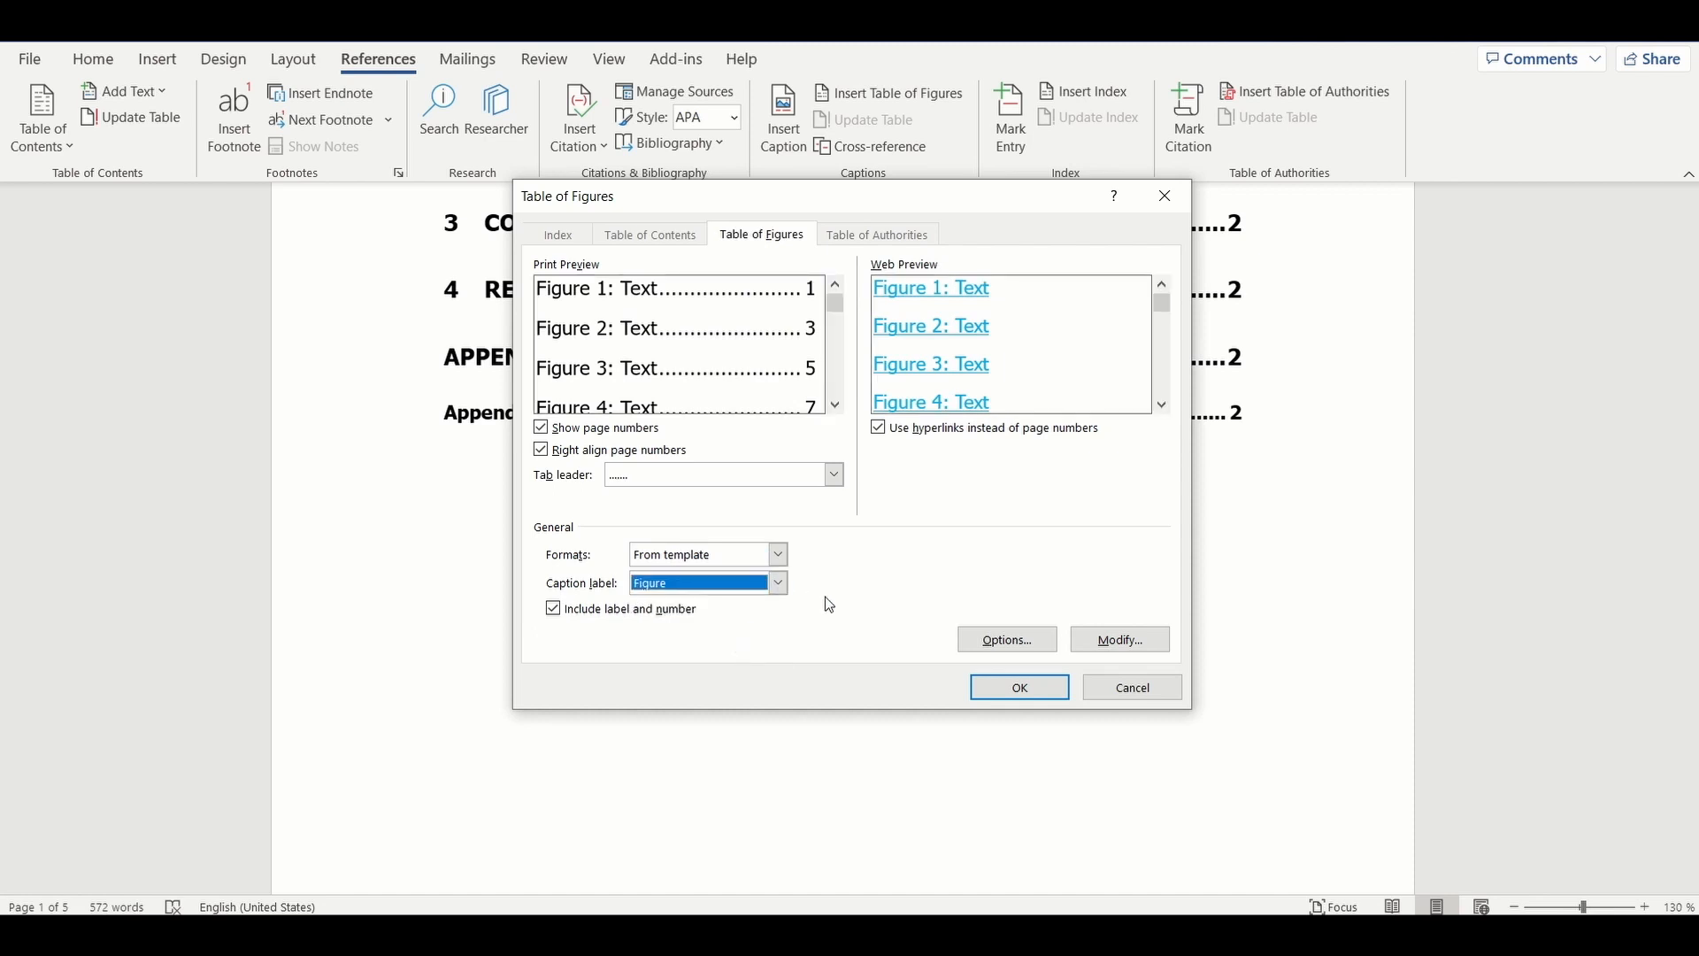
pyautogui.click(552, 609)
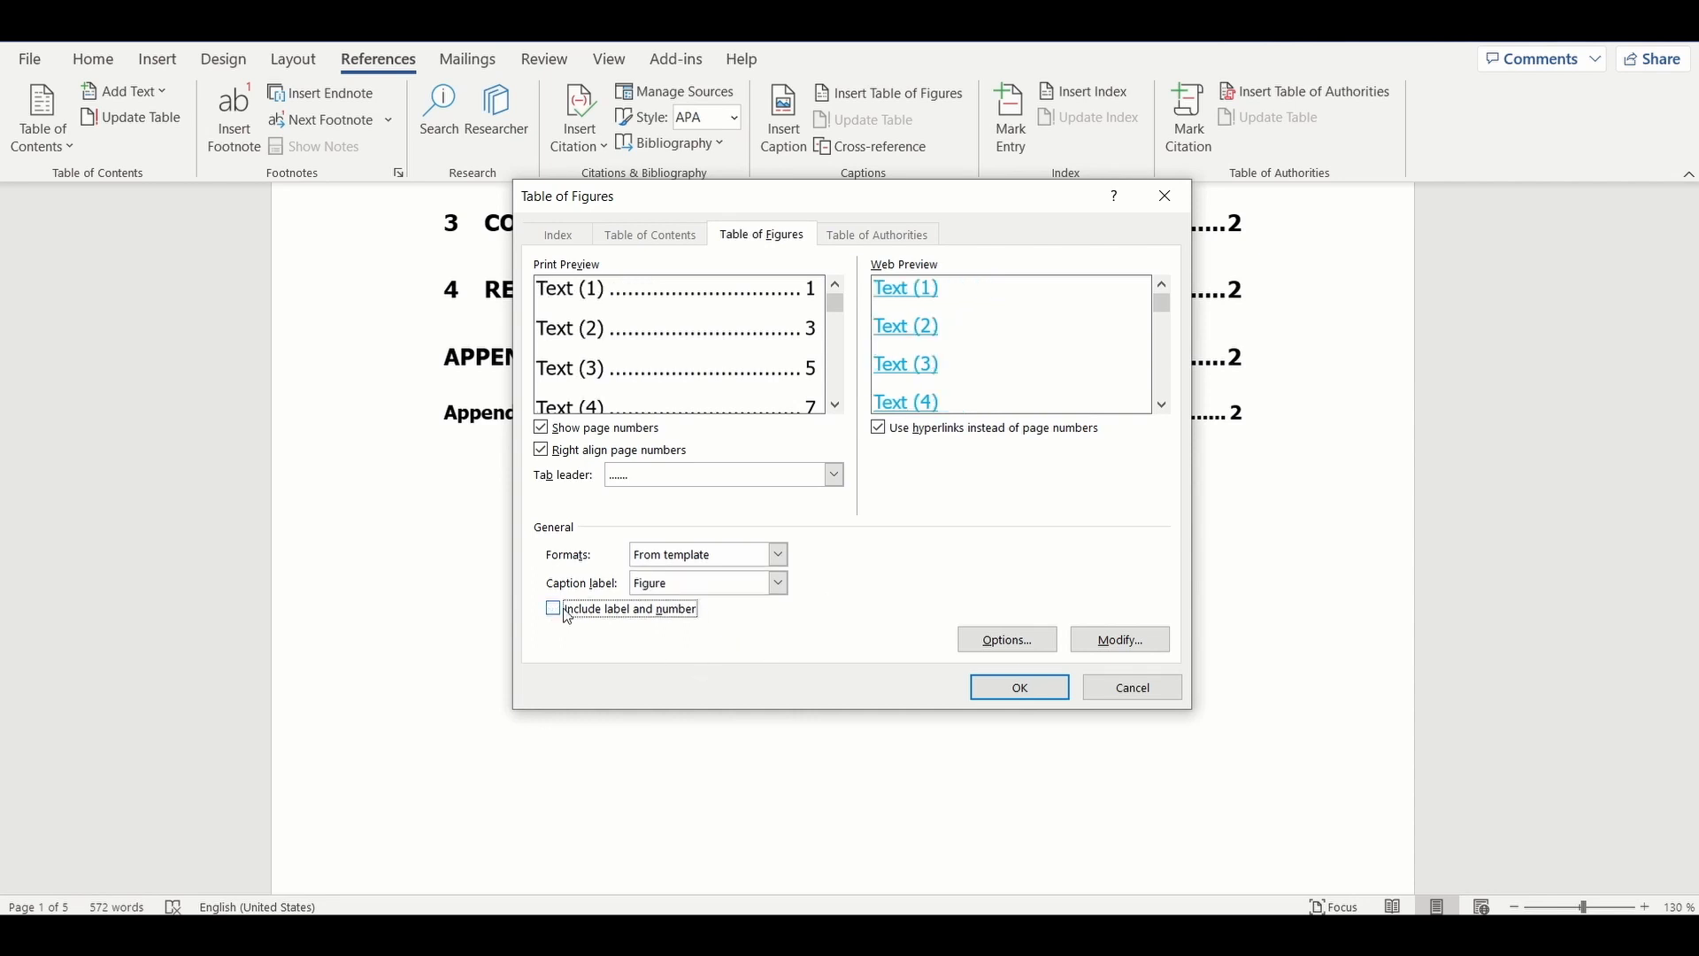
pyautogui.click(552, 609)
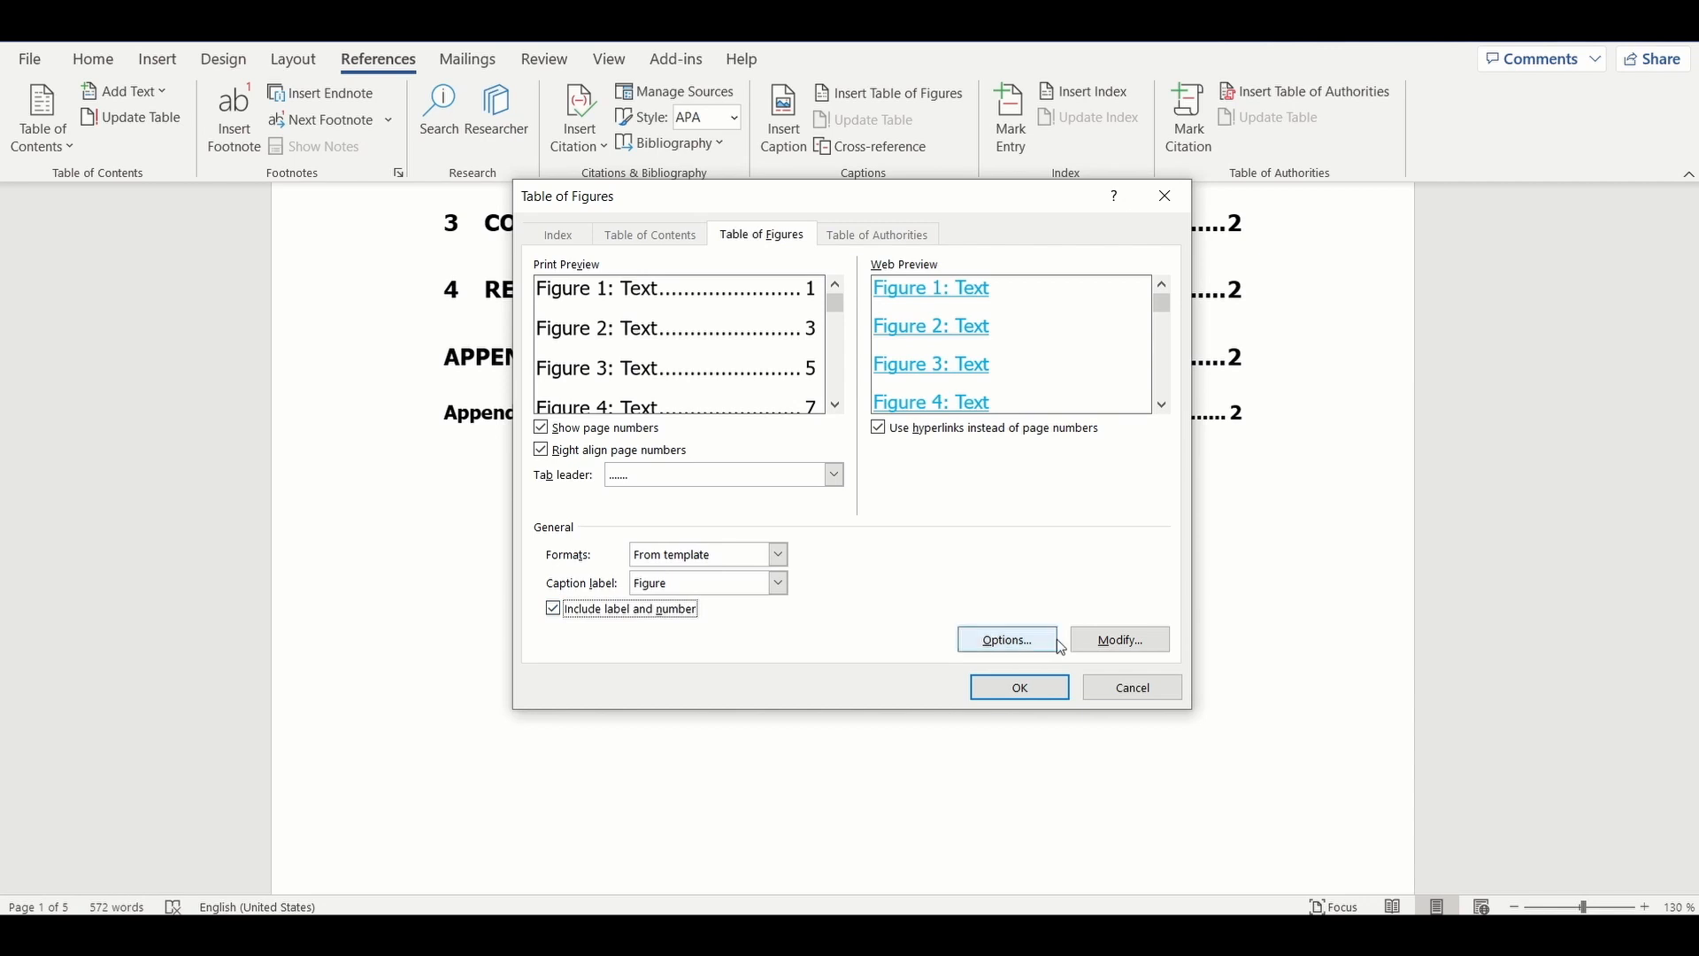
pyautogui.click(1019, 687)
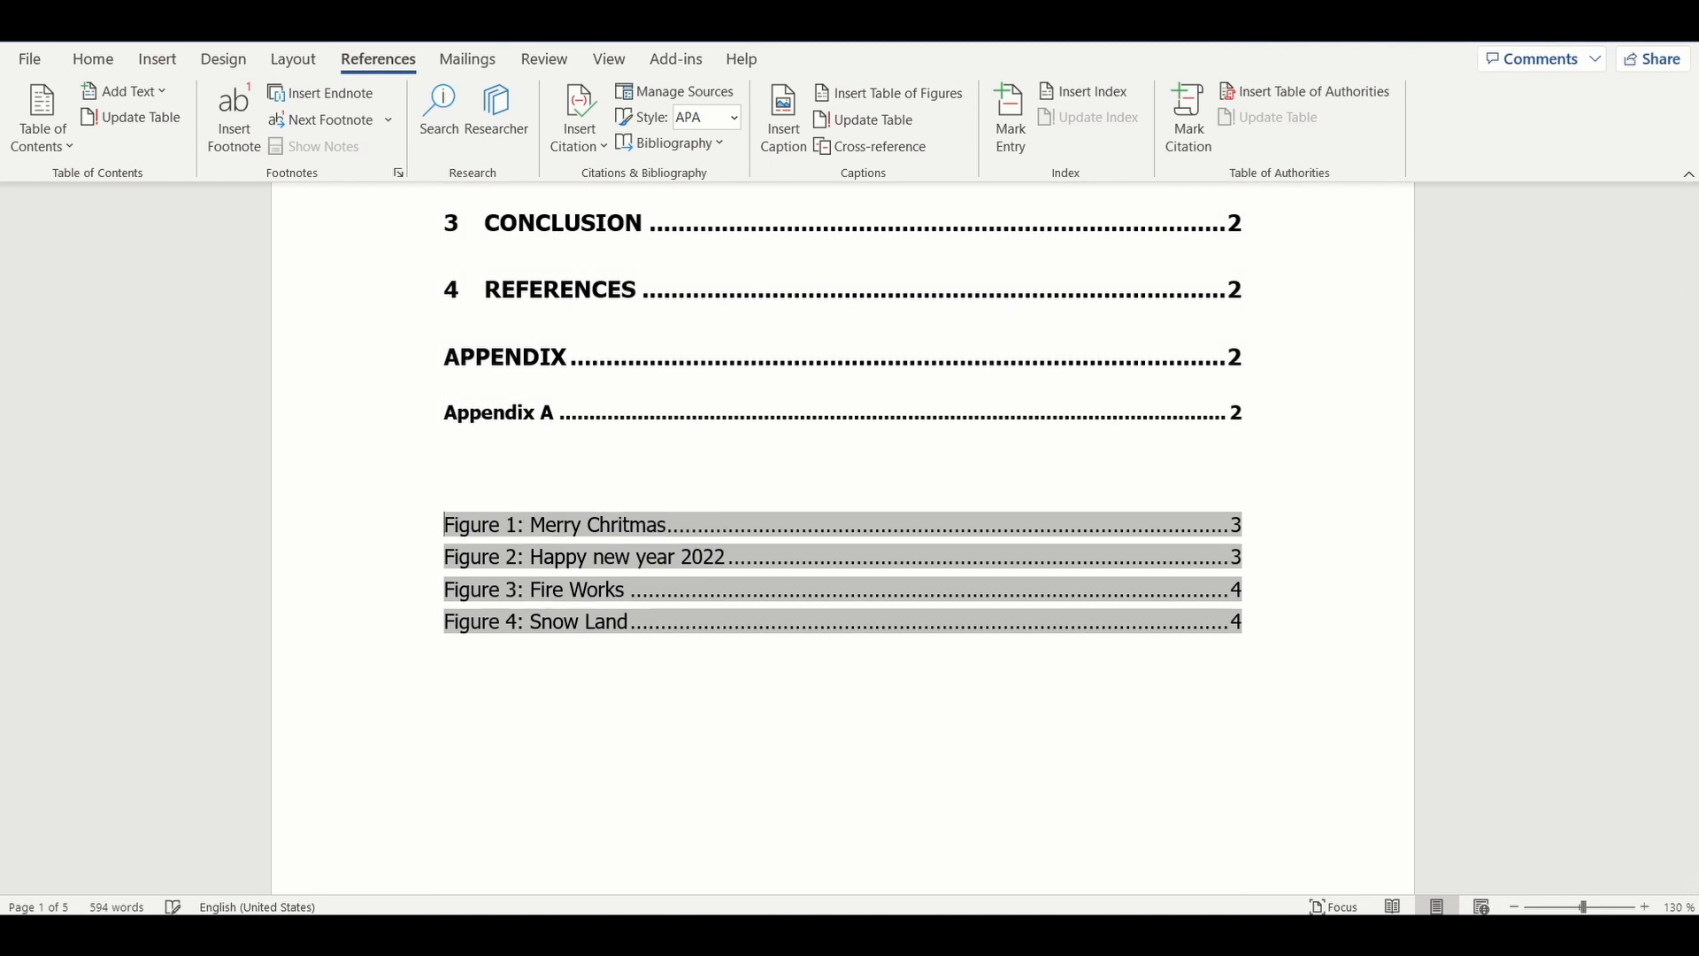
# - Add a Heading 1 line reading 'List of Figures' above the figure list
pyautogui.click(92, 59)
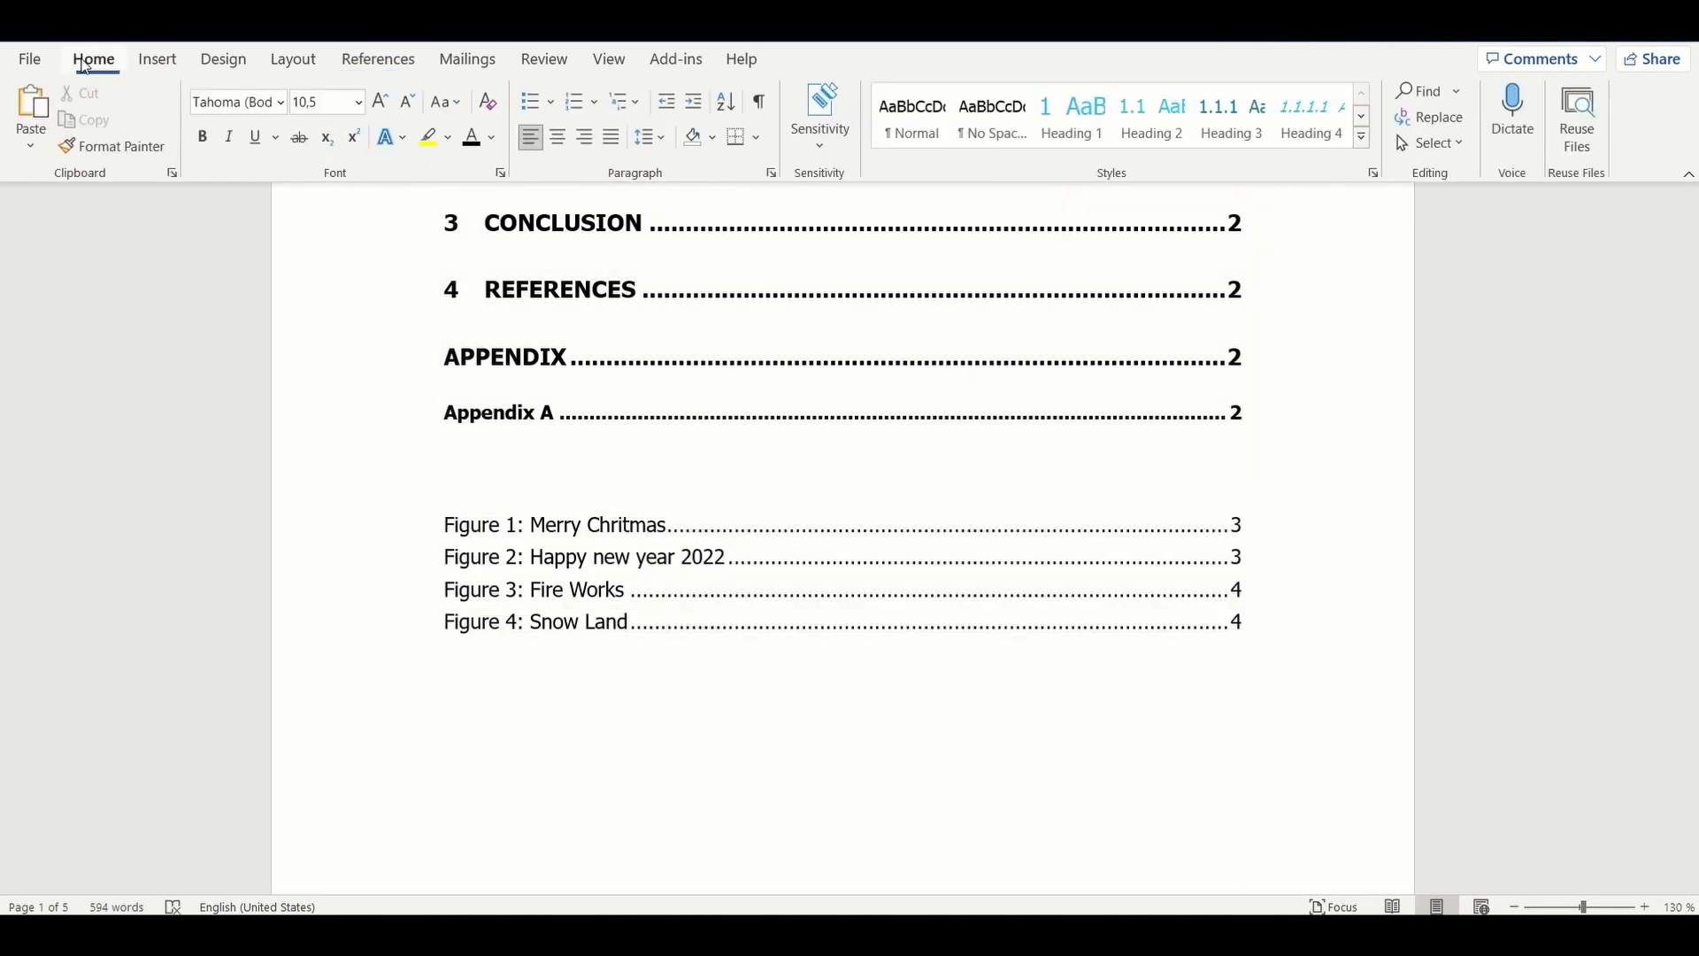
pyautogui.click(1072, 115)
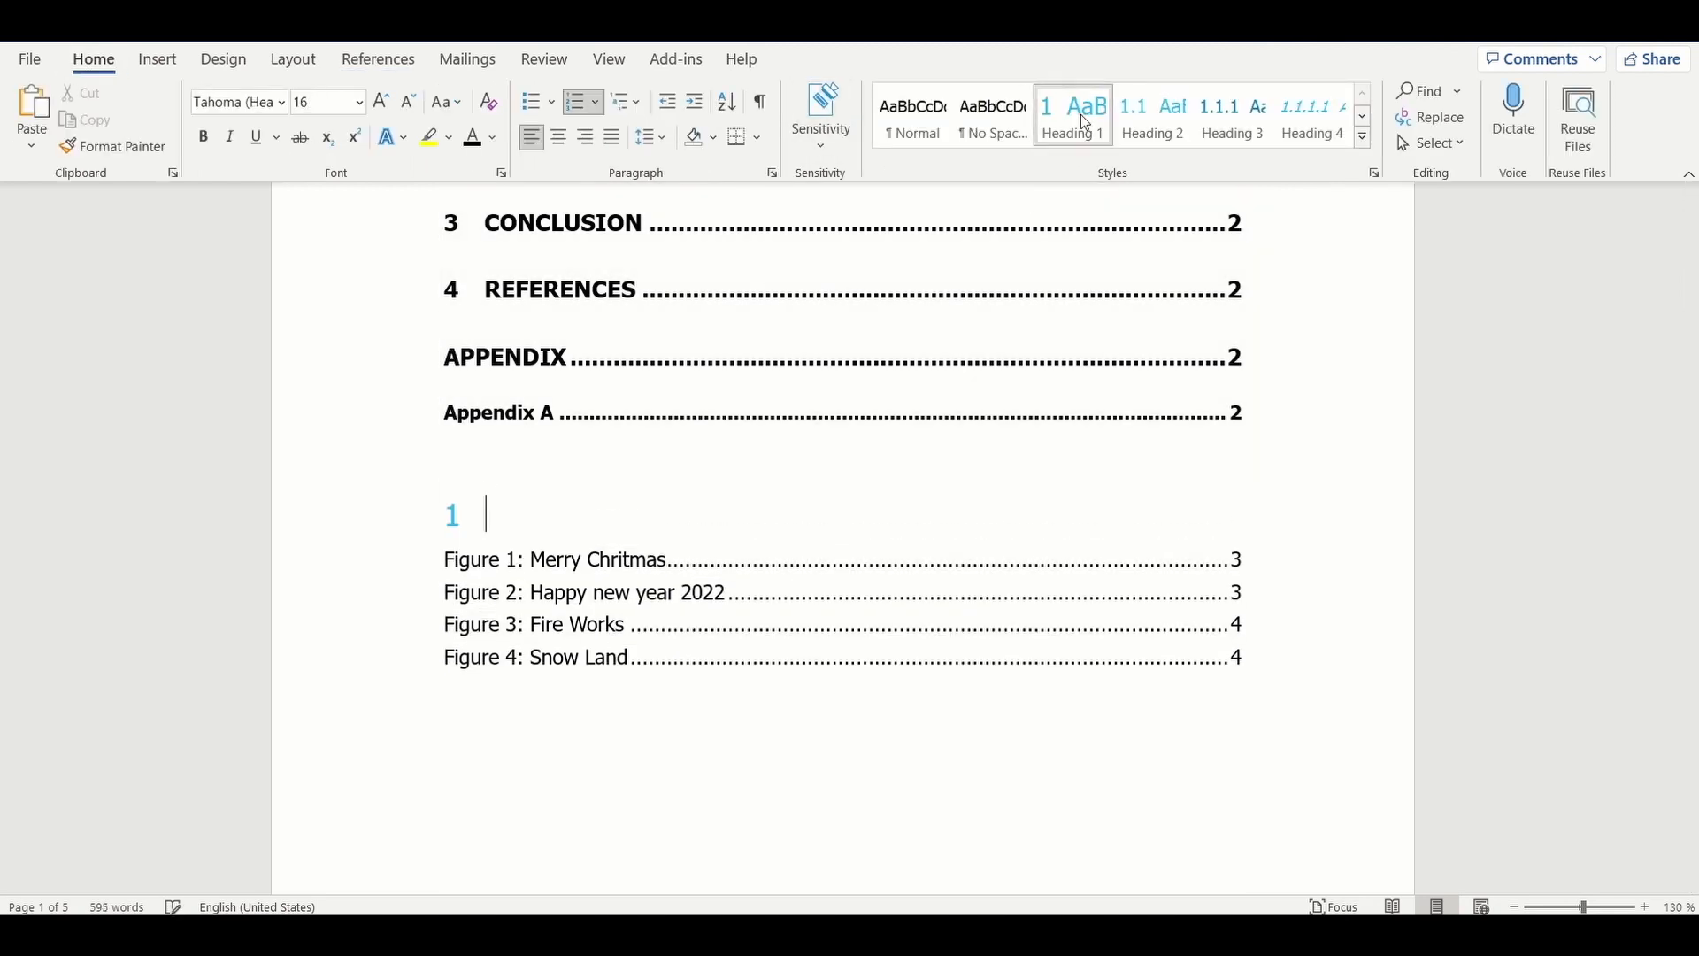
pyautogui.write('L')
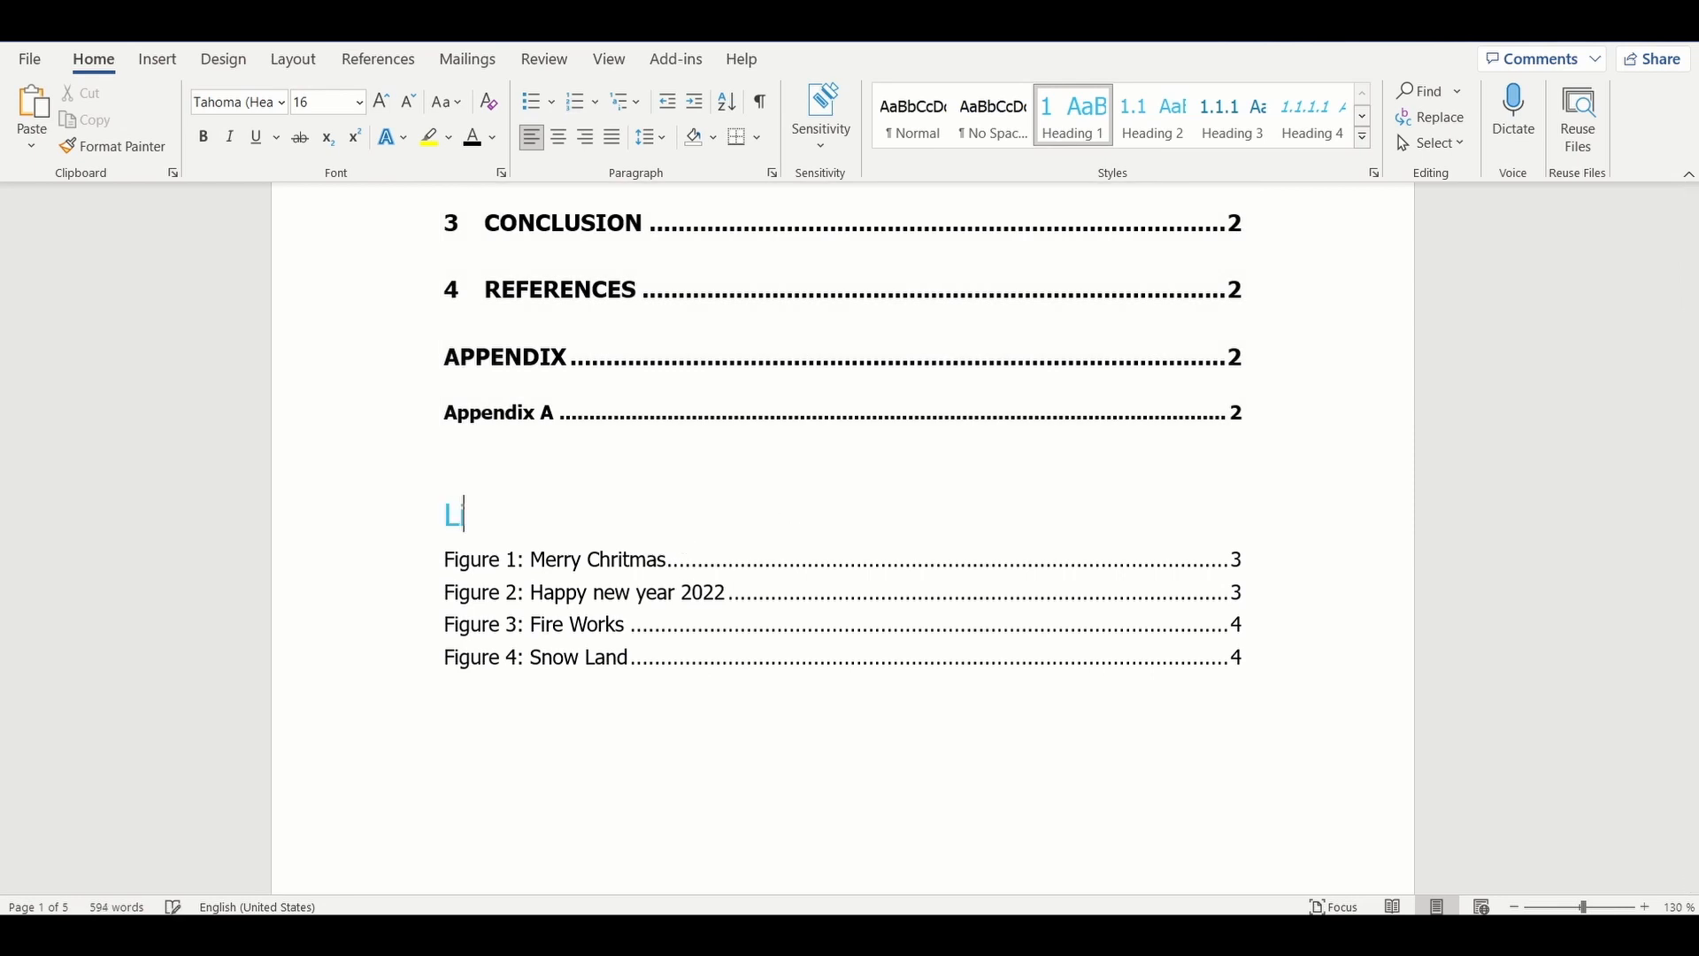
pyautogui.write('ist of Figures')
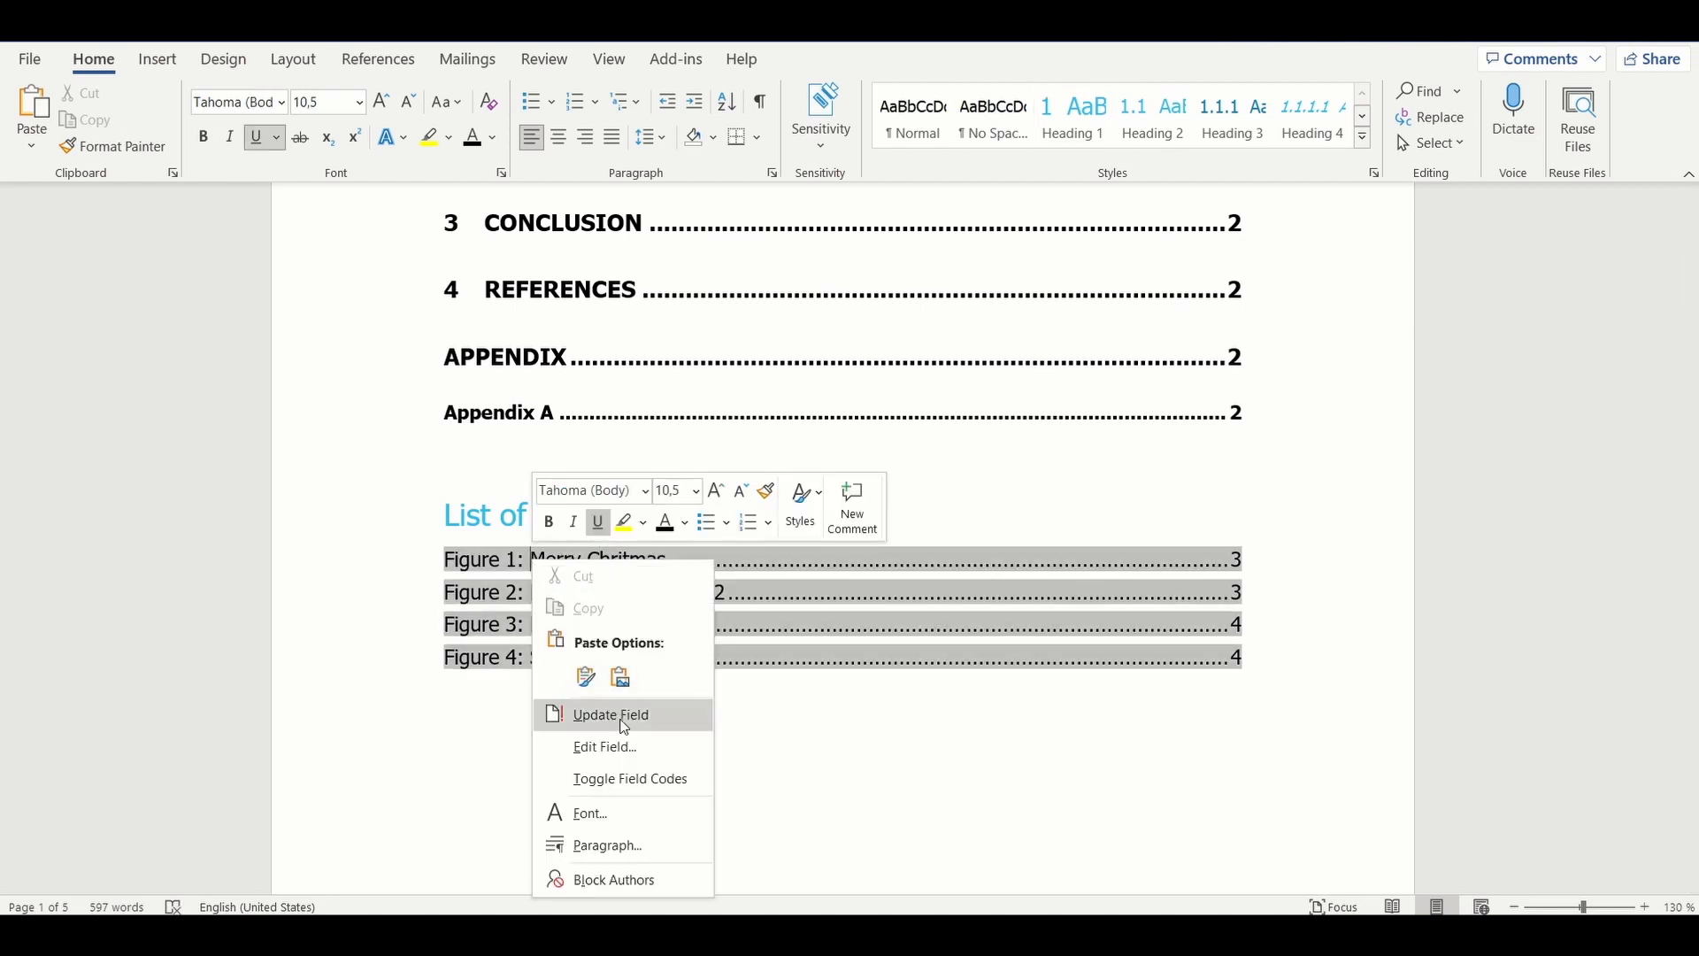
# - Update the figure list, rebuilding the entire table rather than page numbers only
pyautogui.click(609, 713)
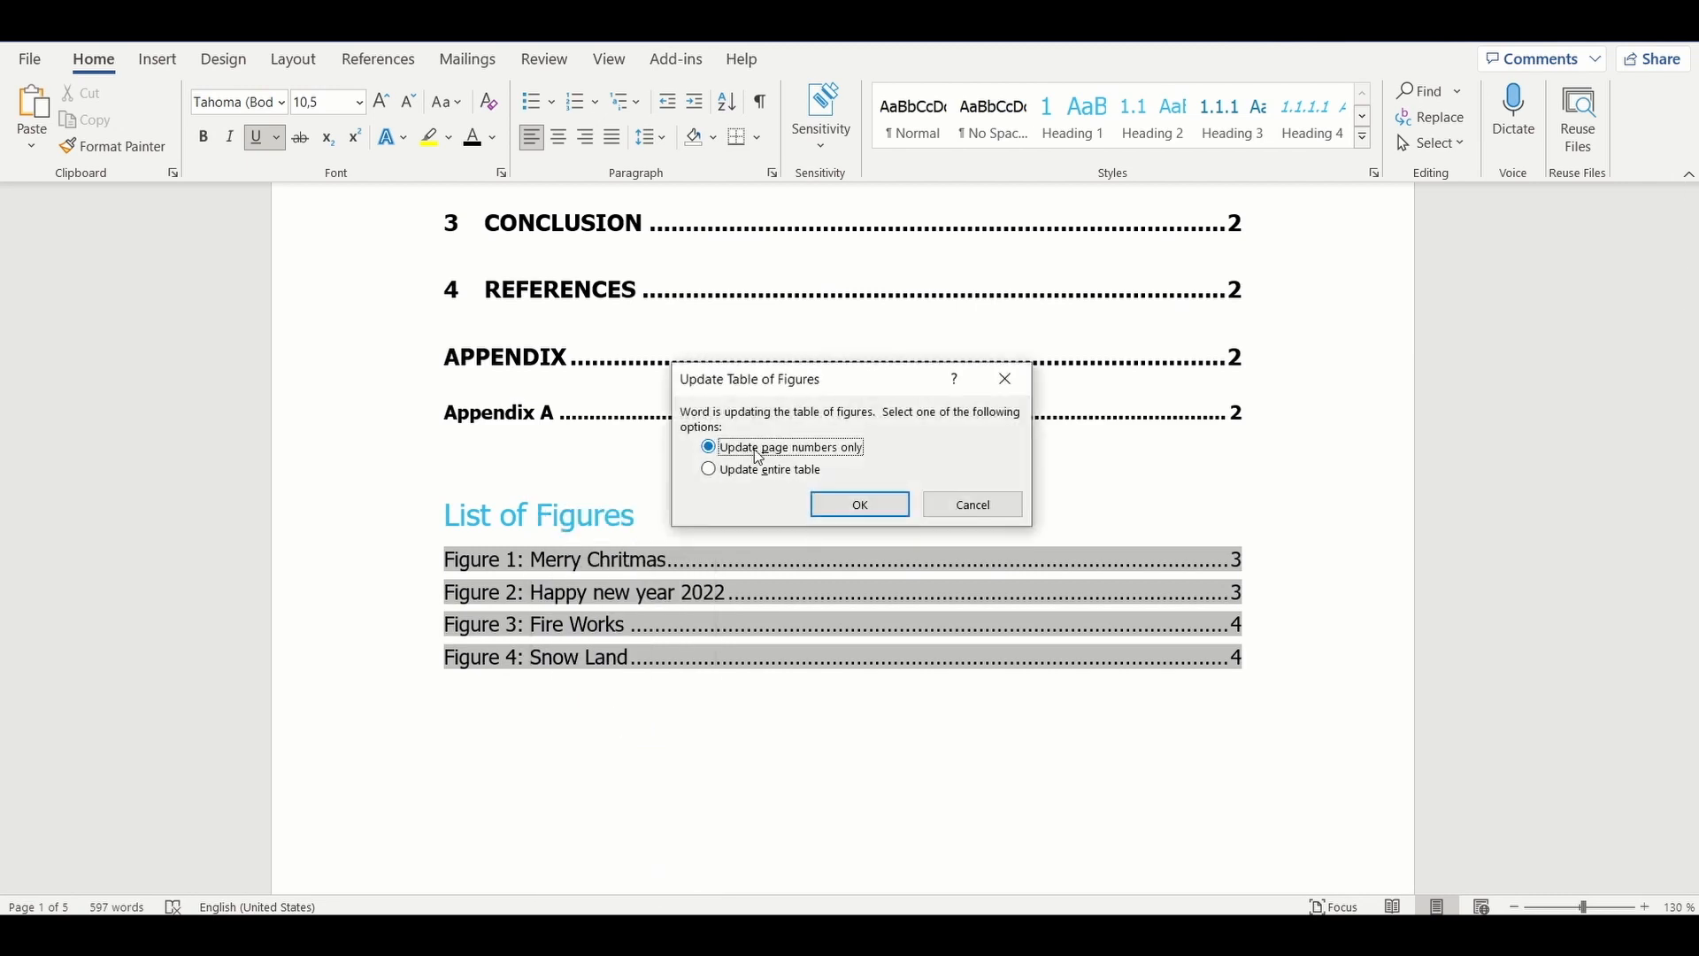
pyautogui.click(708, 469)
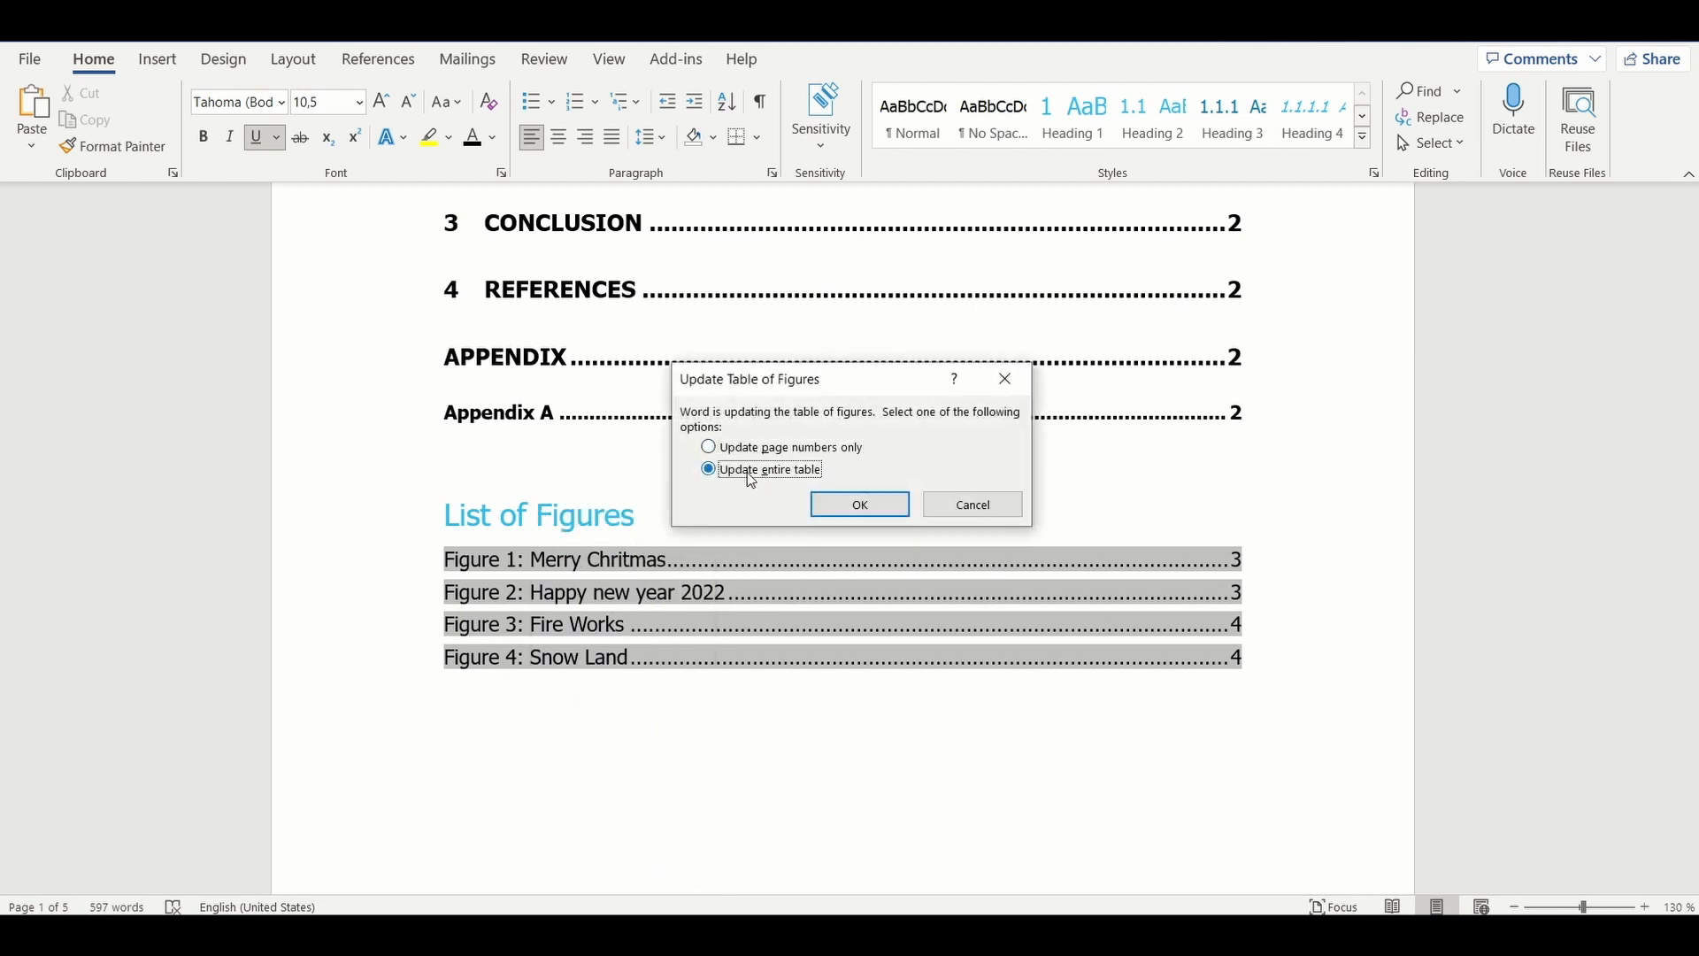
pyautogui.click(860, 503)
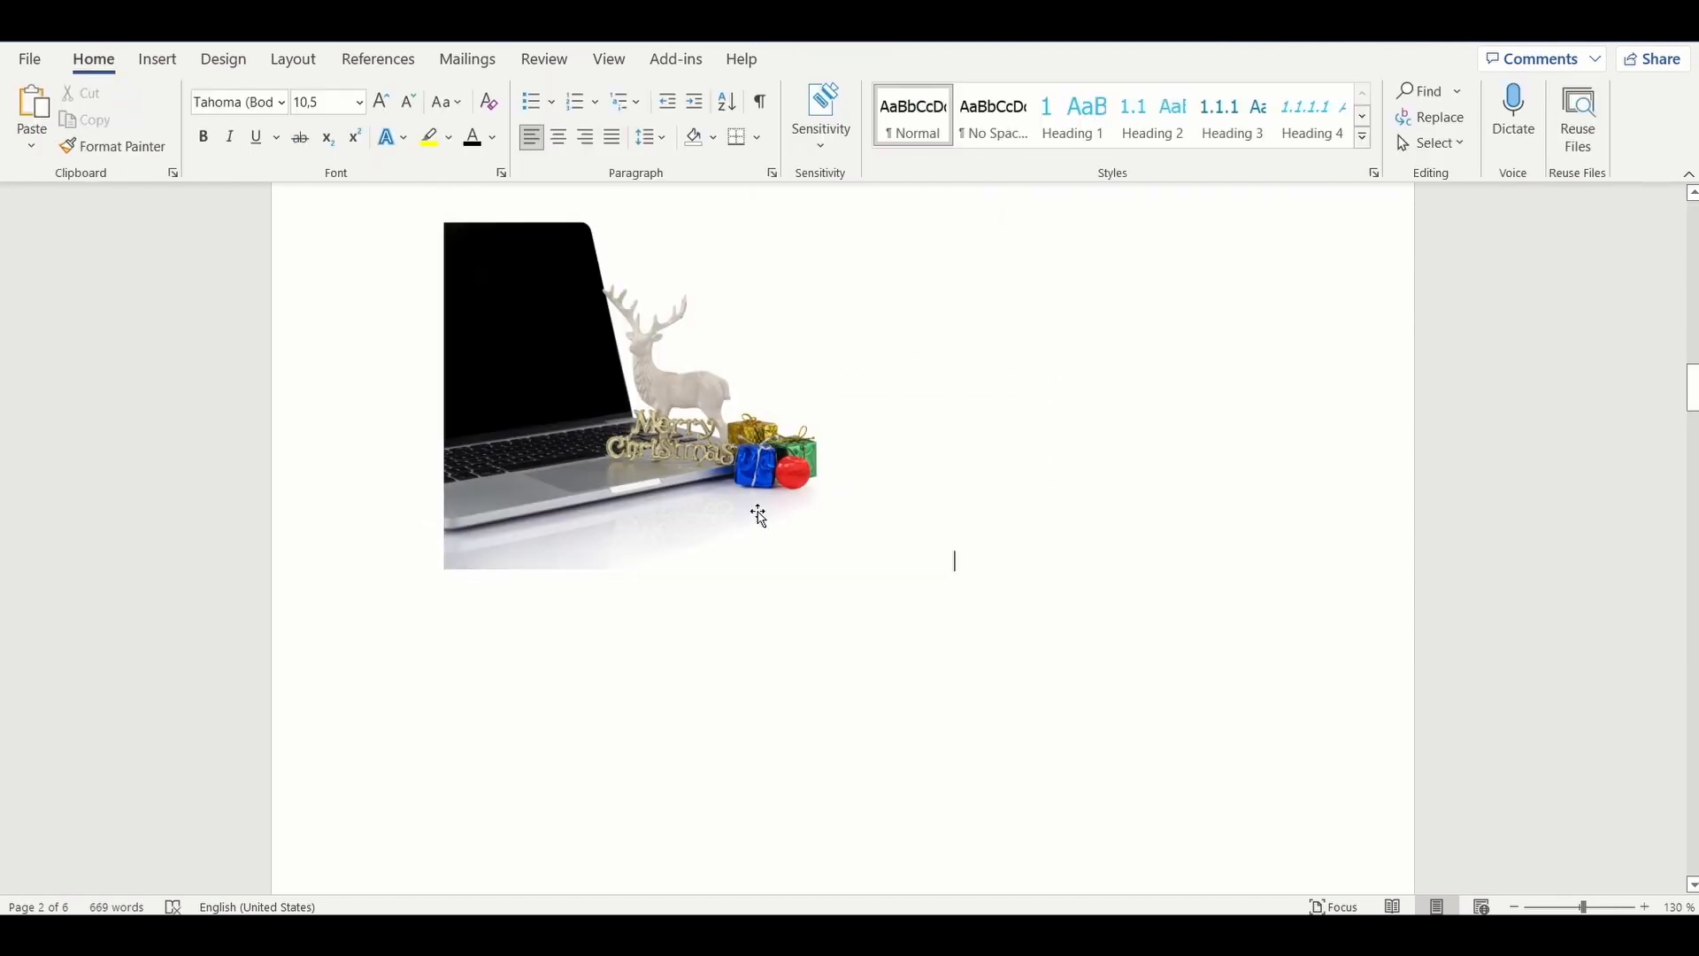
# - Draft a caption for the laptop picture labelled Figure, reading 'Figure 1: Merry Christmas 1'
pyautogui.click(556, 138)
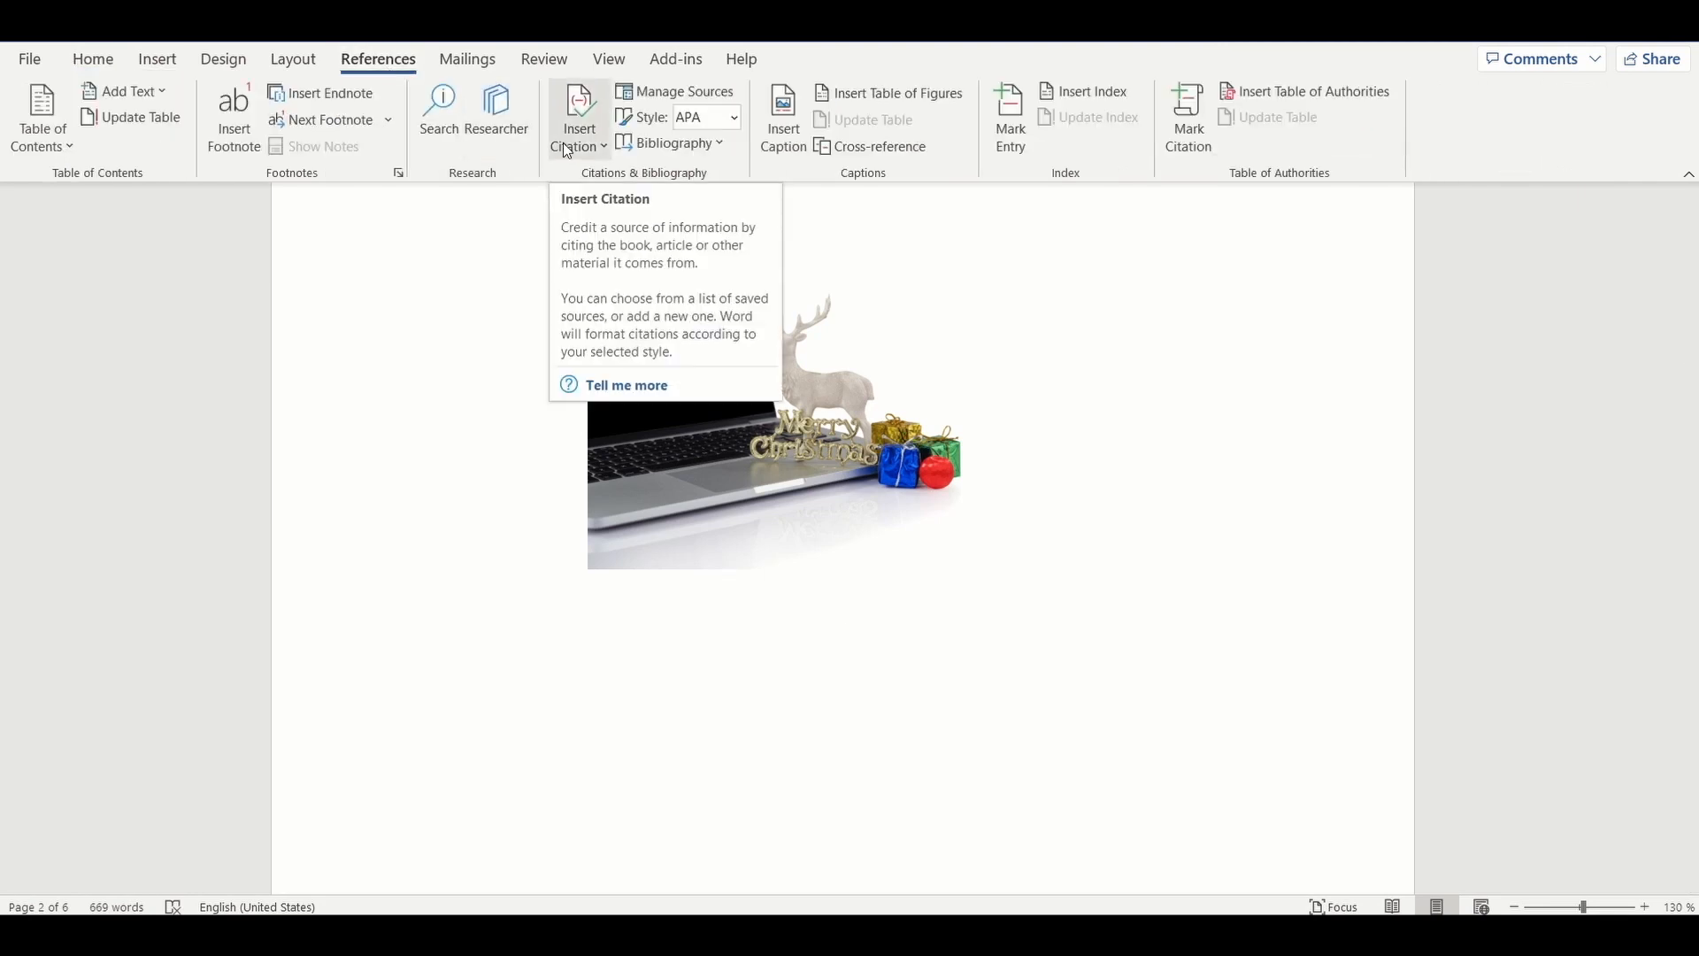
pyautogui.click(782, 110)
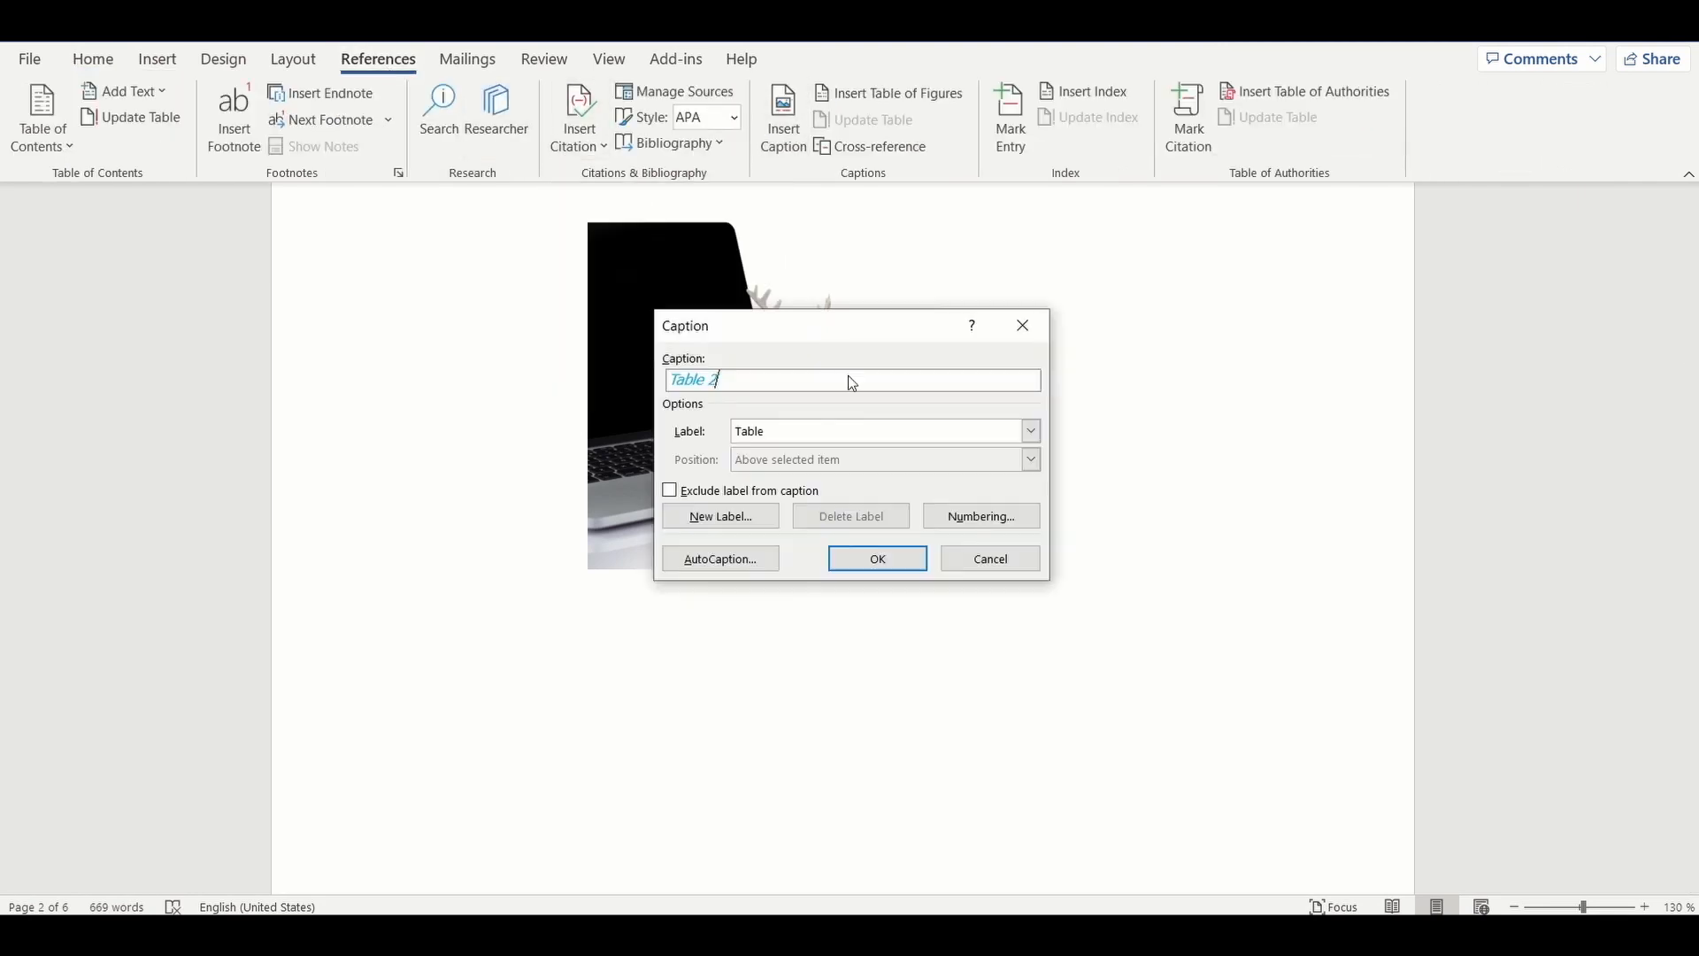
pyautogui.click(881, 430)
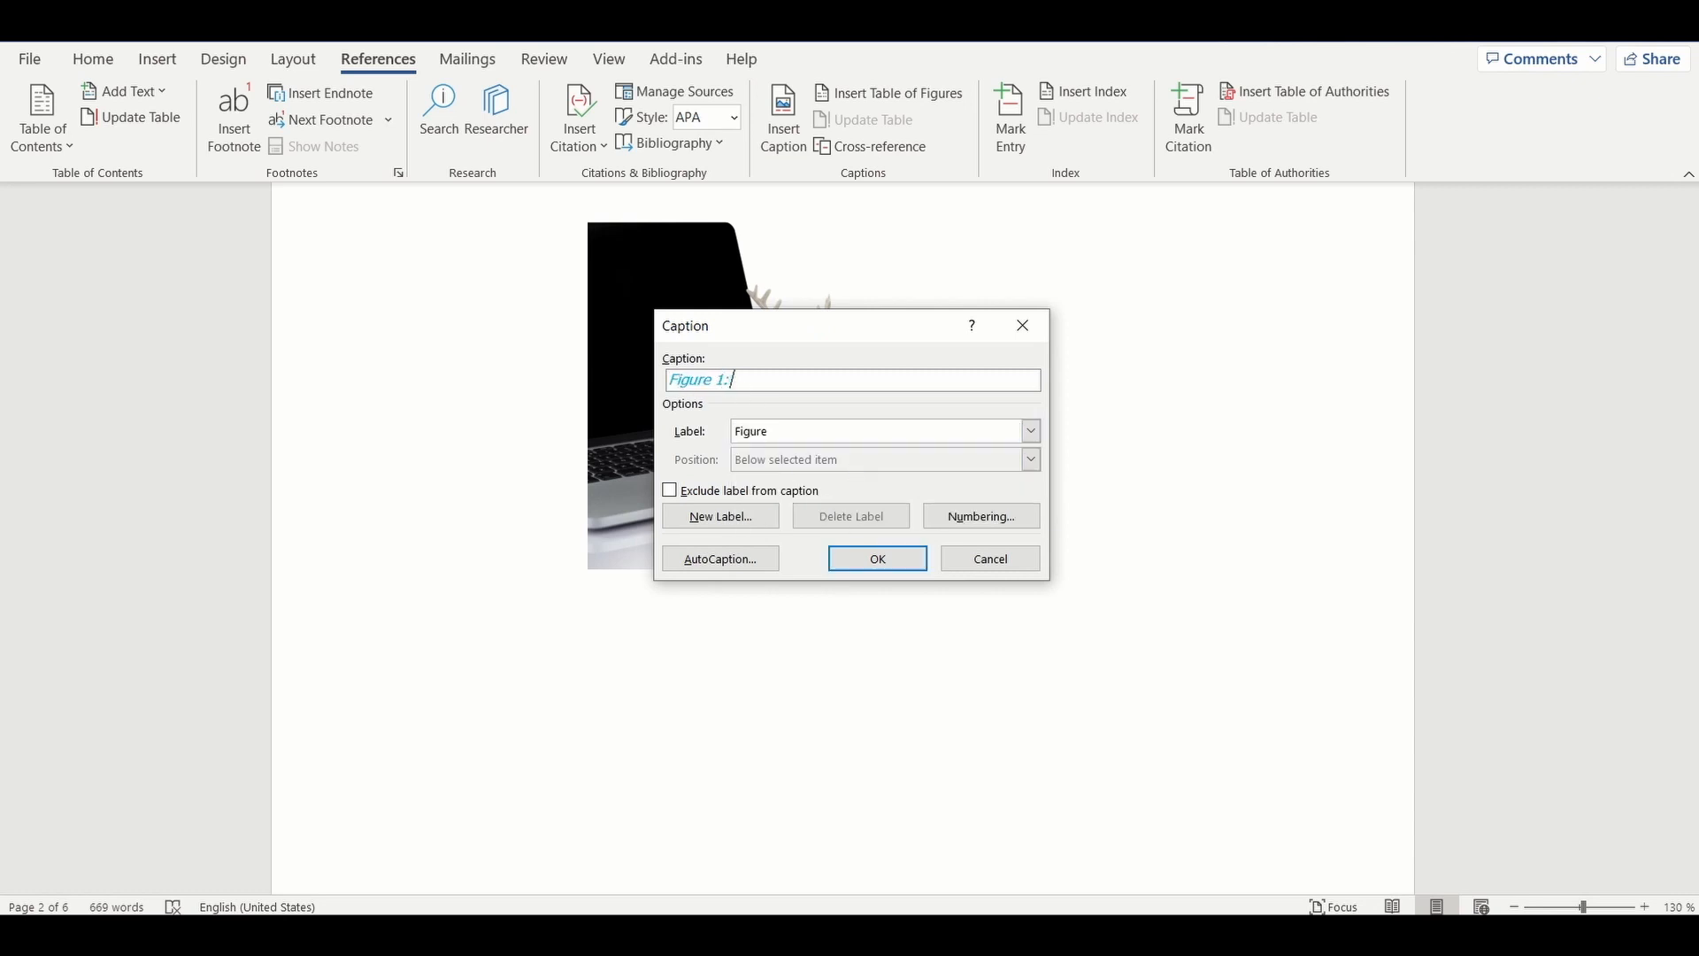
pyautogui.write('Merry Chr')
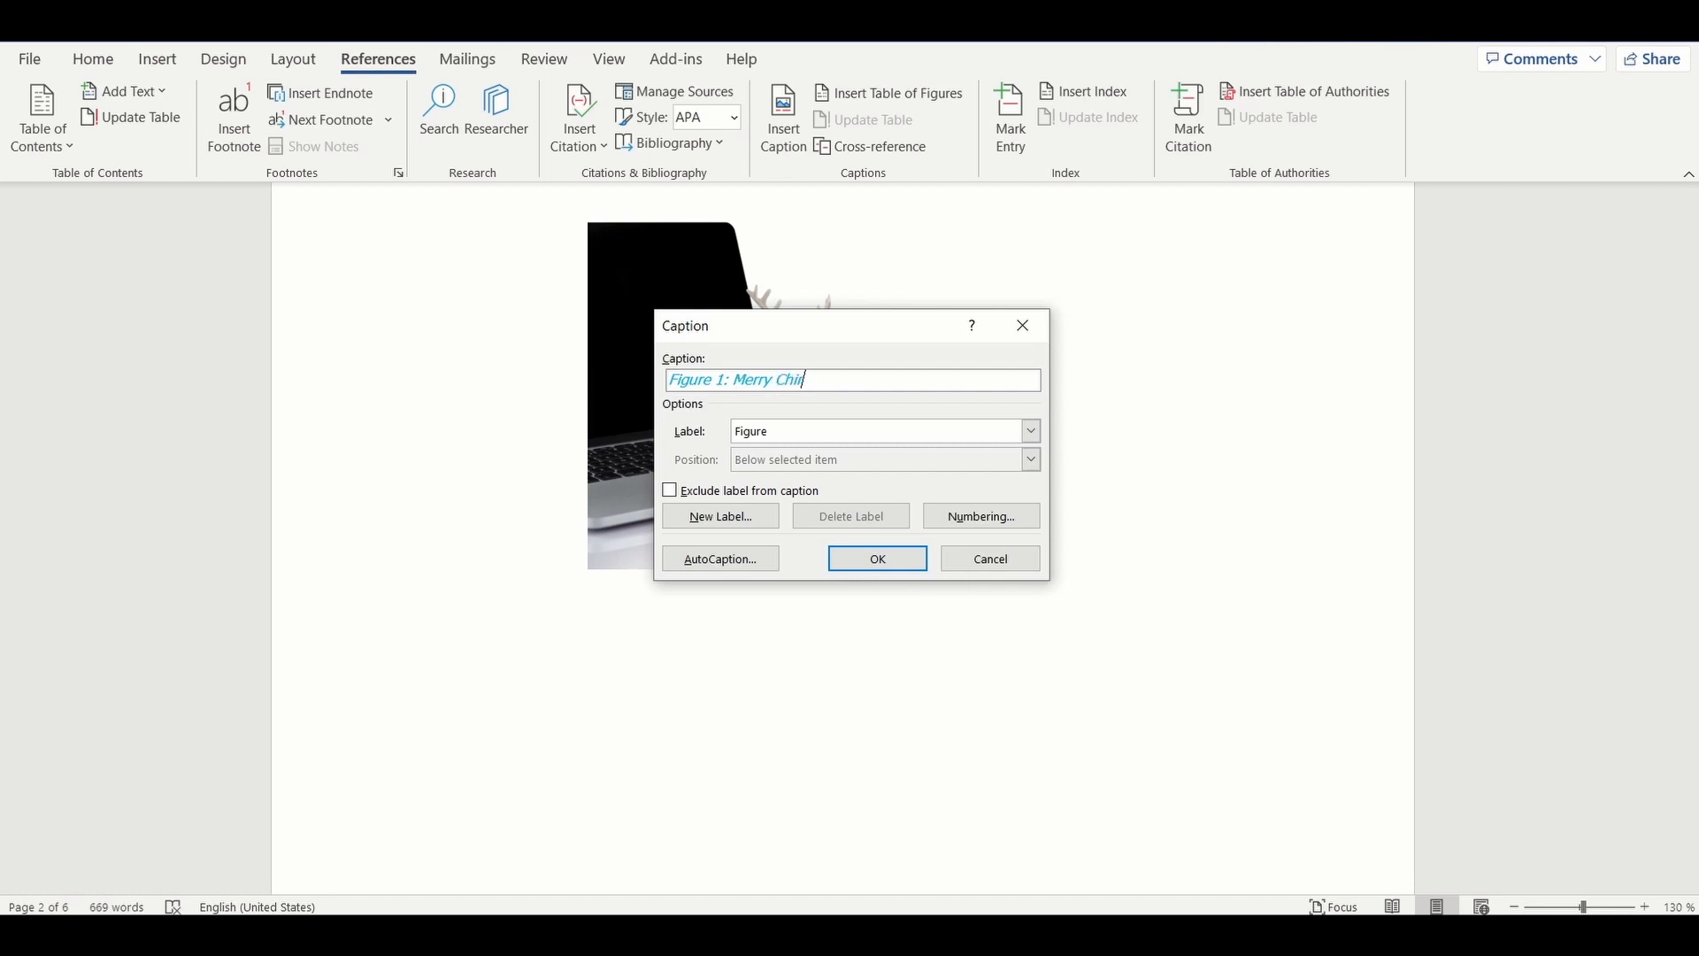
pyautogui.press('Backspace')
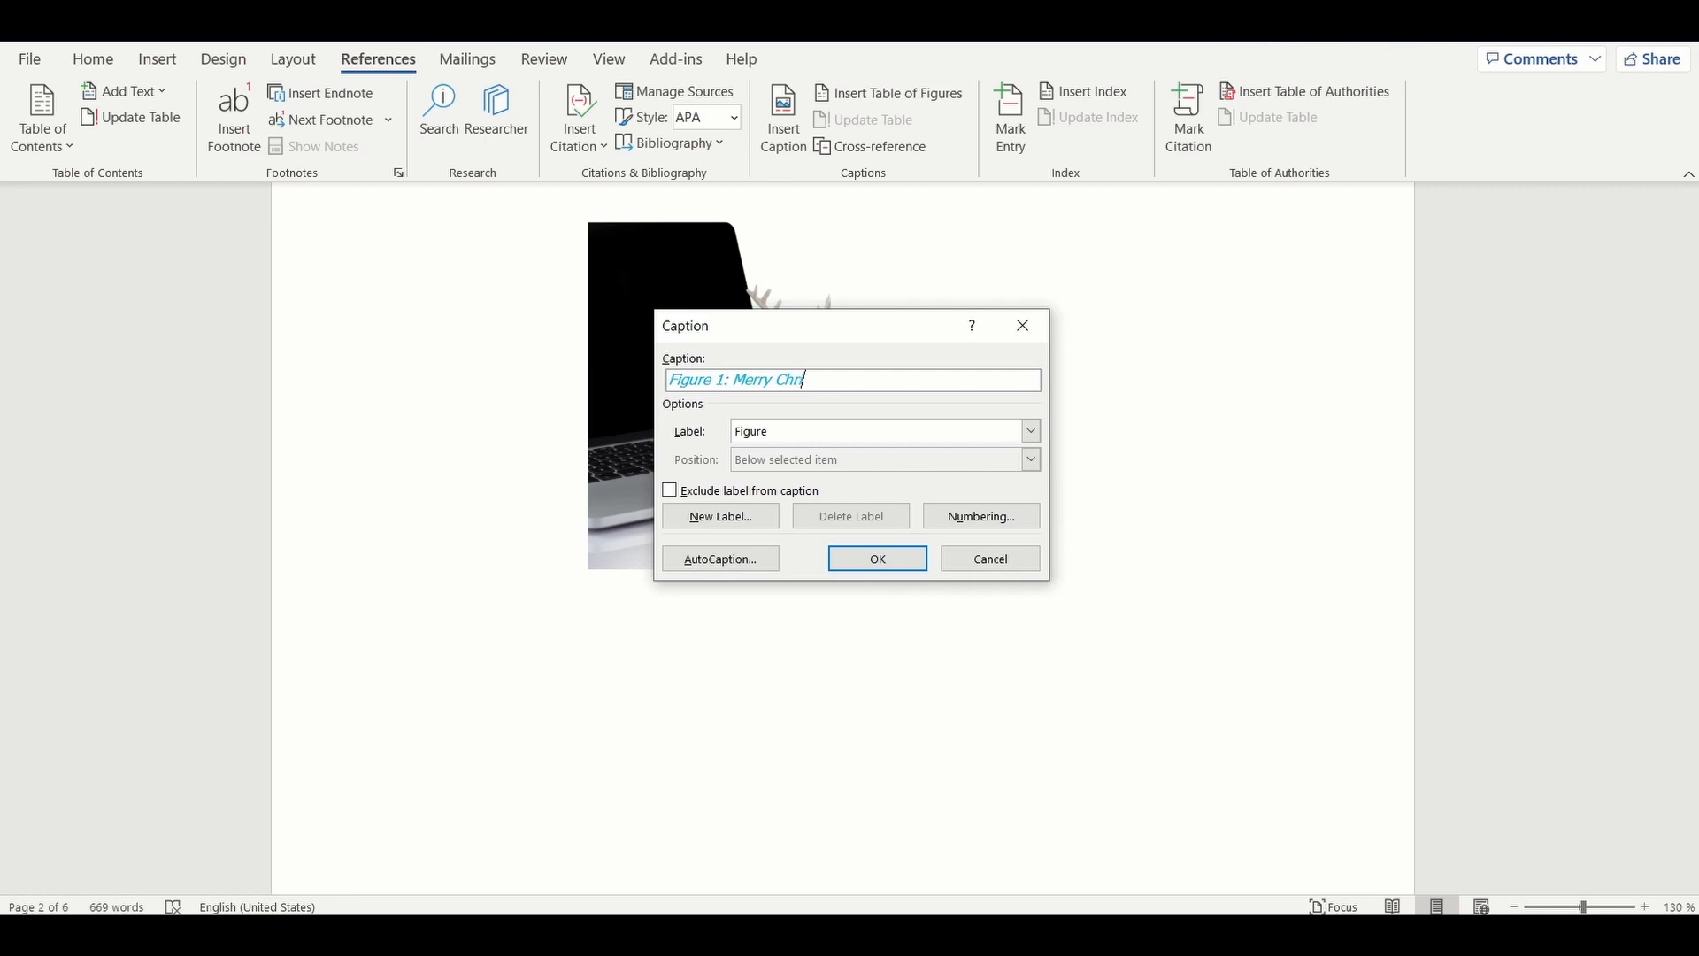
pyautogui.write('istmas 1')
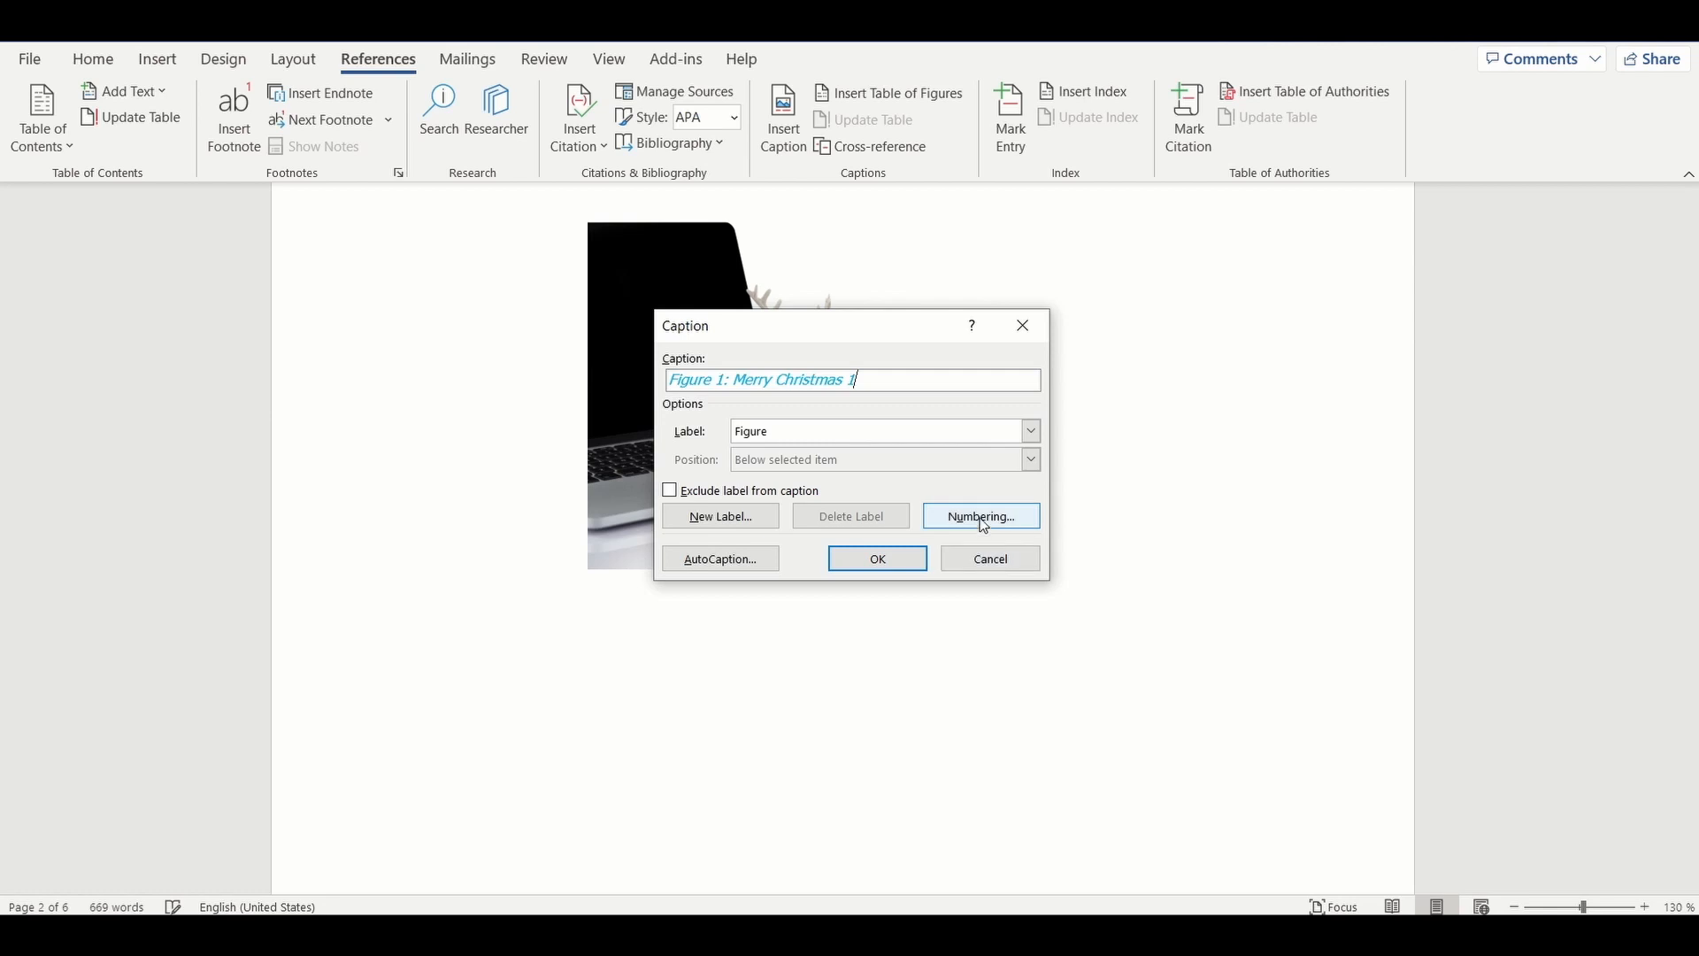
# - Include the Heading 1 chapter number with a hyphen separator so the caption reads 'Figure 2-1'
pyautogui.click(980, 517)
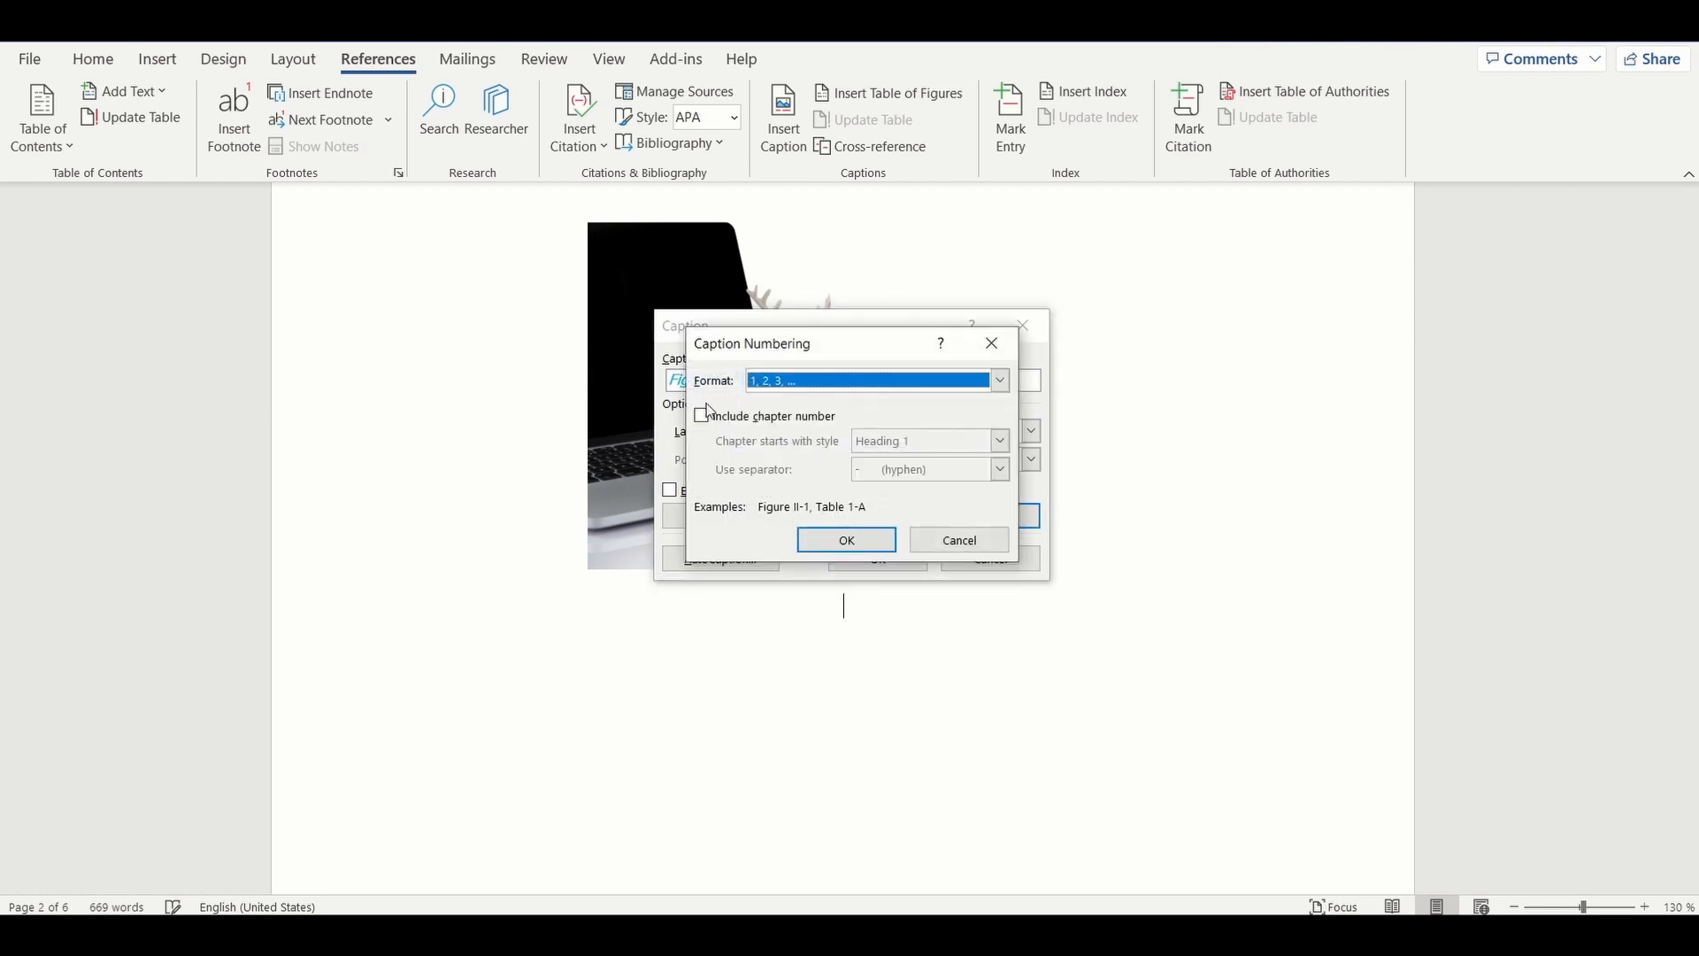
pyautogui.click(701, 414)
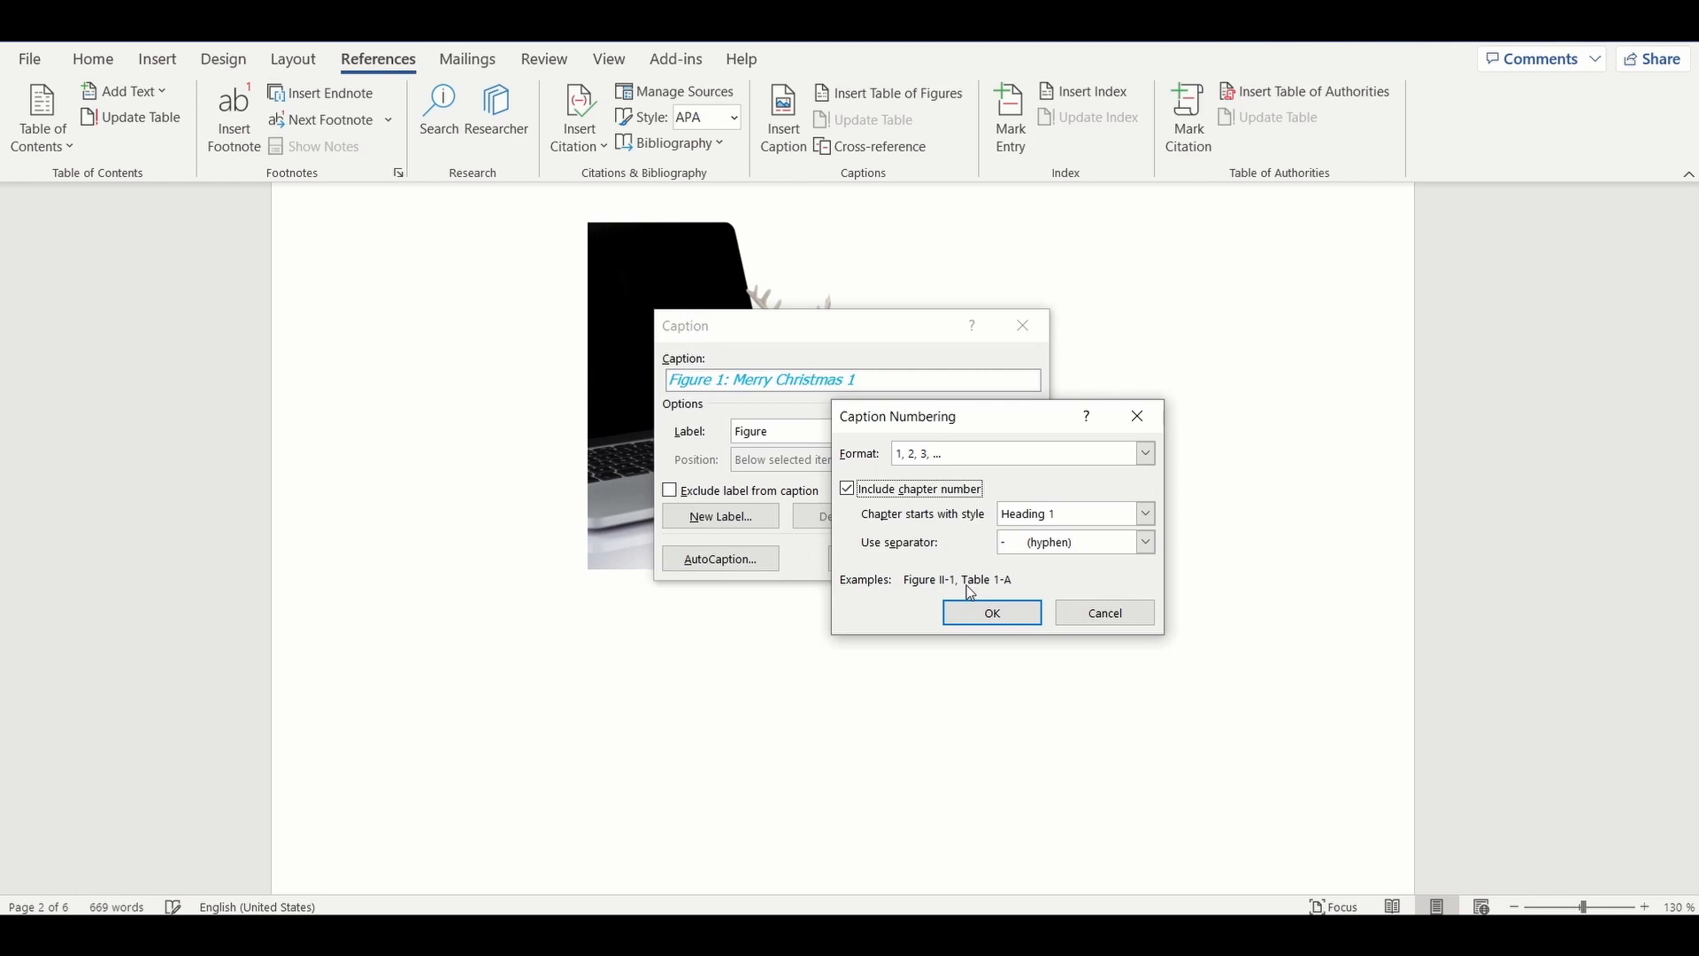
pyautogui.moveTo(991, 600)
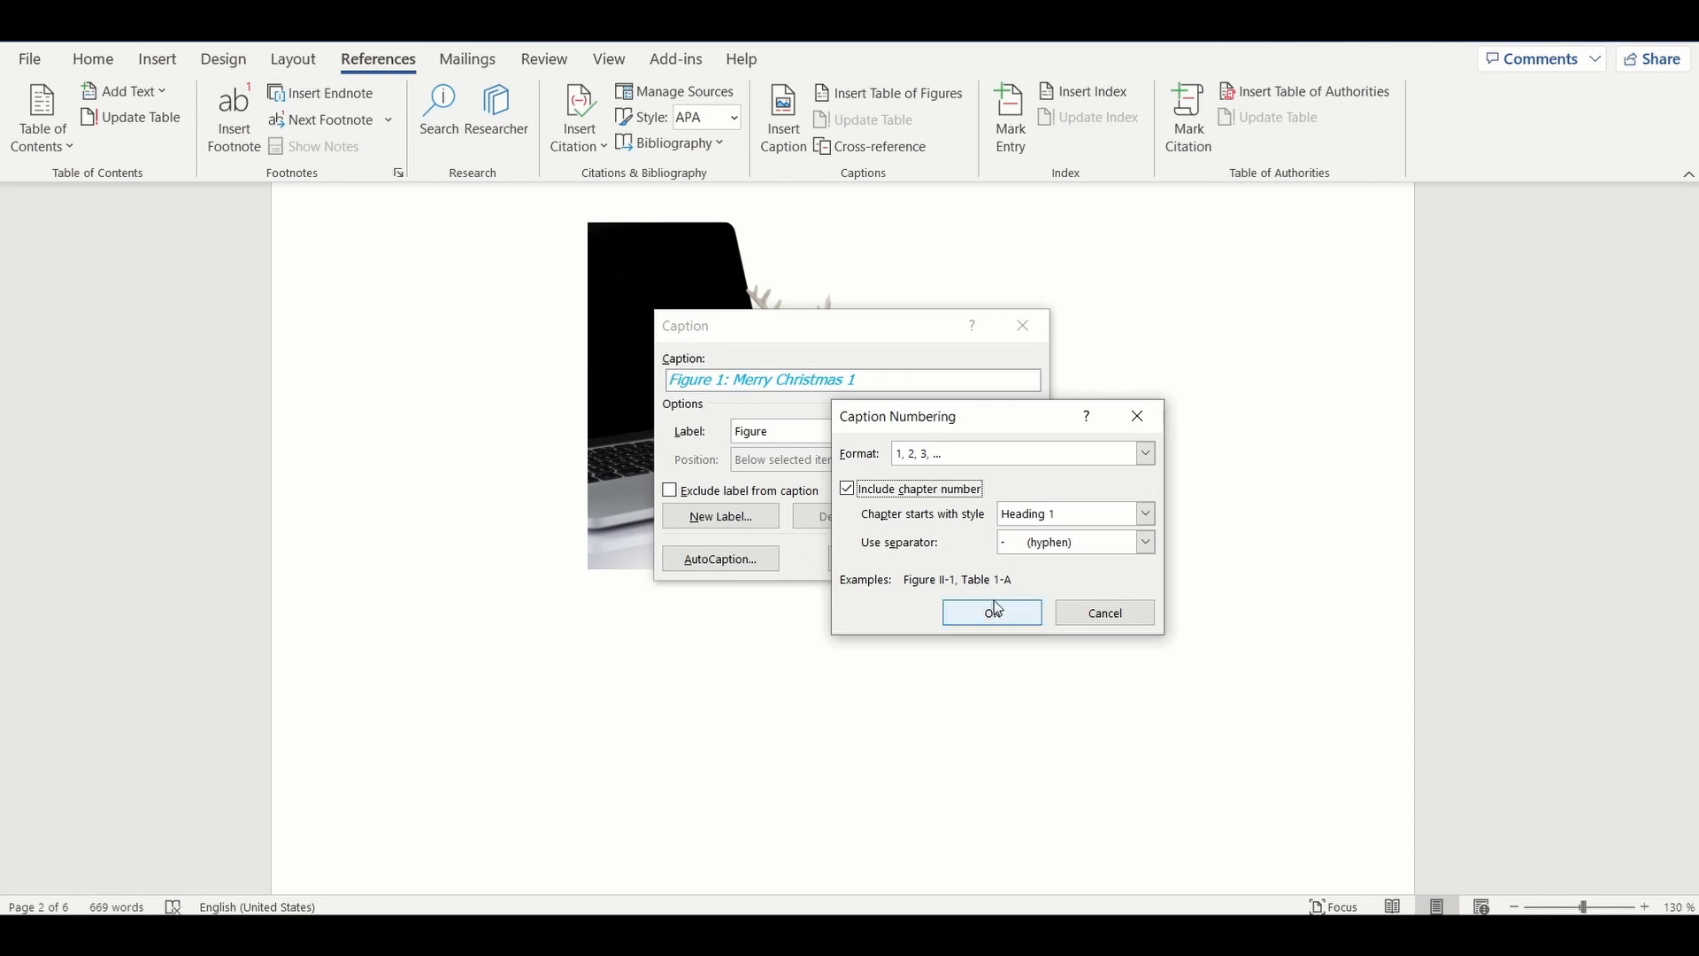
pyautogui.click(1143, 542)
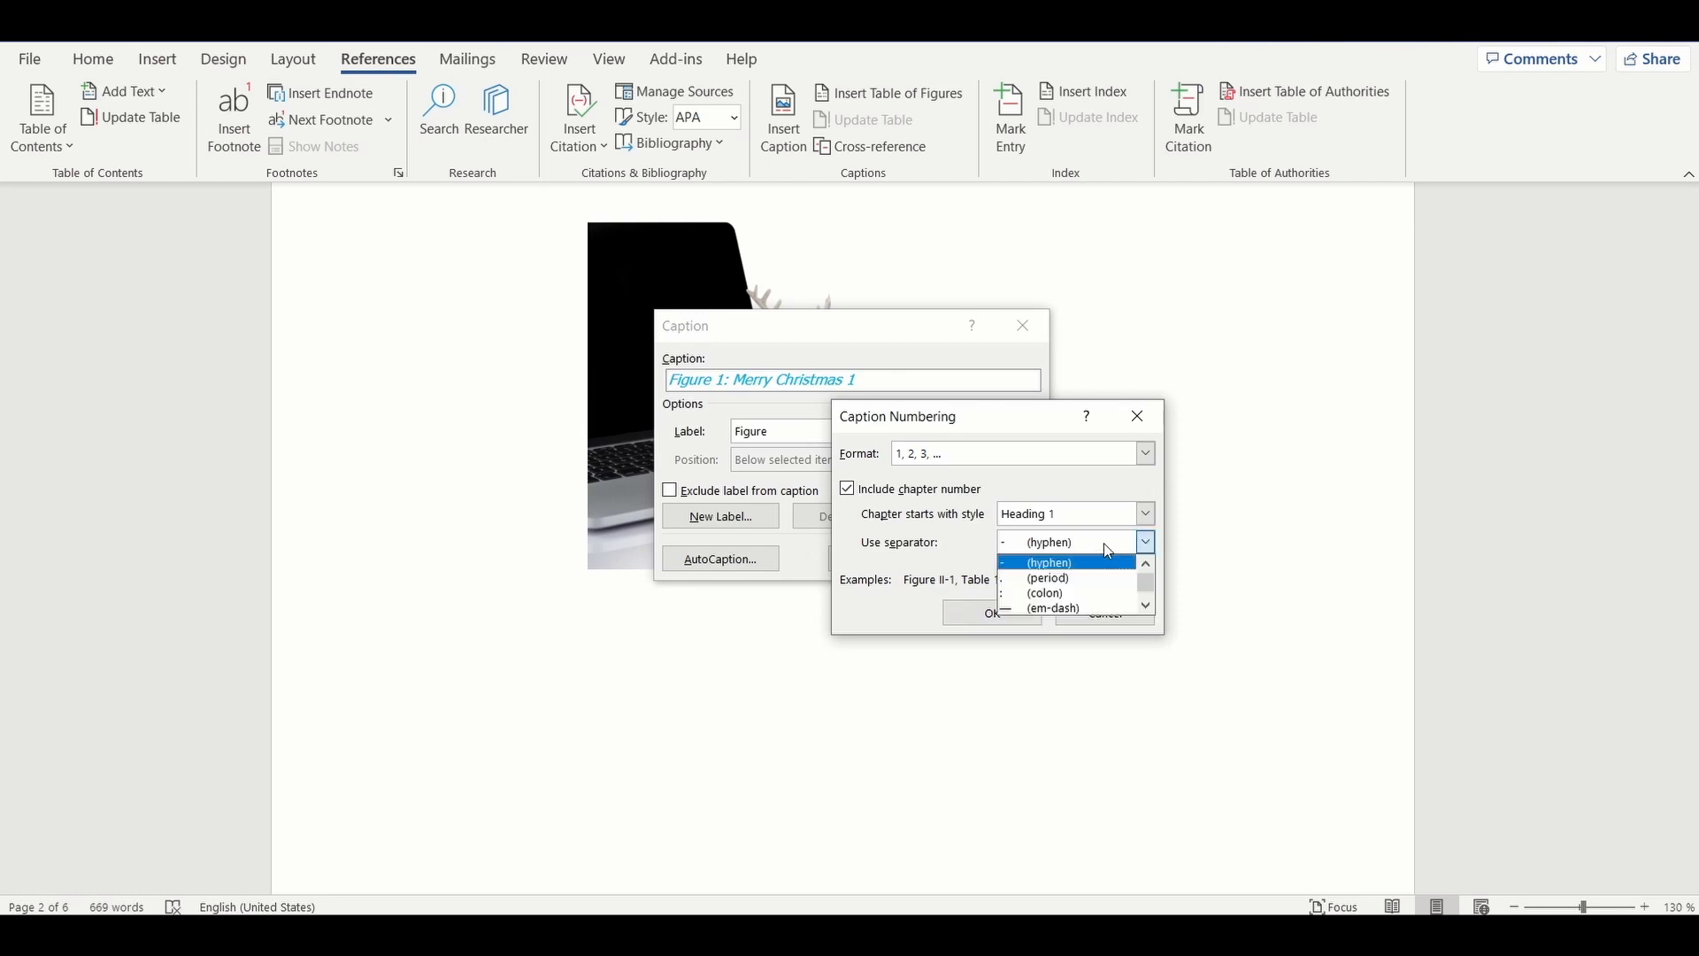
pyautogui.click(1044, 562)
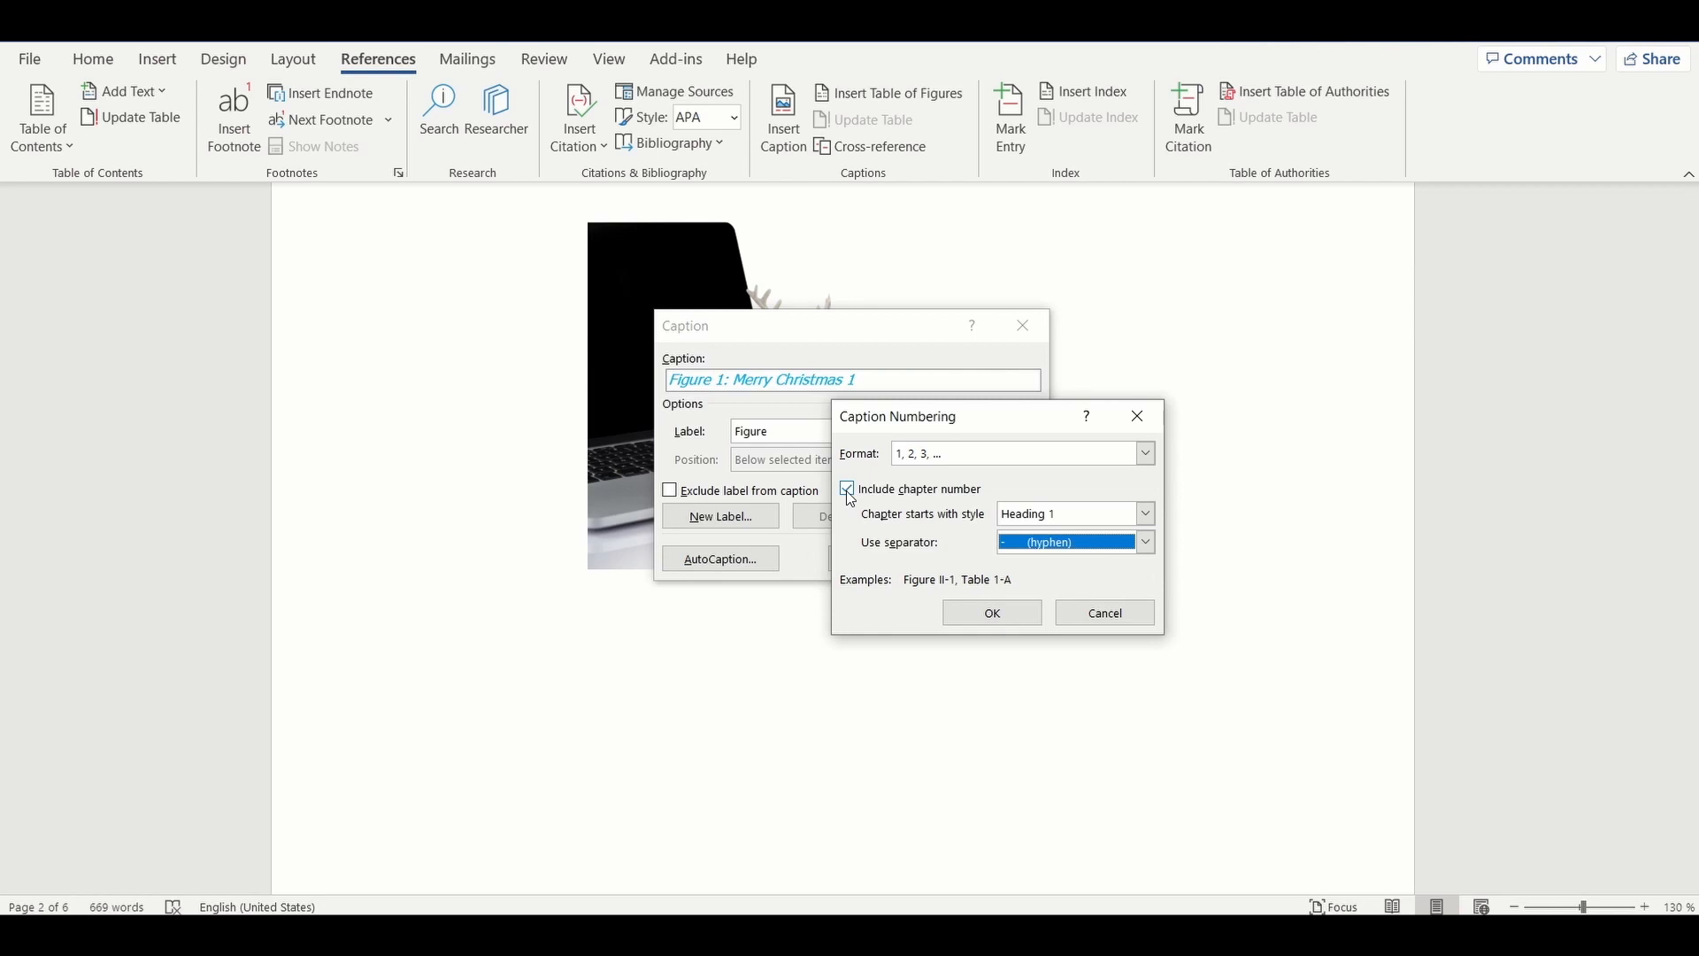
pyautogui.click(991, 613)
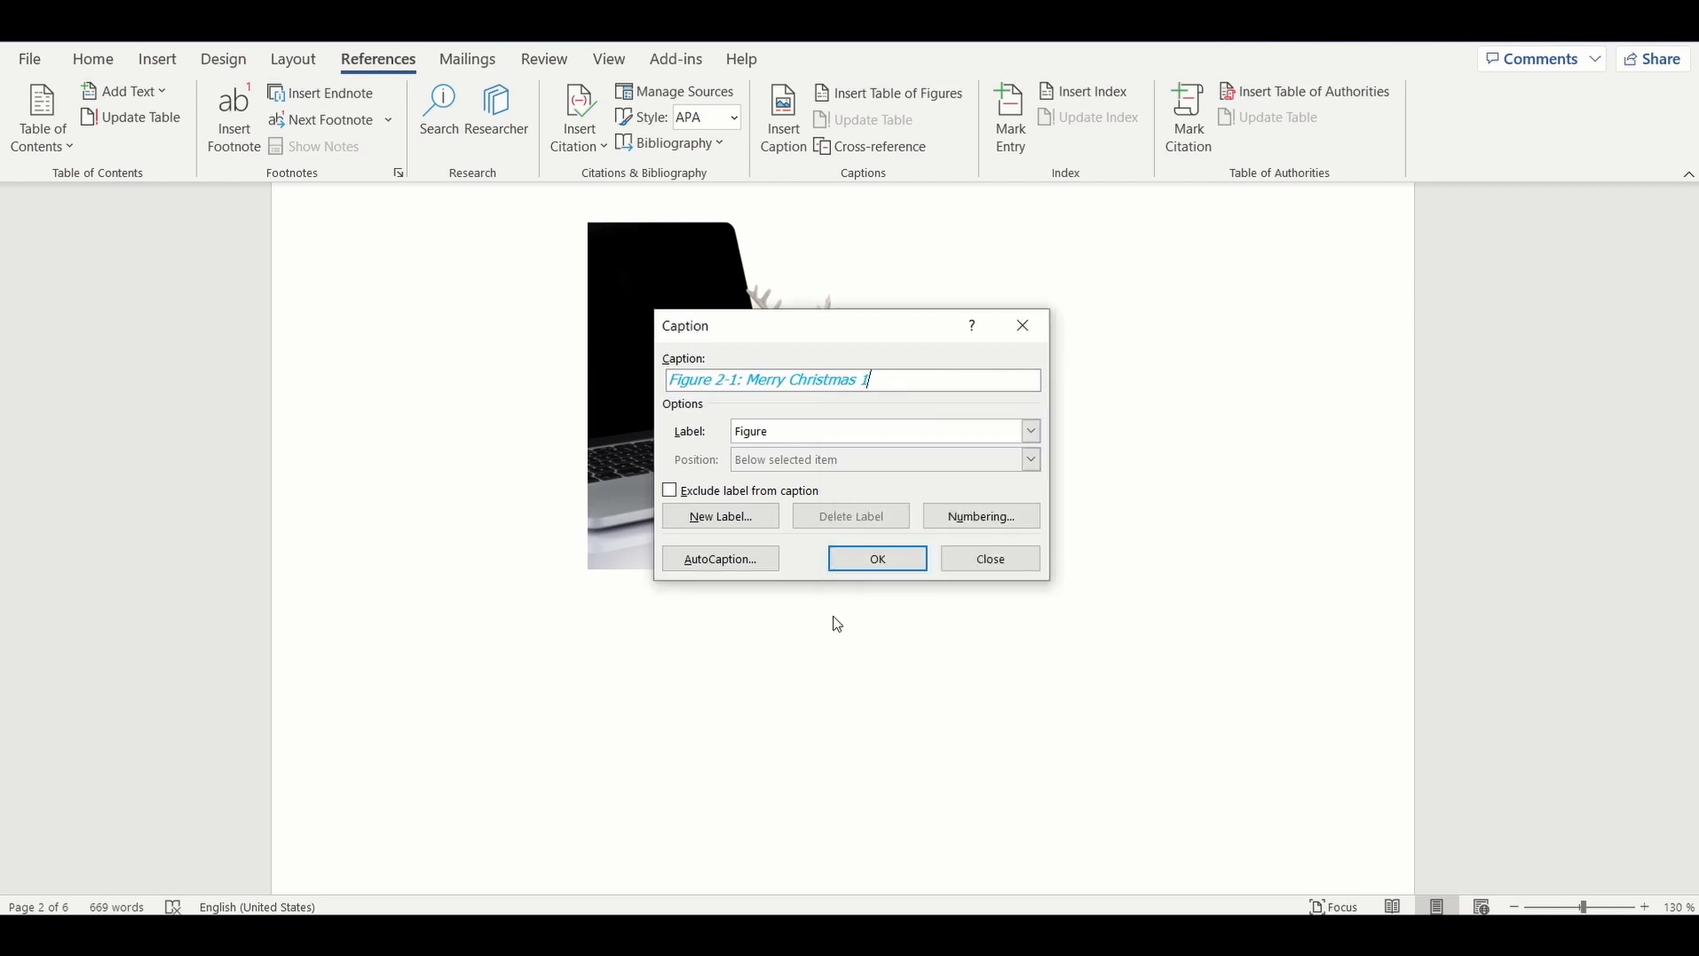
pyautogui.click(878, 558)
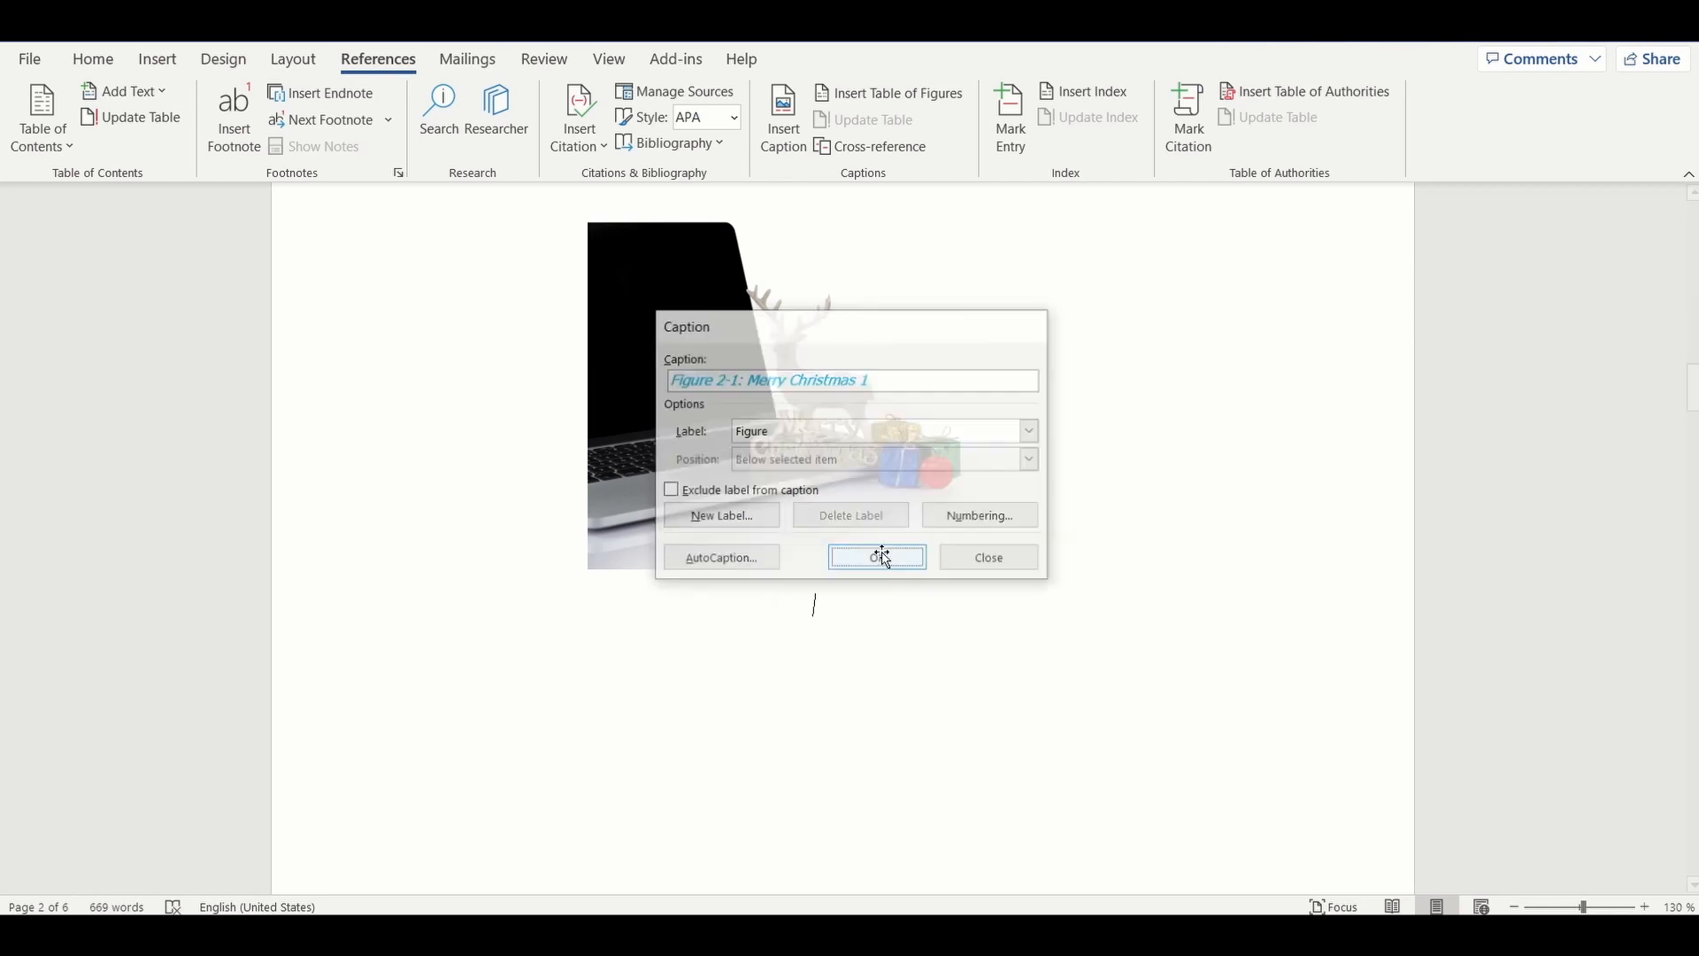
# - Insert the 'Figure 2-1: Merry Christmas 1' caption and scroll down to the List of Figures
pyautogui.click(878, 556)
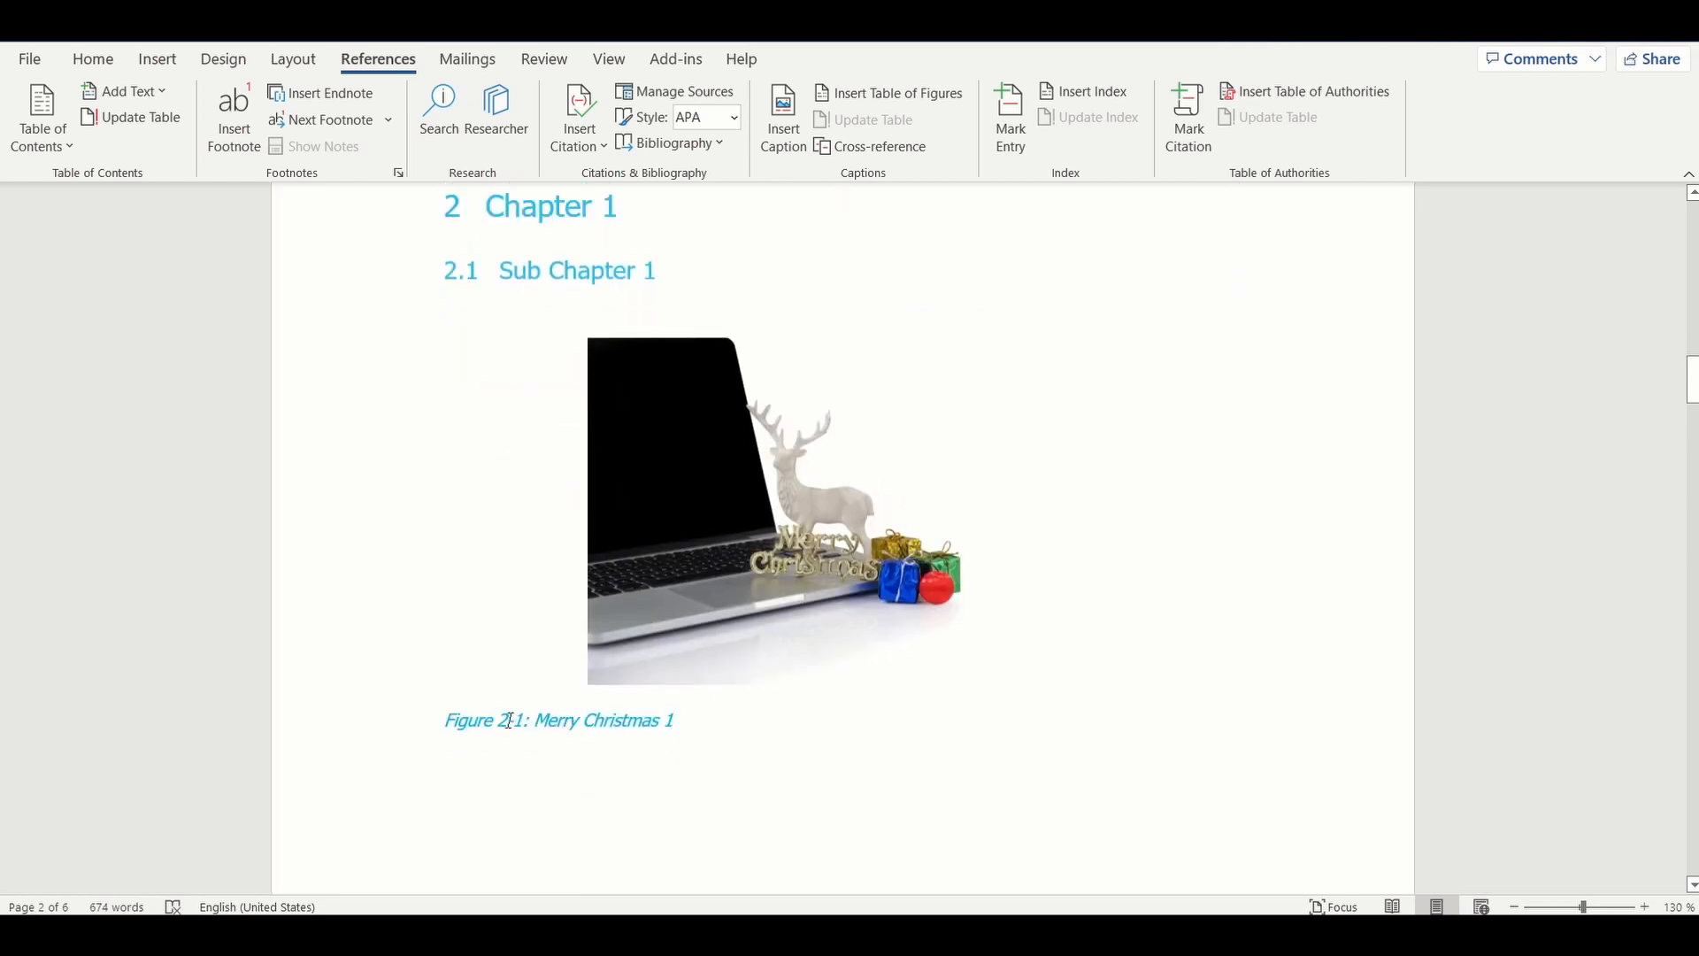
pyautogui.scroll(-3)
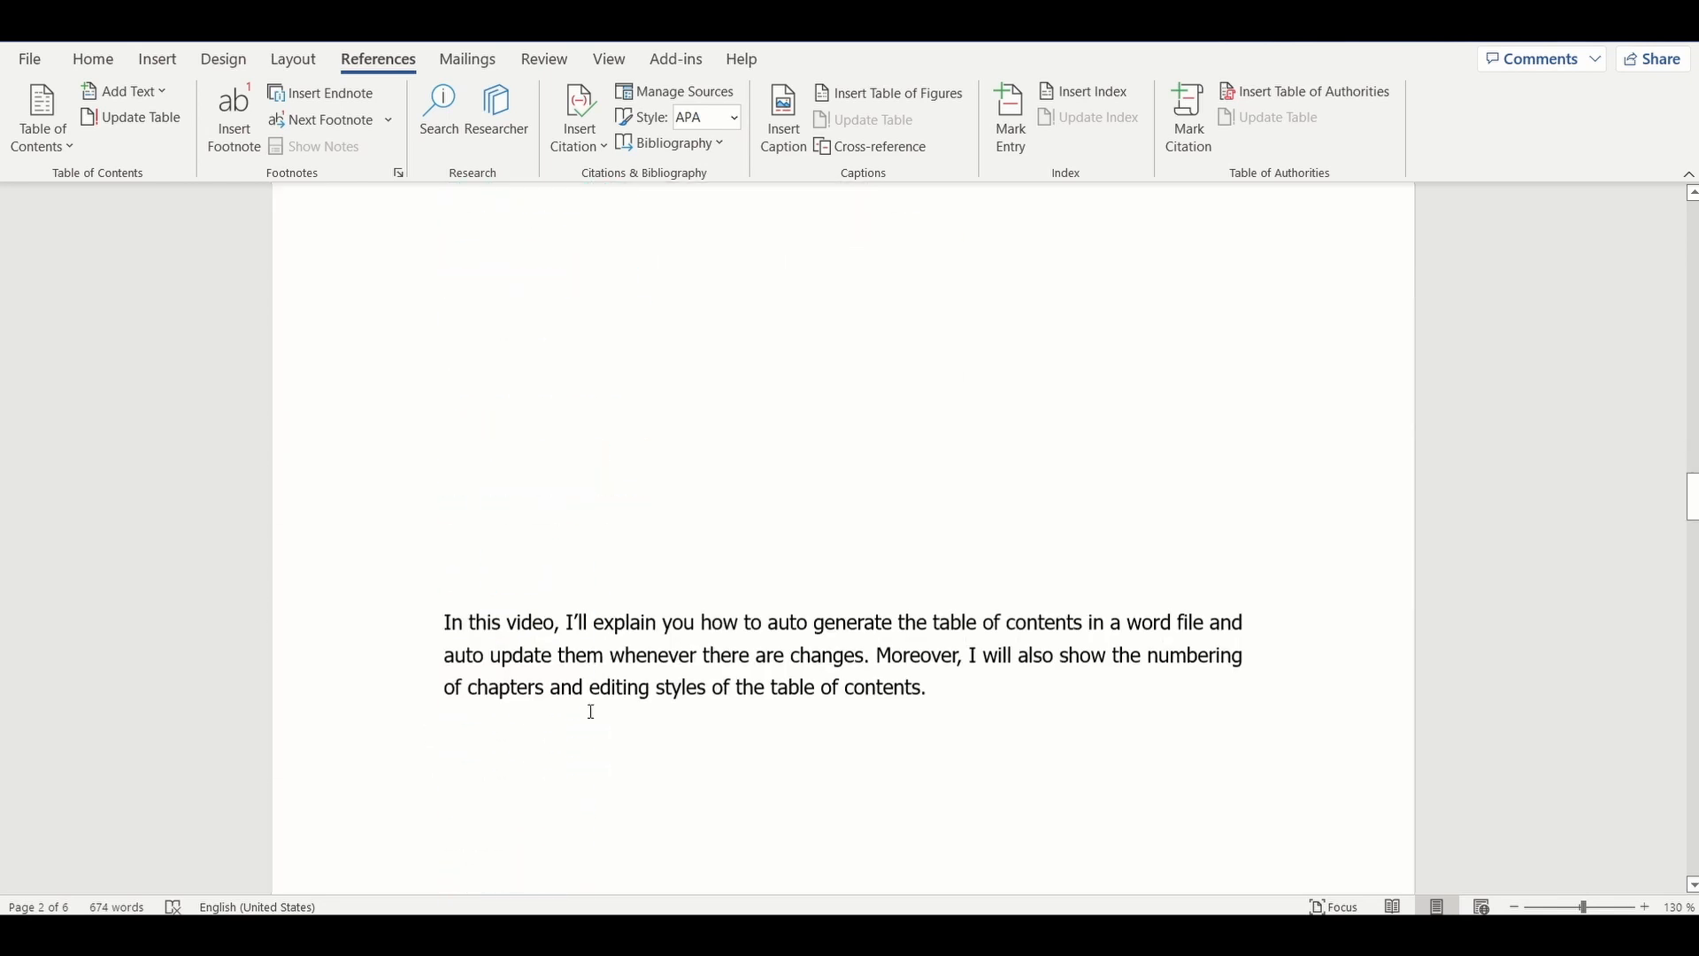
pyautogui.scroll(-3)
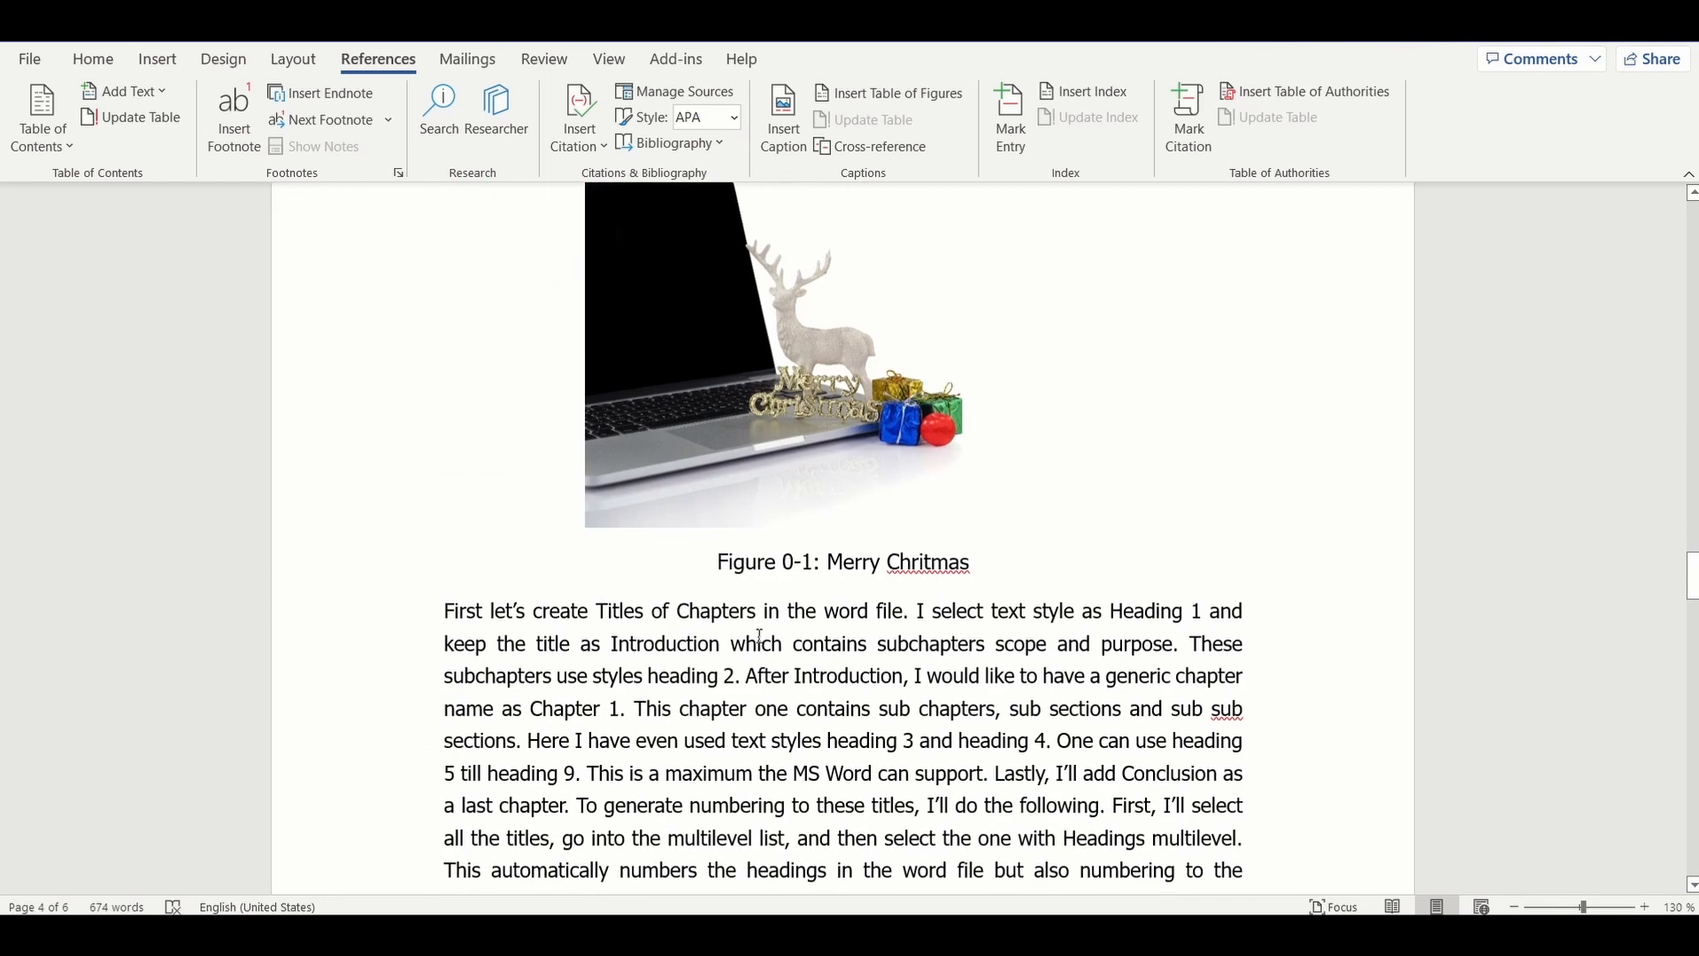
pyautogui.scroll(-3)
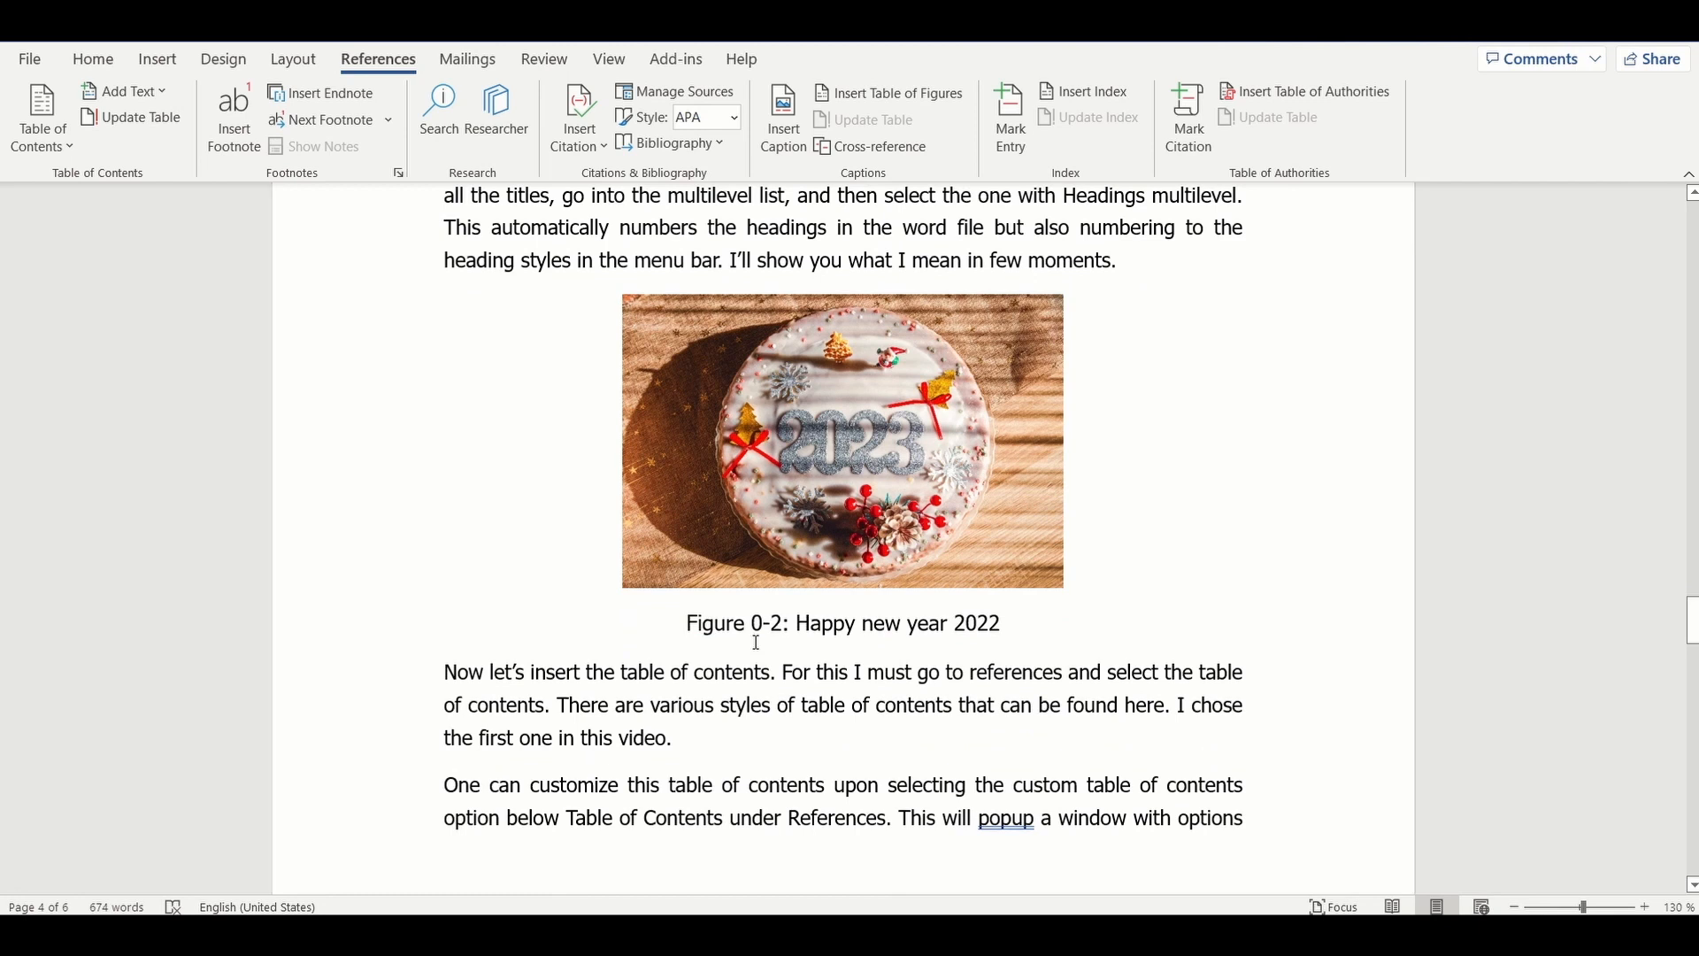
pyautogui.scroll(-3)
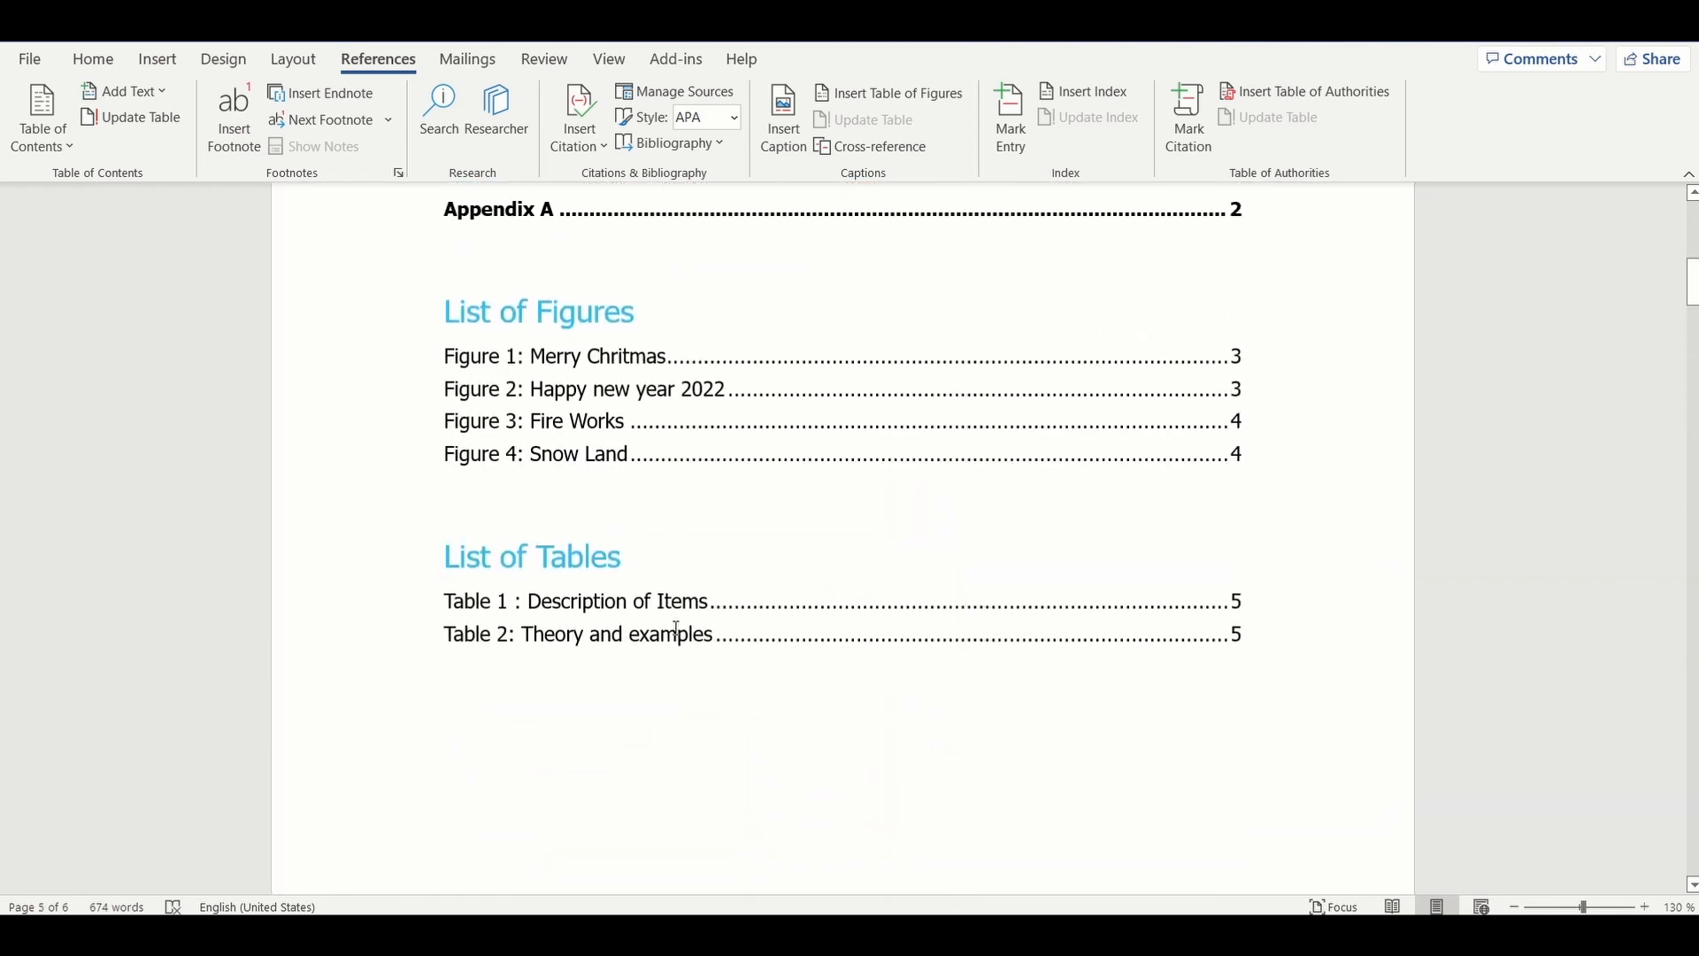
# - Update the entire List of Figures field so it shows Figure 2-1: Merry Christmas 1 with new page numbers
pyautogui.click(598, 356)
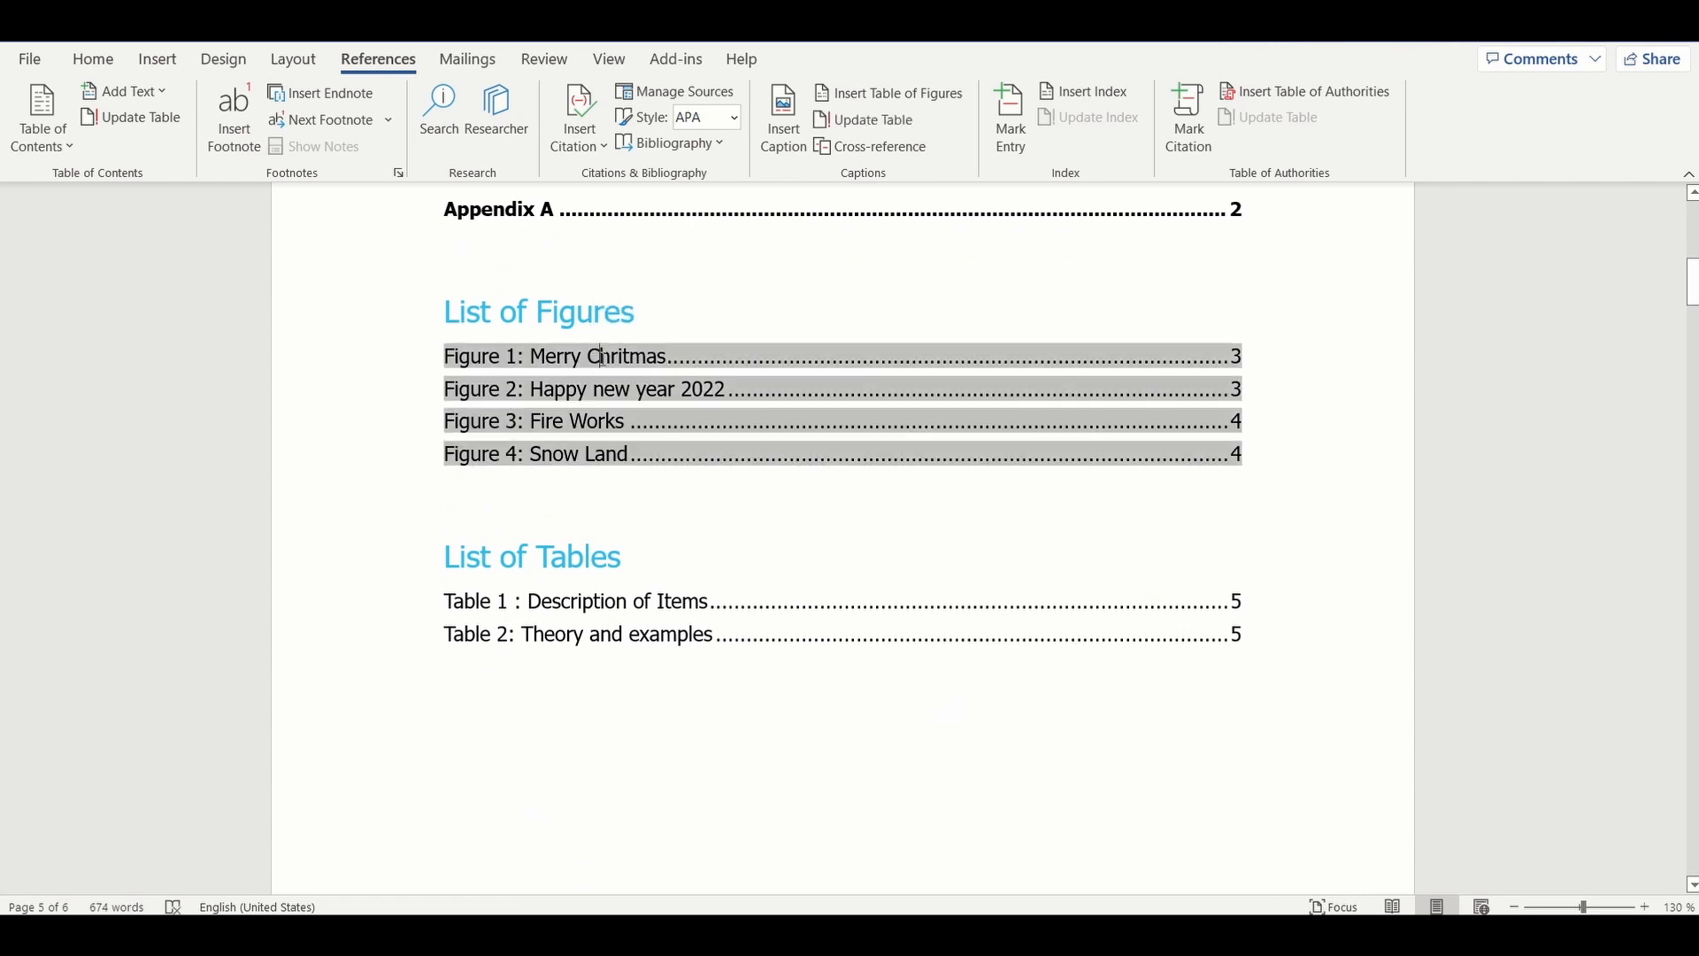
pyautogui.rightClick(600, 355)
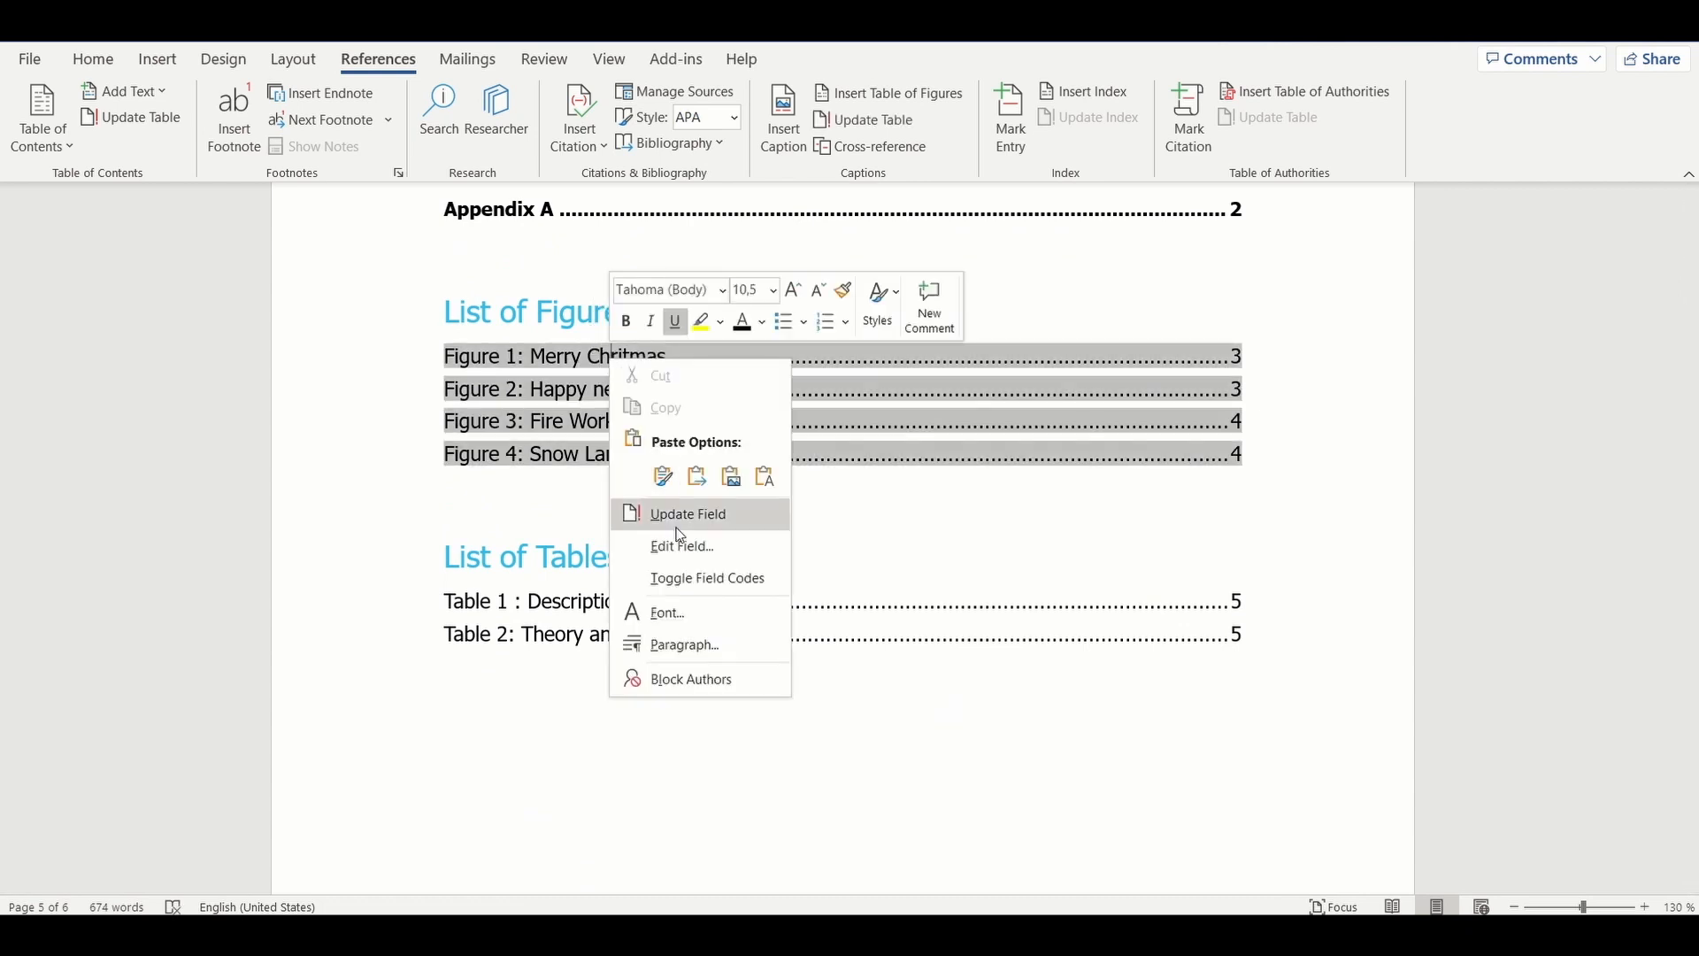
pyautogui.click(687, 513)
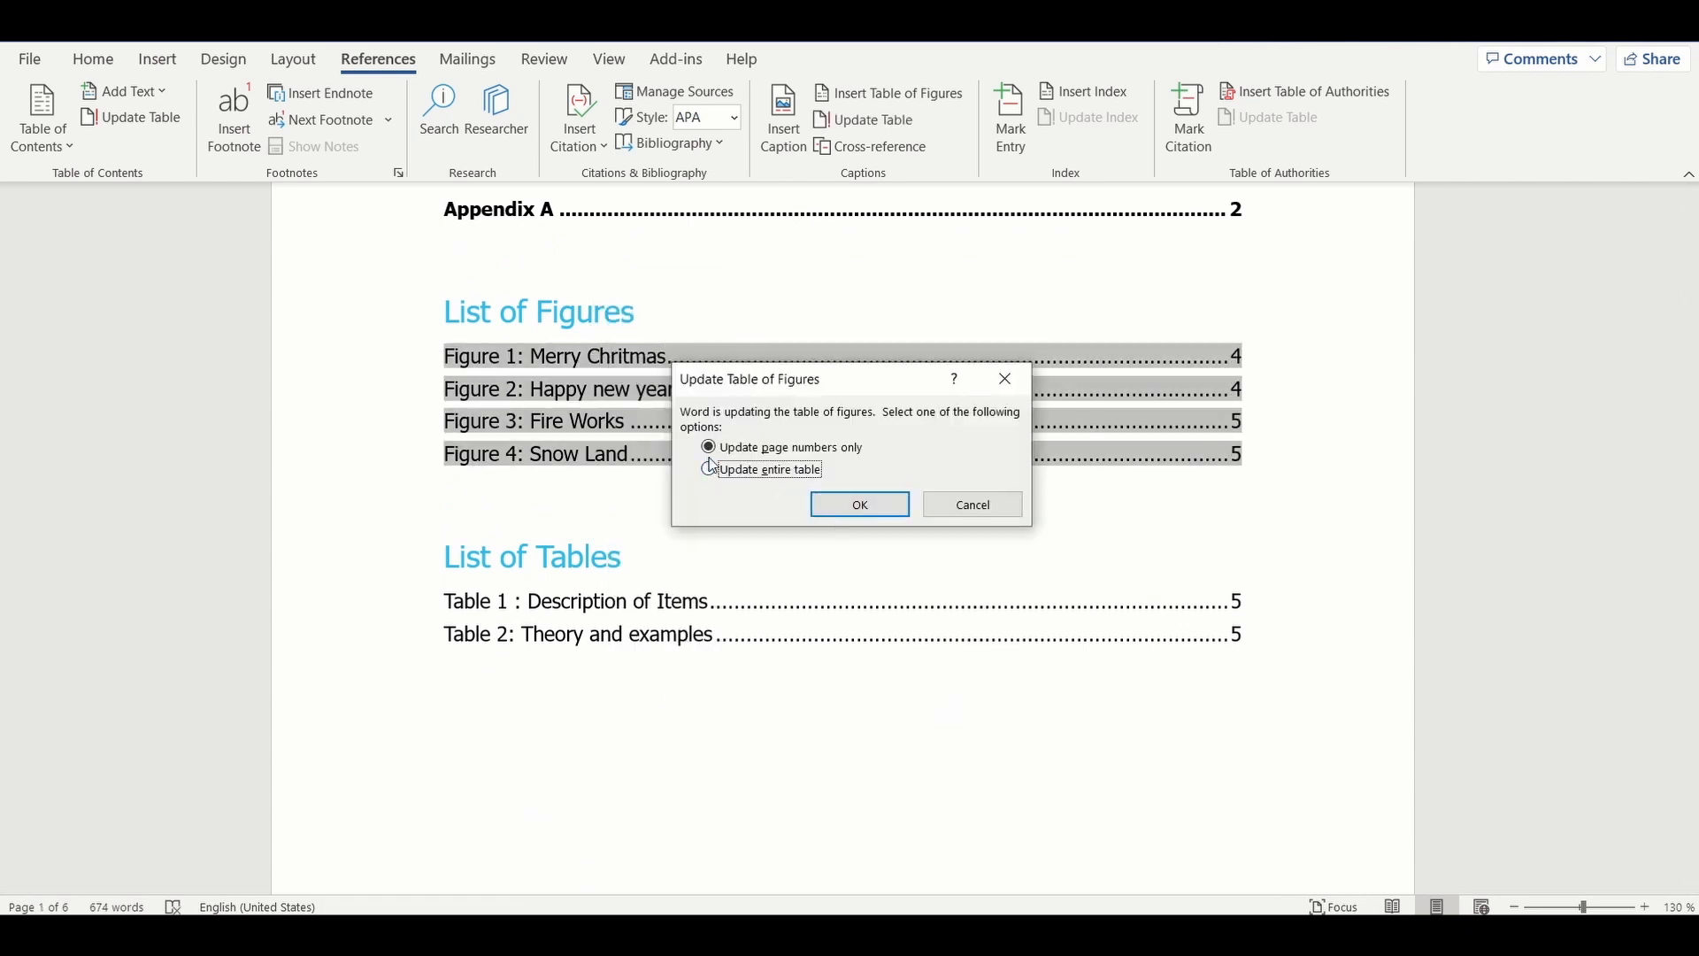
pyautogui.click(708, 469)
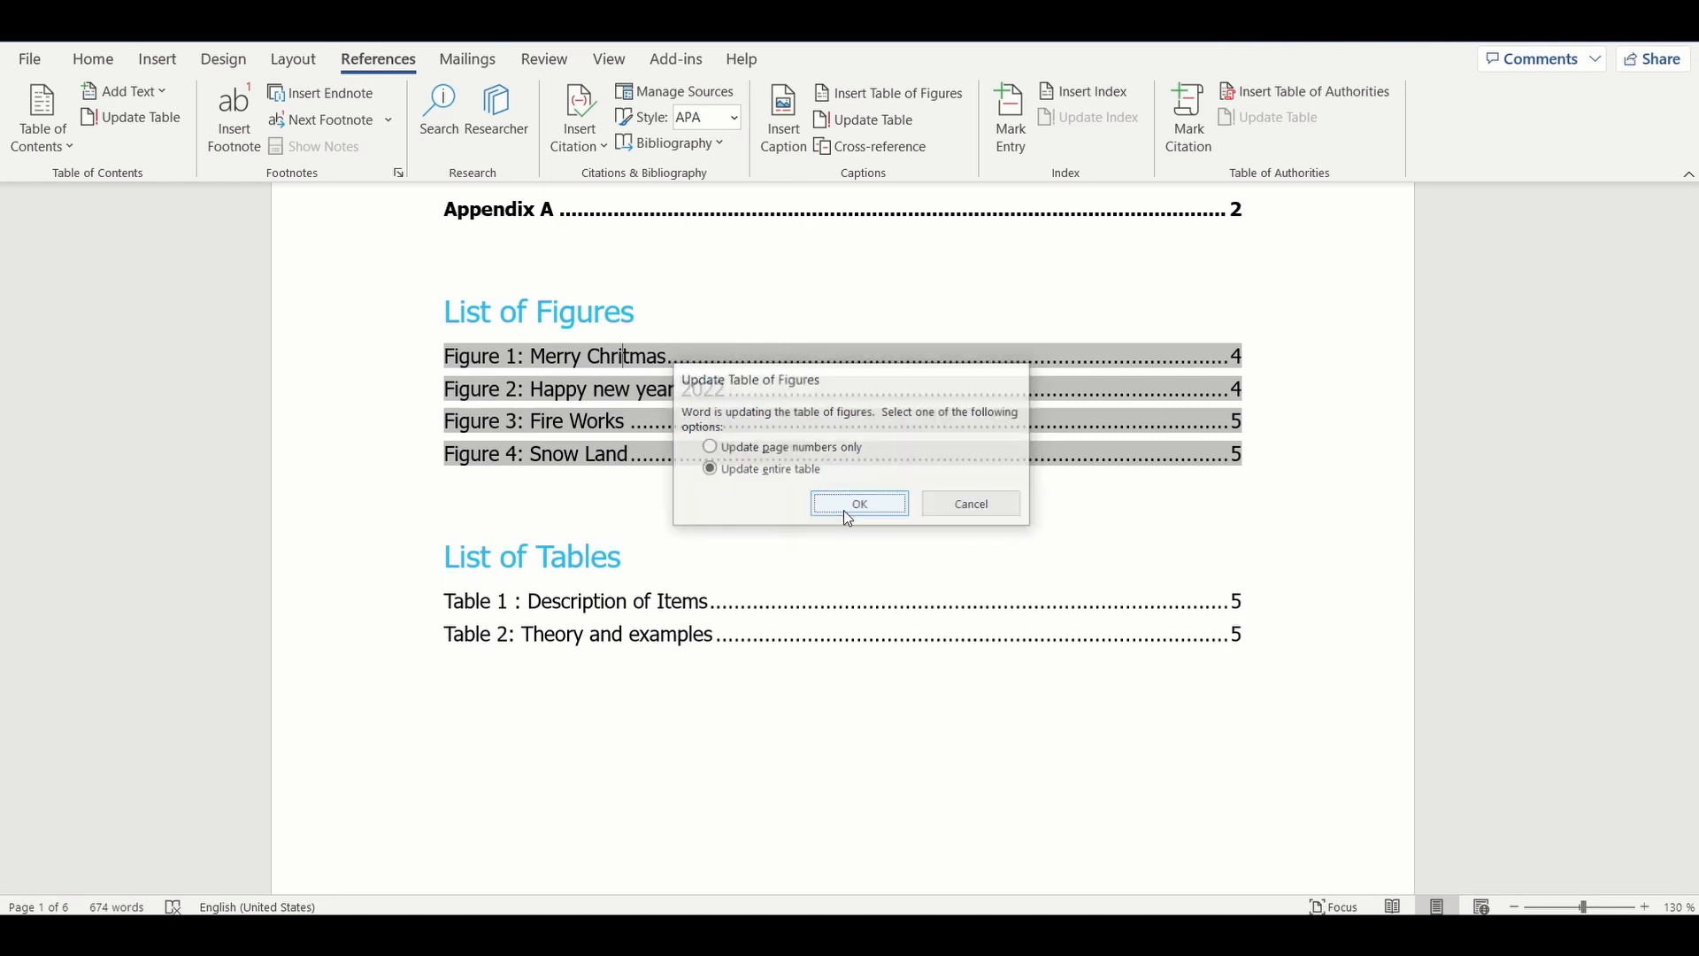
pyautogui.click(860, 503)
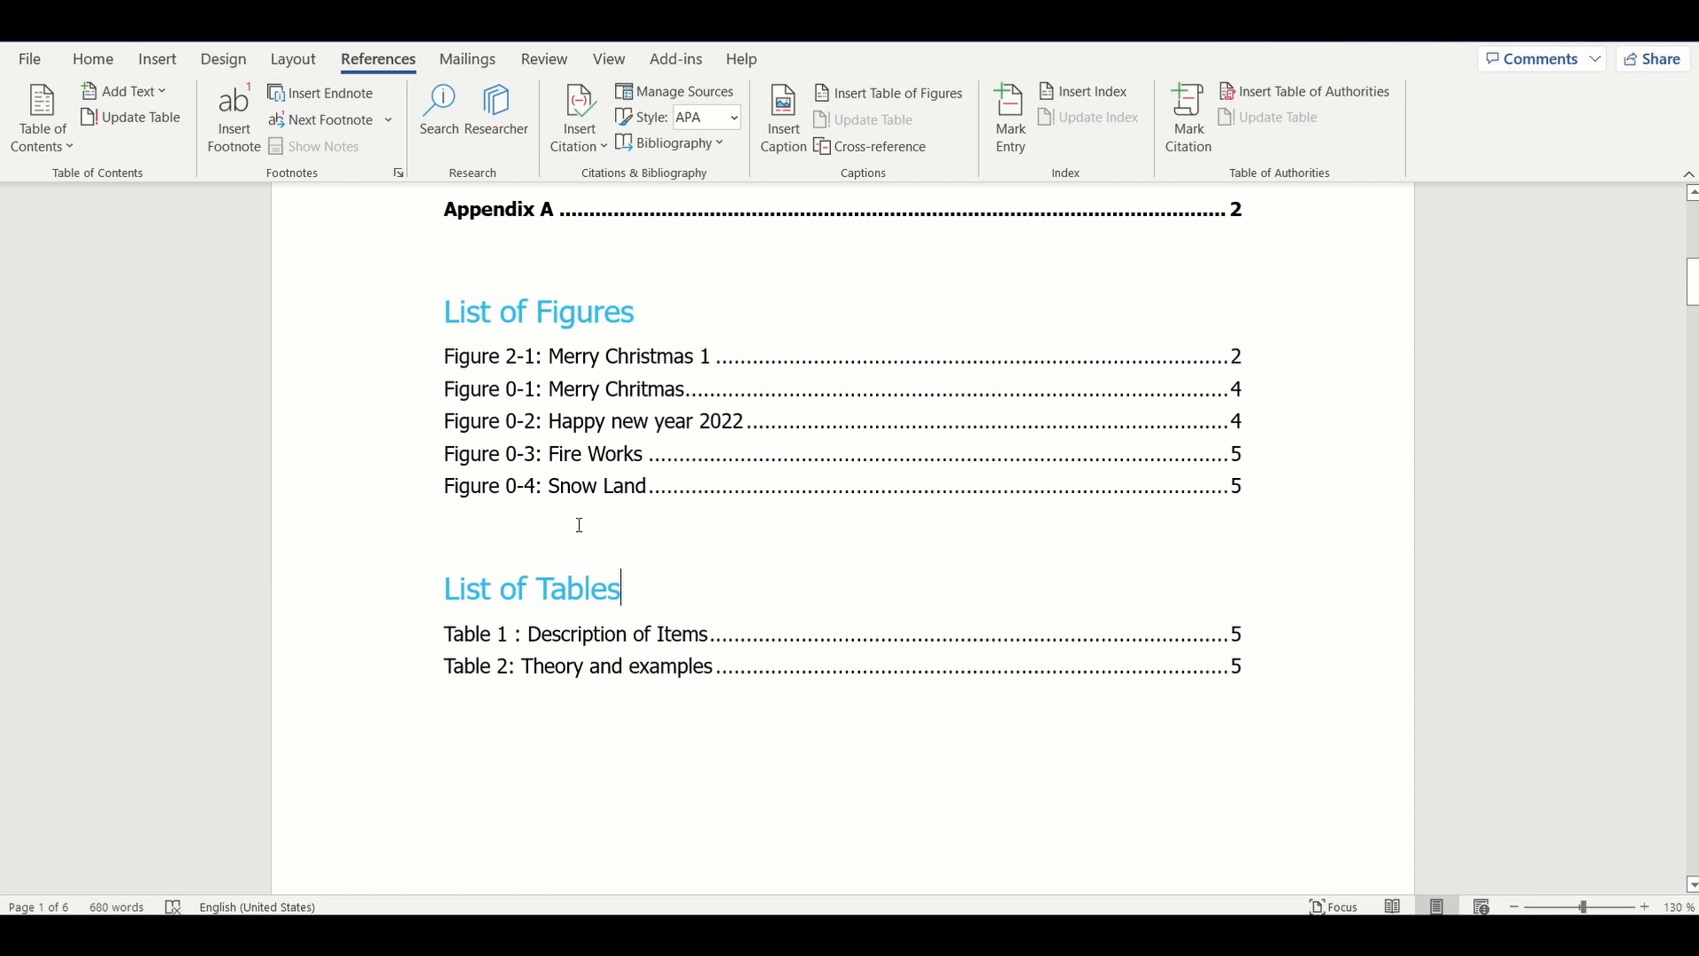
pyautogui.moveTo(518, 421)
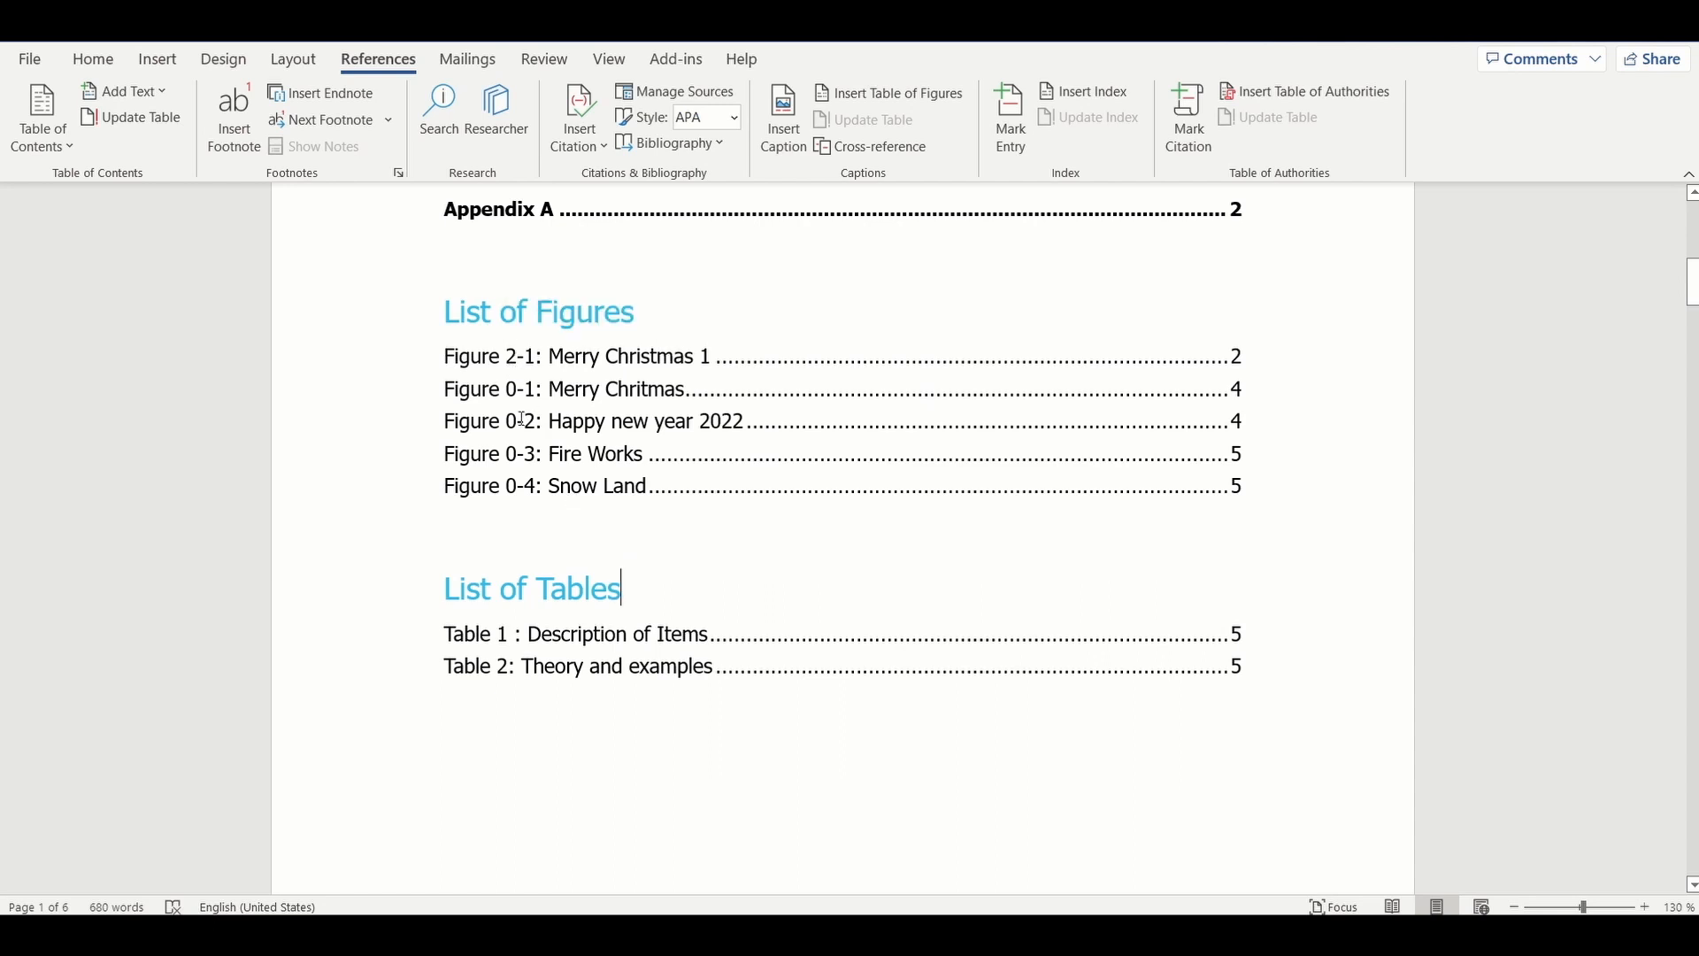
pyautogui.moveTo(750, 531)
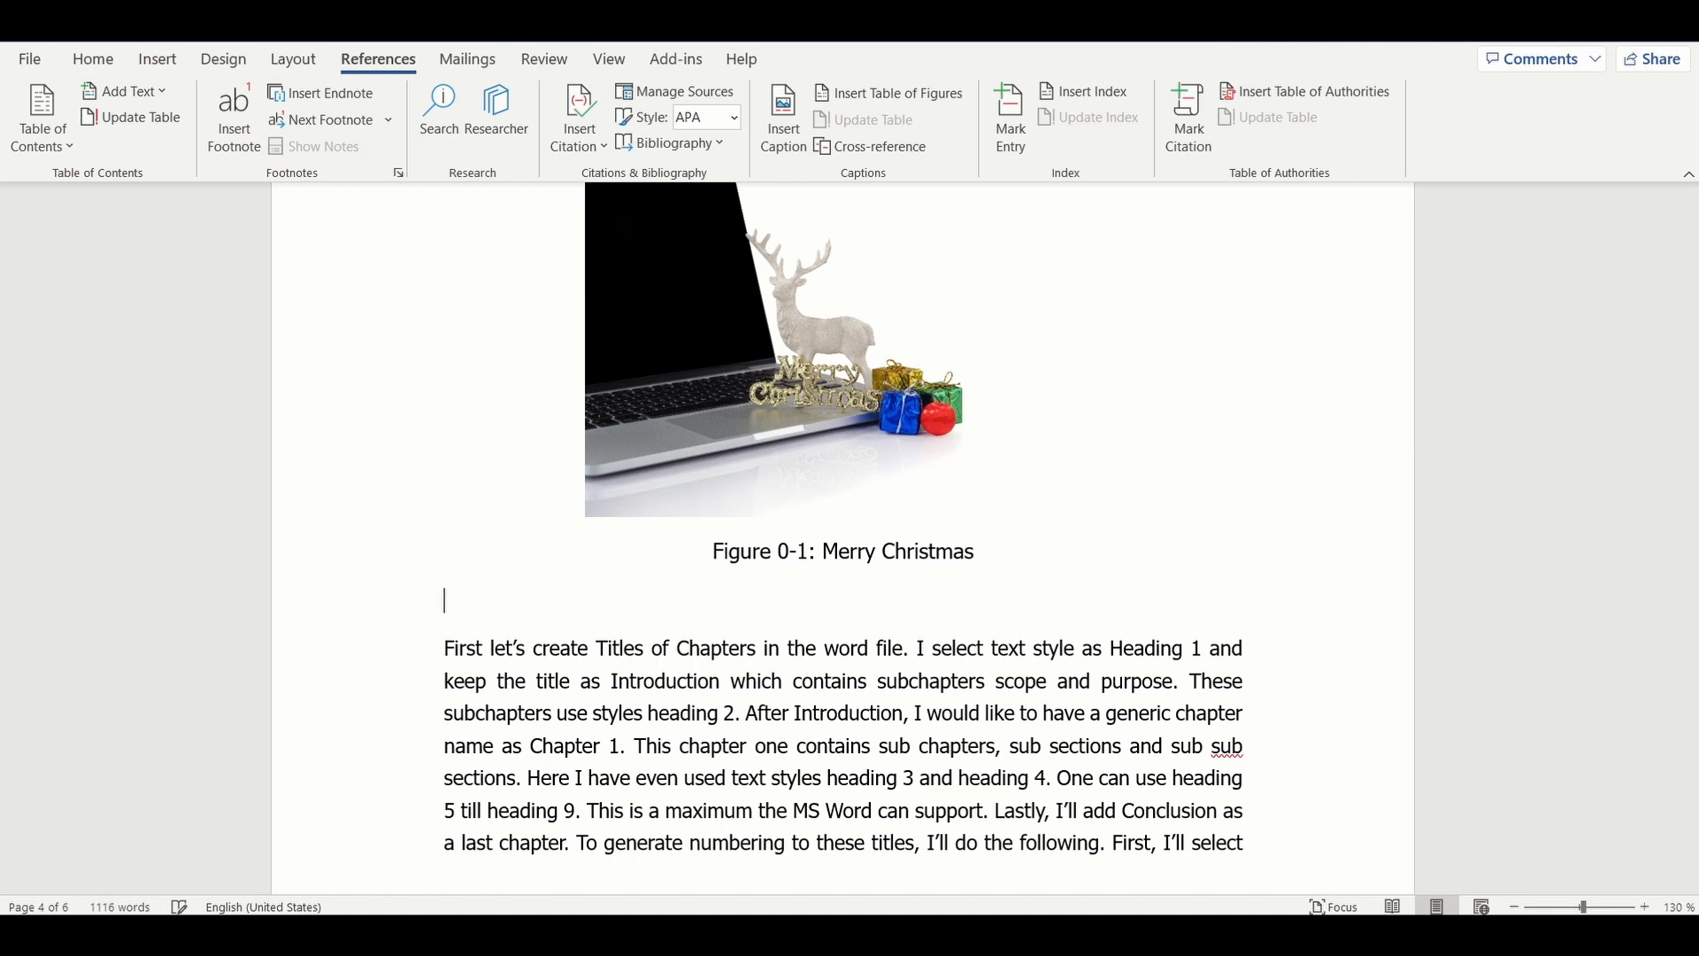
# - Untick Include chapter number in caption numbering so the laptop caption reads Figure 2: Merry Christmas
pyautogui.click(782, 103)
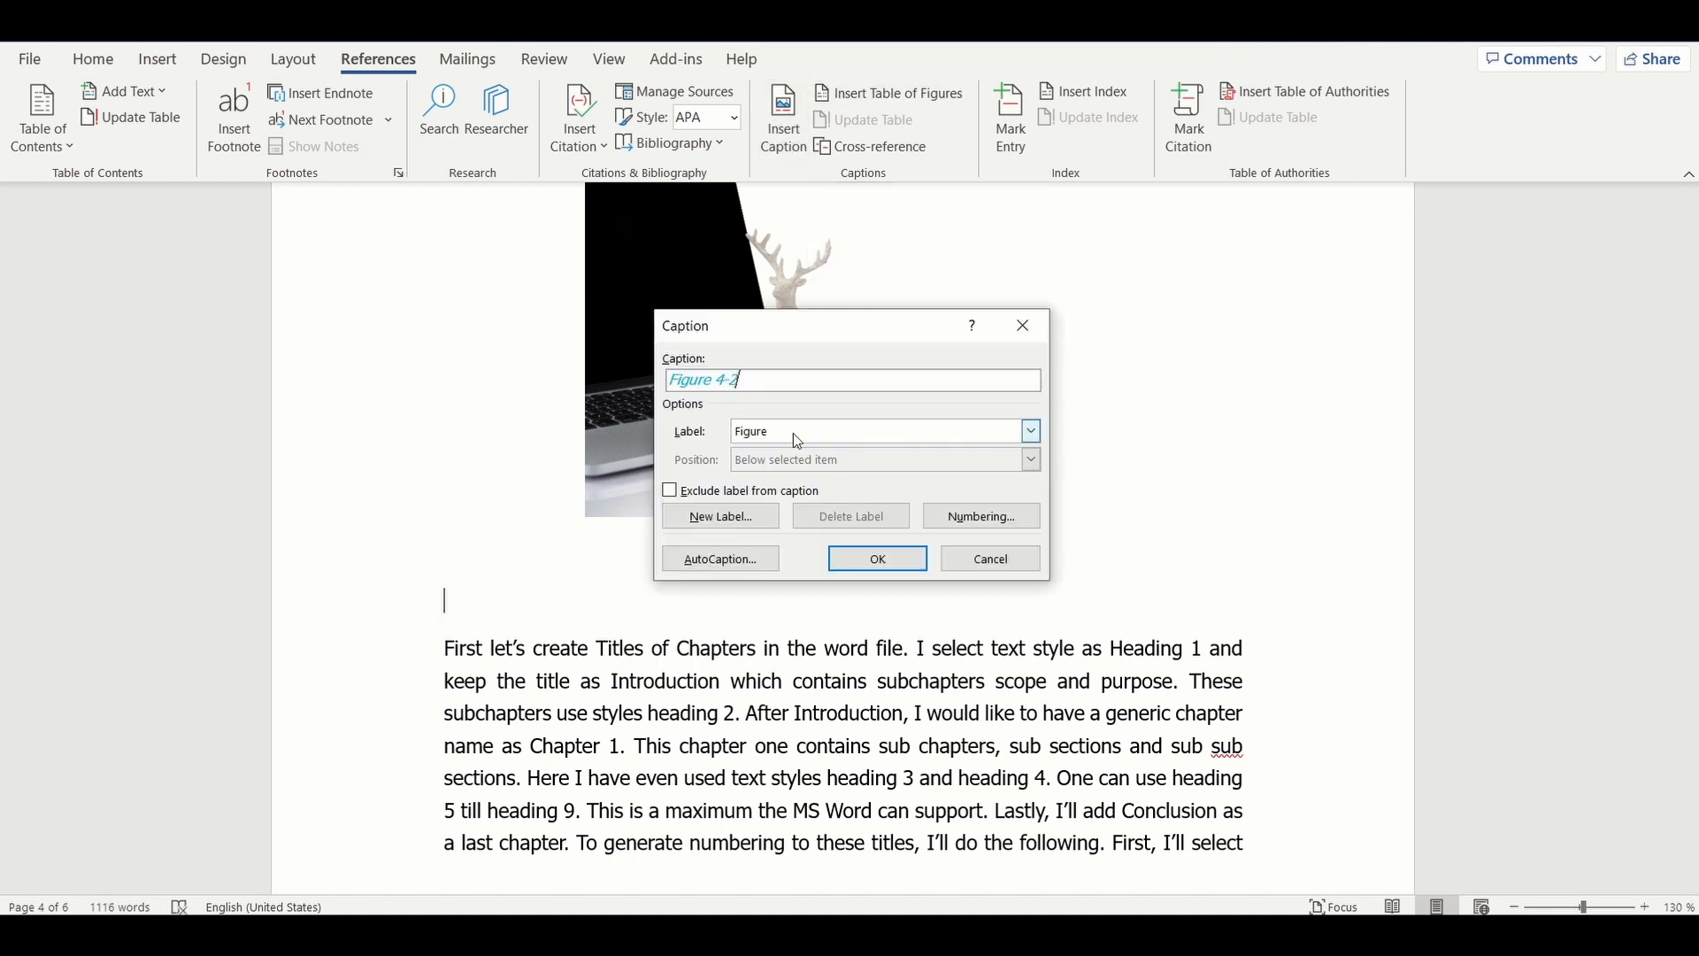
pyautogui.click(981, 517)
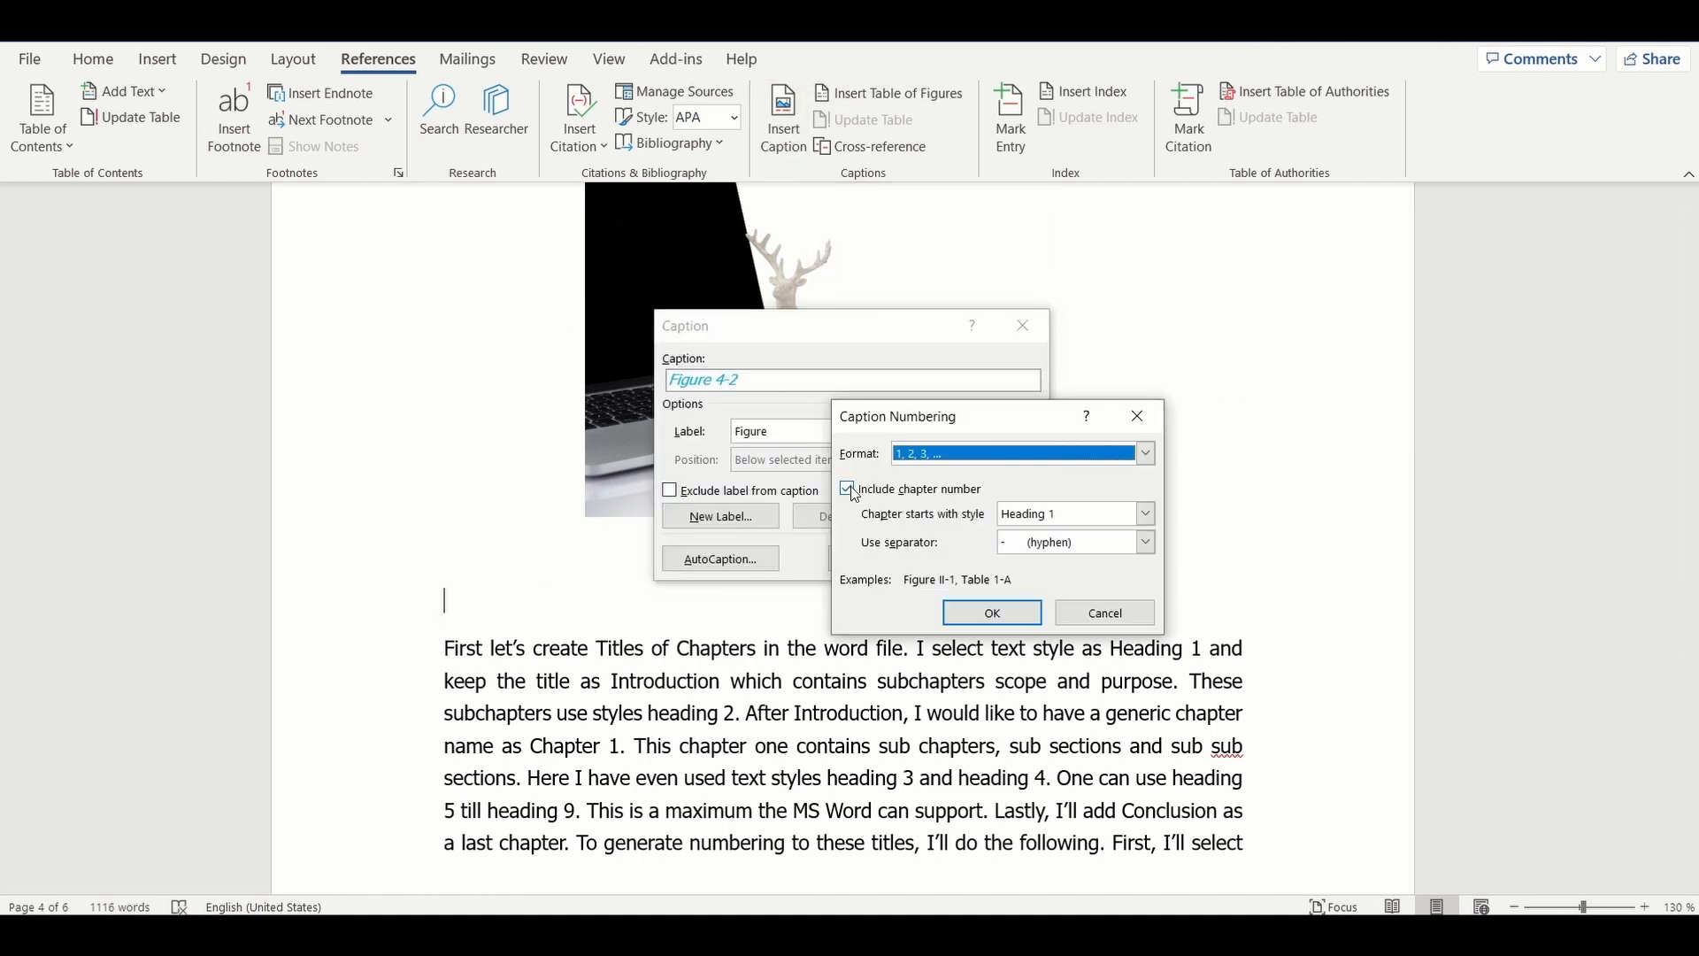
pyautogui.click(846, 489)
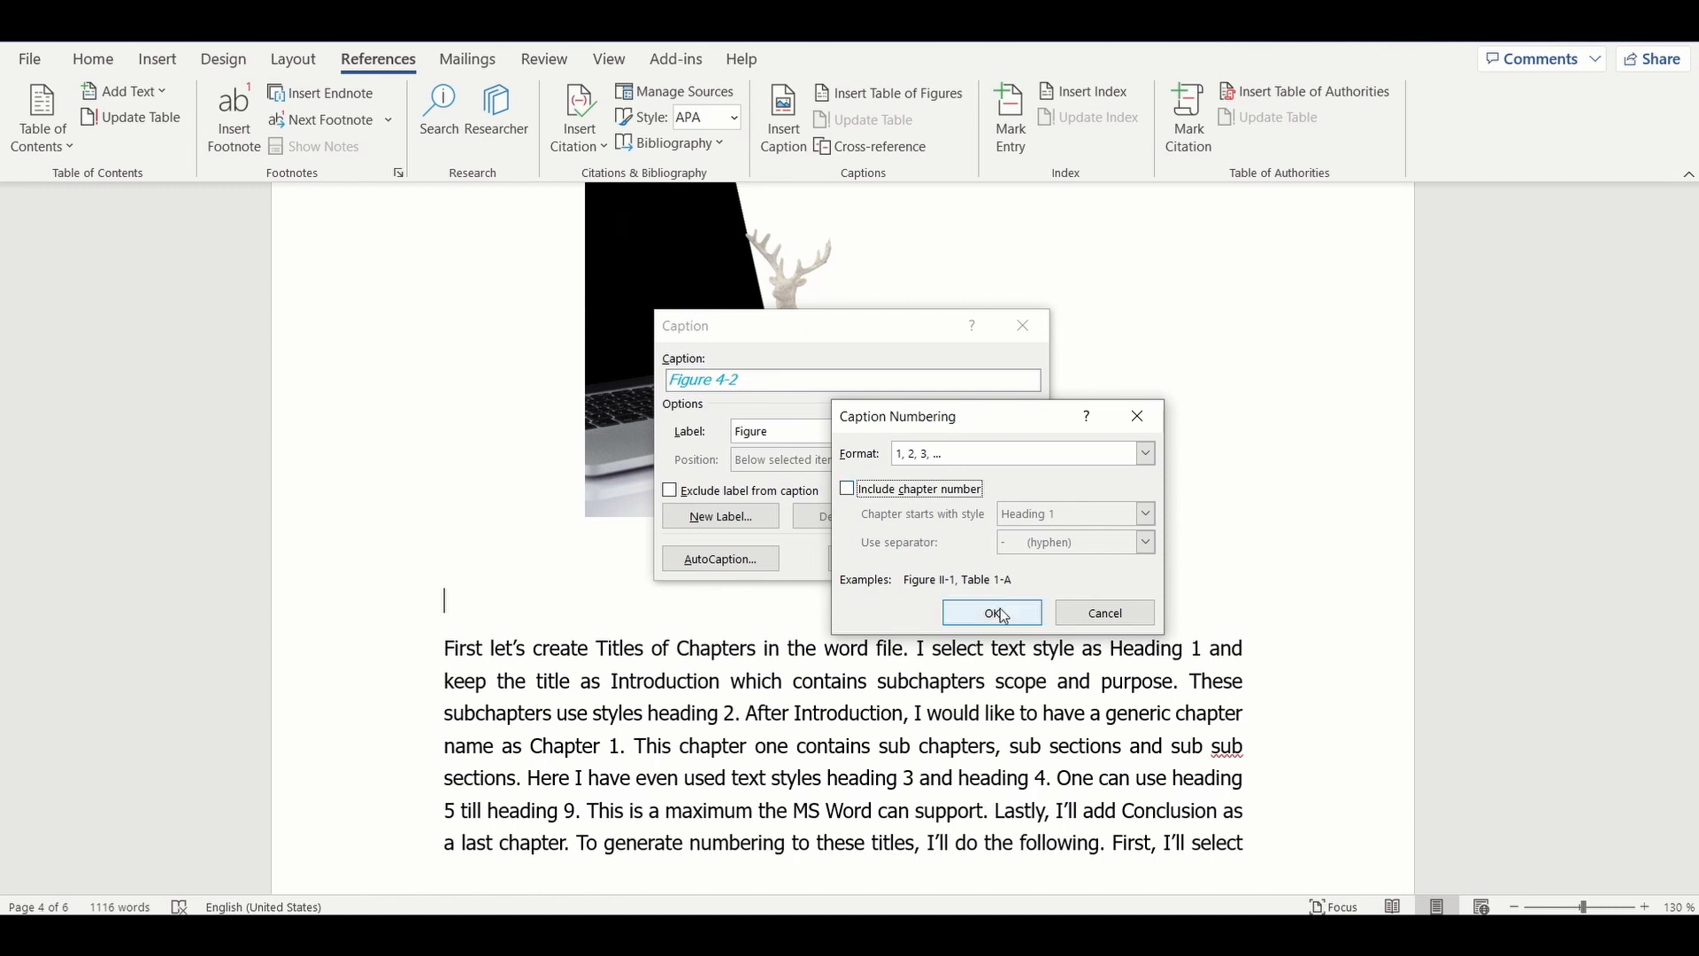
pyautogui.click(992, 613)
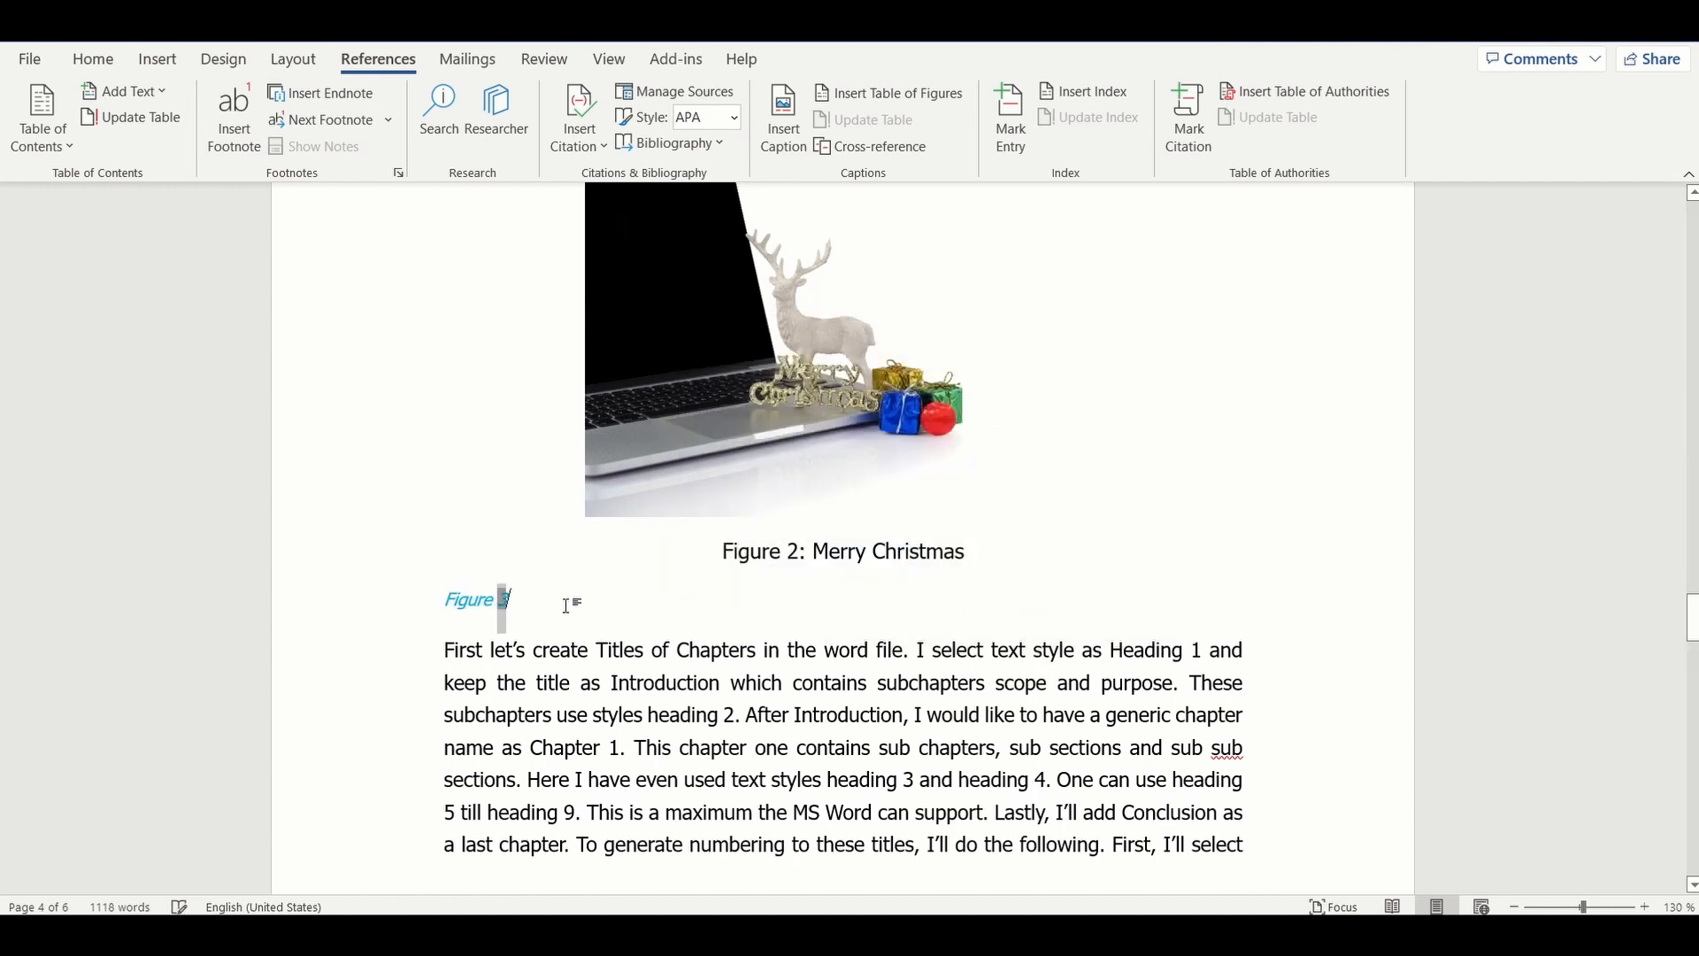